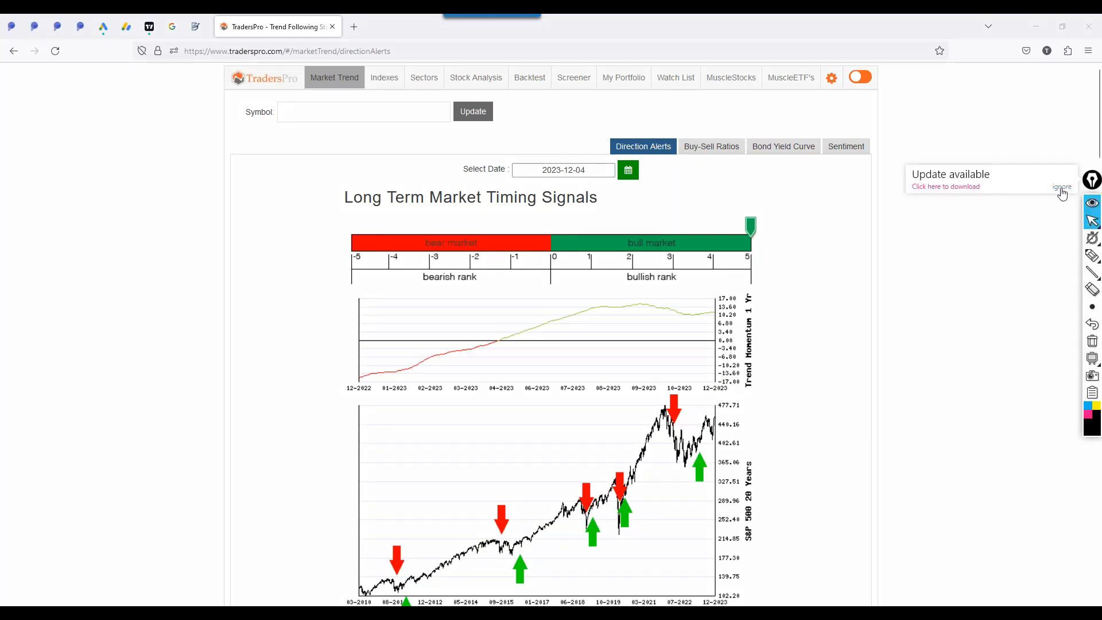
# - Dismiss the update notice and highlight the 'Bullish in a Bull Market' phrase in the summary
pyautogui.click(1061, 187)
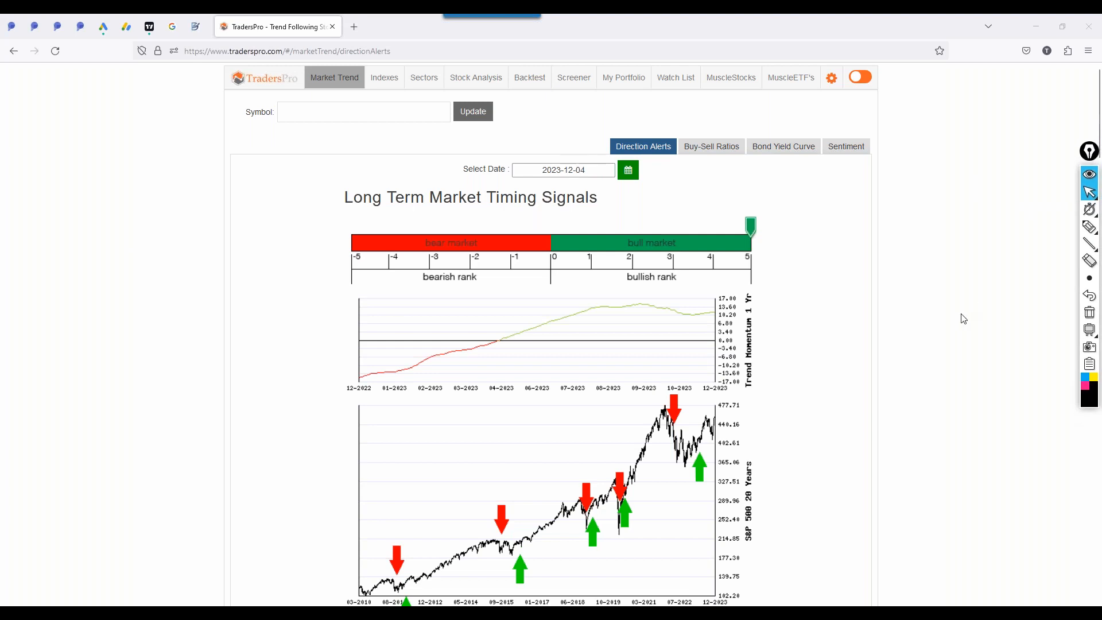
pyautogui.moveTo(860, 305)
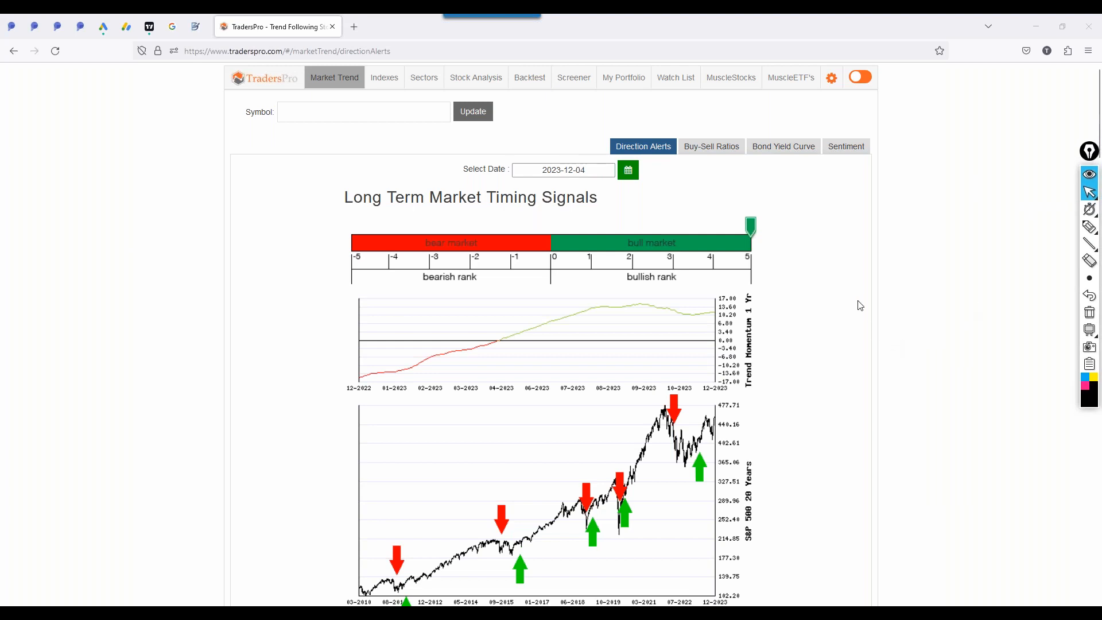
pyautogui.scroll(-3)
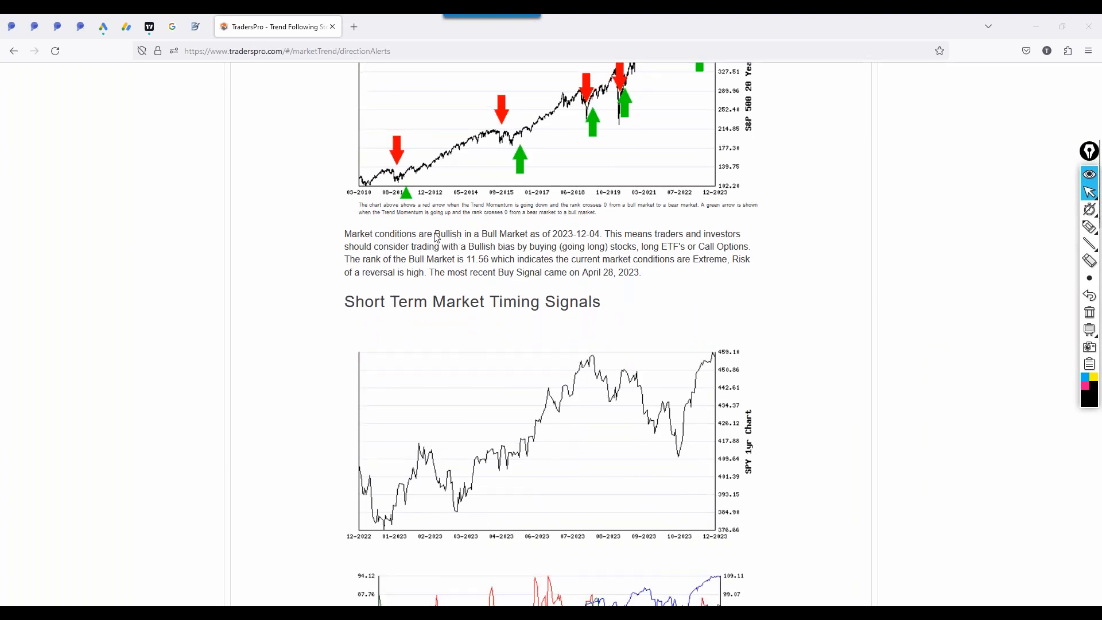
pyautogui.moveTo(435, 233); pyautogui.dragTo(528, 234)
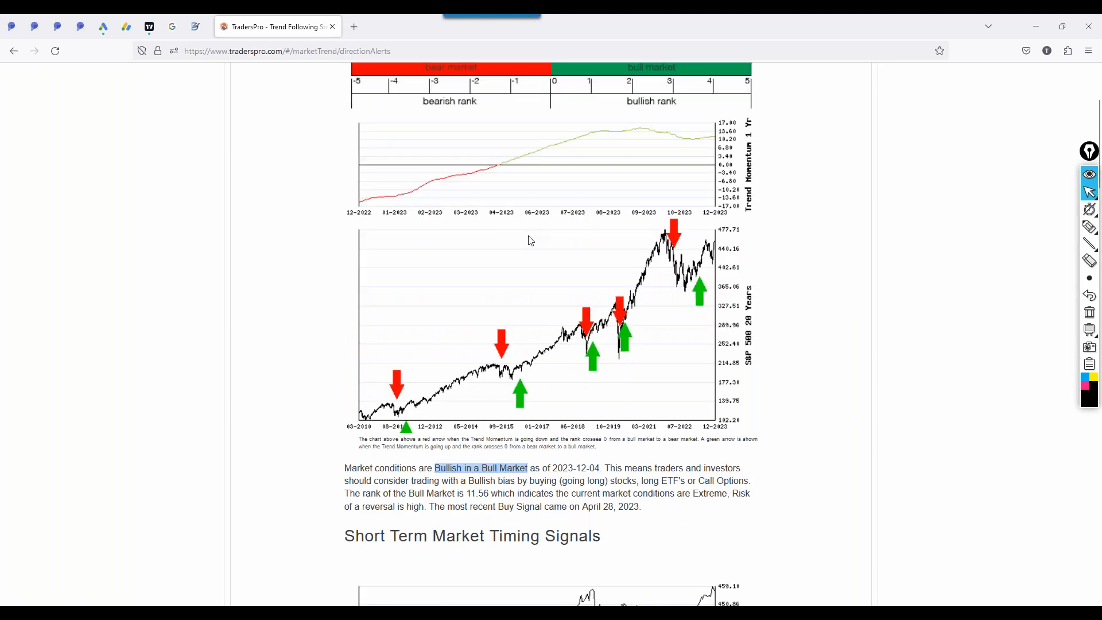
pyautogui.scroll(3)
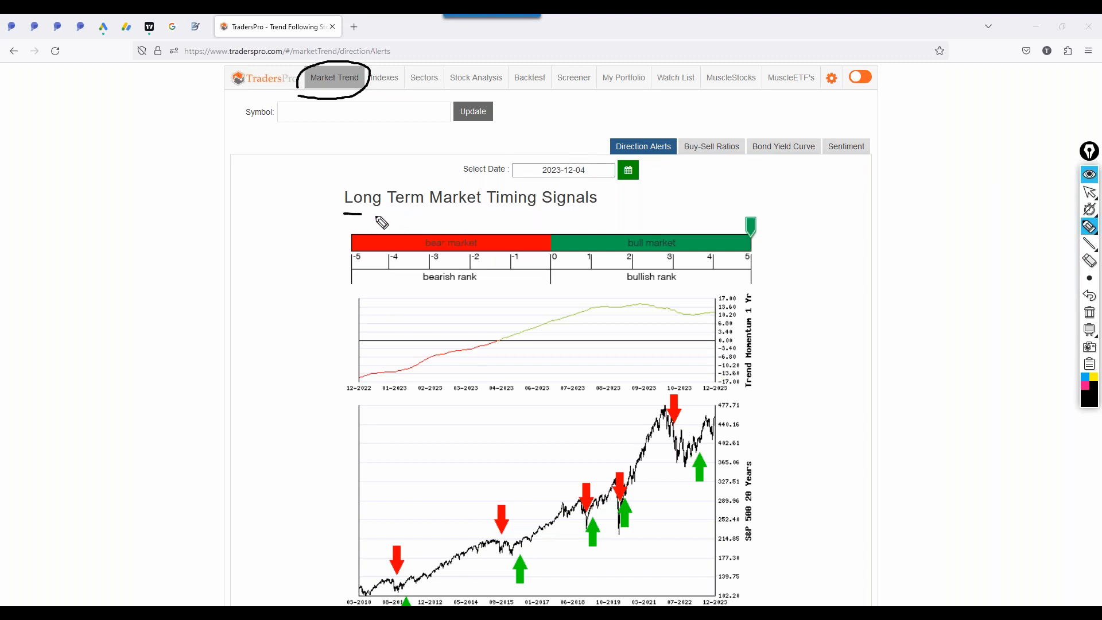
# - Underline the long-term title, bracket the Trend Momentum chart, draw an arrow and a cycle wave
pyautogui.moveTo(344, 213); pyautogui.dragTo(552, 213)
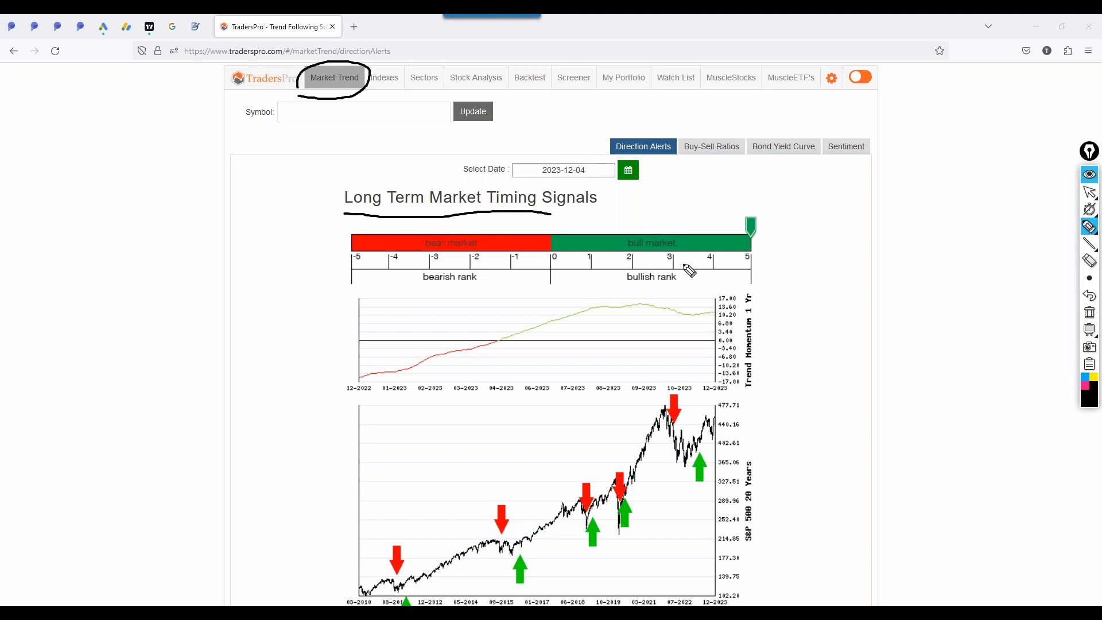
pyautogui.moveTo(692, 503)
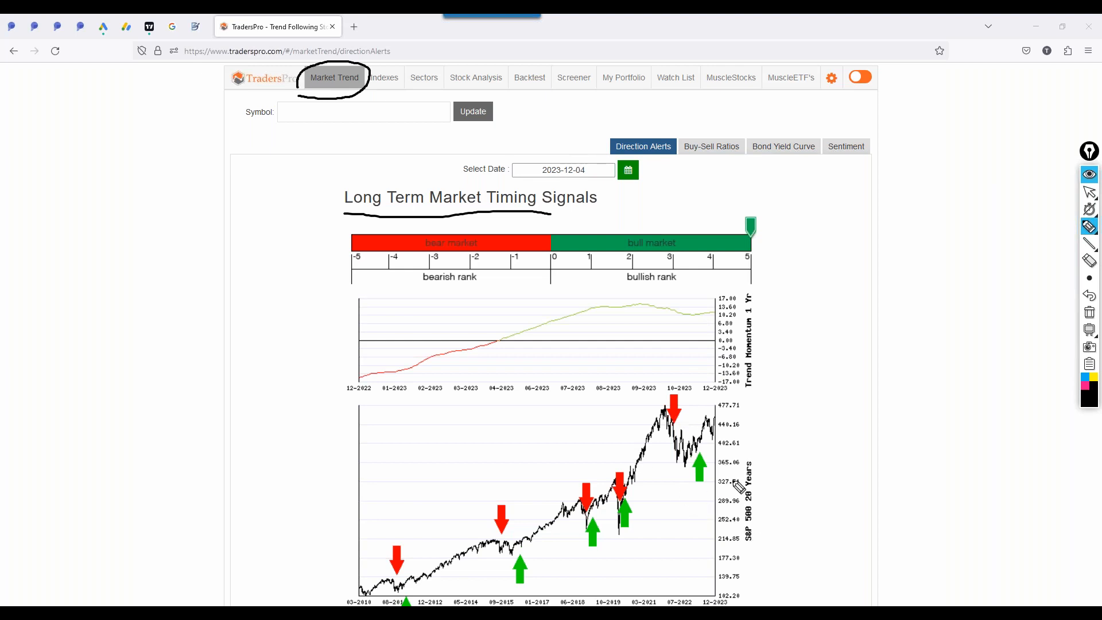
pyautogui.moveTo(757, 466); pyautogui.dragTo(763, 541)
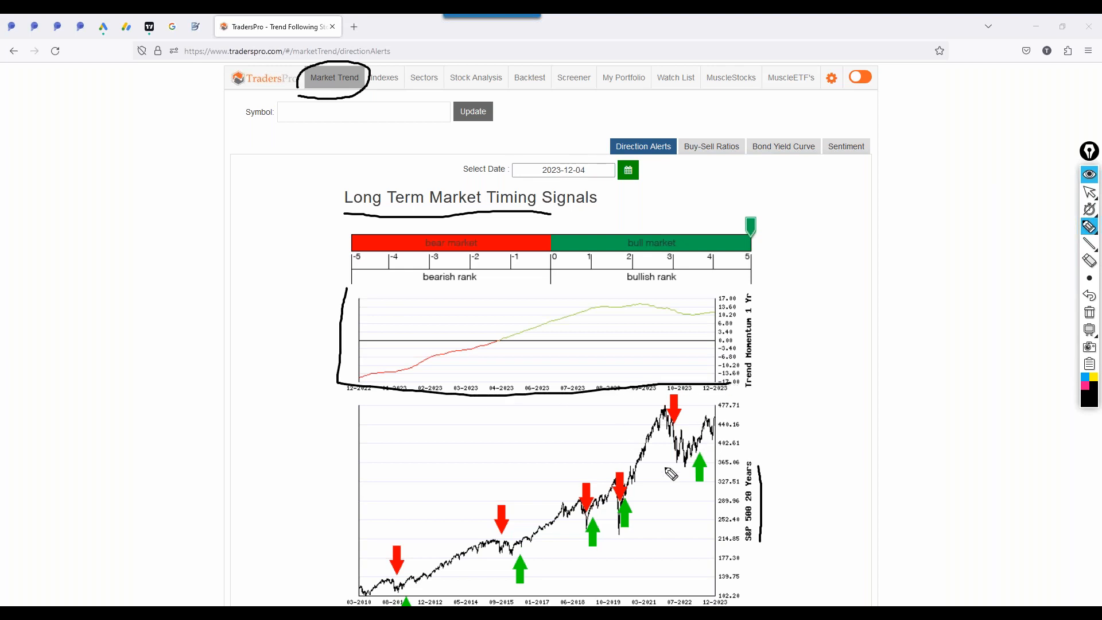
pyautogui.moveTo(685, 442)
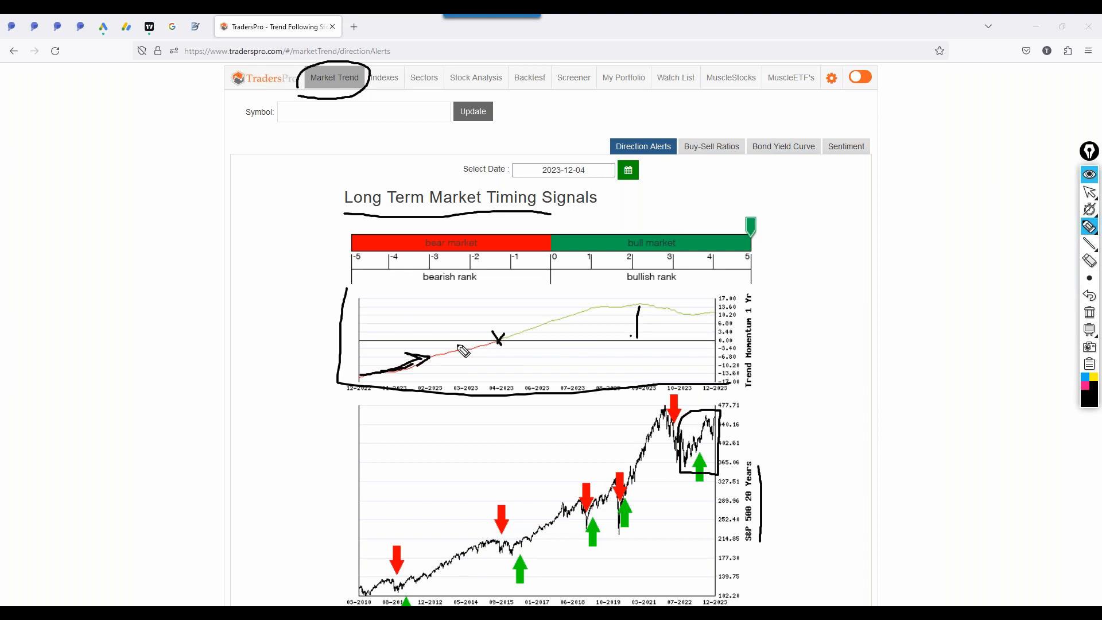
pyautogui.moveTo(523, 362)
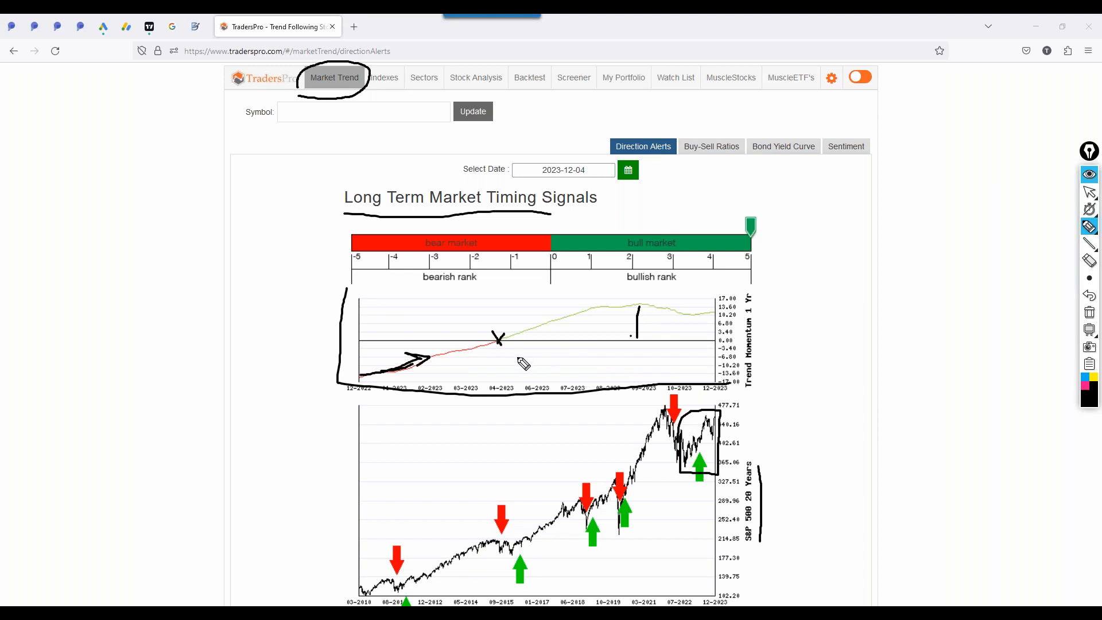
pyautogui.moveTo(523, 363); pyautogui.dragTo(418, 342)
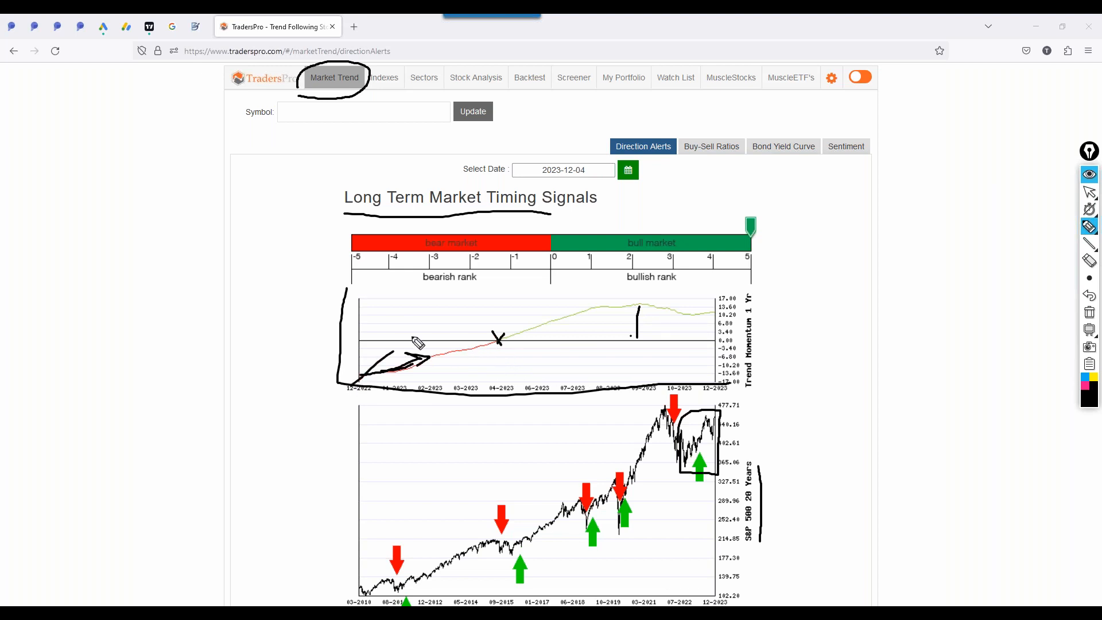
pyautogui.moveTo(414, 341); pyautogui.dragTo(952, 375)
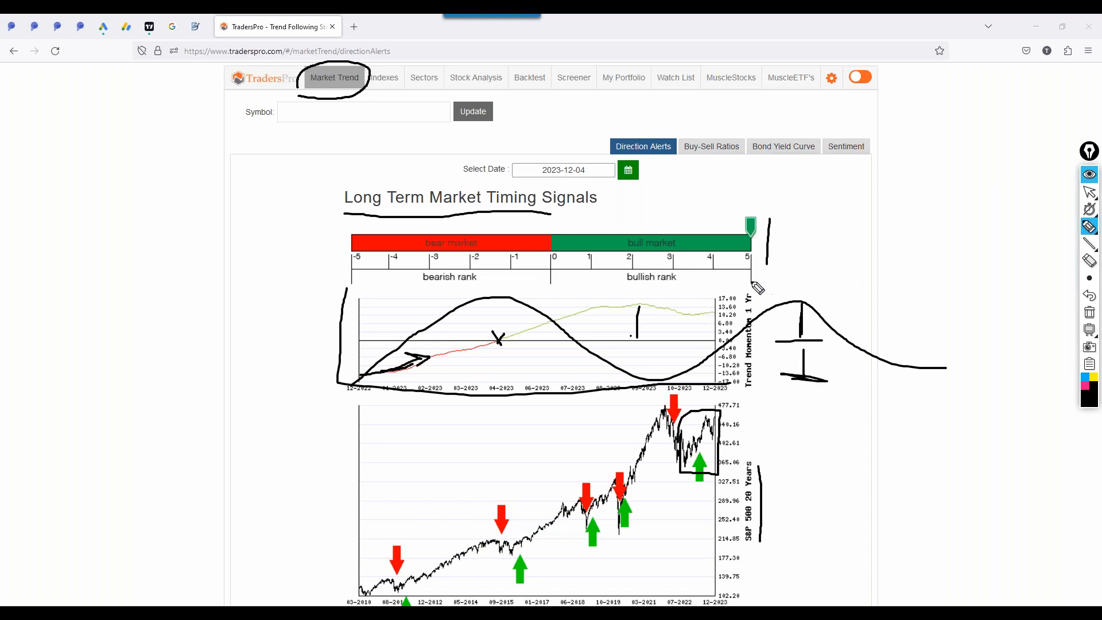
pyautogui.moveTo(758, 271)
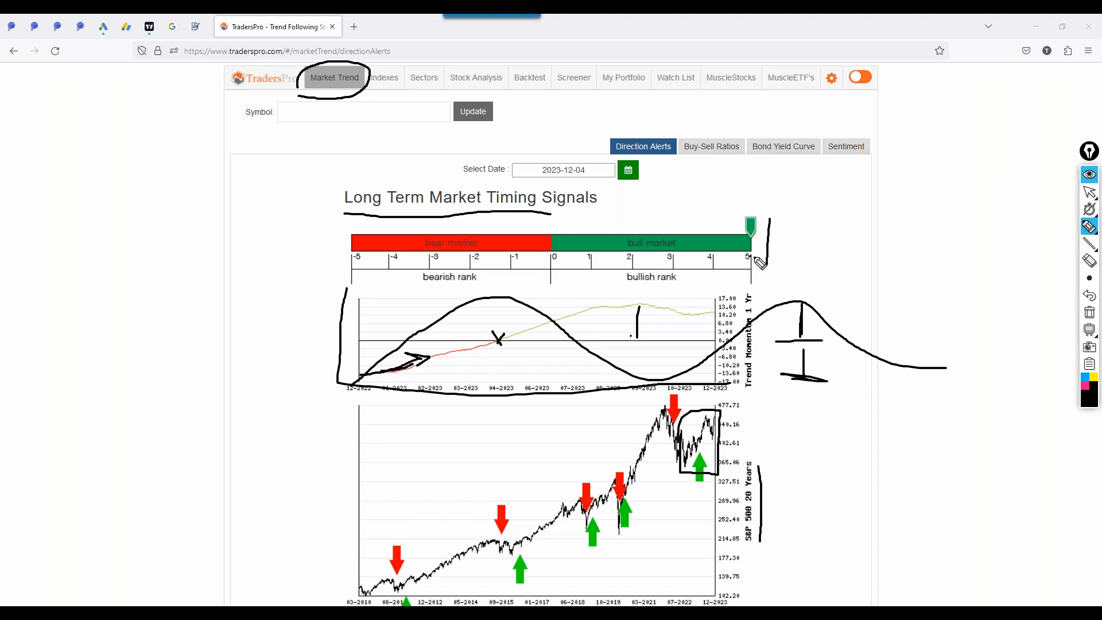
pyautogui.moveTo(762, 345)
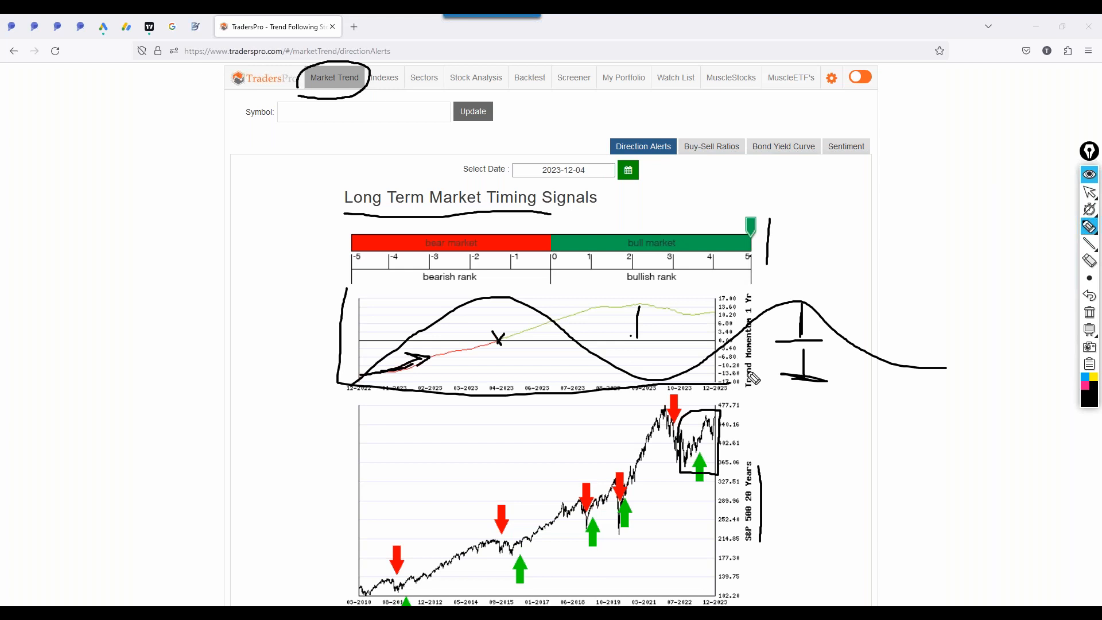
pyautogui.moveTo(589, 342)
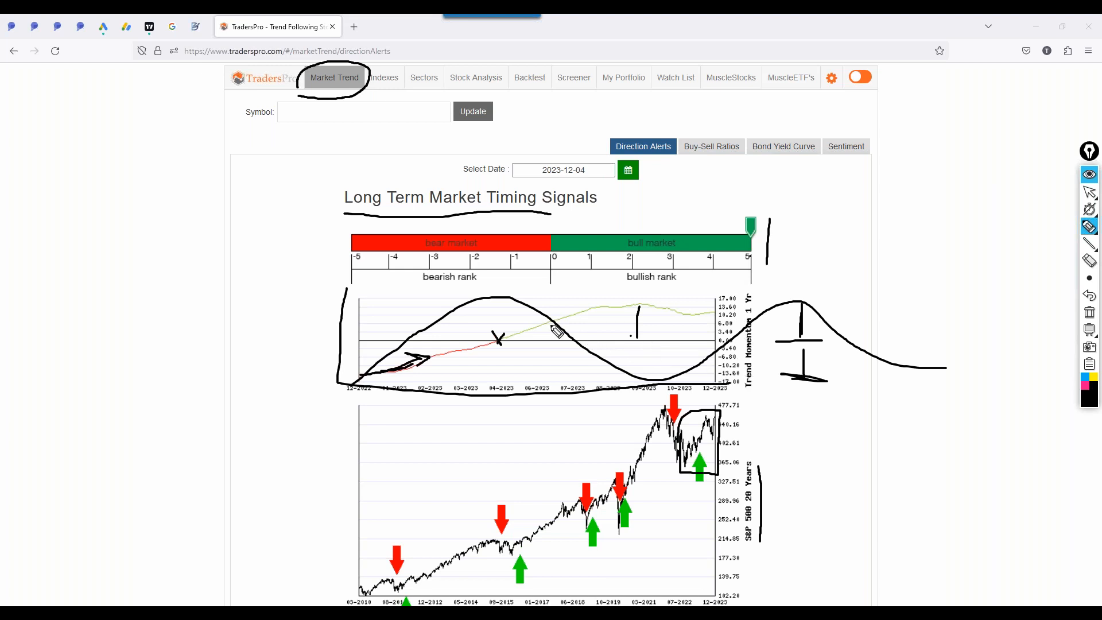
pyautogui.moveTo(652, 448)
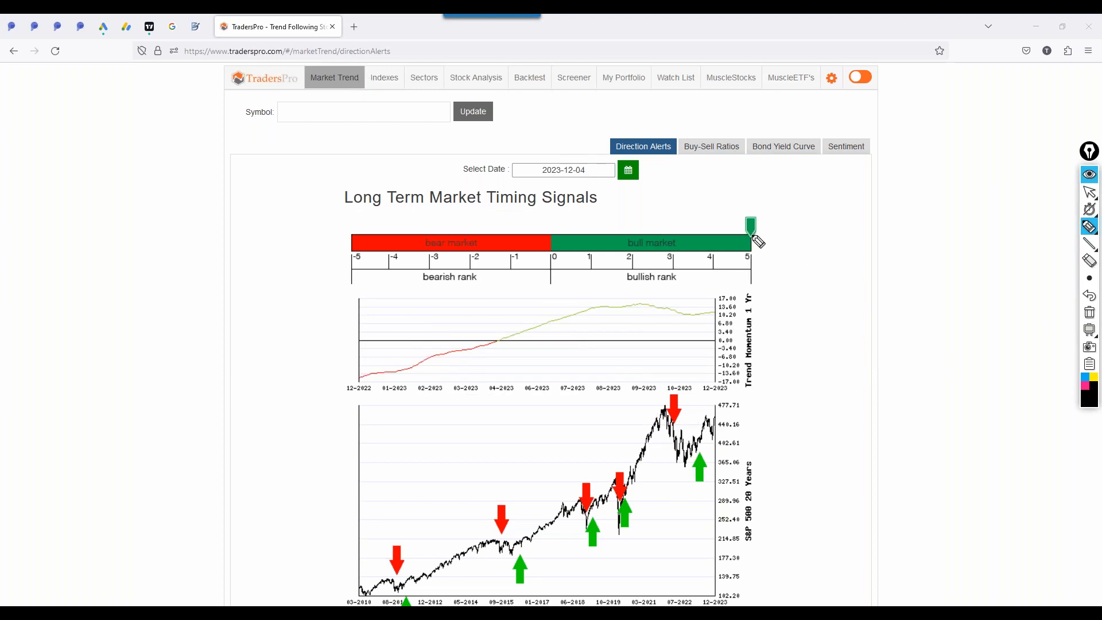
pyautogui.moveTo(661, 328)
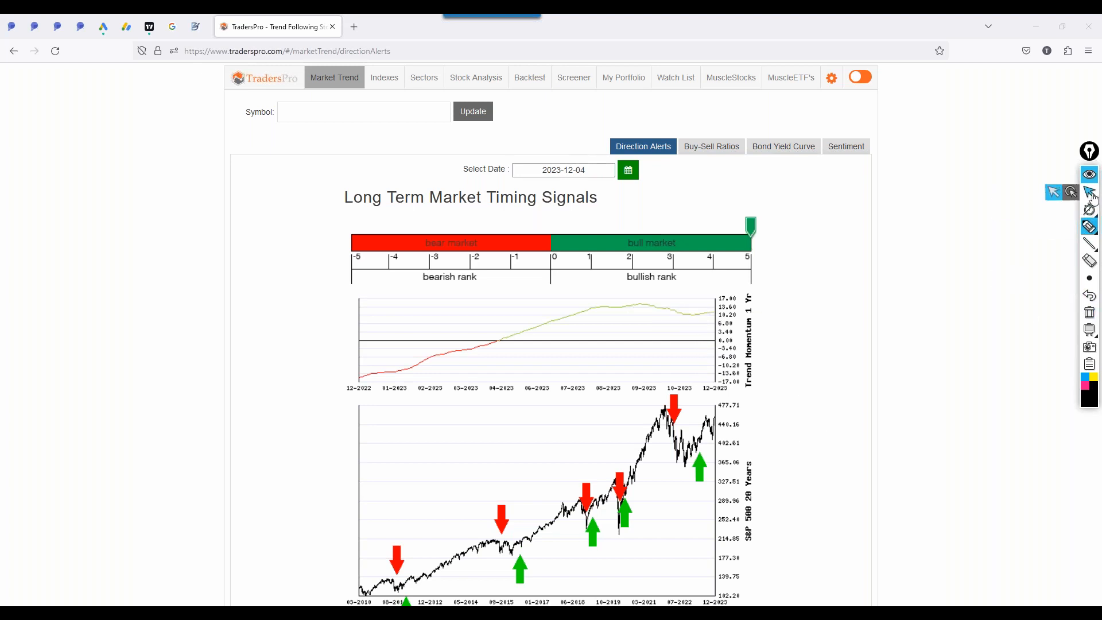
# - Scroll down to the Short Term Market Timing Signals section
pyautogui.scroll(-3)
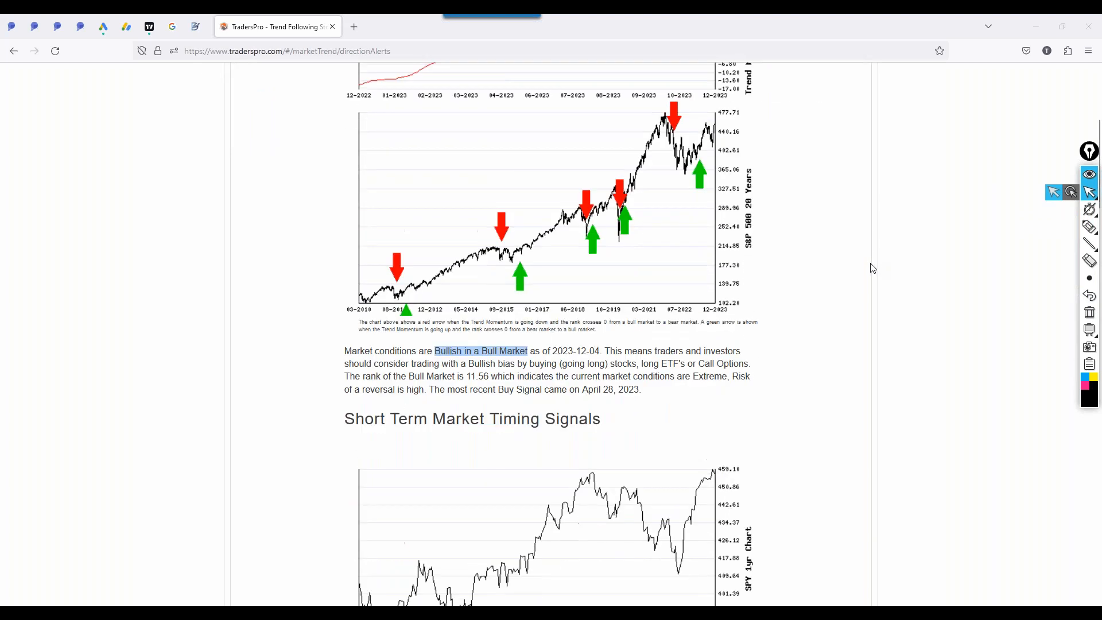
pyautogui.scroll(-3)
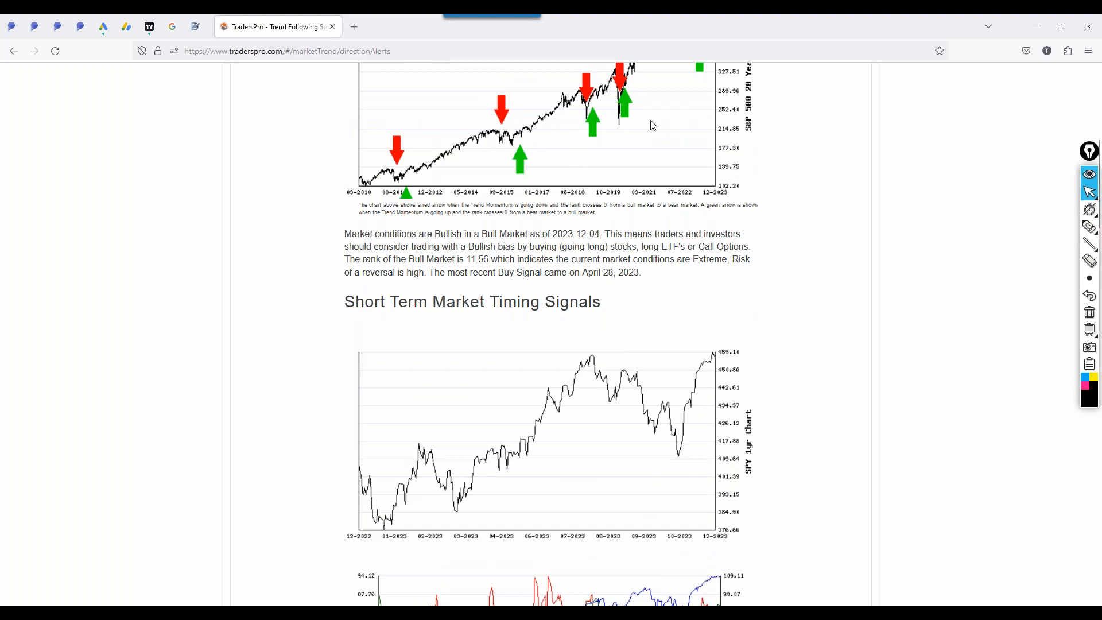
pyautogui.moveTo(436, 239)
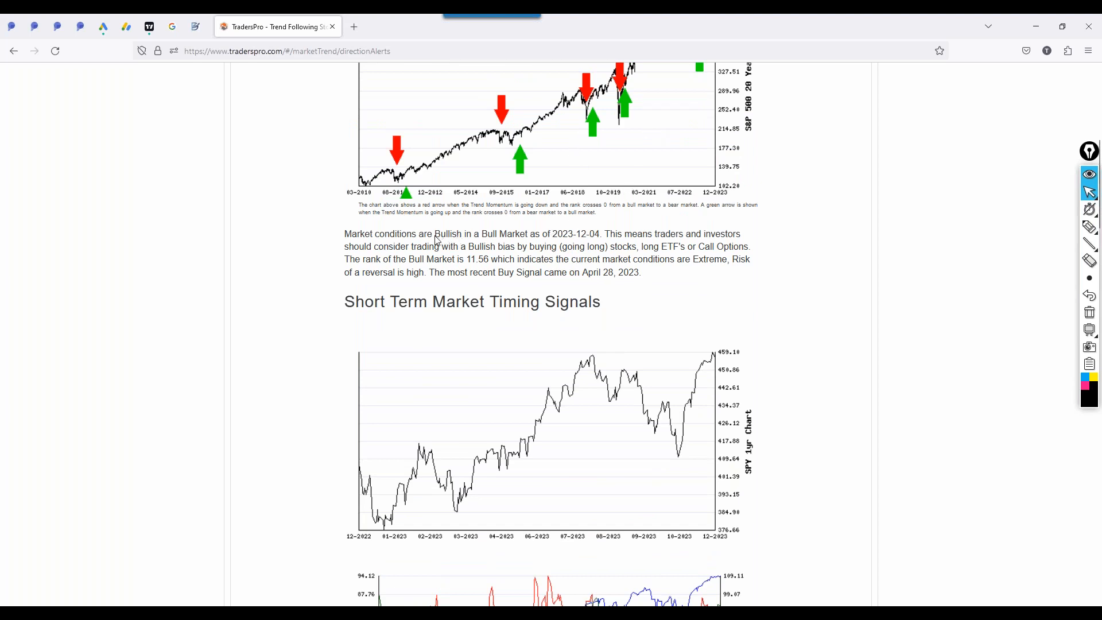
pyautogui.moveTo(435, 234); pyautogui.dragTo(525, 234)
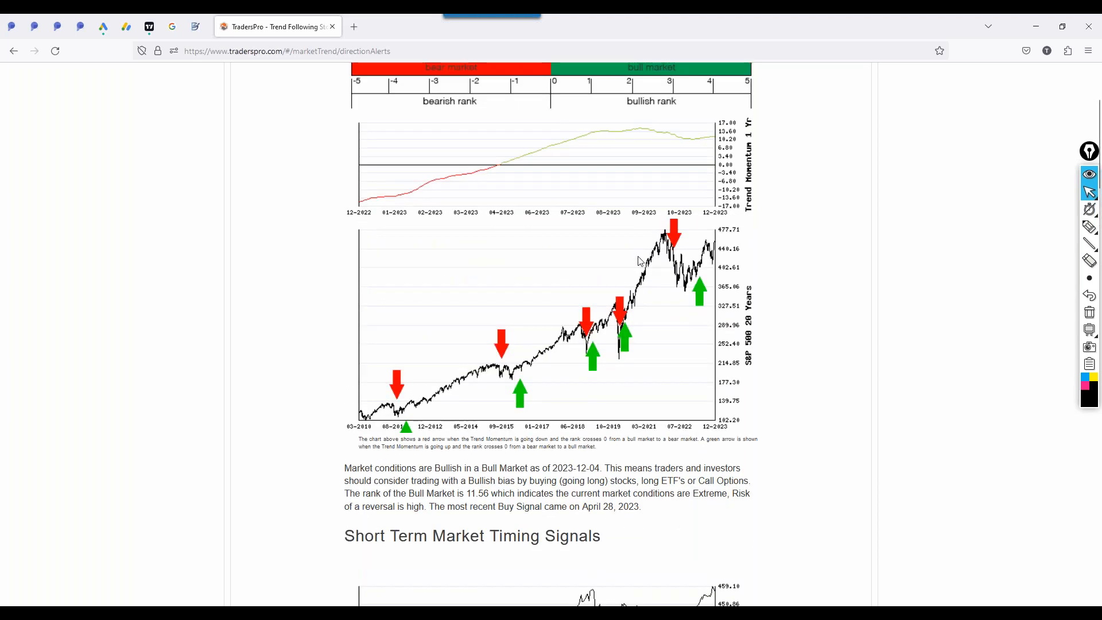
pyautogui.scroll(-3)
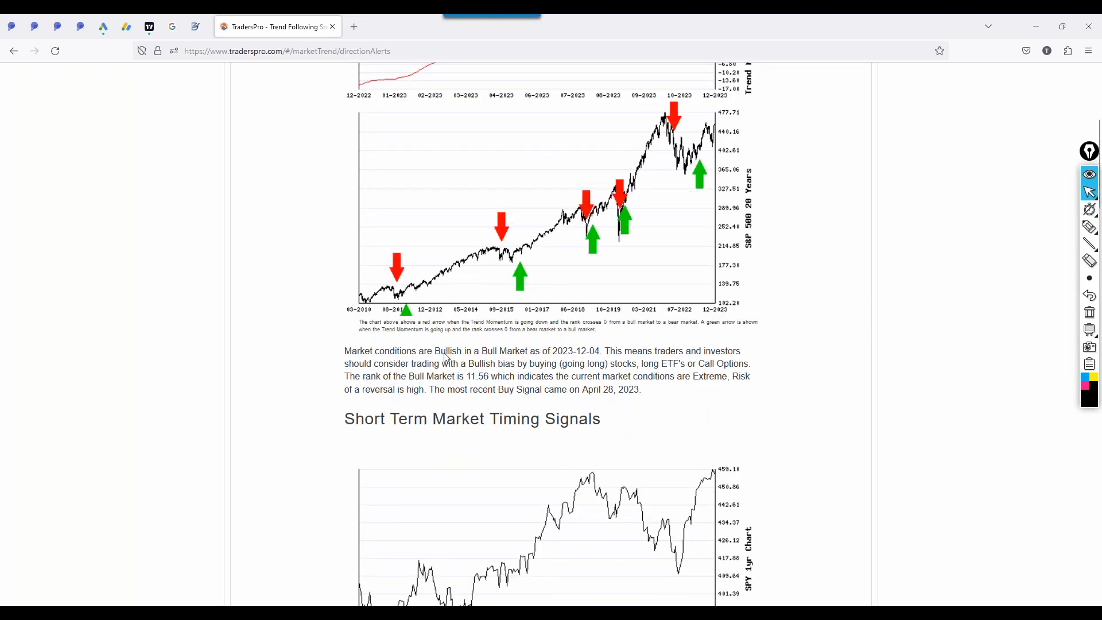
pyautogui.doubleClick(447, 351)
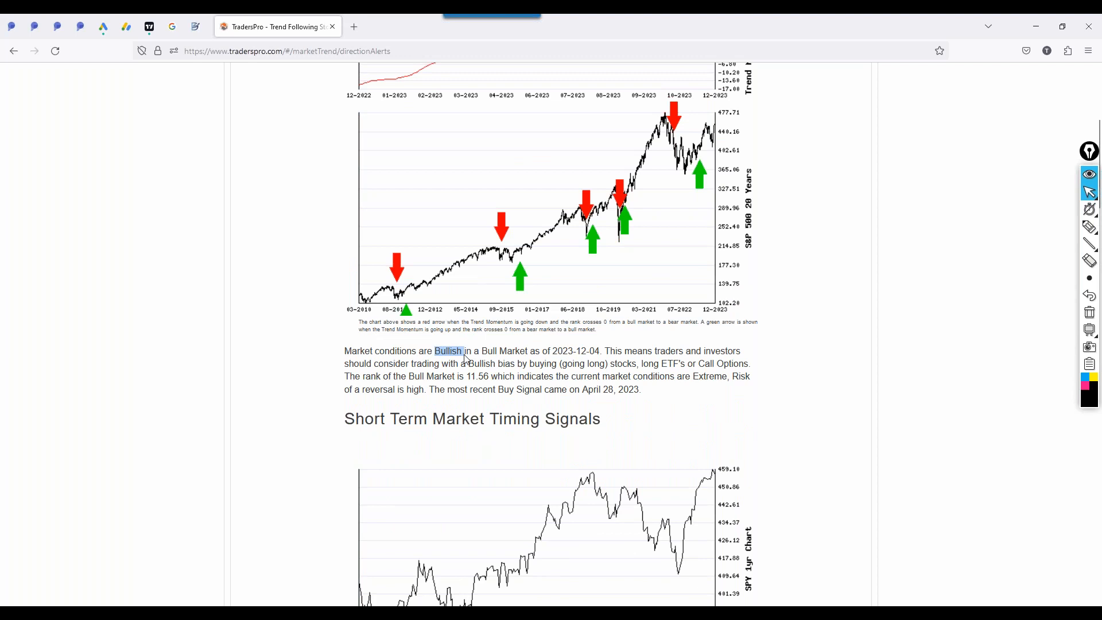
pyautogui.moveTo(612, 429)
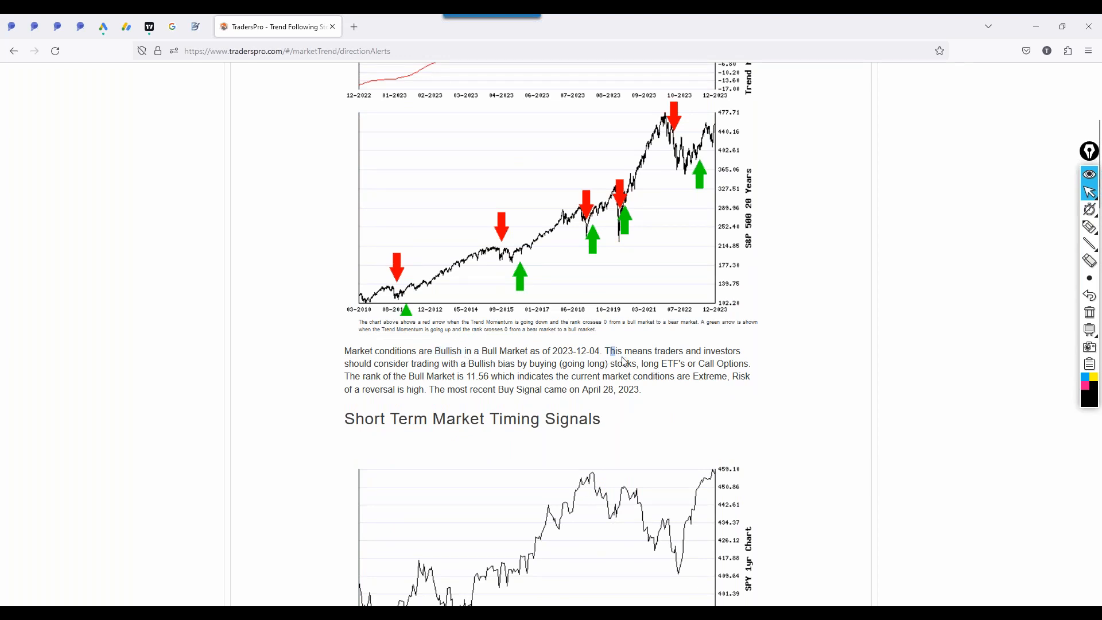
pyautogui.moveTo(606, 350); pyautogui.dragTo(632, 364)
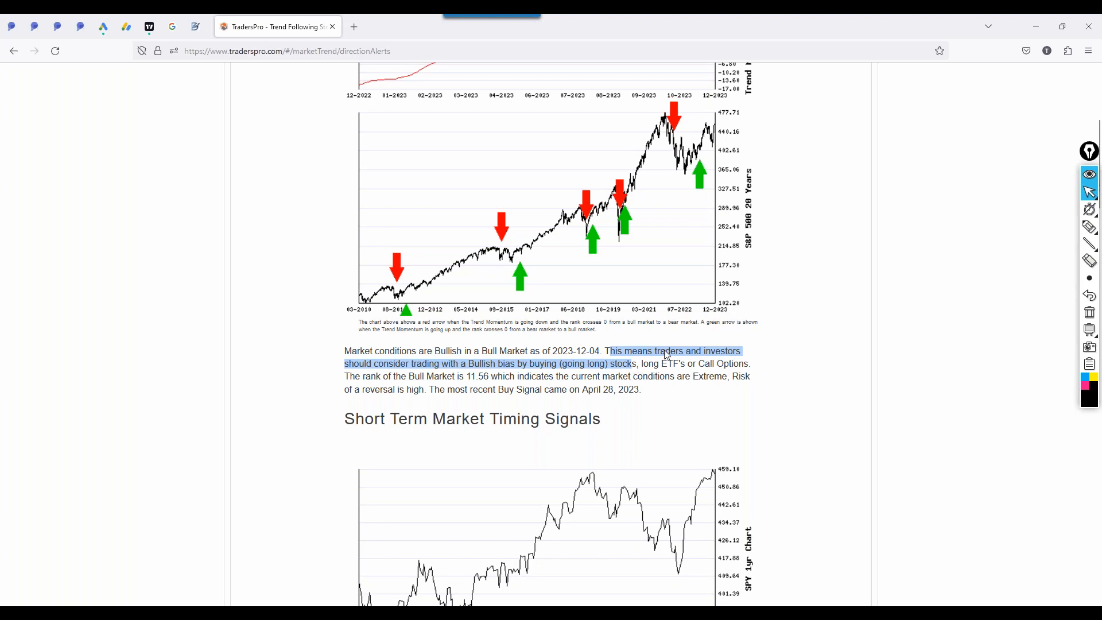
pyautogui.click(504, 380)
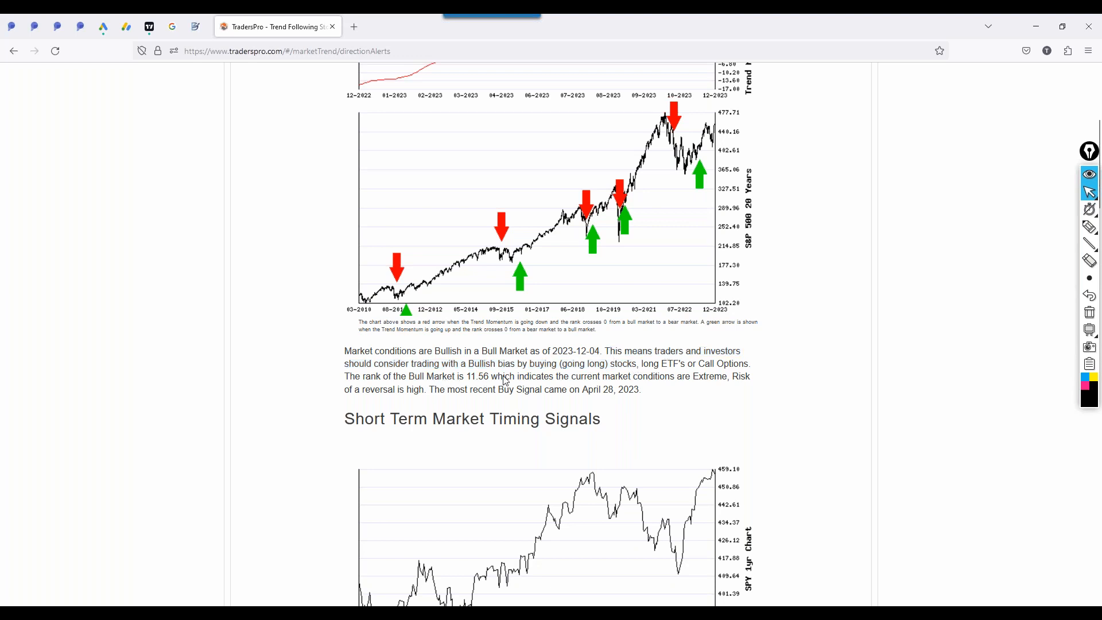
pyautogui.moveTo(555, 370)
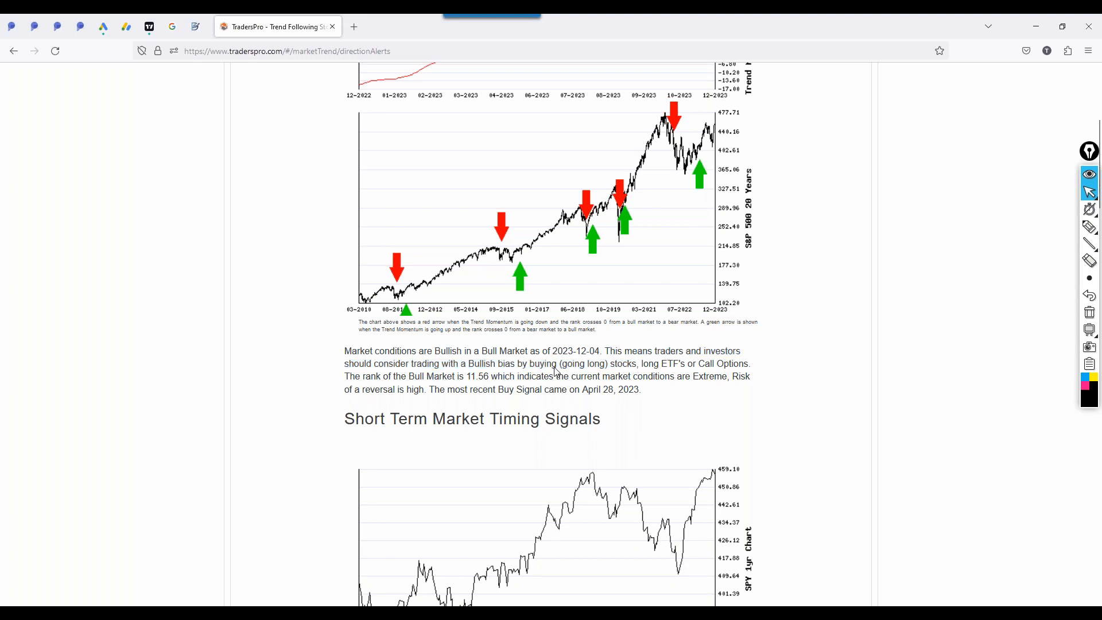
pyautogui.moveTo(657, 373)
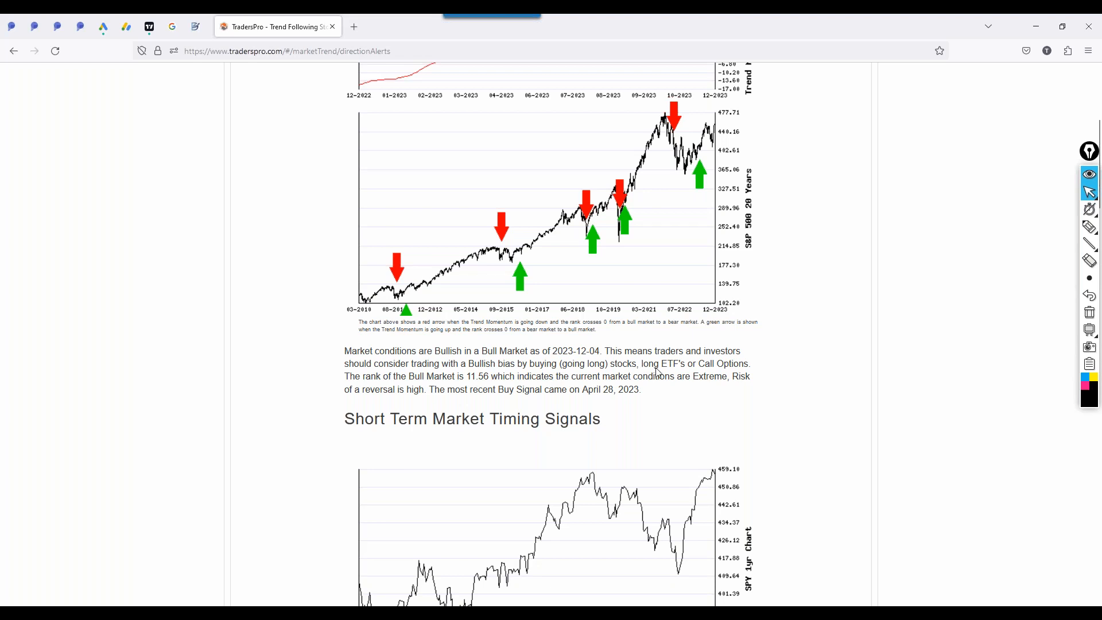
pyautogui.doubleClick(653, 363)
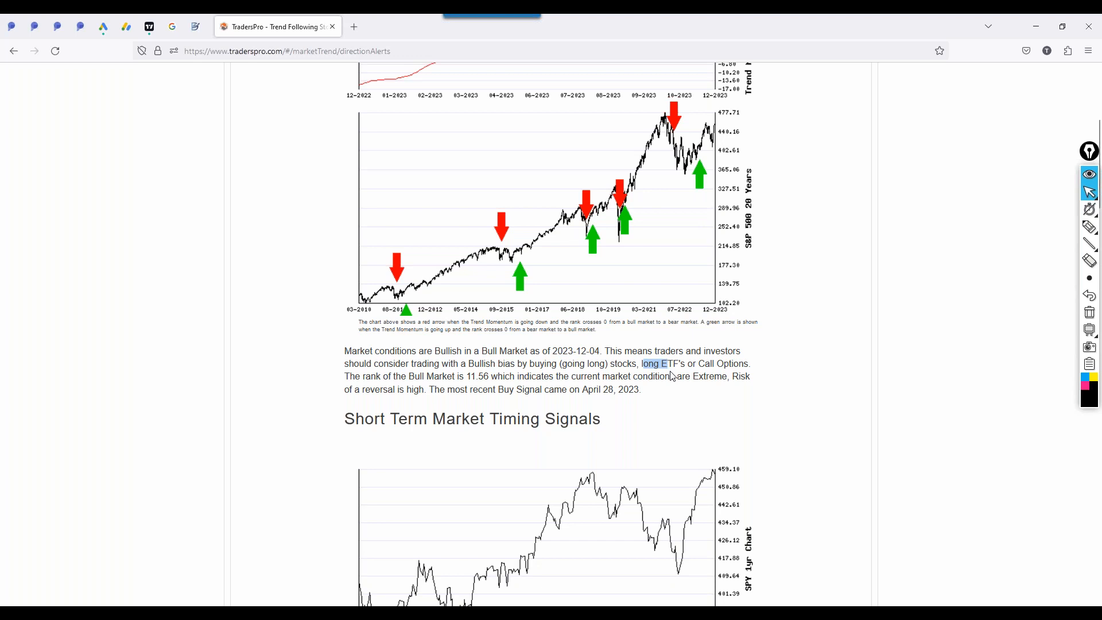
pyautogui.moveTo(591, 389)
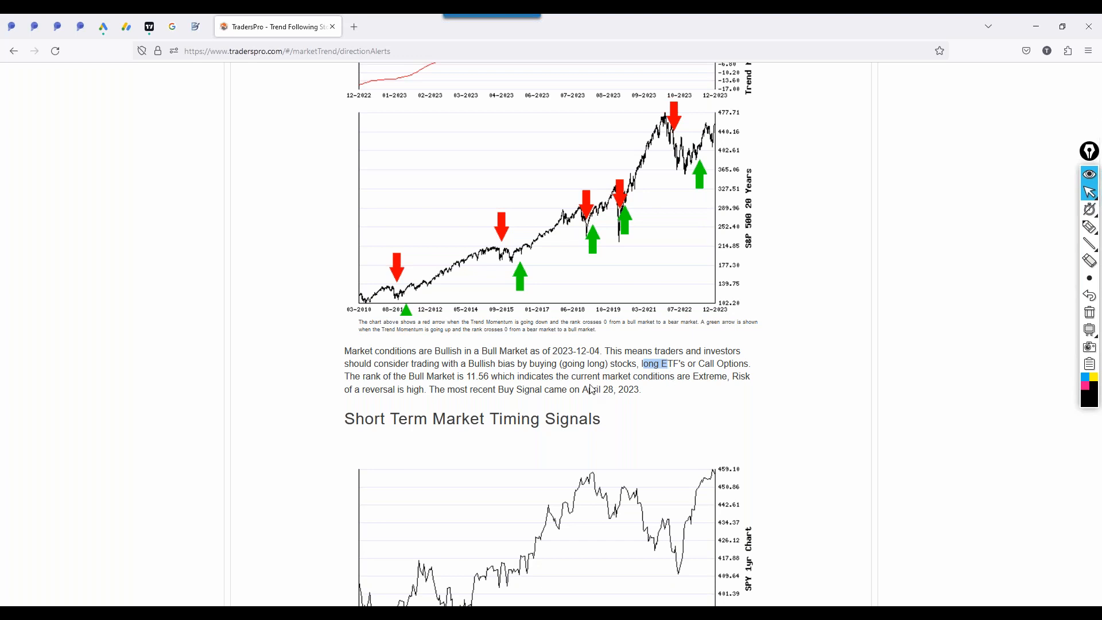
pyautogui.moveTo(731, 377)
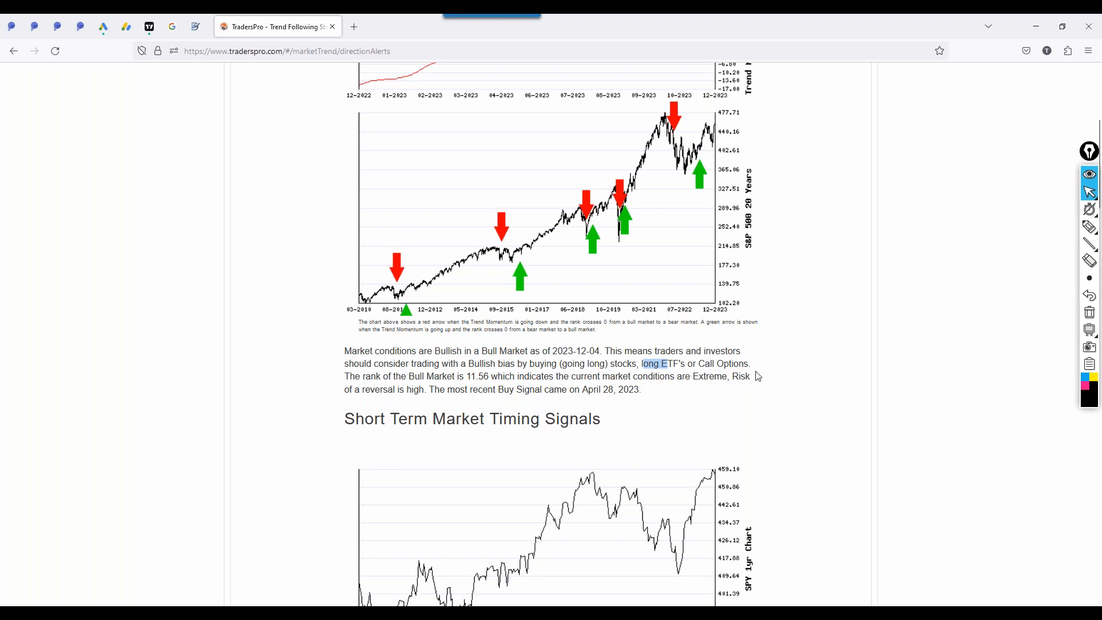
pyautogui.moveTo(730, 390)
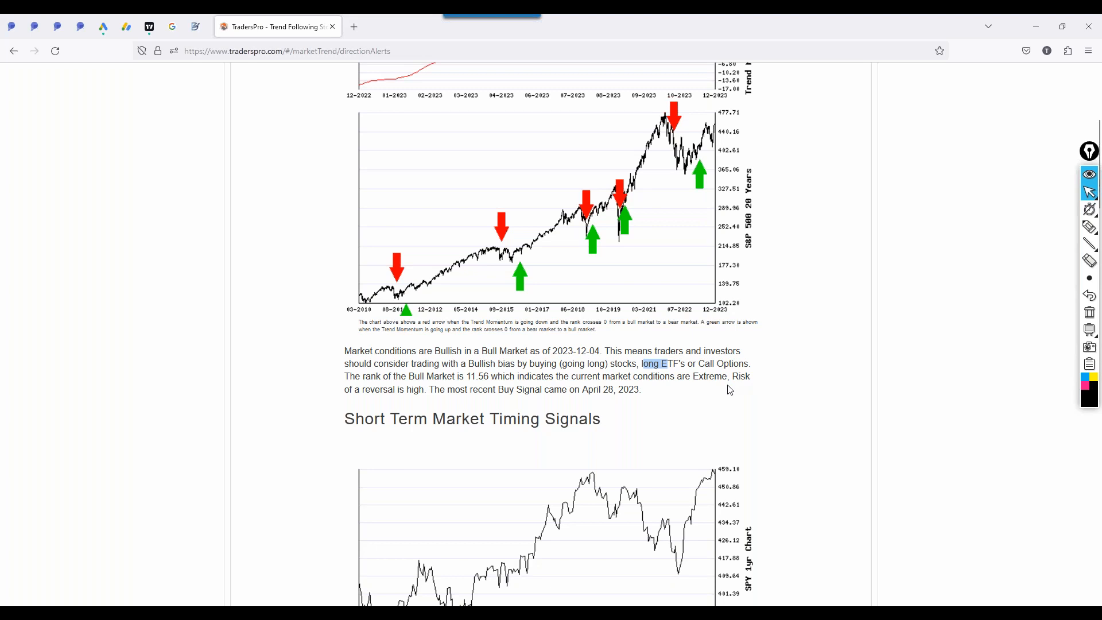
pyautogui.moveTo(720, 383)
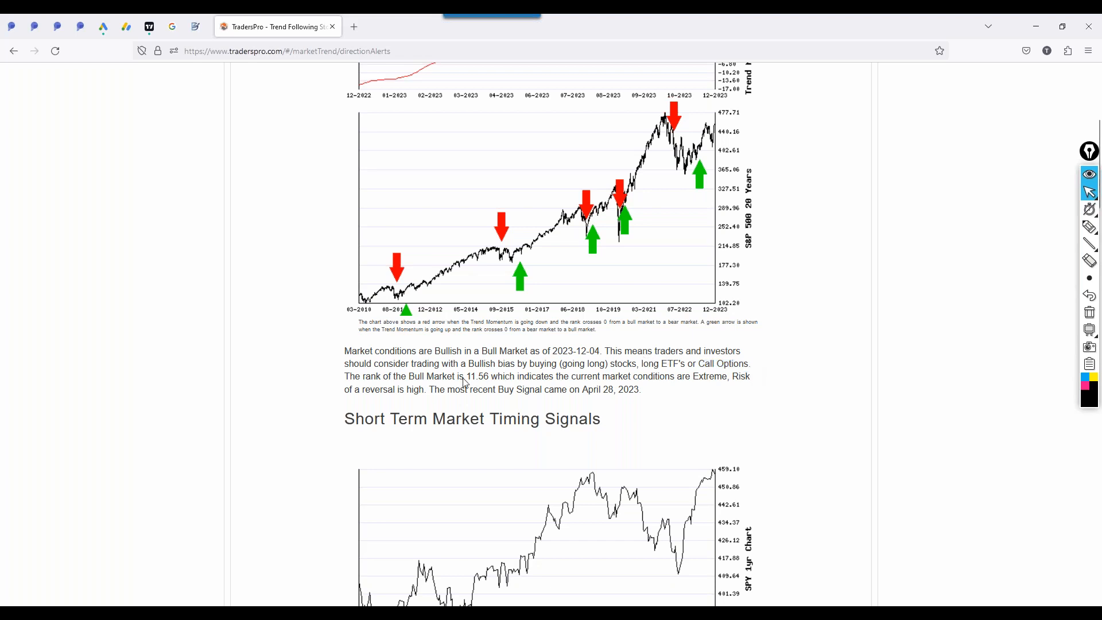
pyautogui.doubleClick(477, 376)
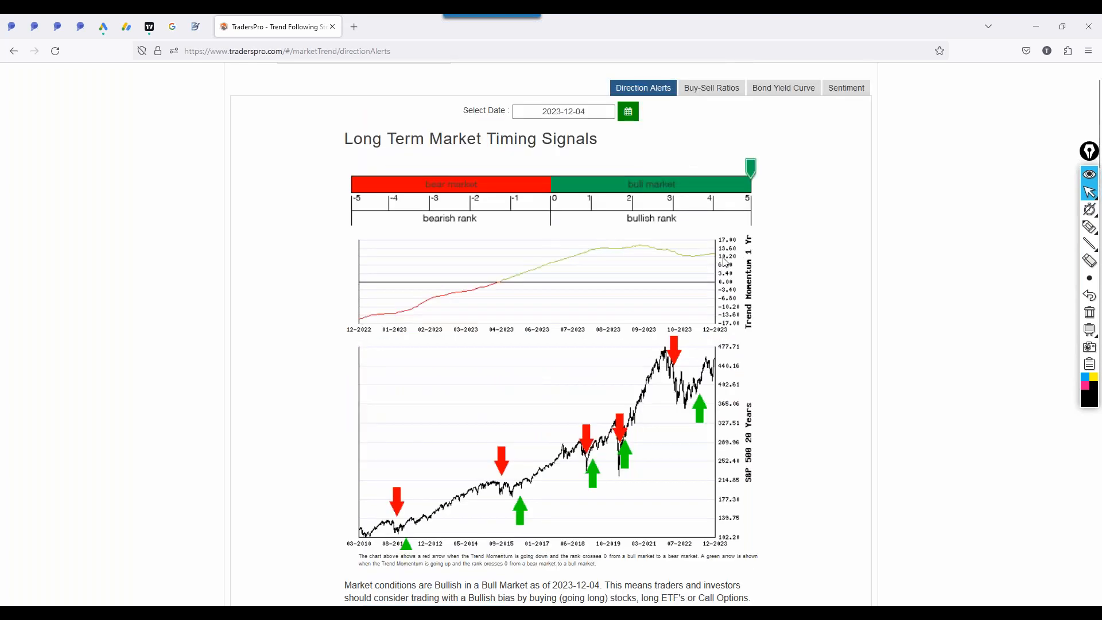
pyautogui.moveTo(723, 262)
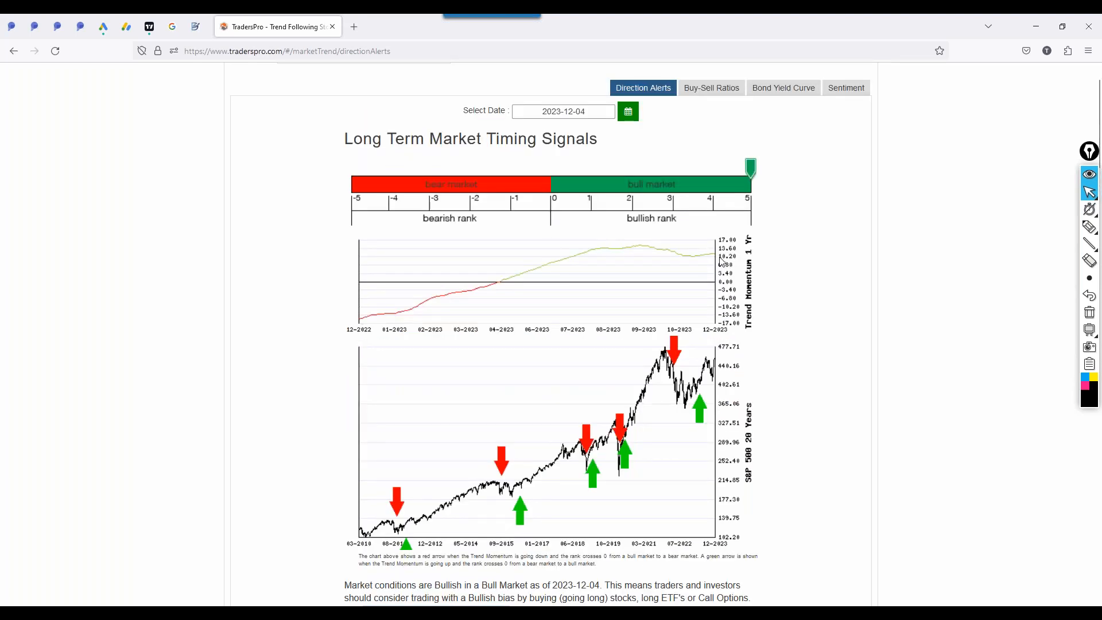
# - Highlight the bull market rank 11.56 and the April 28, 2023 Buy Signal date
pyautogui.scroll(-3)
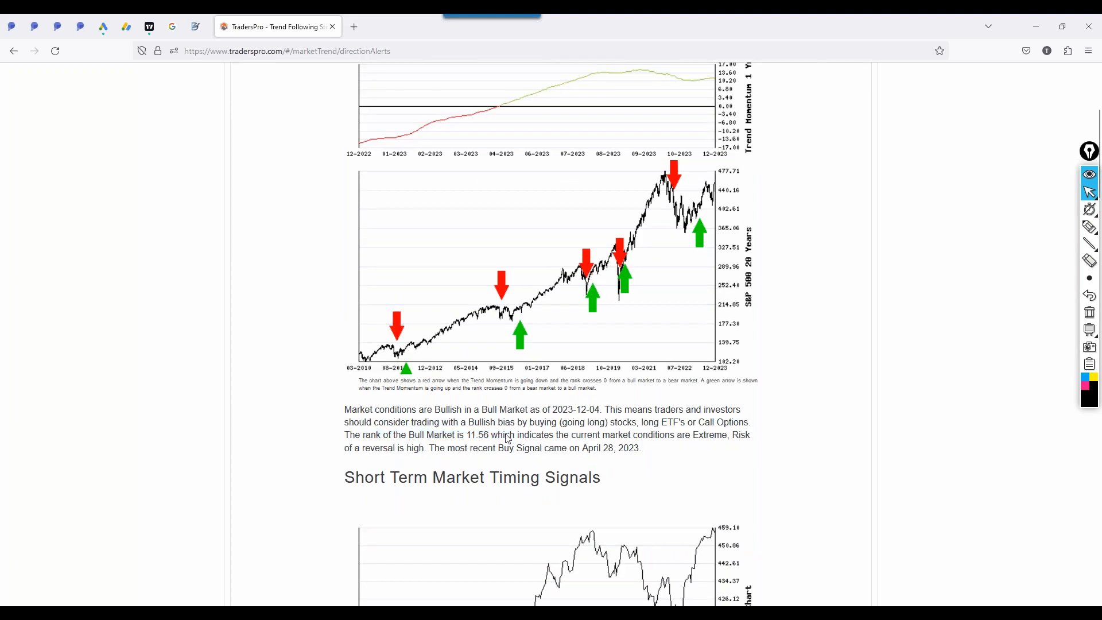
pyautogui.doubleClick(476, 435)
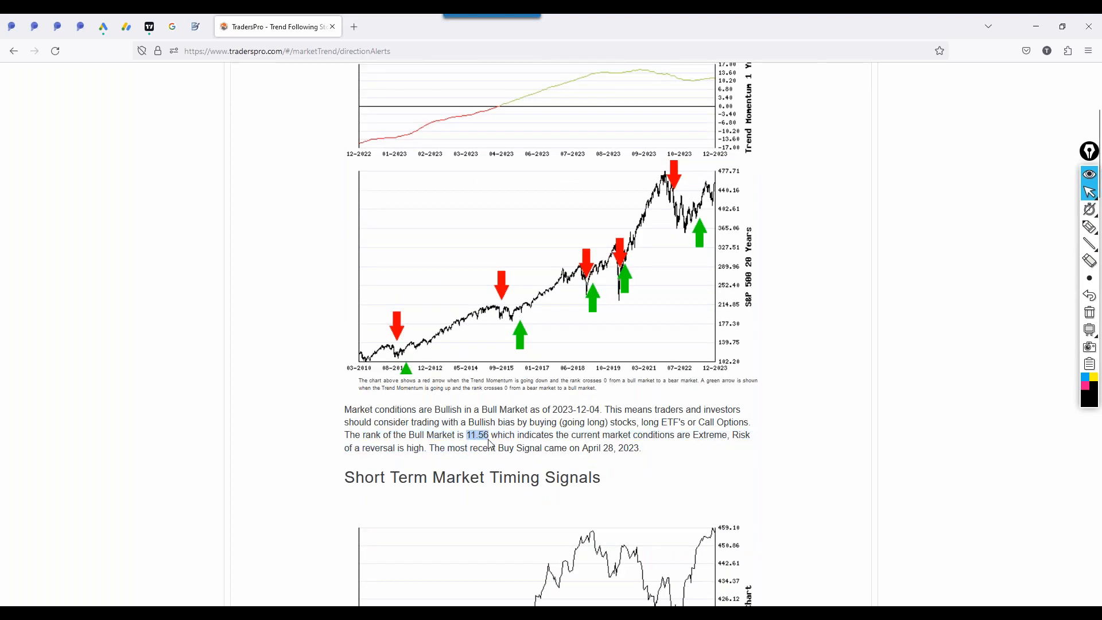
pyautogui.moveTo(432, 453)
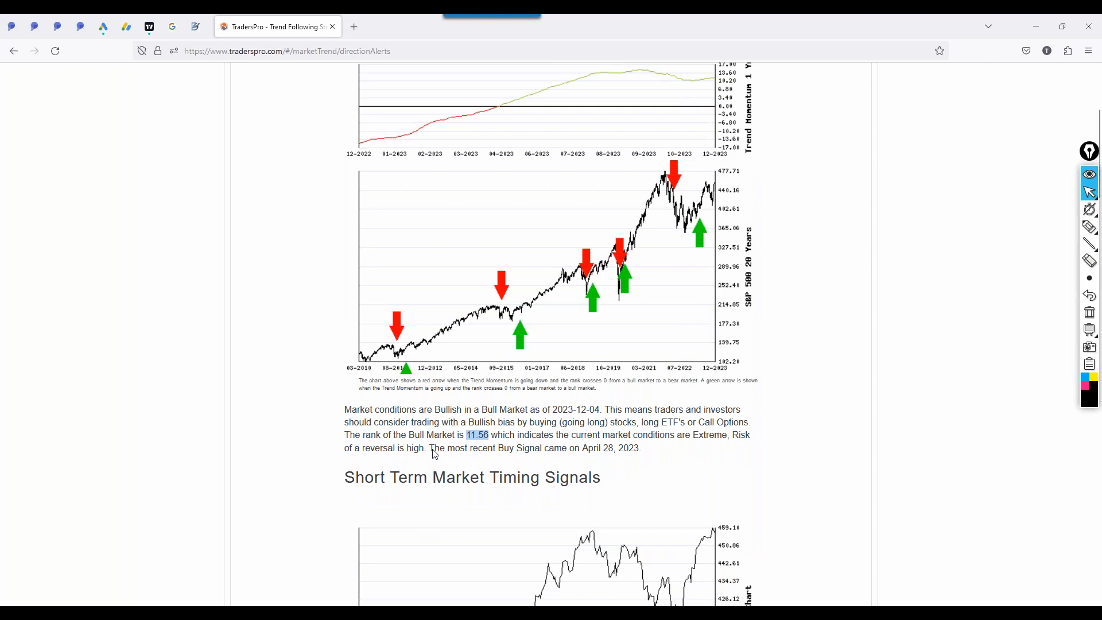
pyautogui.moveTo(431, 448); pyautogui.dragTo(638, 448)
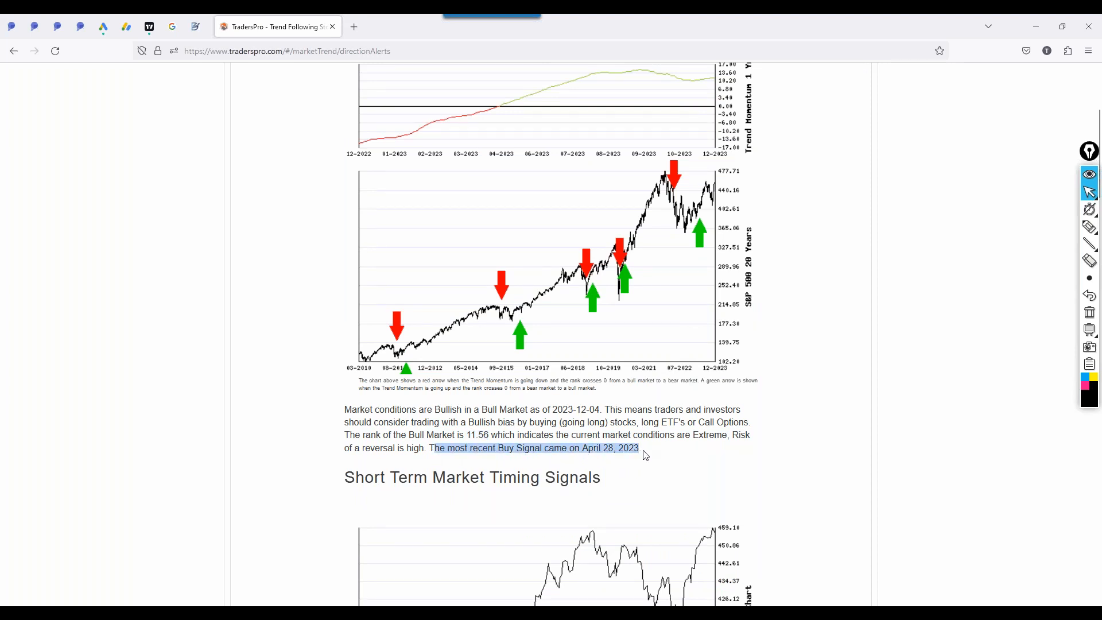
pyautogui.moveTo(592, 422)
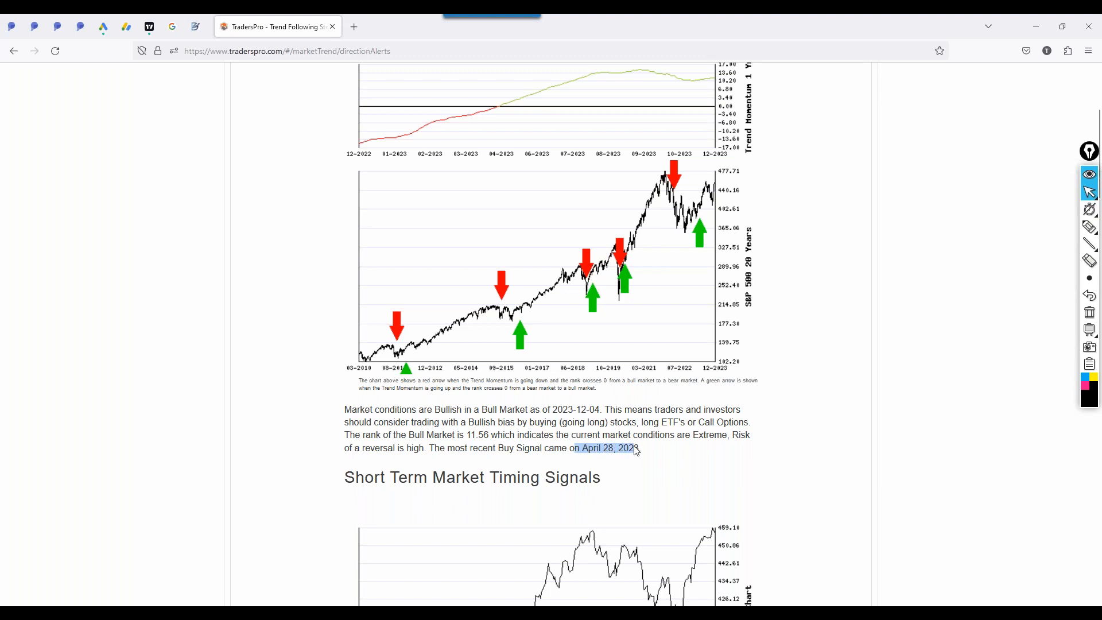
# - Scroll down to the Short Term Market Timing Signals charts
pyautogui.scroll(-3)
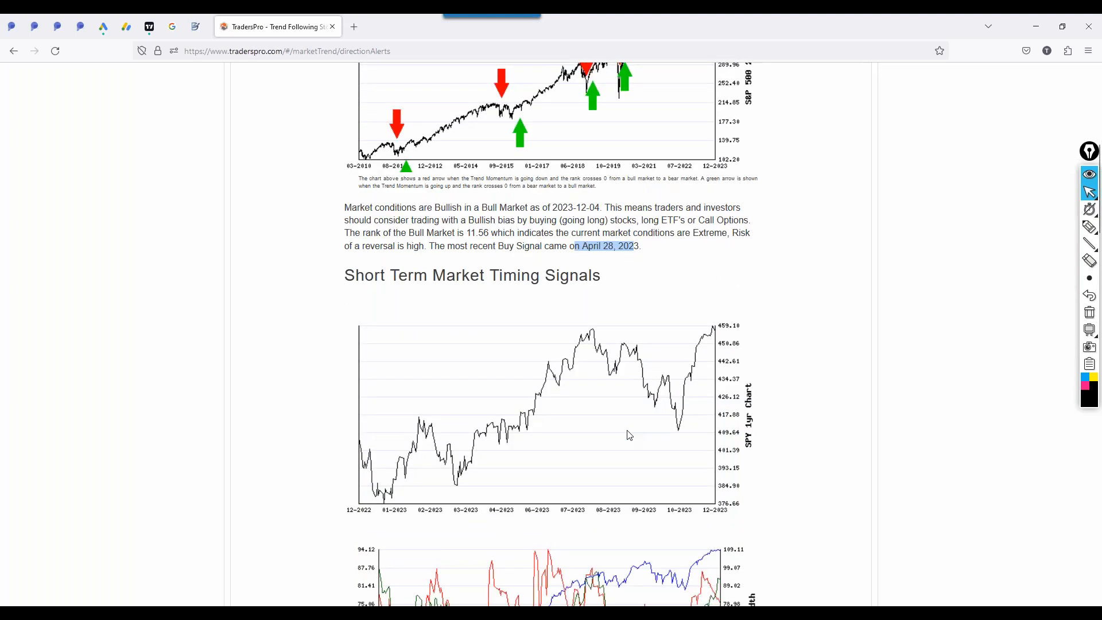
pyautogui.scroll(-3)
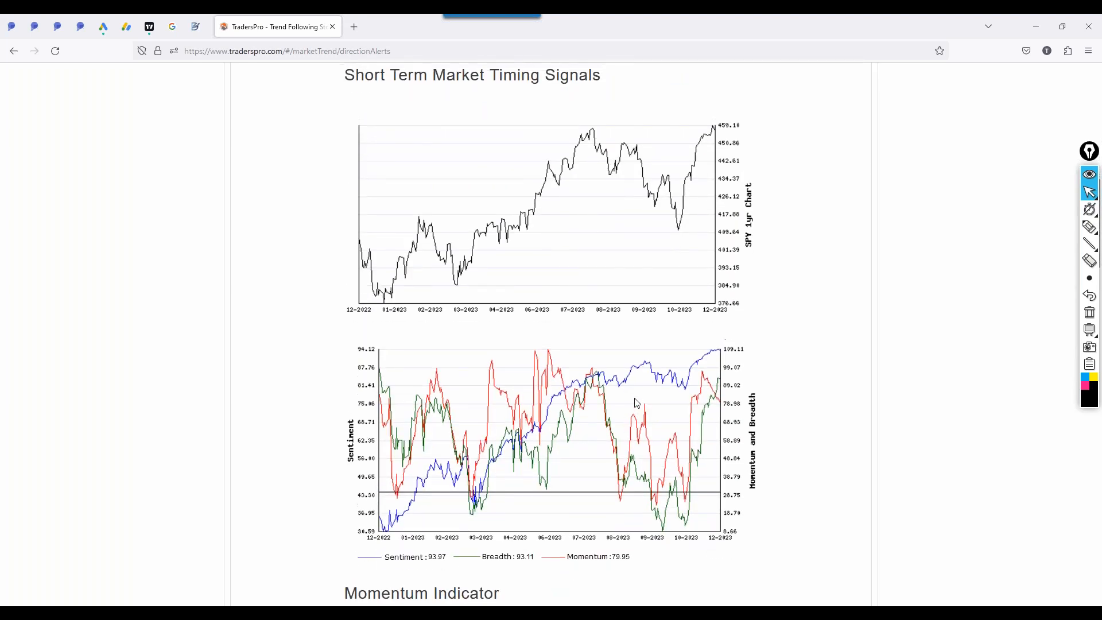
pyautogui.scroll(-3)
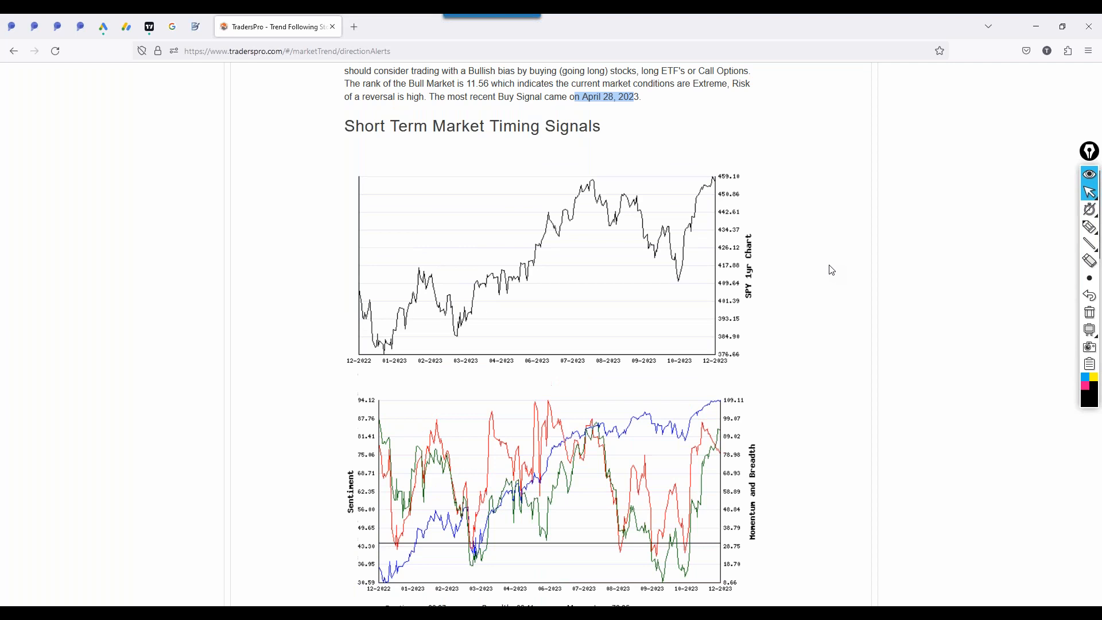
# - With the pen, draw a bracket and an arrow marking the SPY 1yr Chart label
pyautogui.click(1089, 227)
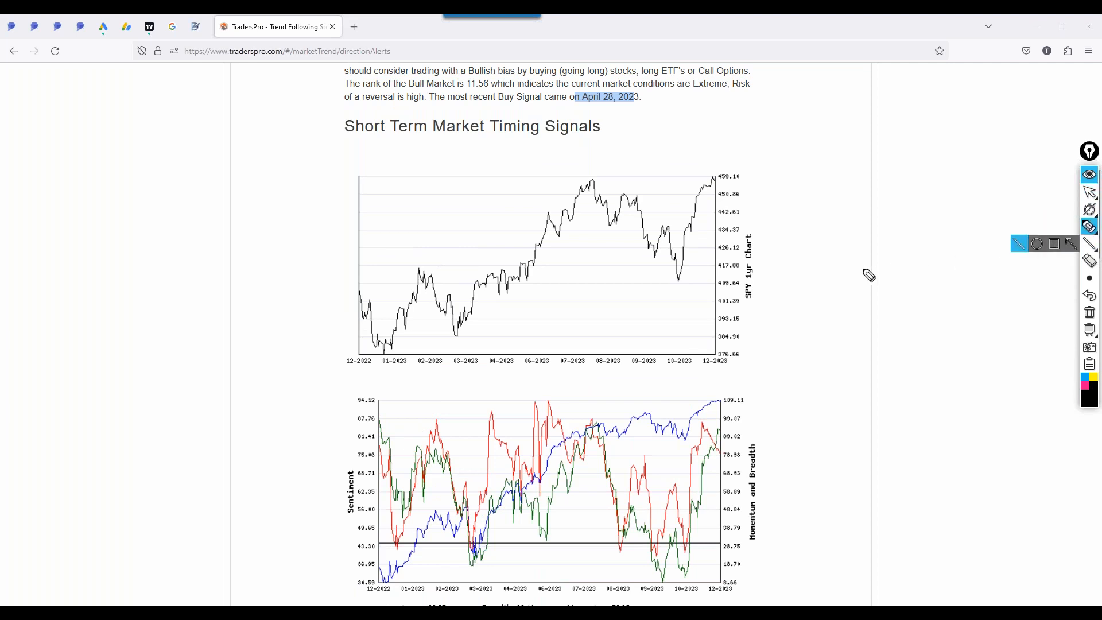
pyautogui.moveTo(701, 254)
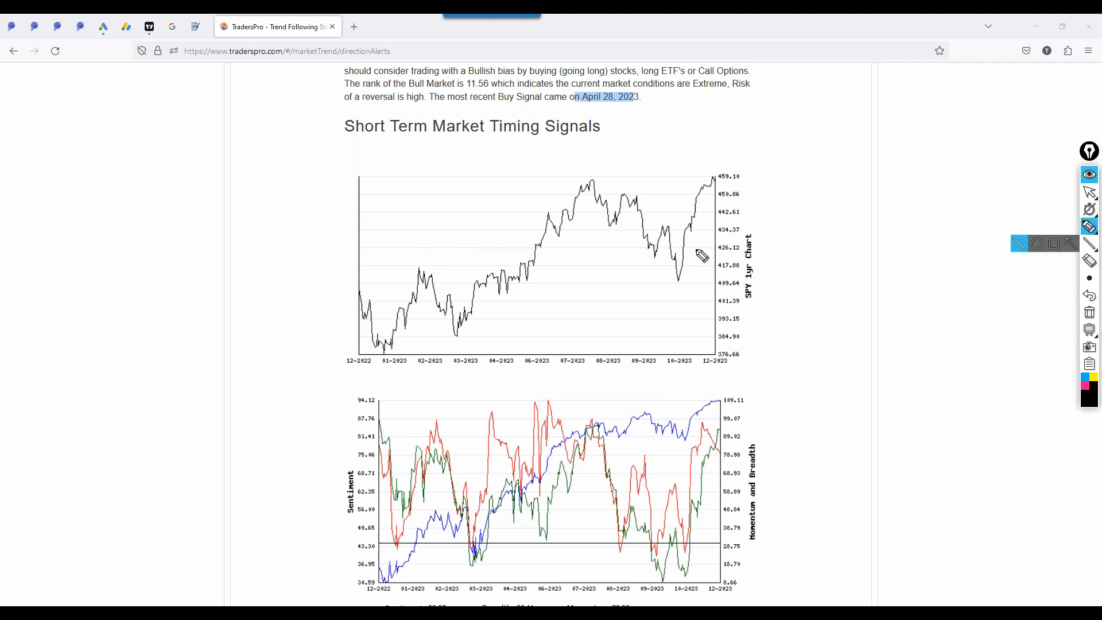
pyautogui.moveTo(765, 232); pyautogui.dragTo(765, 306)
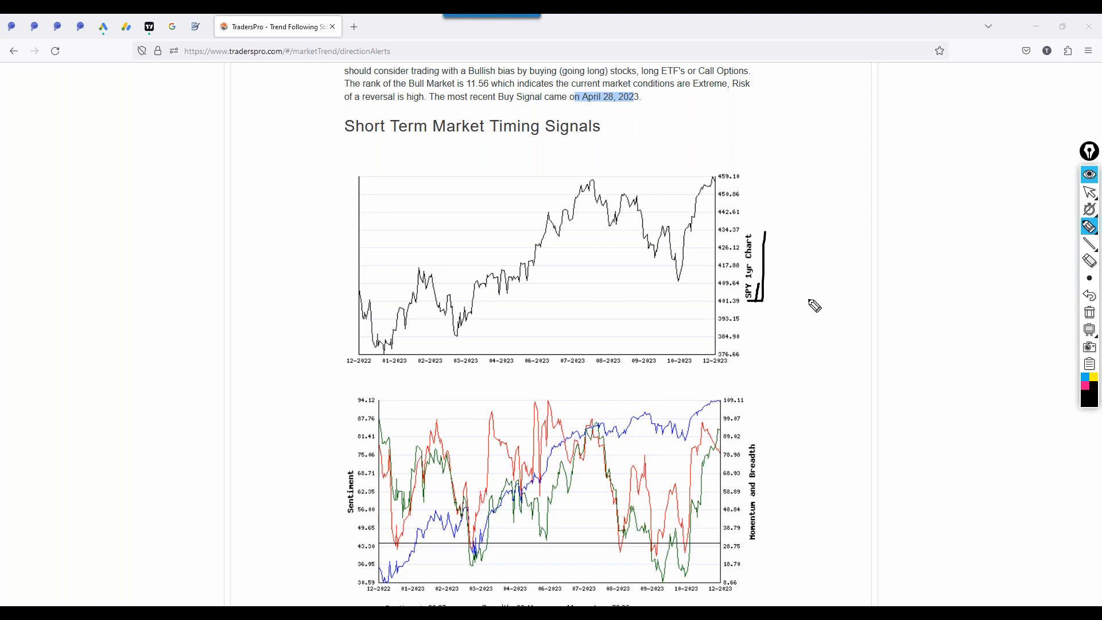
pyautogui.moveTo(826, 292); pyautogui.dragTo(766, 295)
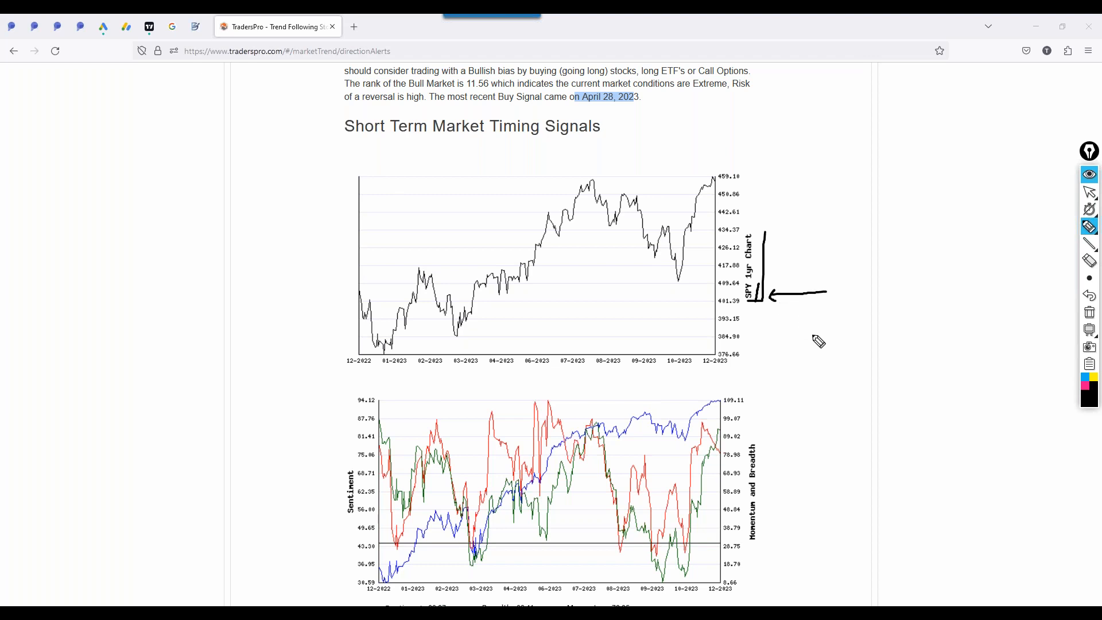
pyautogui.moveTo(1022, 314)
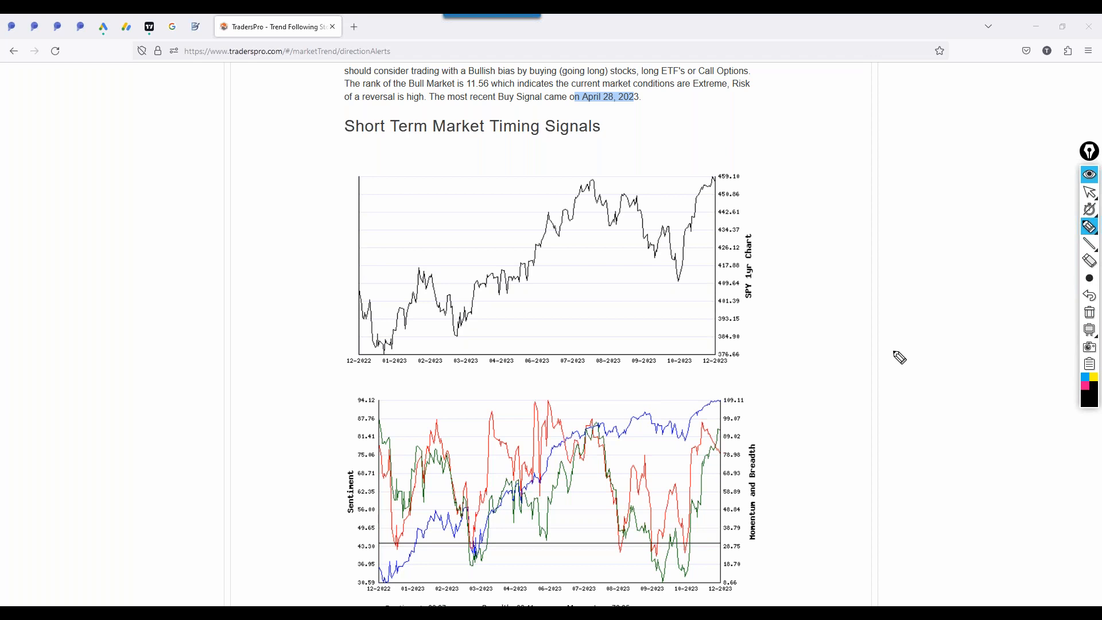
pyautogui.moveTo(915, 312)
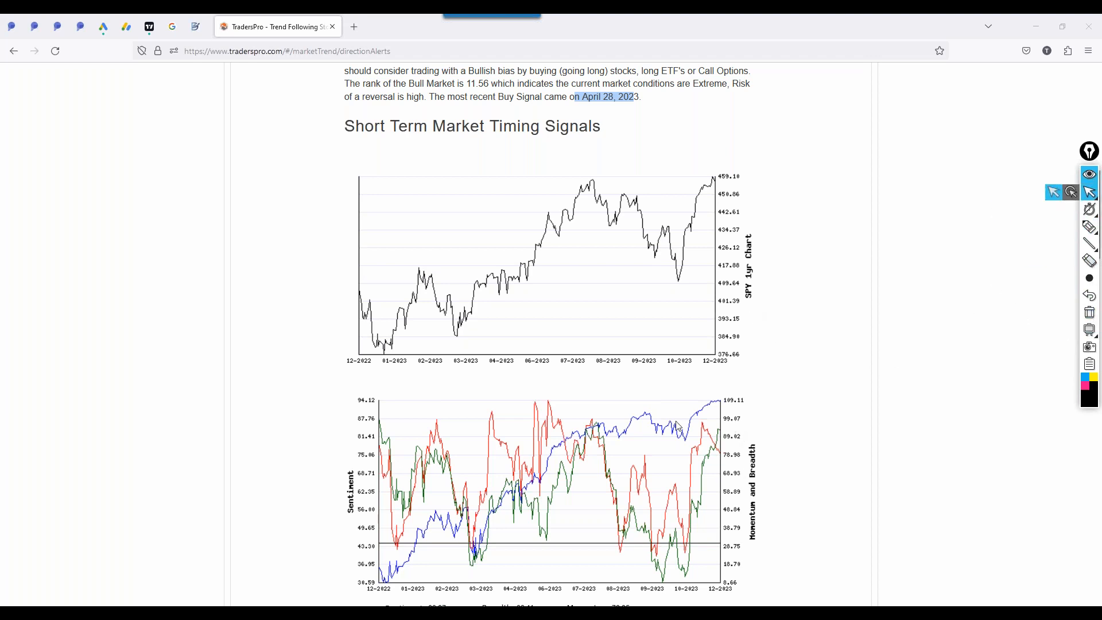
# - Mark the breadth rise, the 109.11 top, the late-2023 breadth low and the recent momentum decline
pyautogui.scroll(-3)
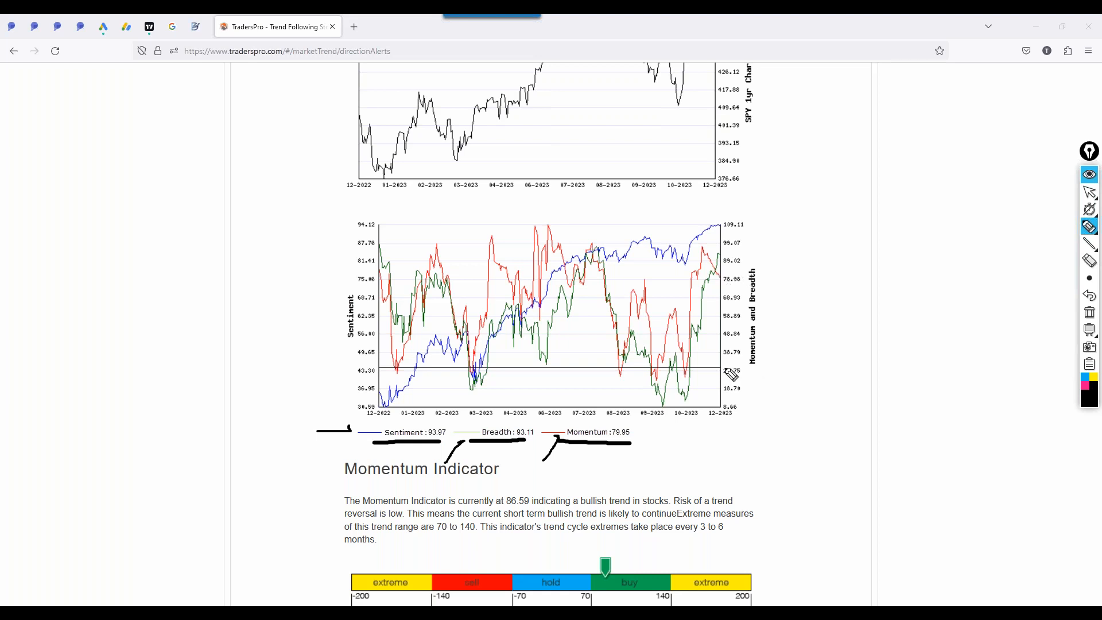
pyautogui.moveTo(815, 222)
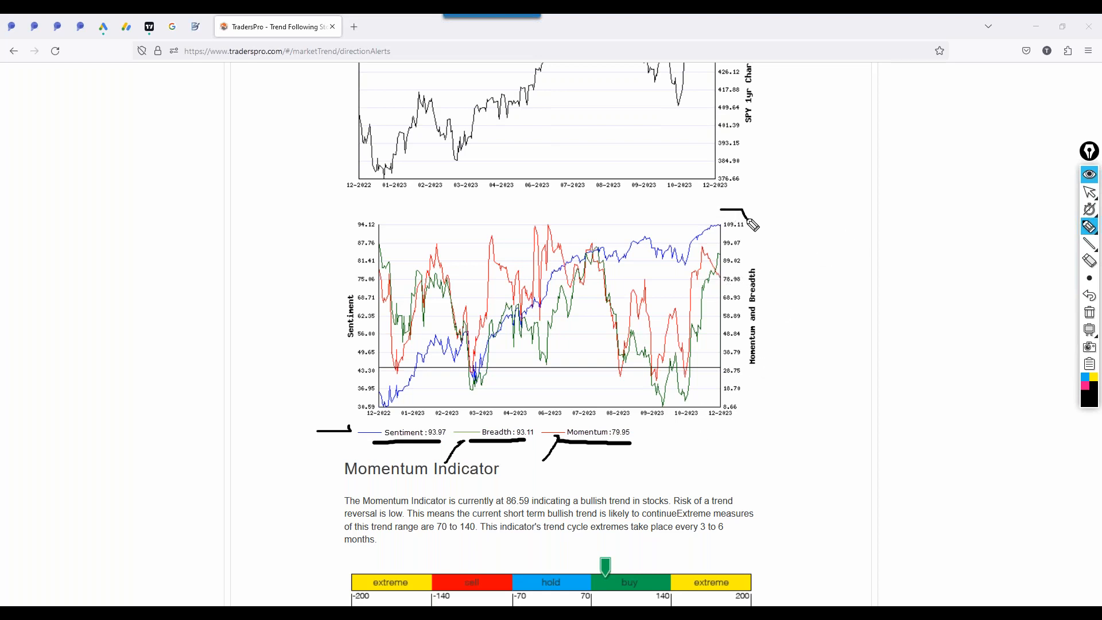
pyautogui.moveTo(616, 404)
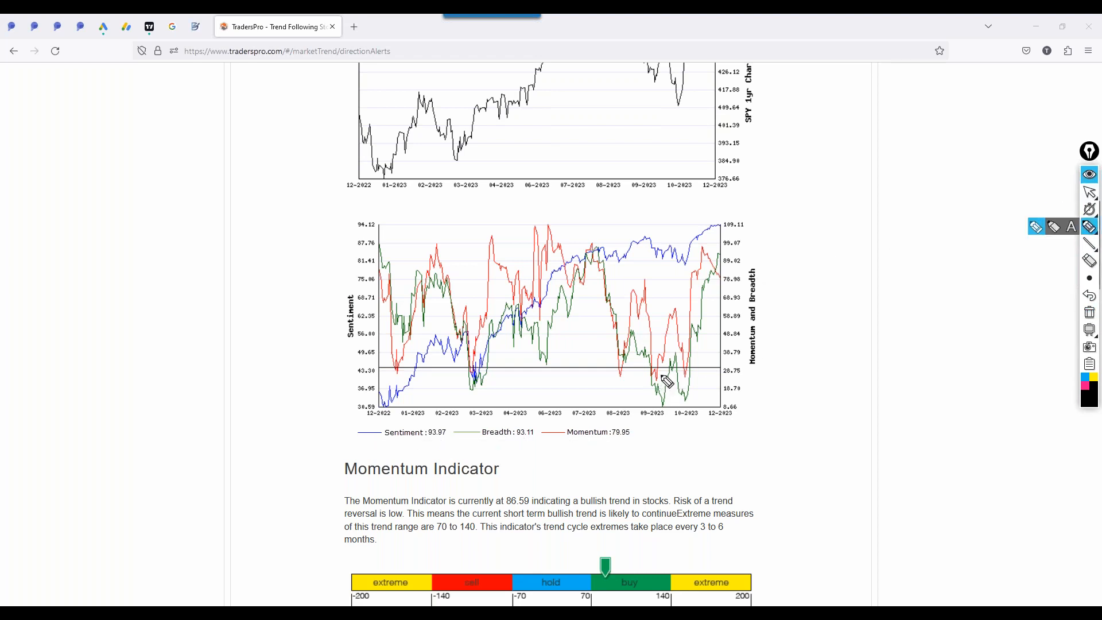
pyautogui.moveTo(663, 379); pyautogui.dragTo(679, 323)
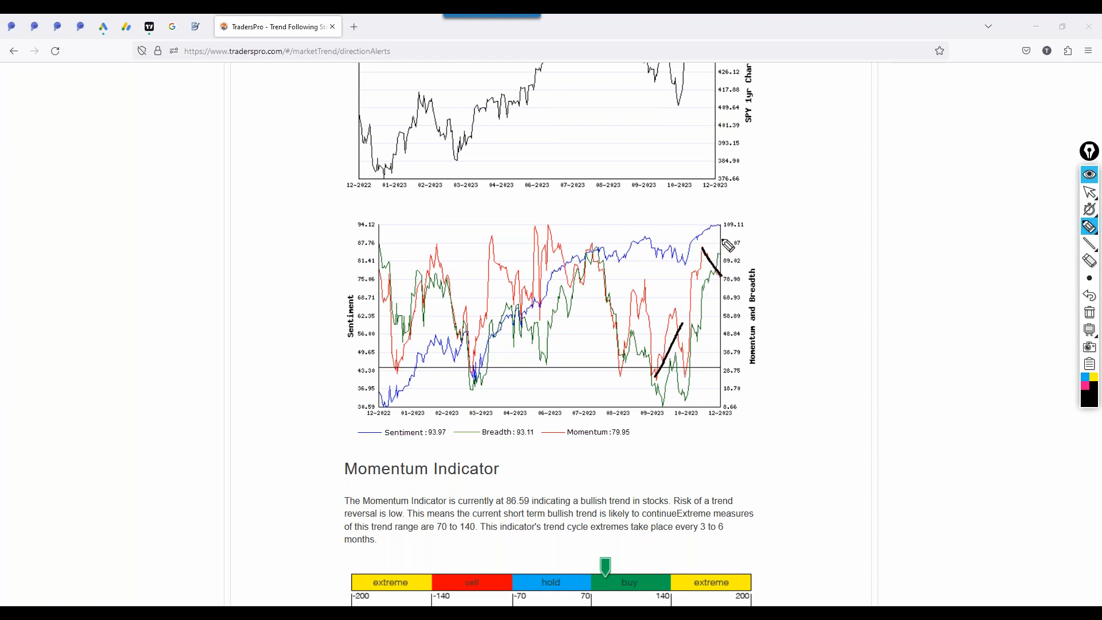
pyautogui.moveTo(717, 239); pyautogui.dragTo(717, 211)
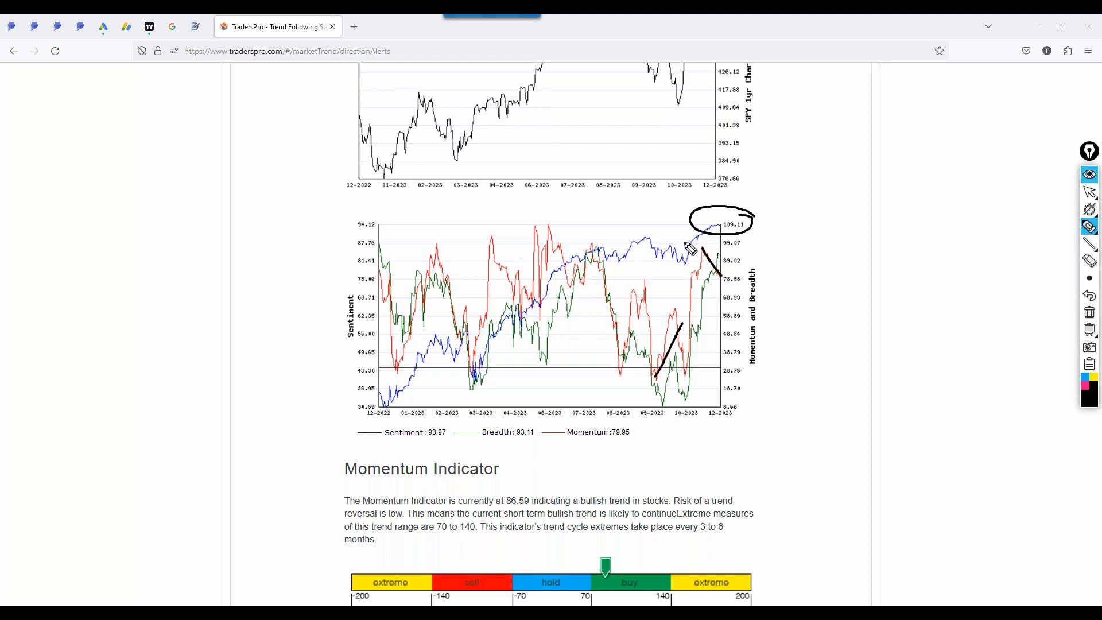
pyautogui.moveTo(675, 233)
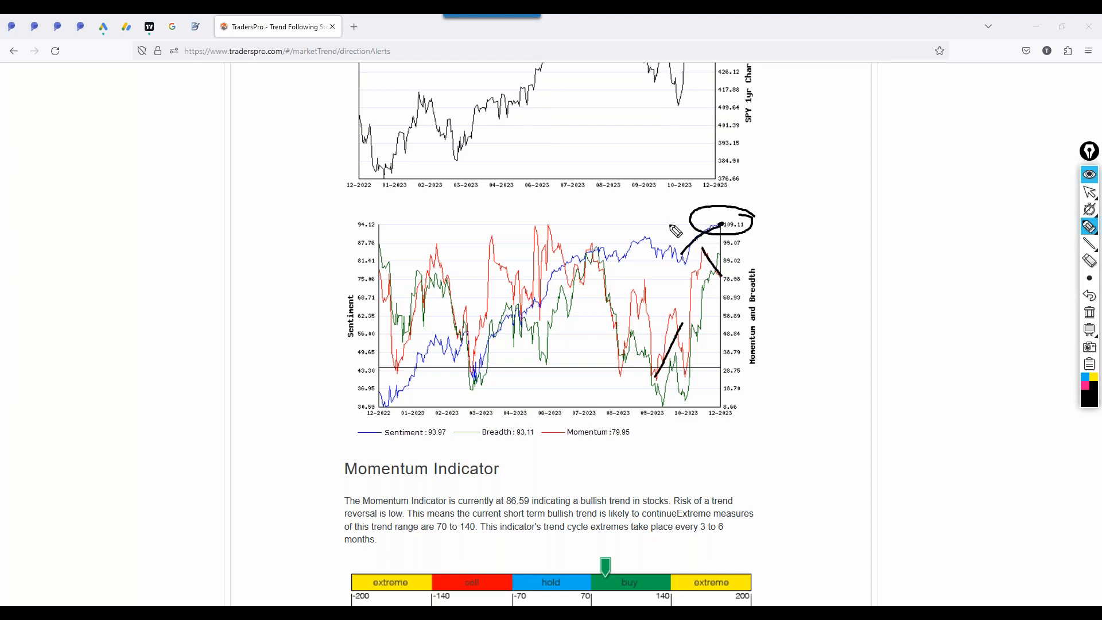
pyautogui.moveTo(672, 241)
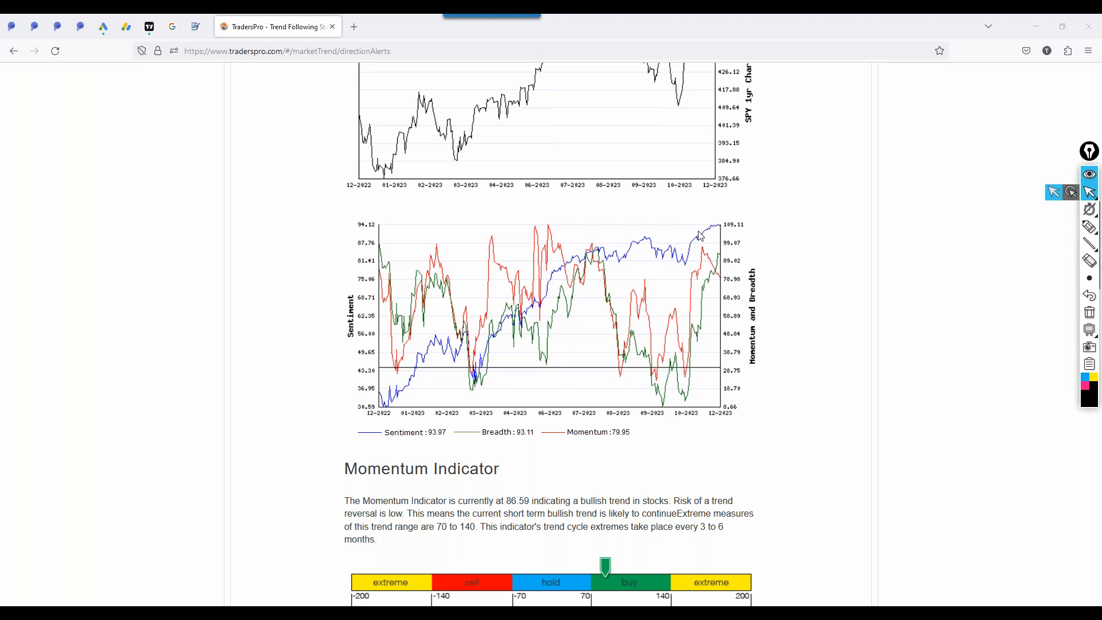
pyautogui.moveTo(735, 243)
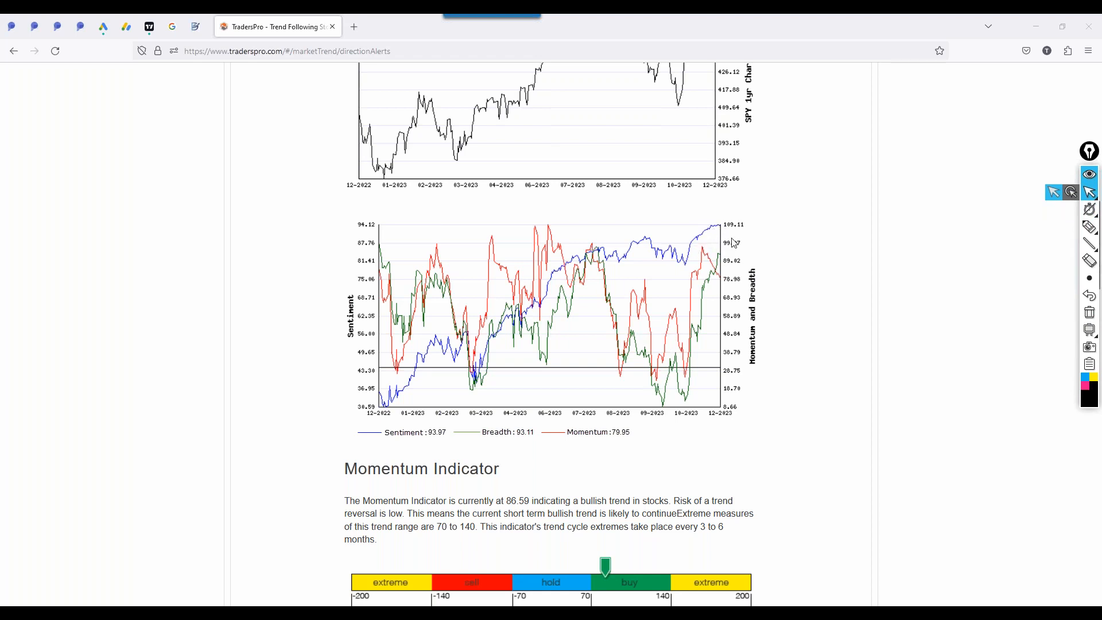
pyautogui.moveTo(728, 253)
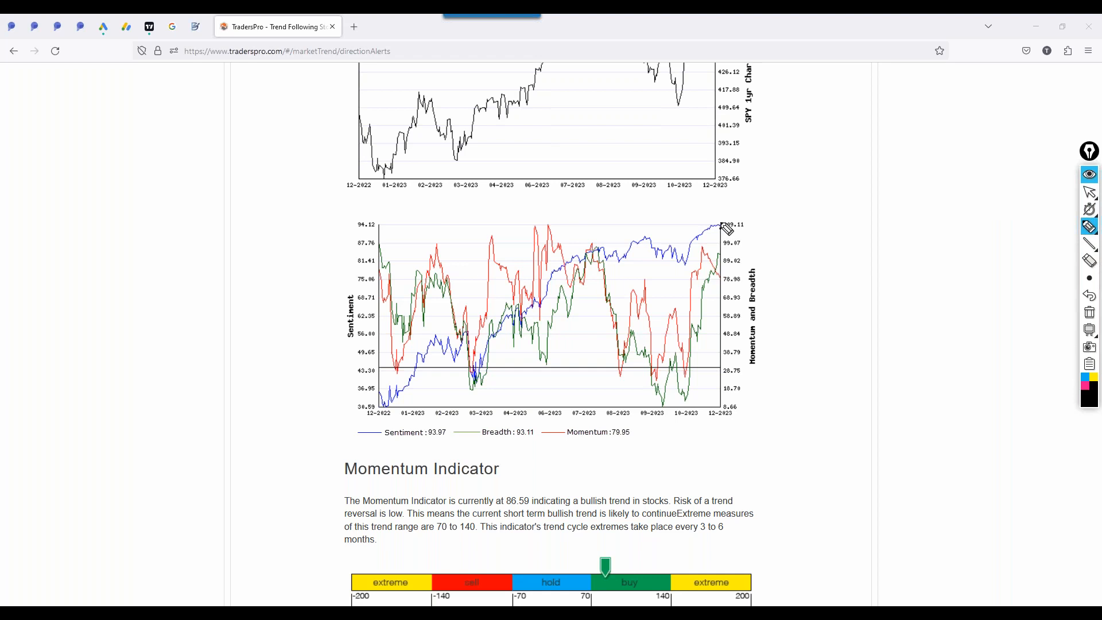
pyautogui.moveTo(786, 298)
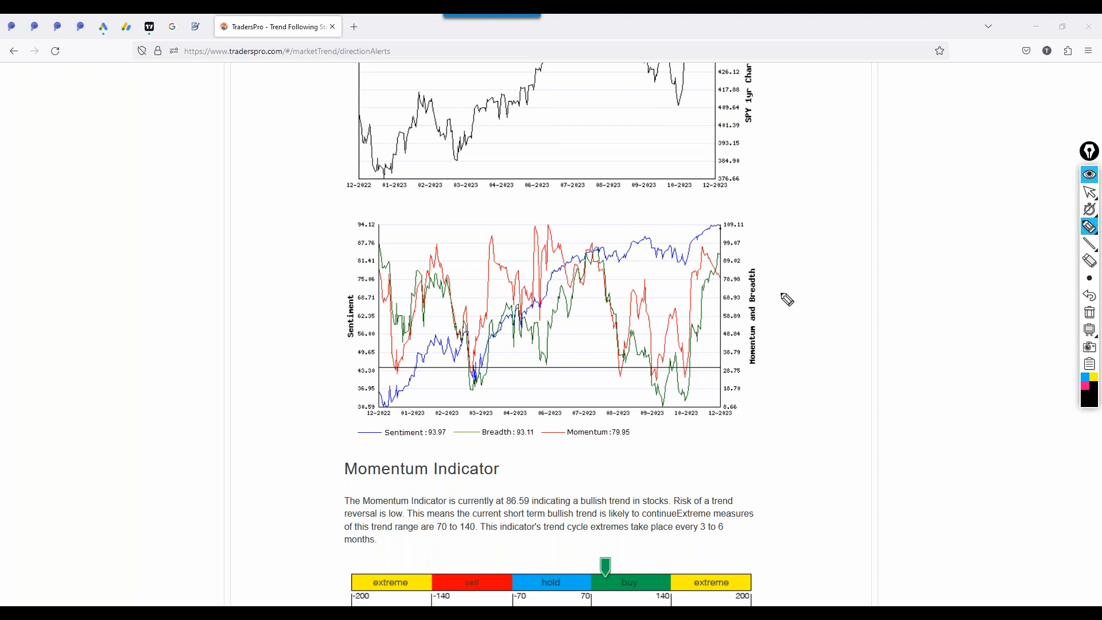
pyautogui.moveTo(758, 283)
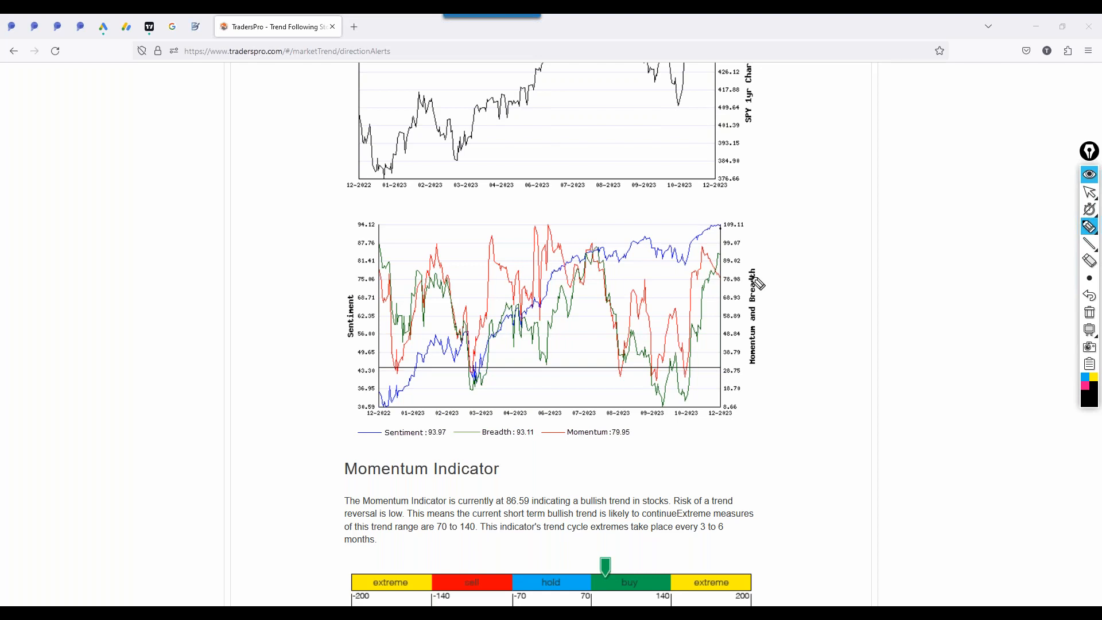
pyautogui.moveTo(687, 242)
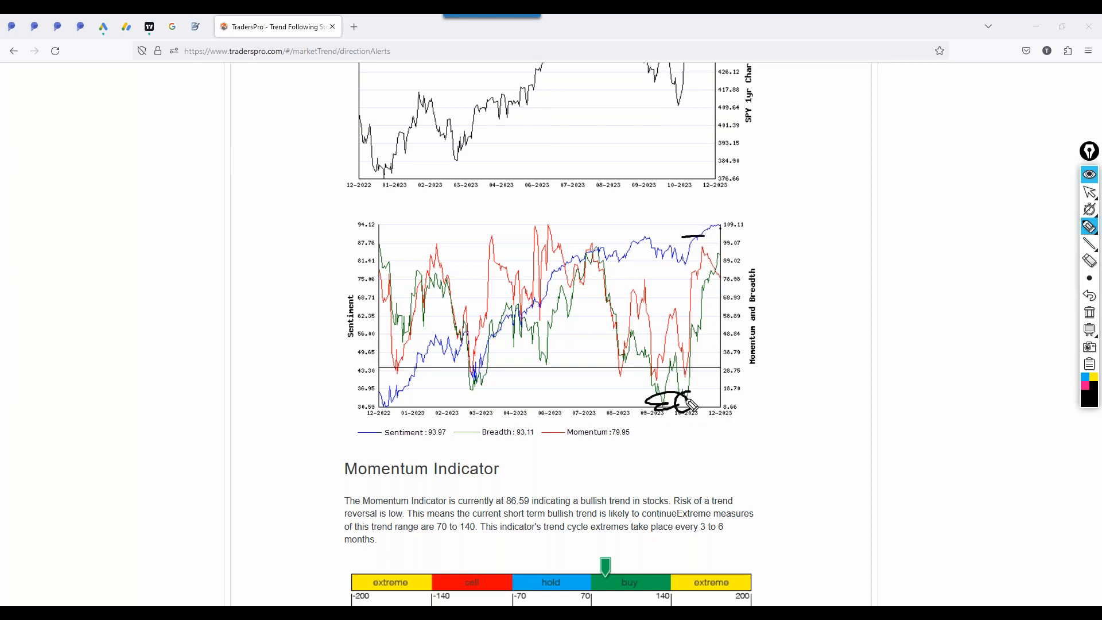
pyautogui.moveTo(685, 401); pyautogui.dragTo(713, 232)
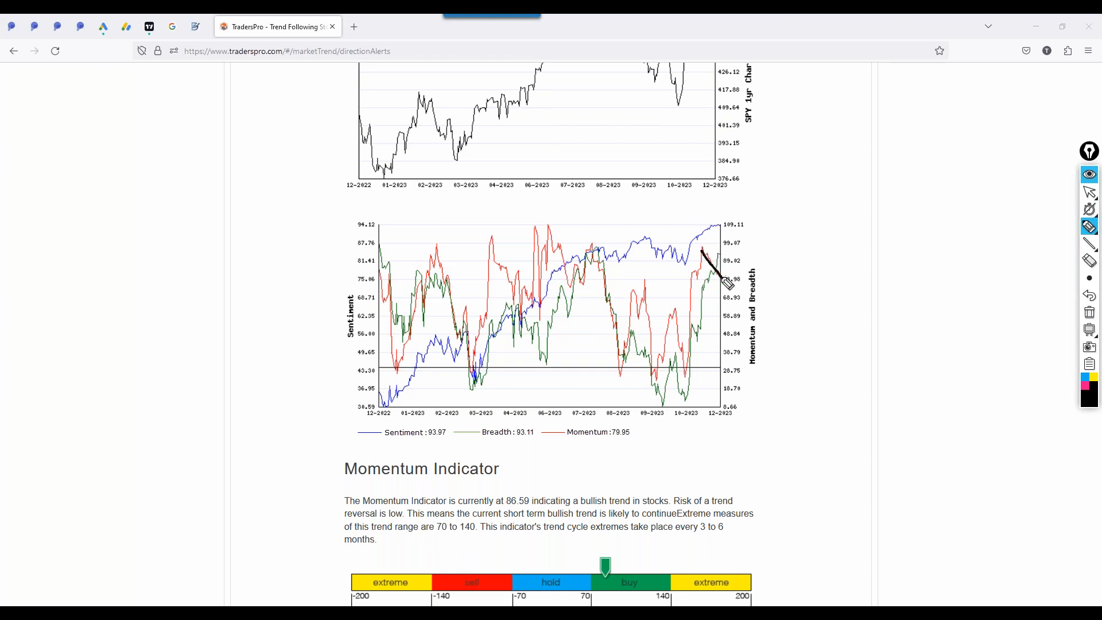
pyautogui.moveTo(731, 249); pyautogui.dragTo(703, 285)
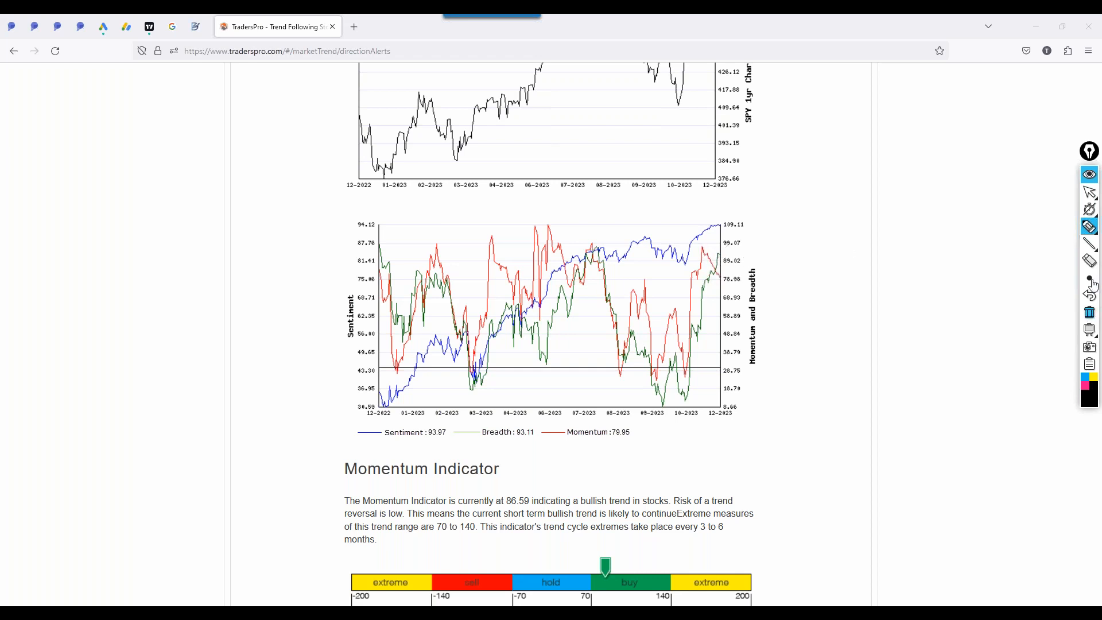
# - Trace the SPY decline from the July peak to October and the April–June rise
pyautogui.scroll(-3)
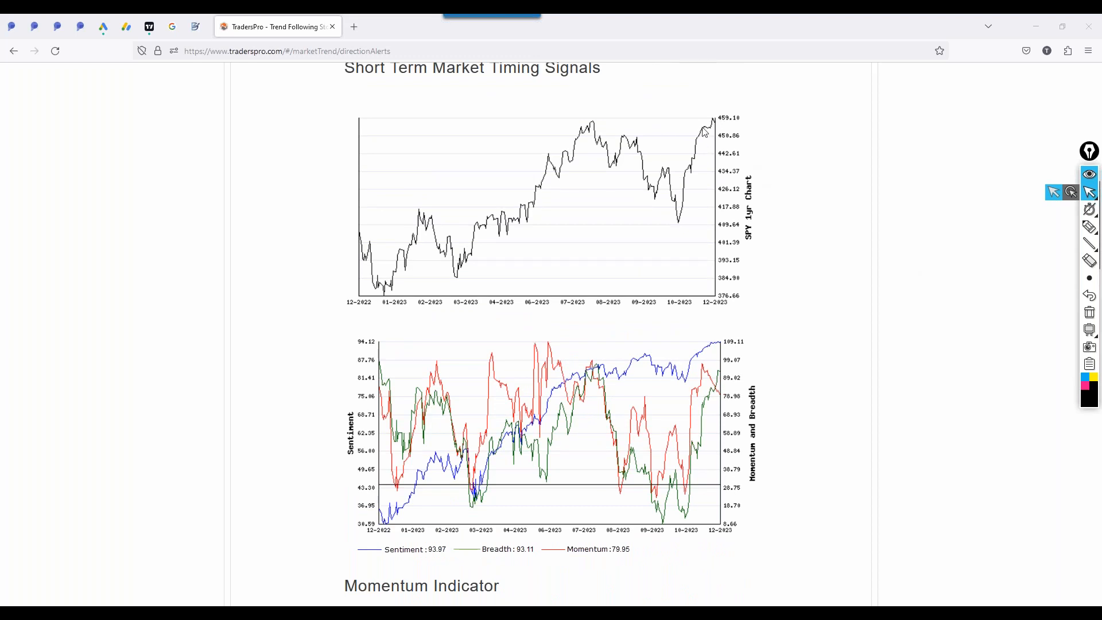
pyautogui.moveTo(769, 237)
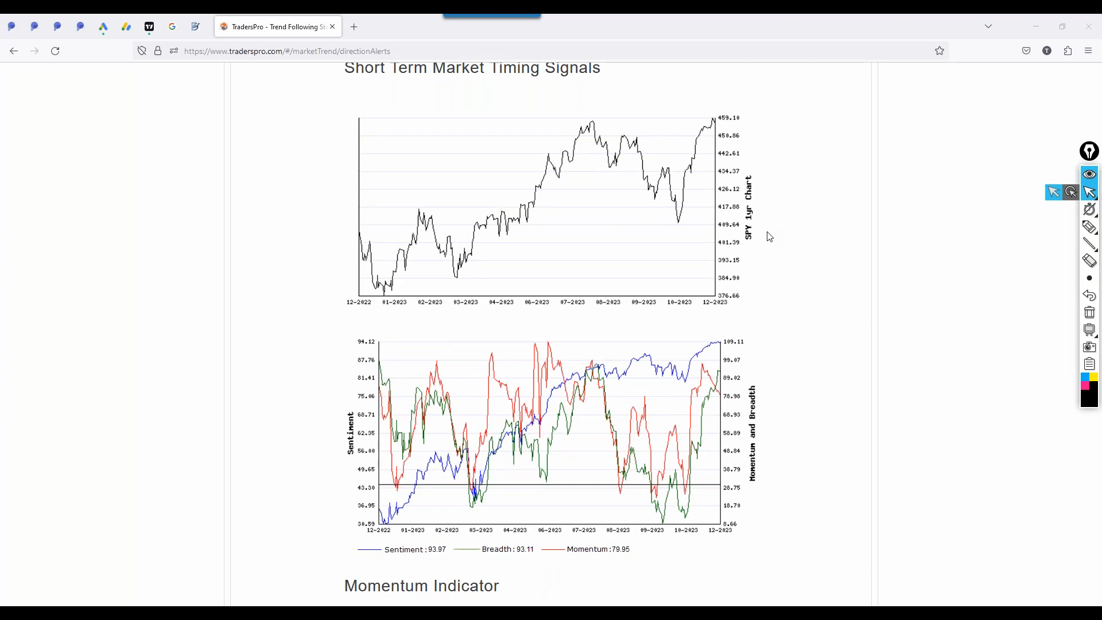
pyautogui.moveTo(740, 220)
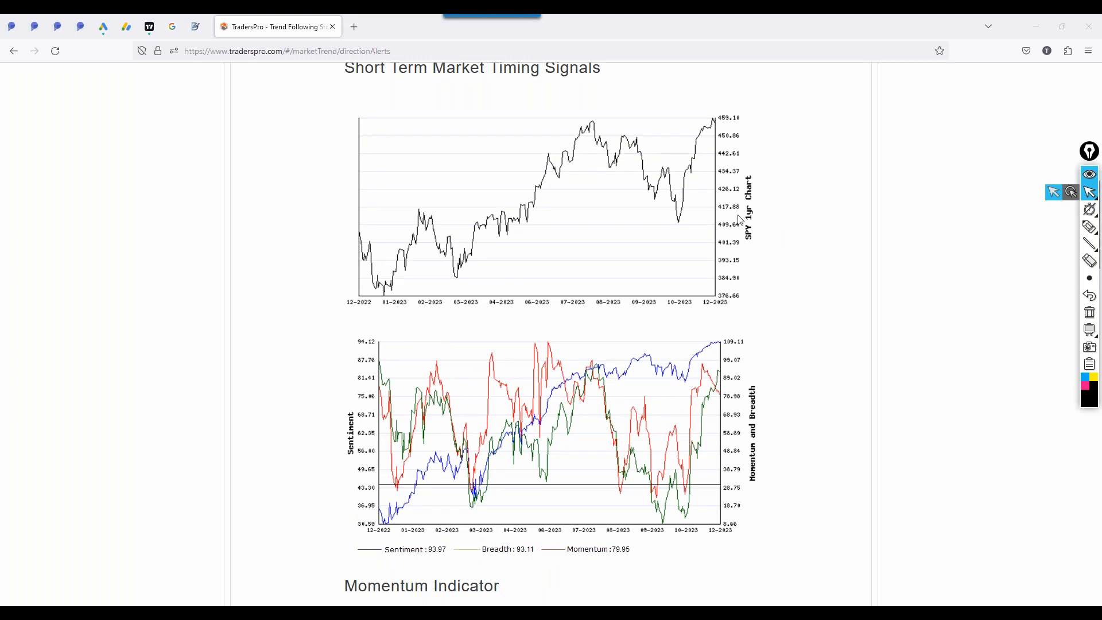
pyautogui.moveTo(718, 134)
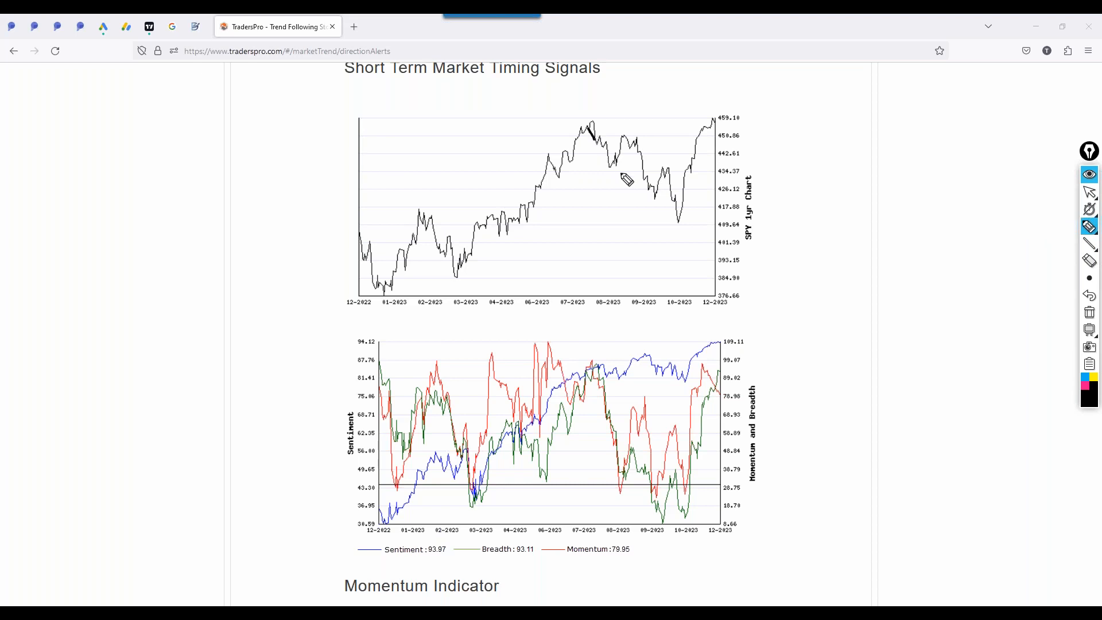
pyautogui.moveTo(590, 134); pyautogui.dragTo(675, 225)
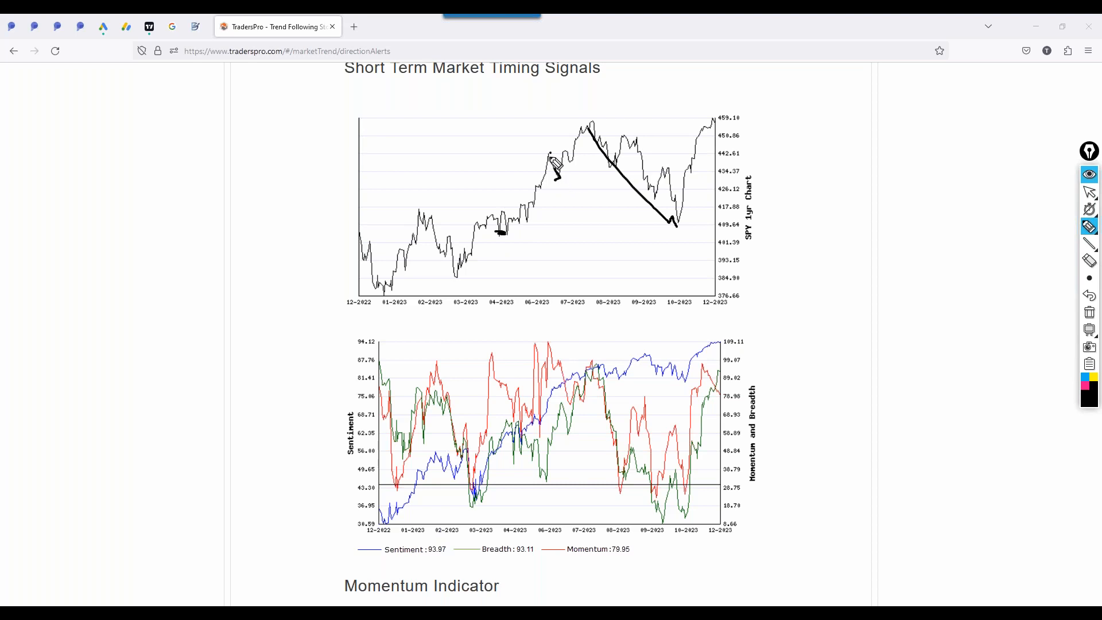
pyautogui.moveTo(516, 229); pyautogui.dragTo(552, 154)
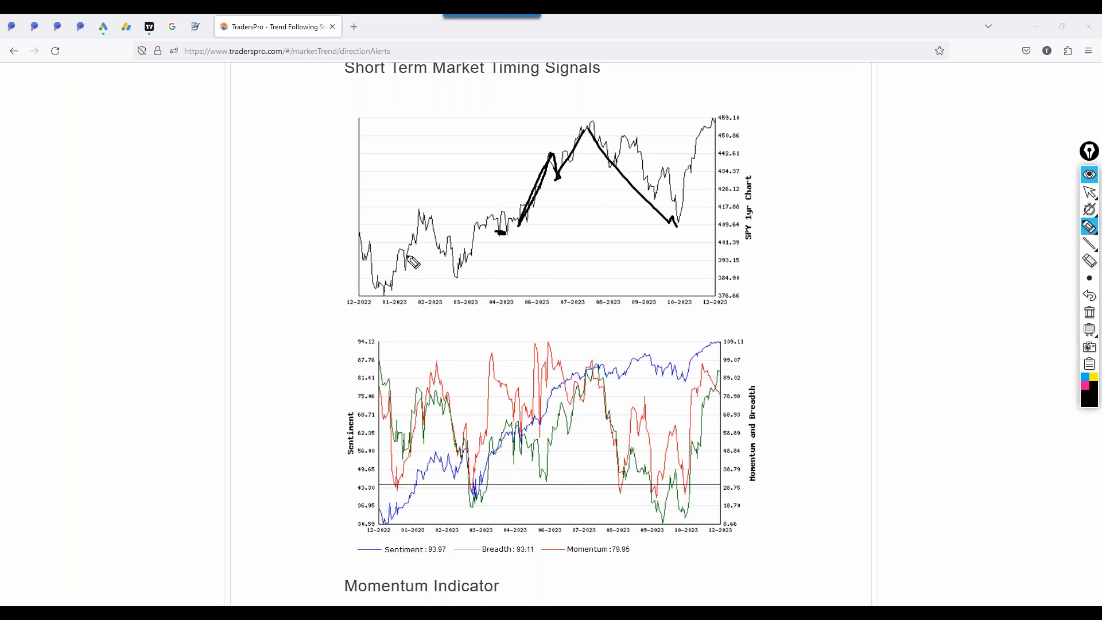
pyautogui.moveTo(413, 262)
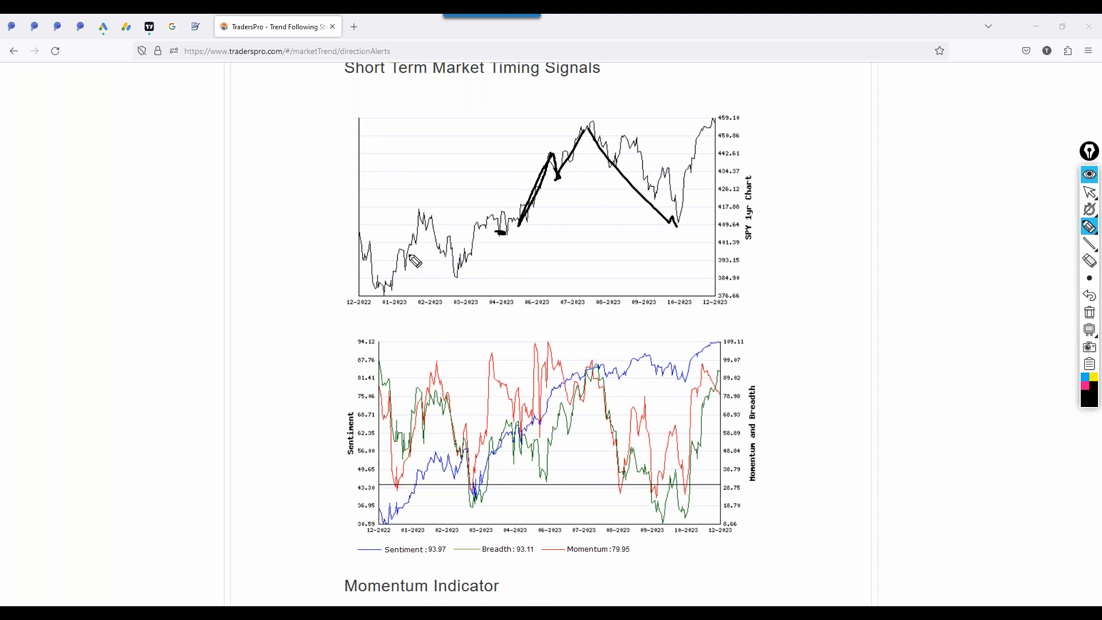
pyautogui.moveTo(718, 149)
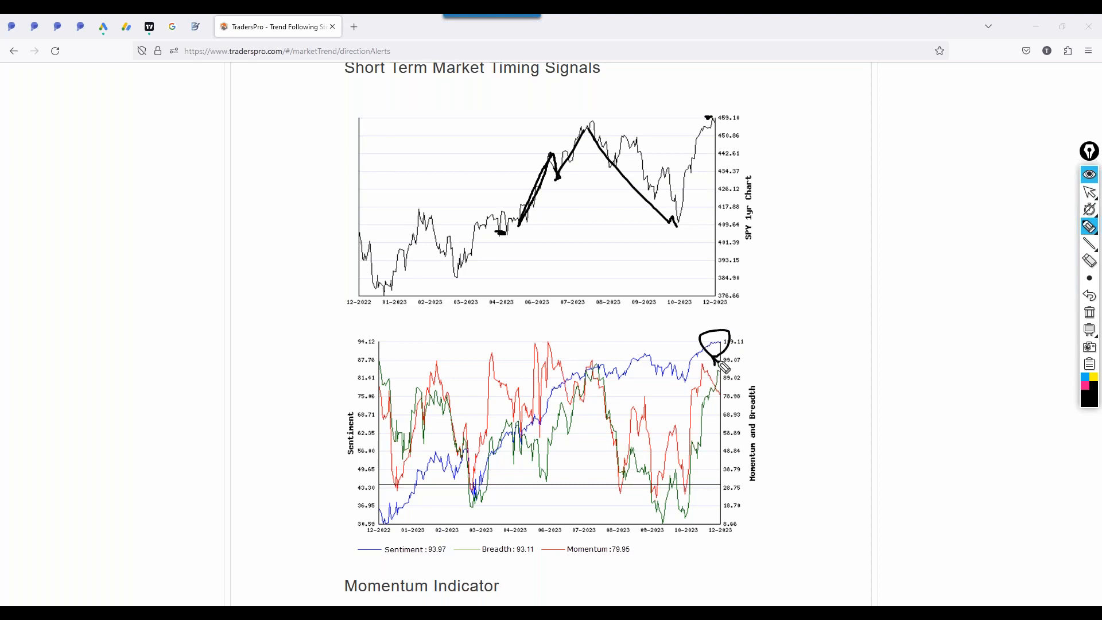
pyautogui.moveTo(705, 133)
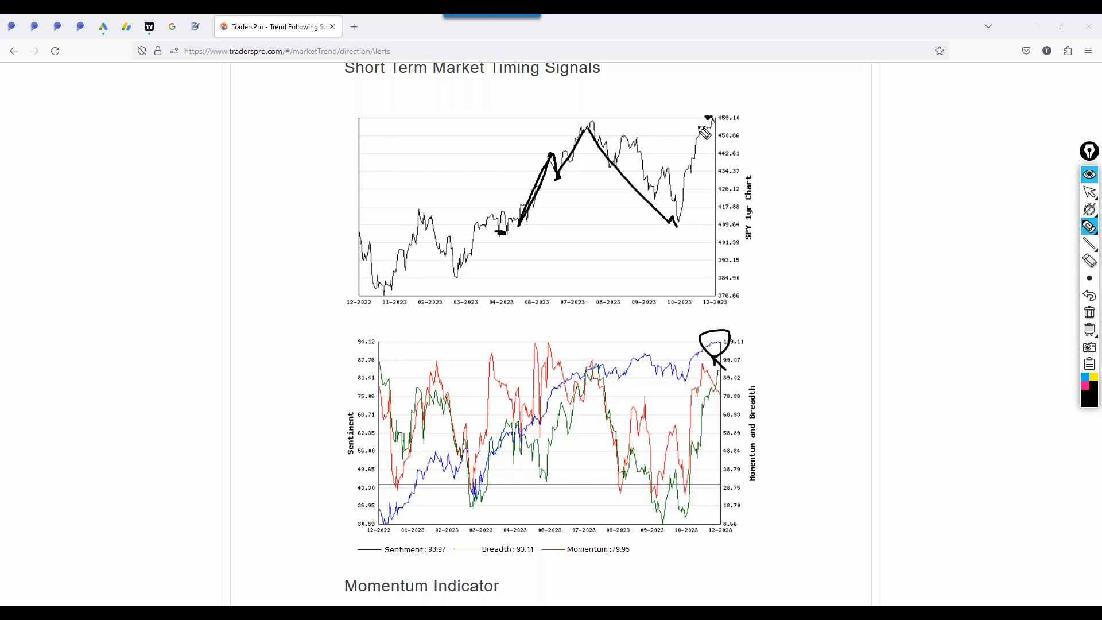
pyautogui.moveTo(875, 267)
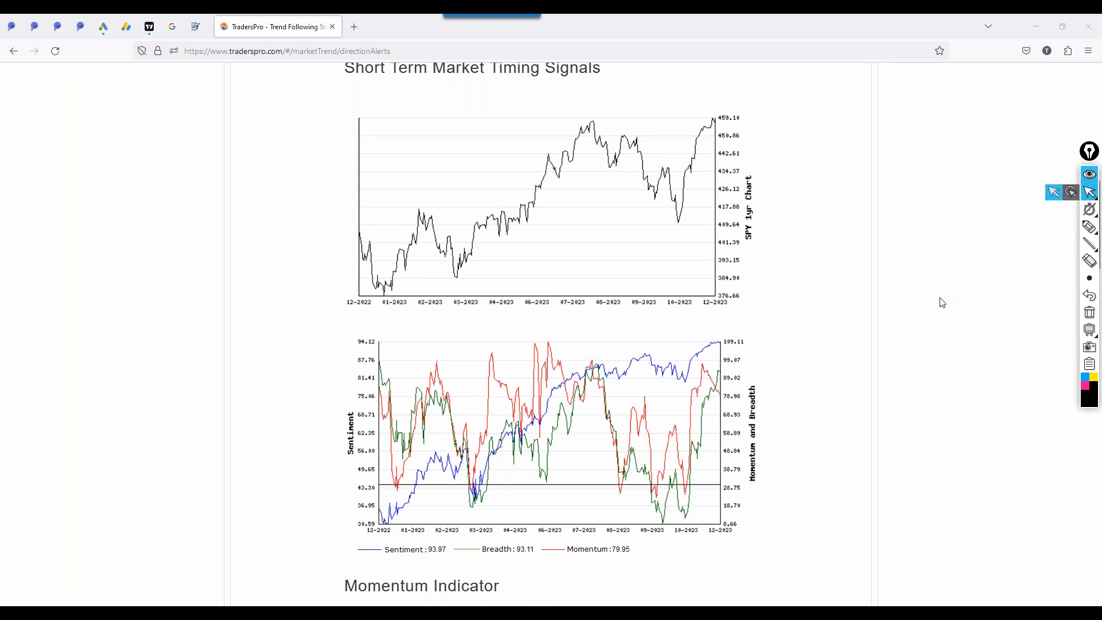
# - Scroll to the Momentum Indicator gauge at 86.59 and underline its upper range
pyautogui.scroll(-3)
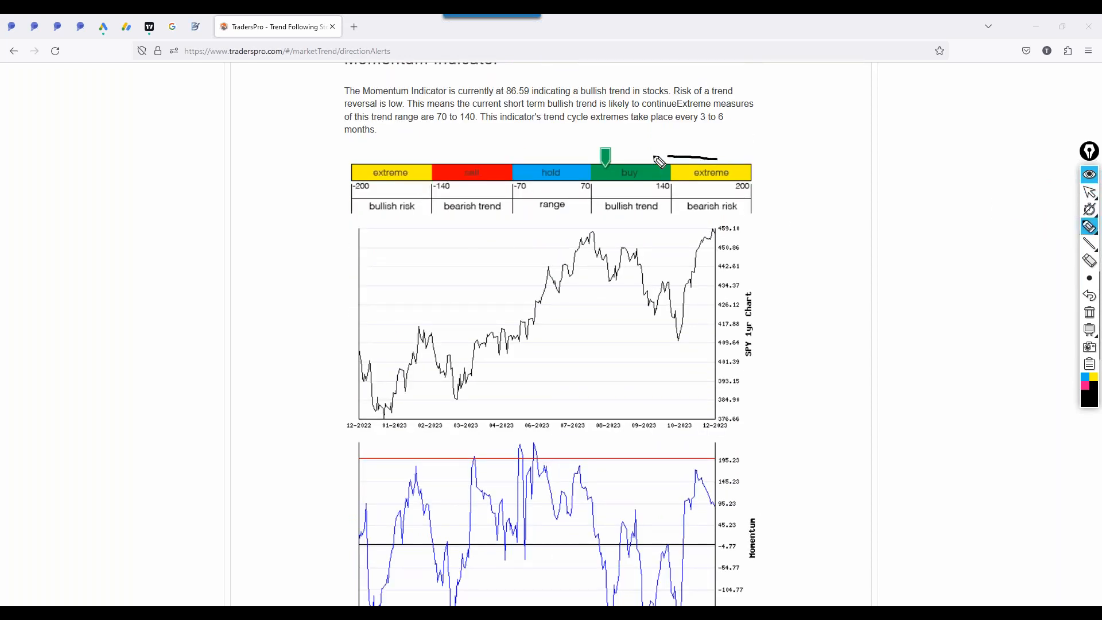
pyautogui.moveTo(694, 469); pyautogui.dragTo(716, 505)
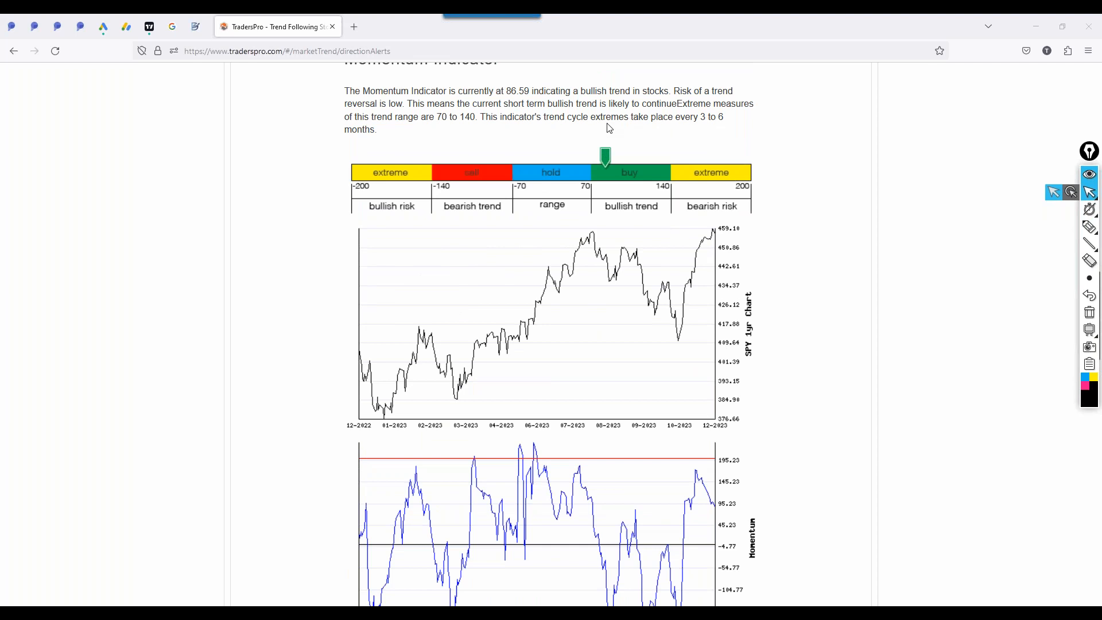
# - On the Breadth Indicator charts, draw a vertical line under the July SPY peak and box it
pyautogui.scroll(-3)
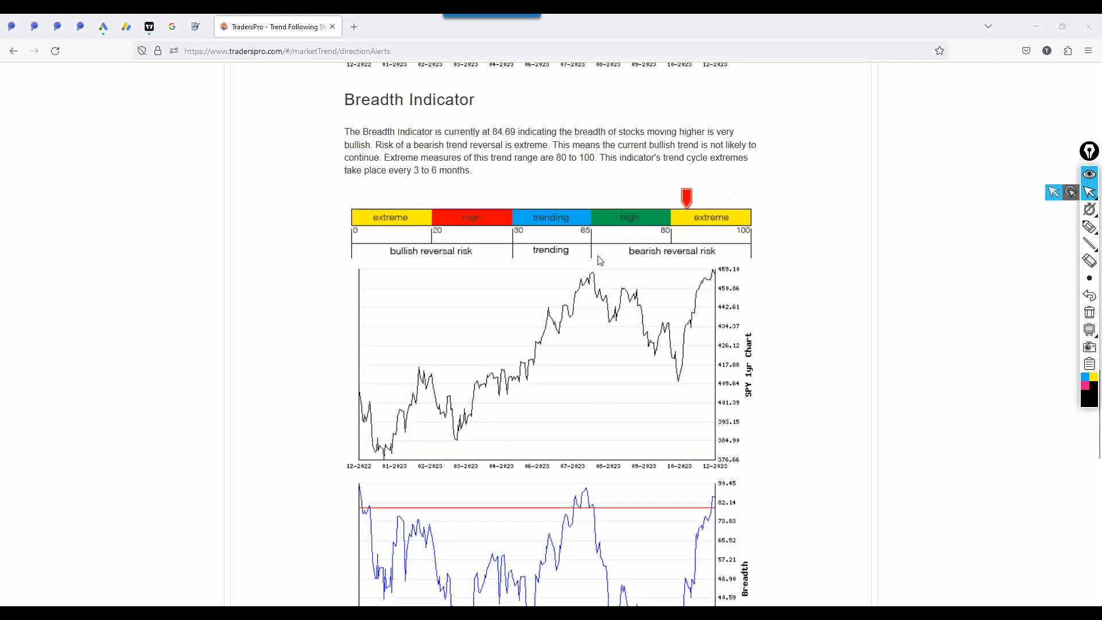
pyautogui.scroll(-3)
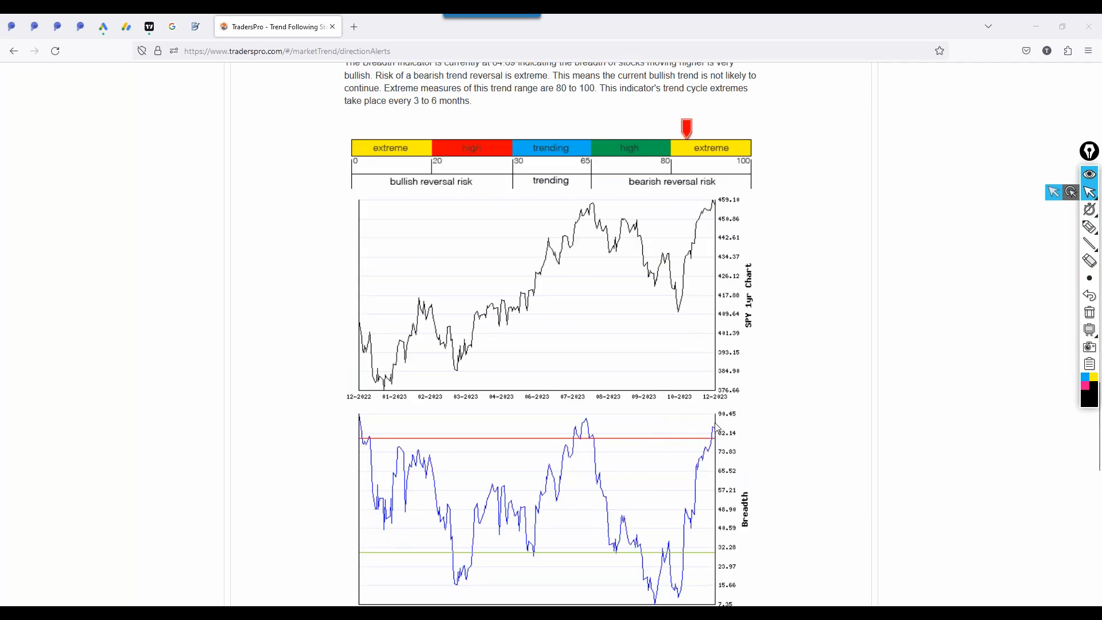
pyautogui.moveTo(1063, 231)
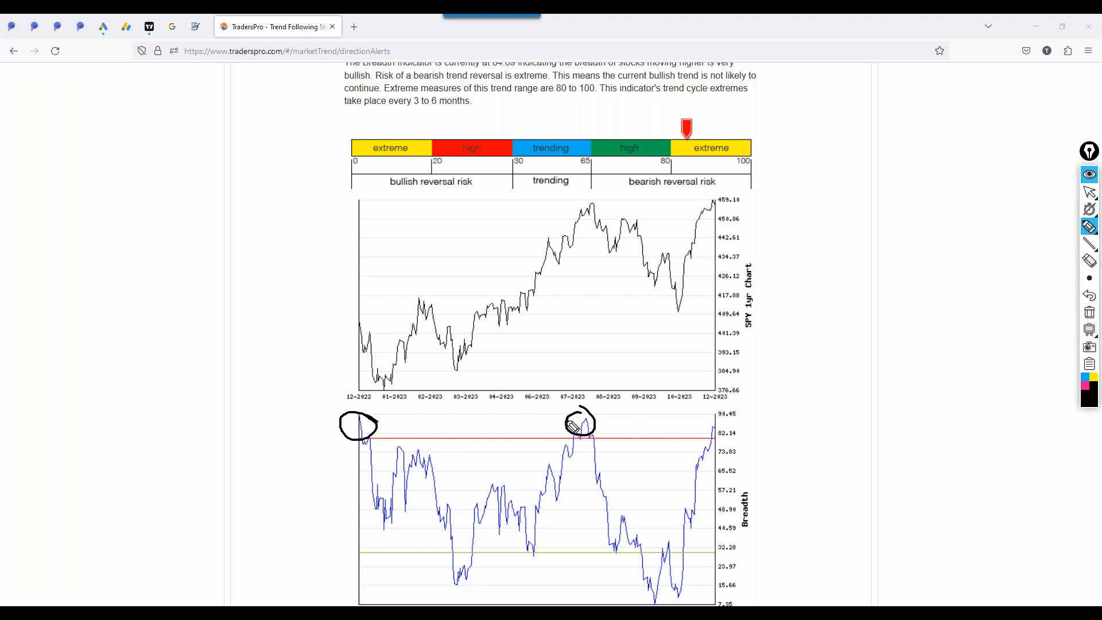
pyautogui.moveTo(583, 203); pyautogui.dragTo(581, 337)
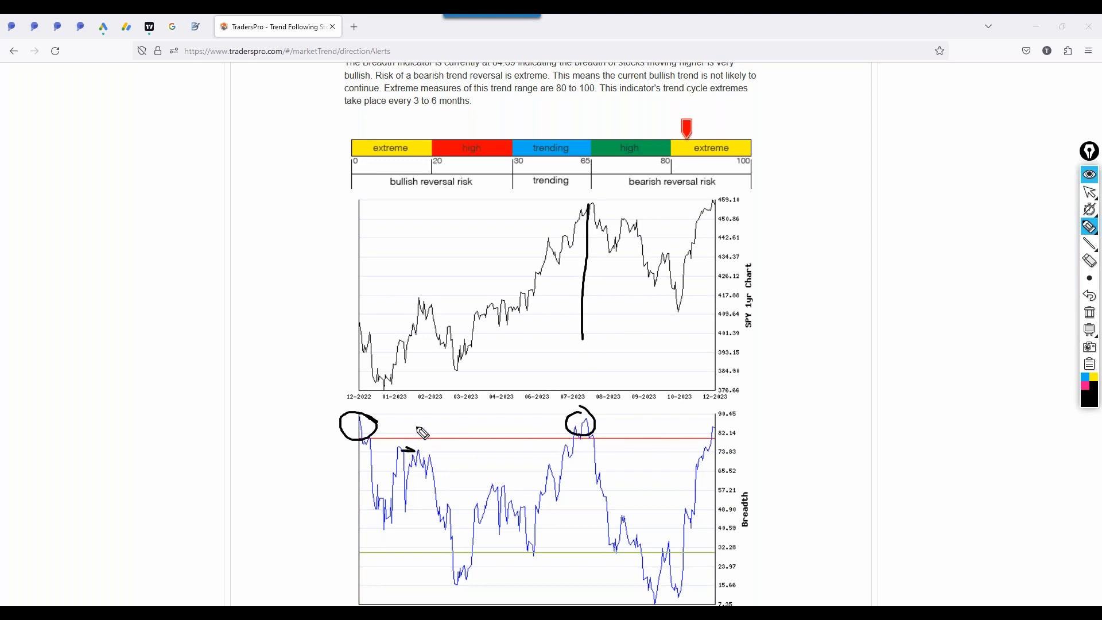
pyautogui.moveTo(425, 450)
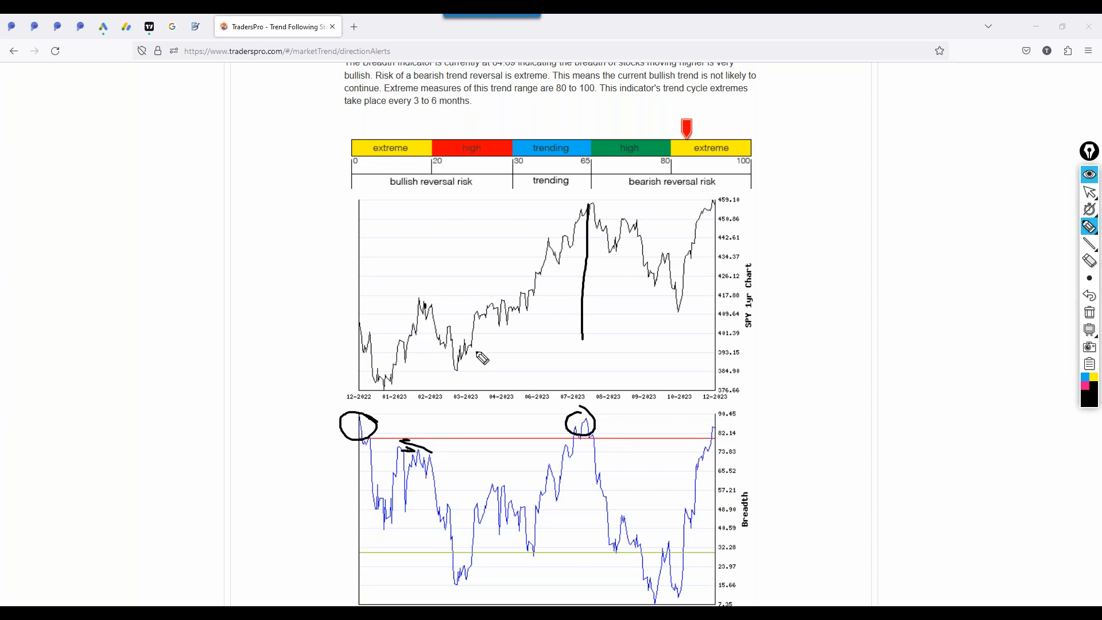
pyautogui.moveTo(710, 446)
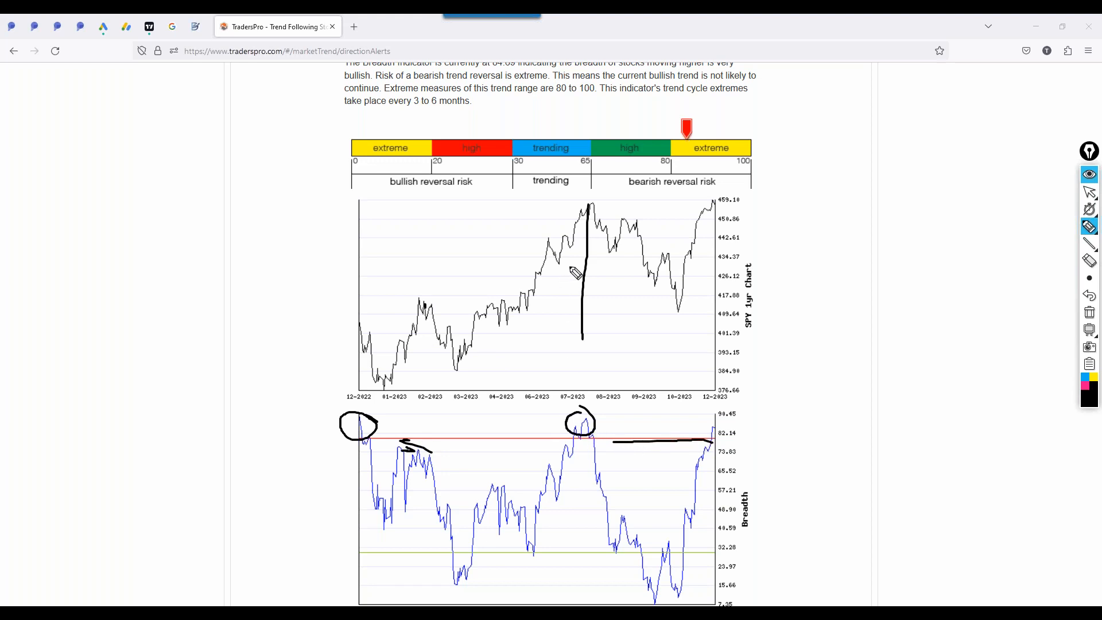
pyautogui.moveTo(606, 236)
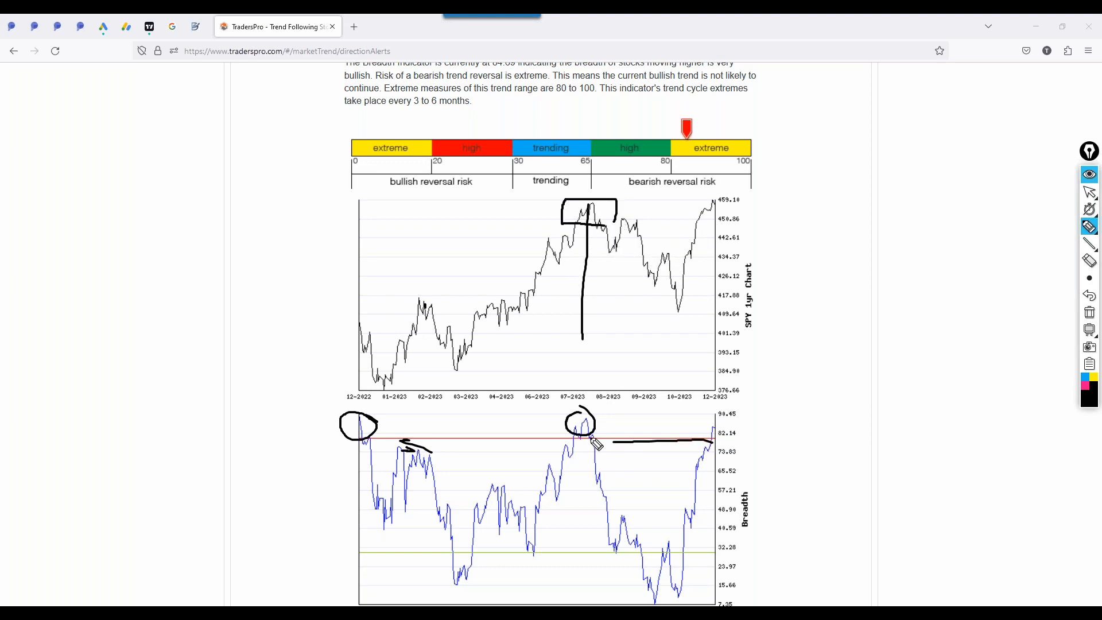
pyautogui.moveTo(589, 429); pyautogui.dragTo(611, 421)
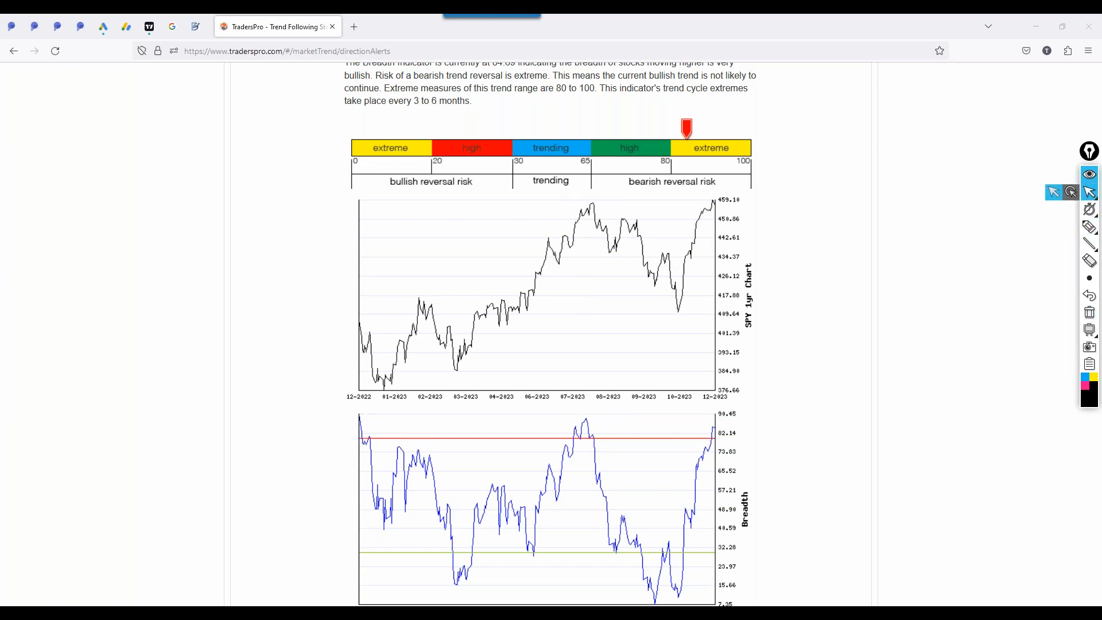
pyautogui.moveTo(472, 255)
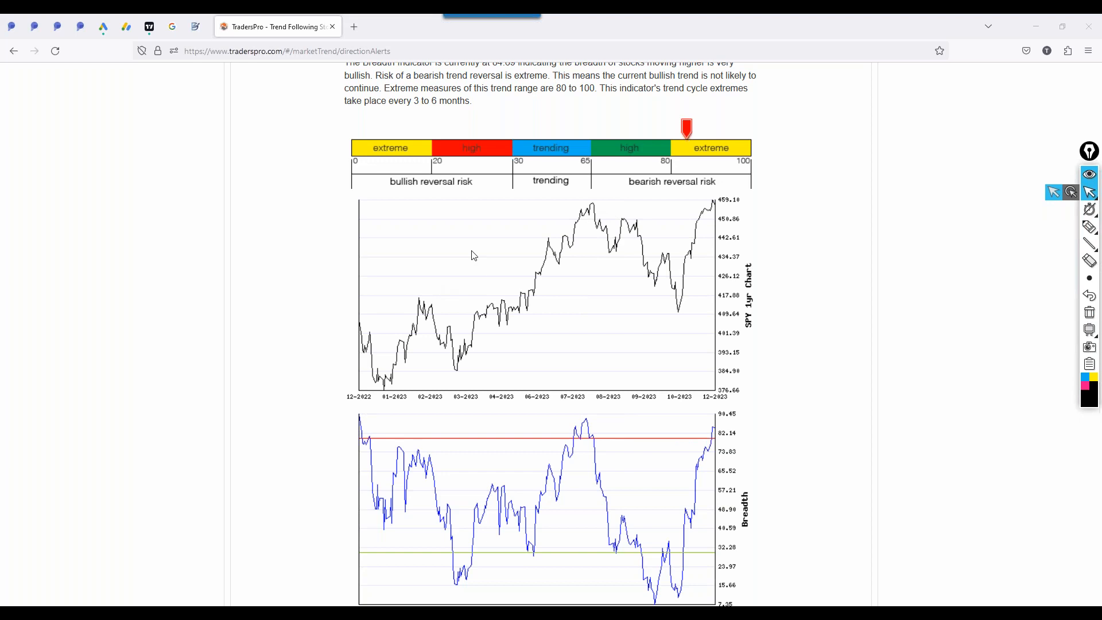
pyautogui.moveTo(499, 310)
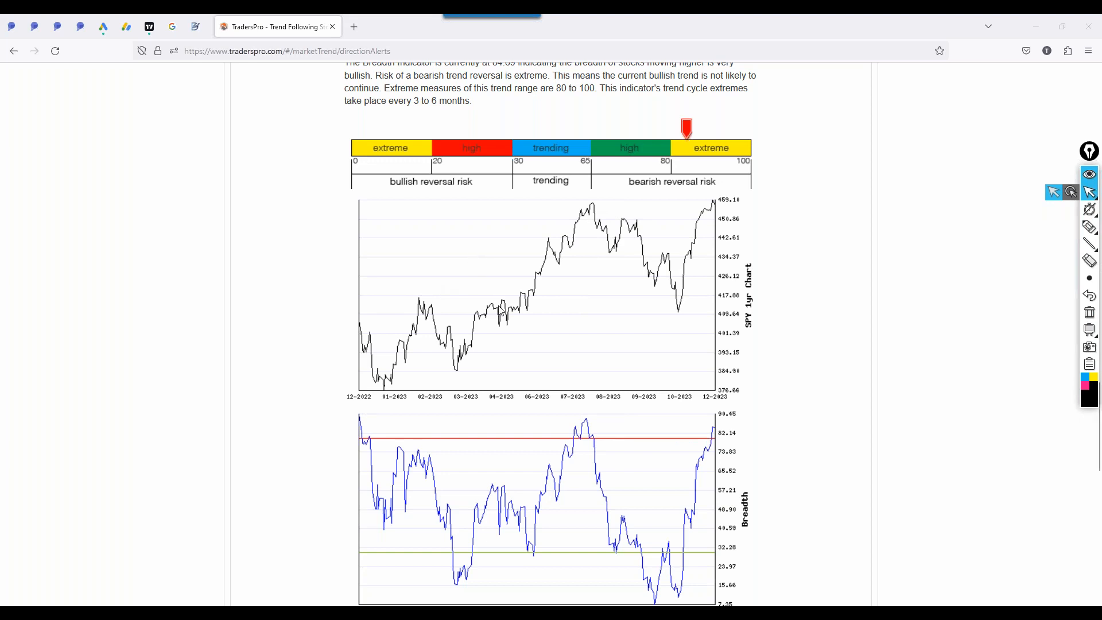
pyautogui.moveTo(678, 439)
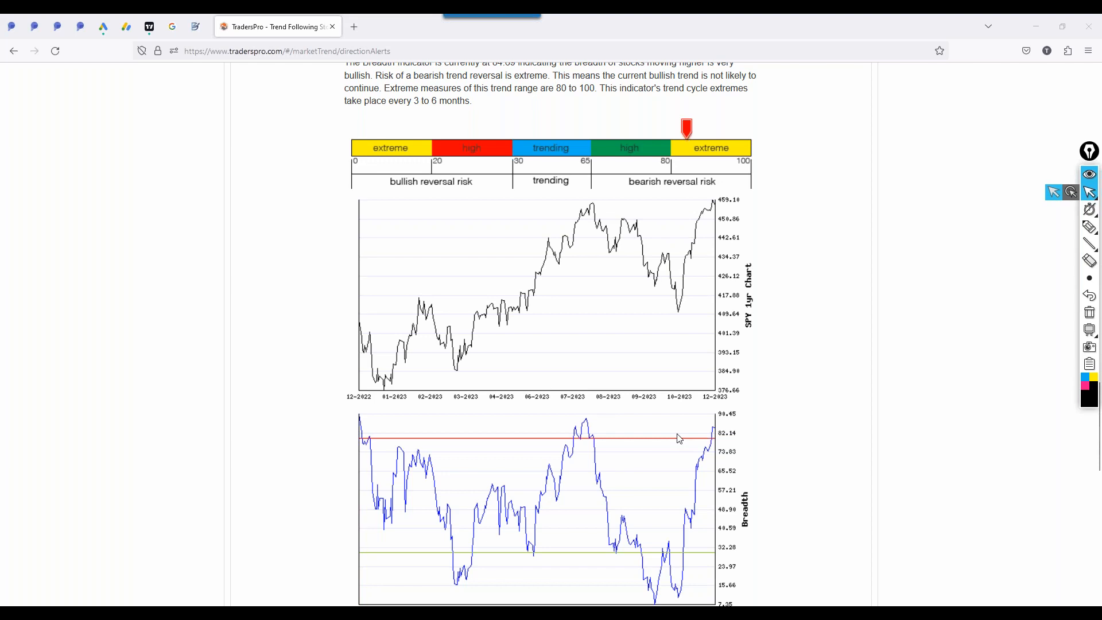
pyautogui.moveTo(708, 442)
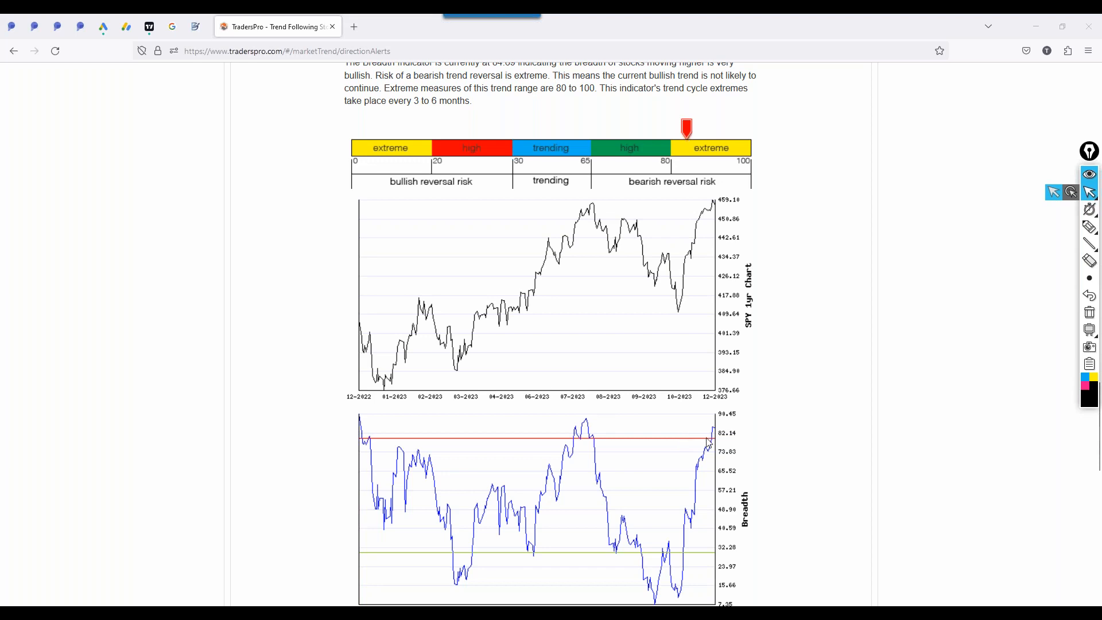
pyautogui.moveTo(710, 442)
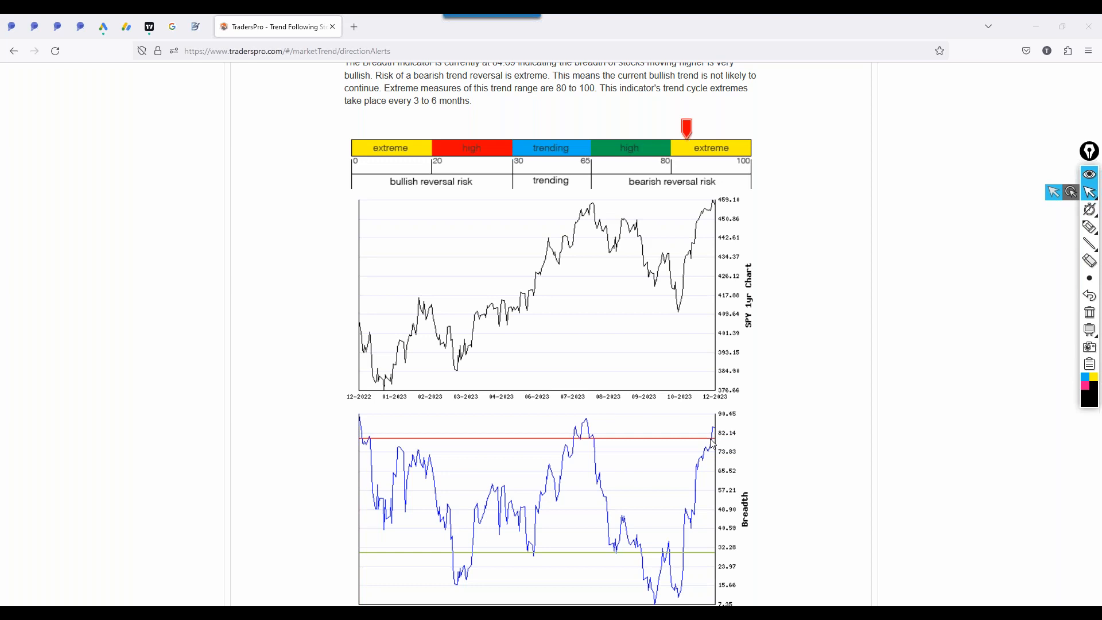
# - Scroll down to the Sentiment Indicator section reading 93.97 and its sentiment chart
pyautogui.scroll(-3)
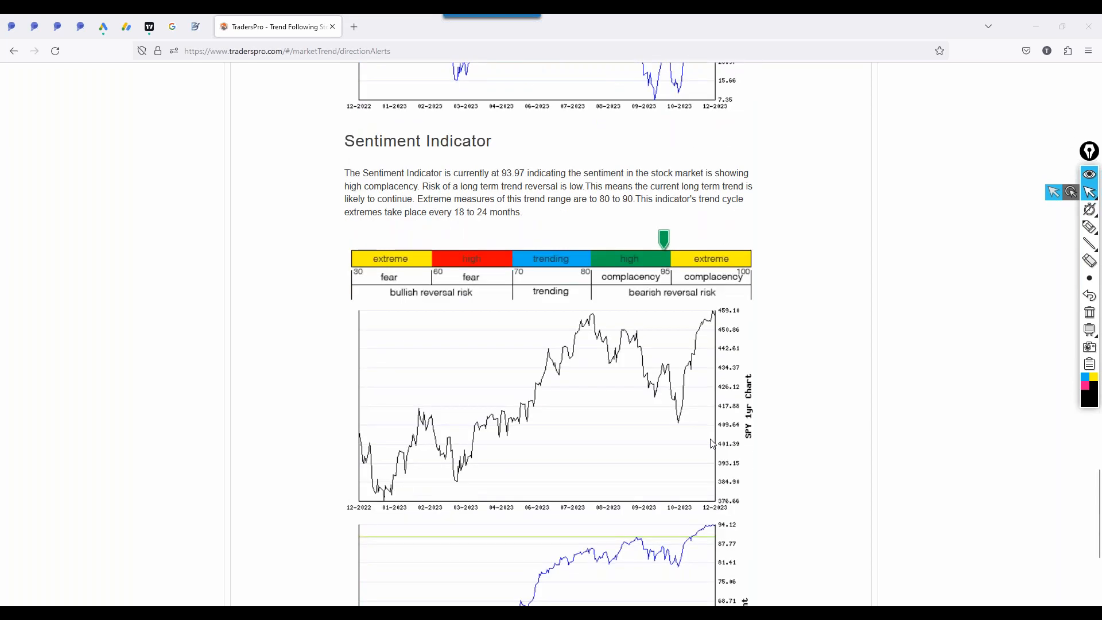
pyautogui.scroll(-3)
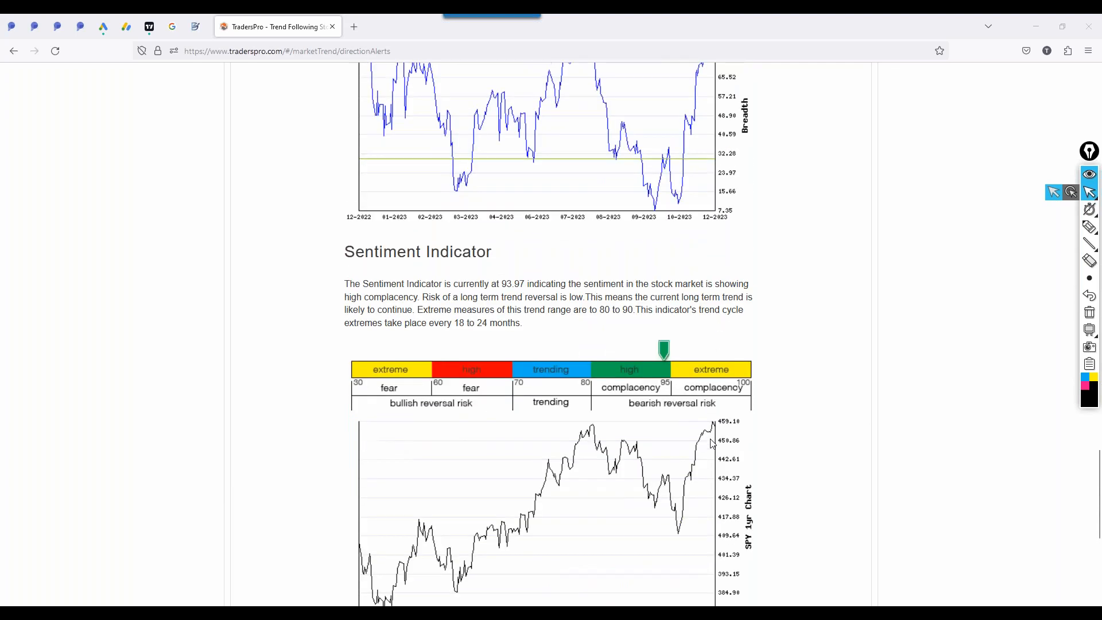
pyautogui.scroll(-3)
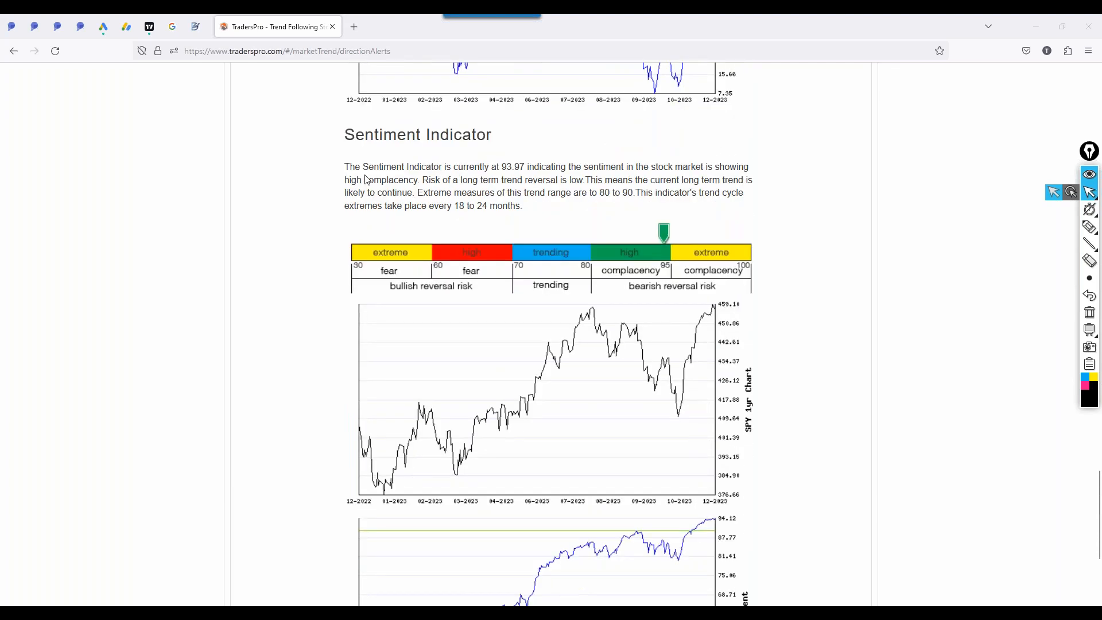
pyautogui.moveTo(708, 447)
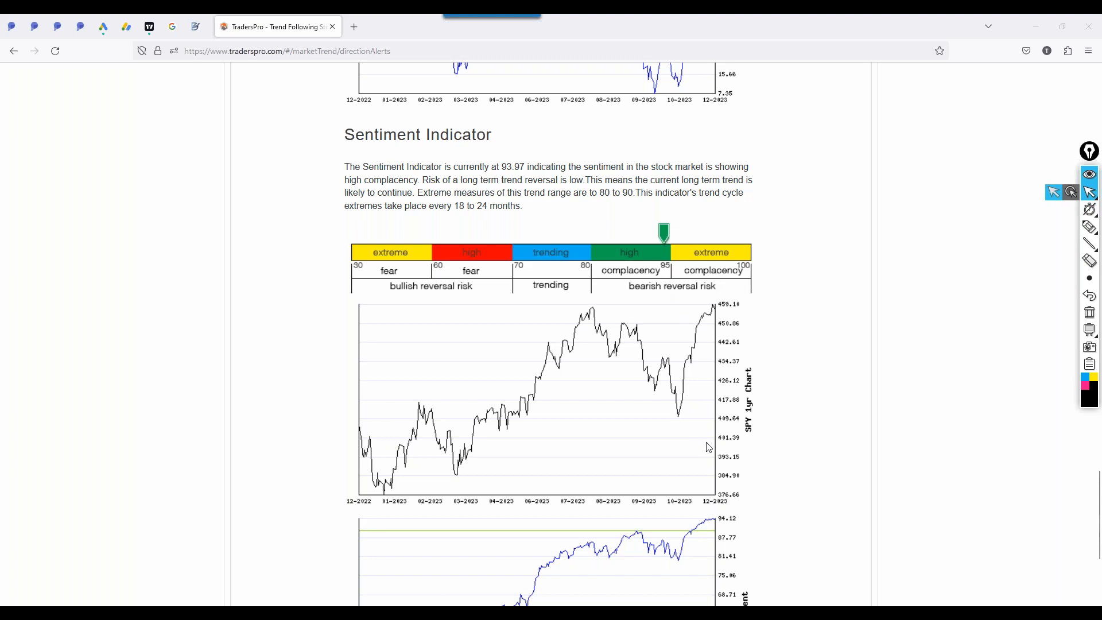
pyautogui.scroll(-3)
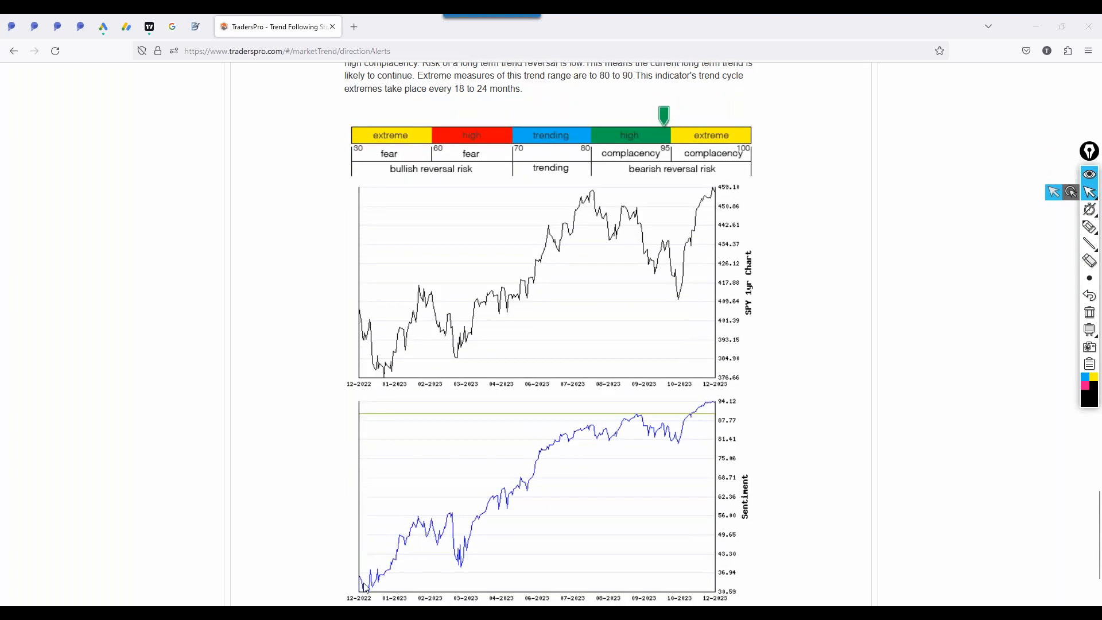
pyautogui.moveTo(400, 579)
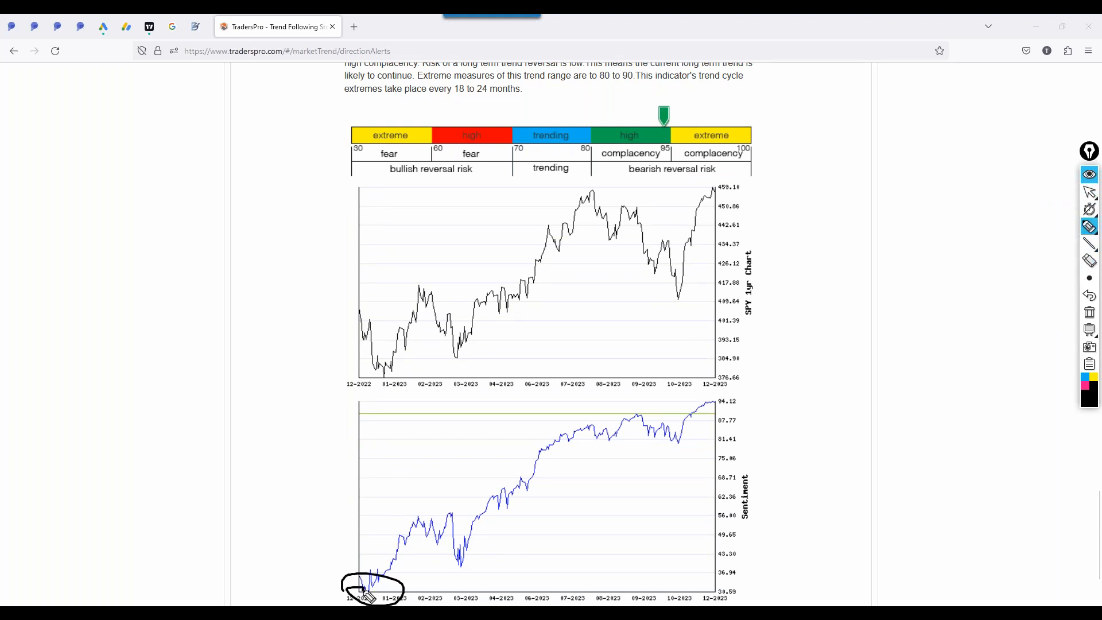
pyautogui.moveTo(311, 553)
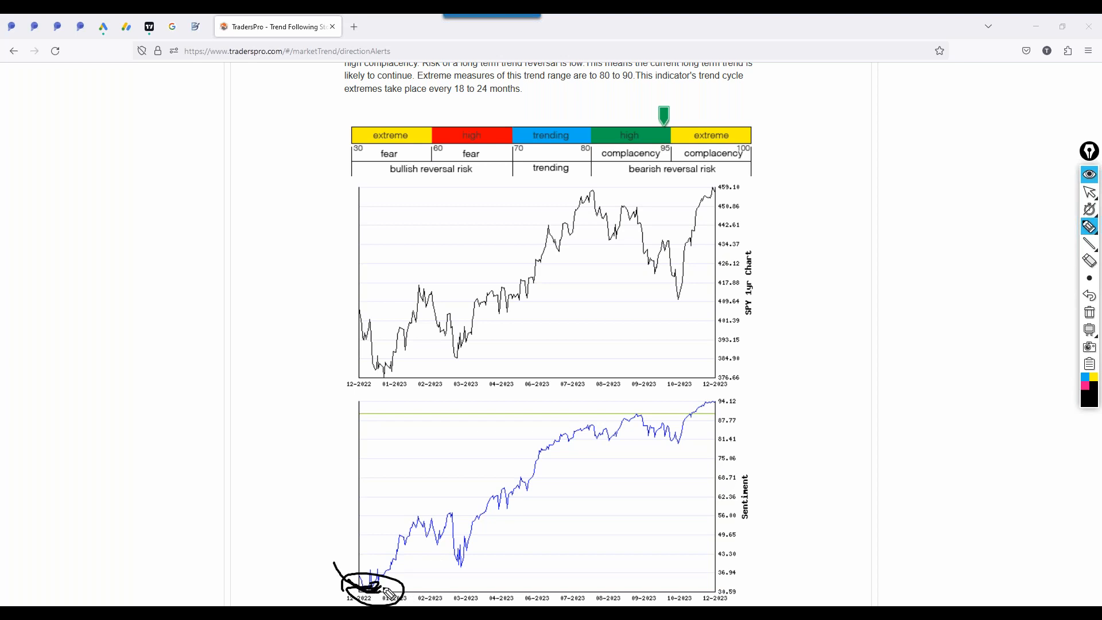
pyautogui.moveTo(365, 527)
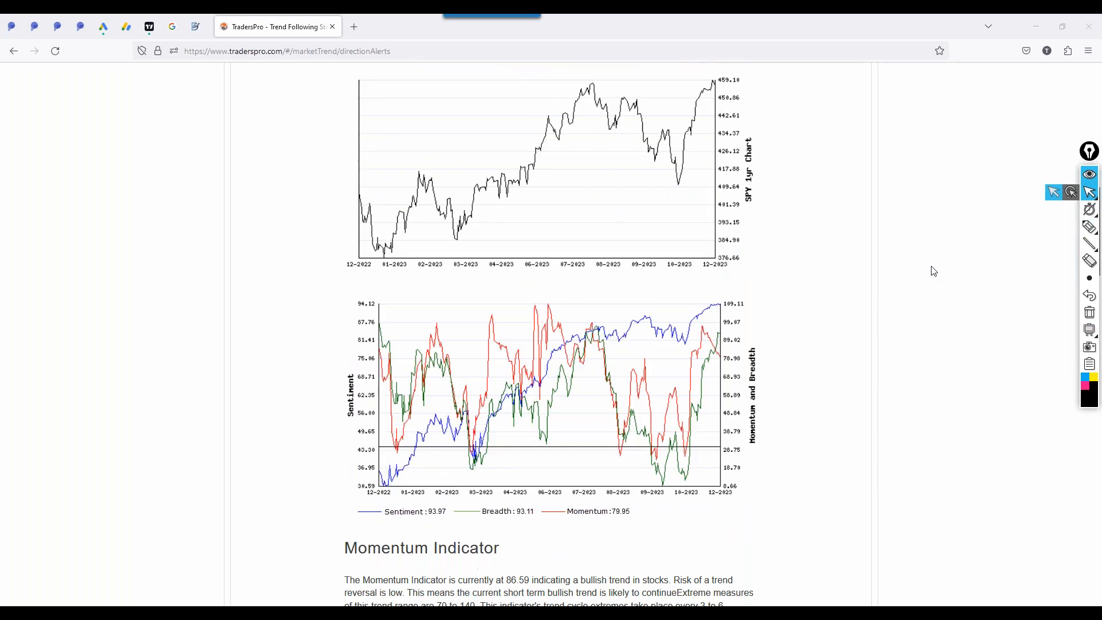
# - Show Buy-Sell Ratios, box the July–October sell surge, and draw a ratio-chart baseline
pyautogui.click(711, 147)
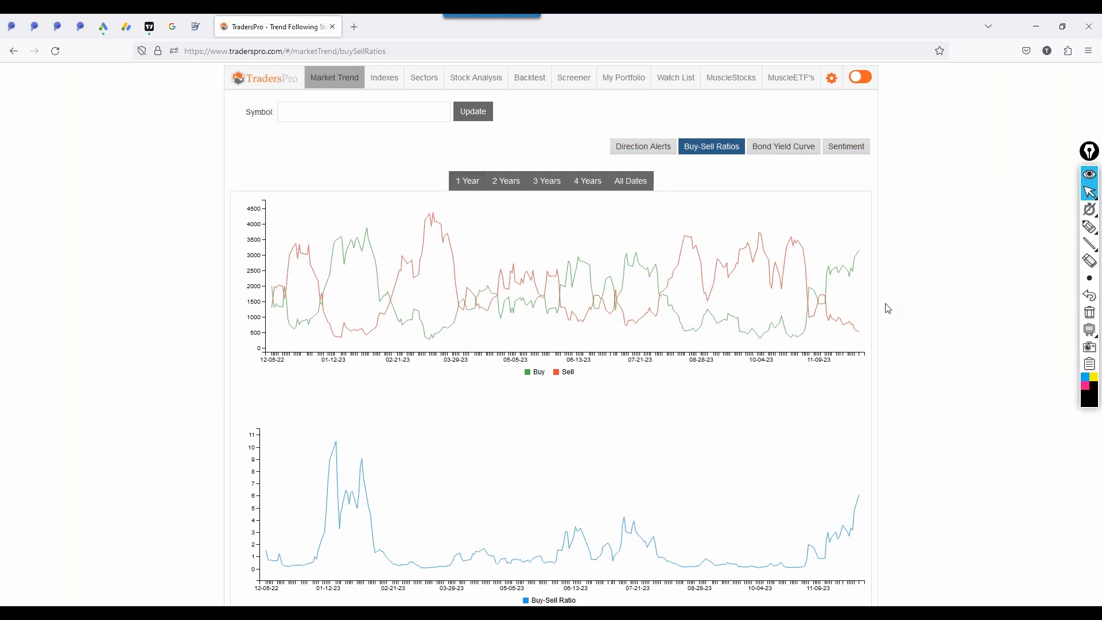
pyautogui.moveTo(624, 304)
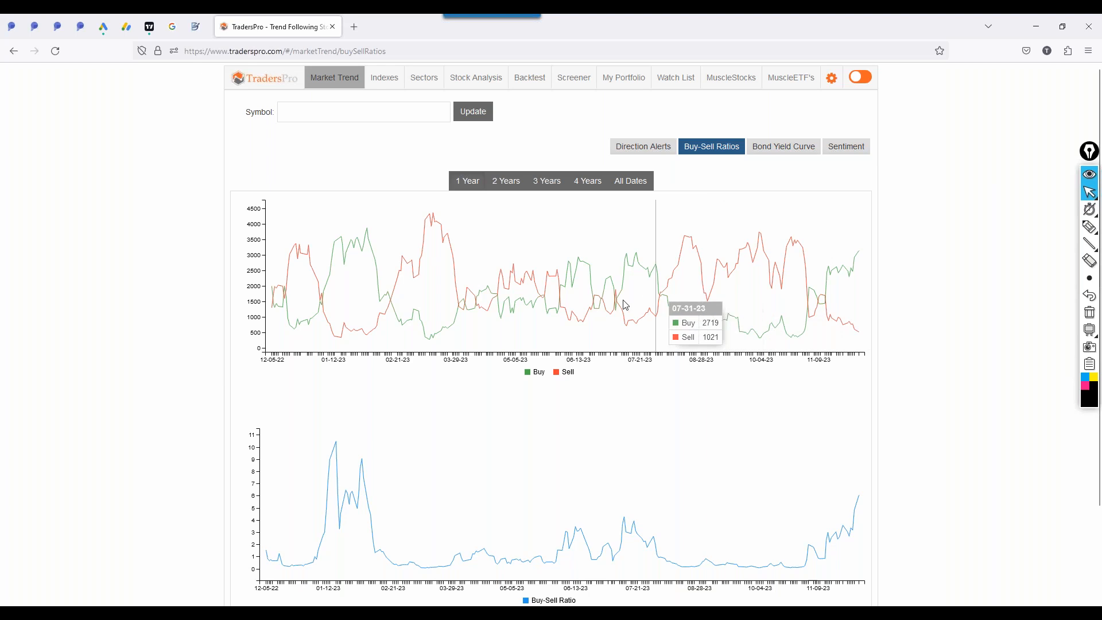
pyautogui.moveTo(455, 303)
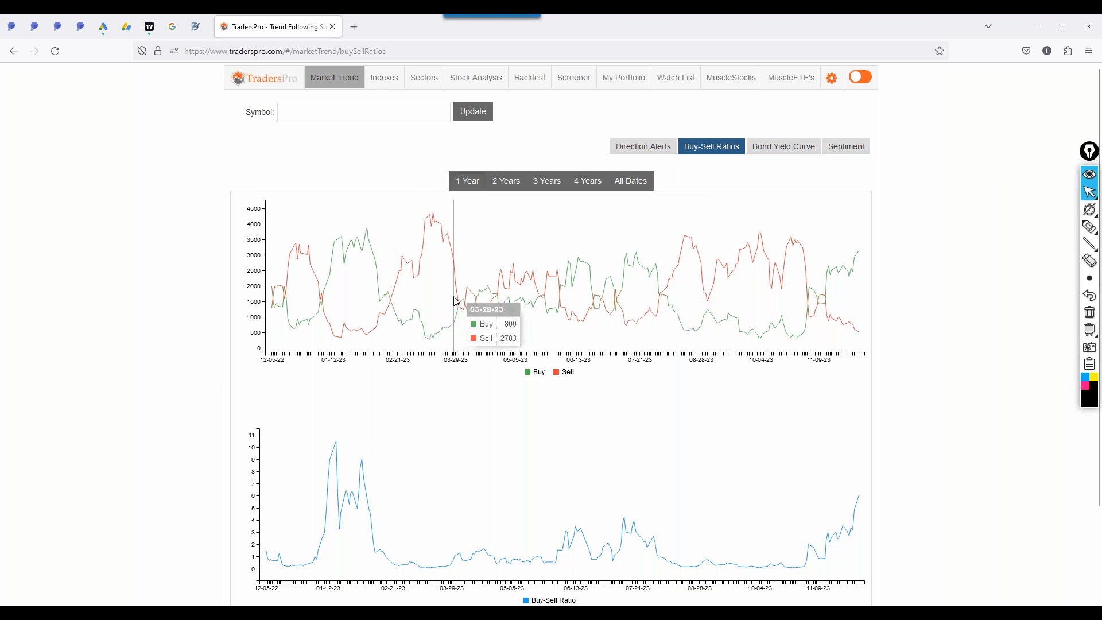
pyautogui.moveTo(459, 304)
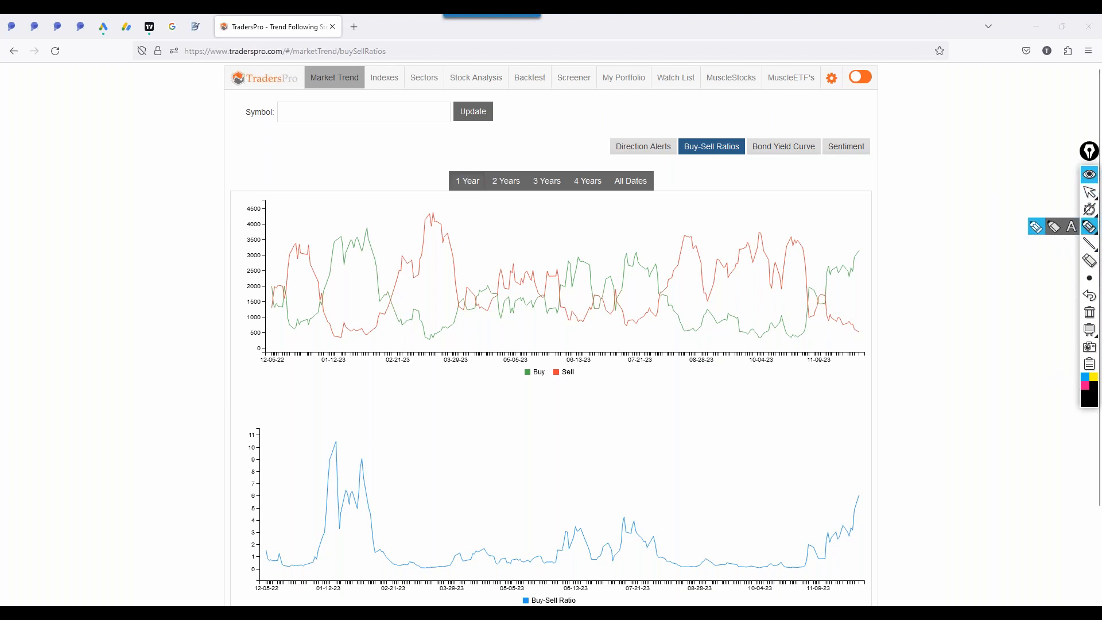
pyautogui.moveTo(660, 295); pyautogui.dragTo(799, 295)
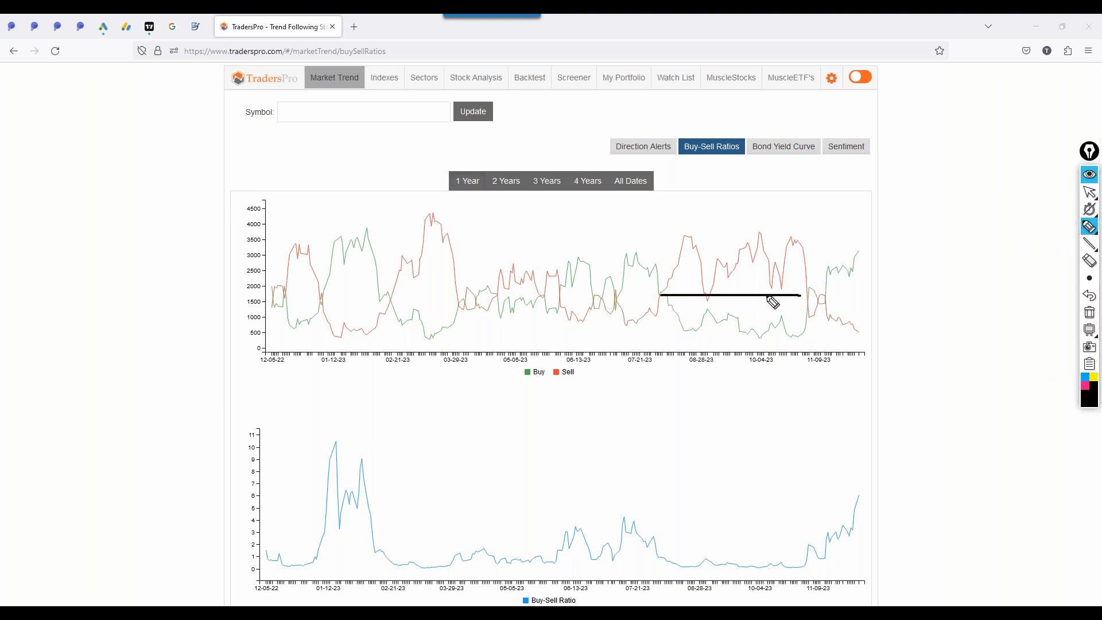
pyautogui.moveTo(660, 298)
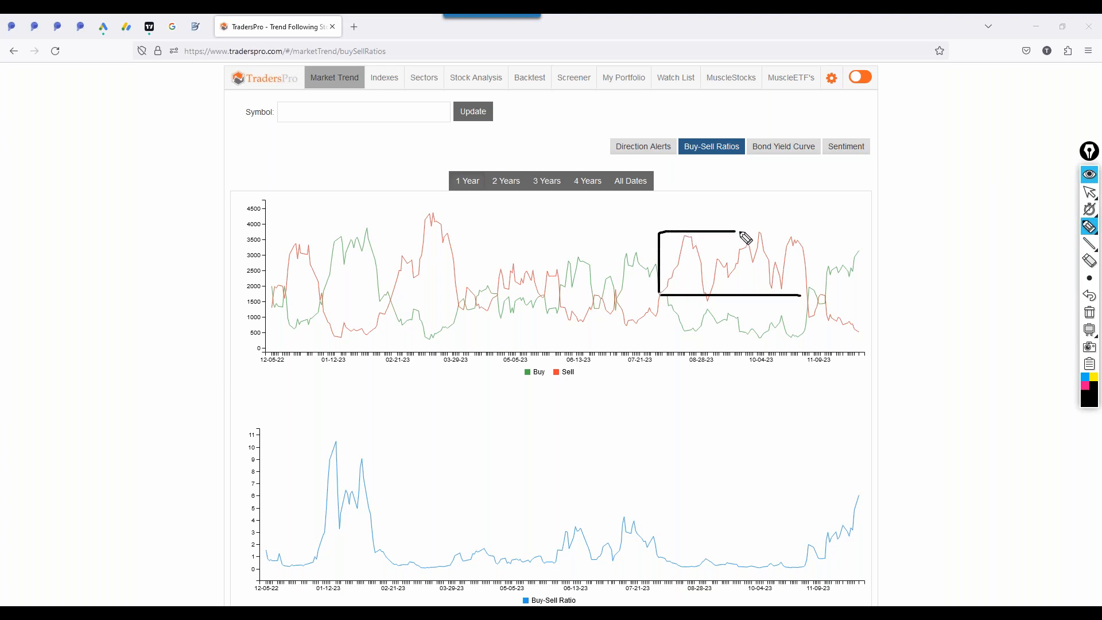
pyautogui.moveTo(739, 235); pyautogui.dragTo(807, 294)
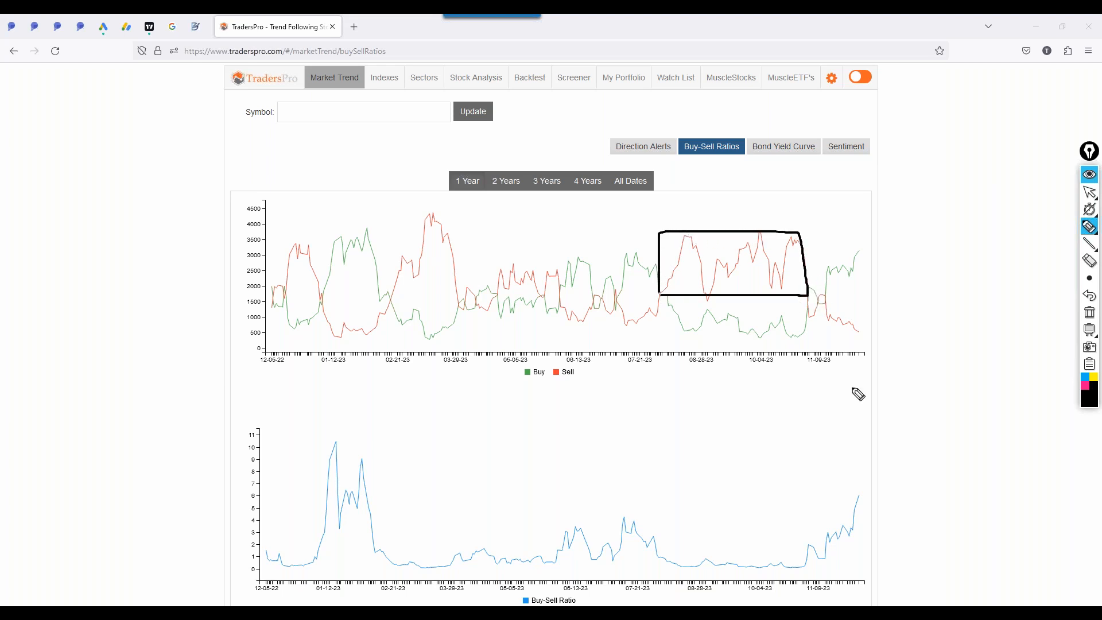
pyautogui.moveTo(861, 503); pyautogui.dragTo(903, 450)
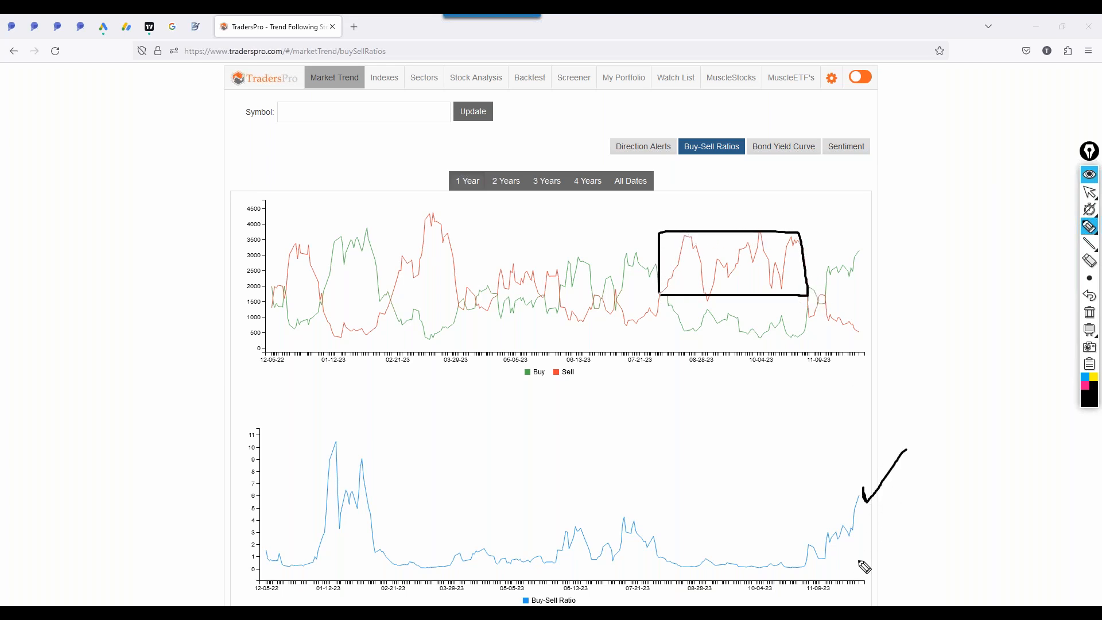
pyautogui.moveTo(538, 532)
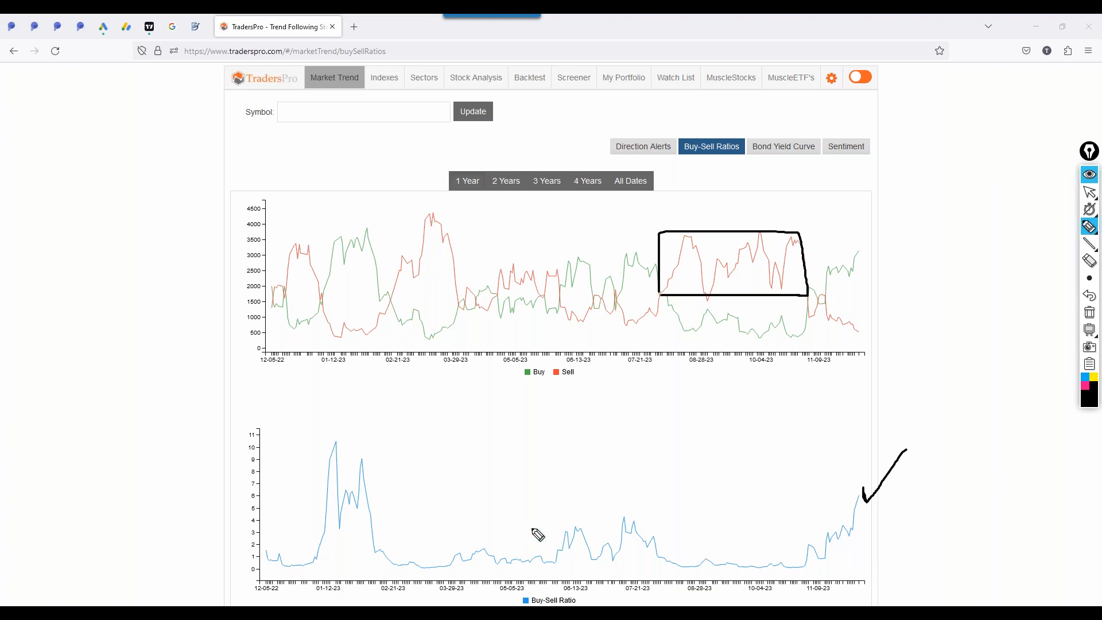
pyautogui.moveTo(225, 556); pyautogui.dragTo(497, 560)
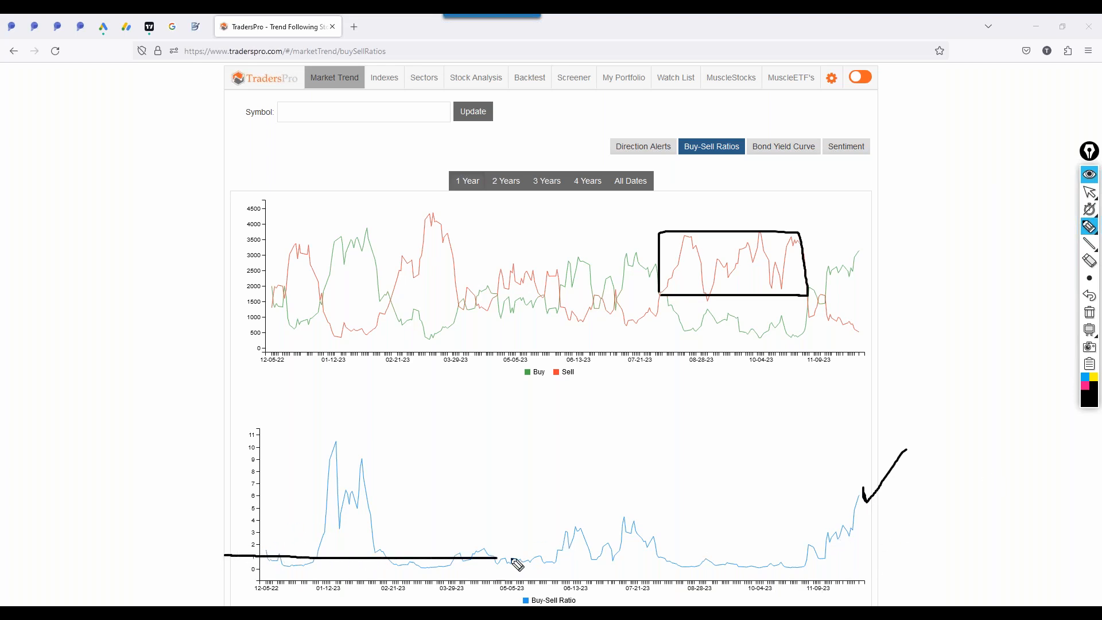
pyautogui.moveTo(492, 558); pyautogui.dragTo(955, 538)
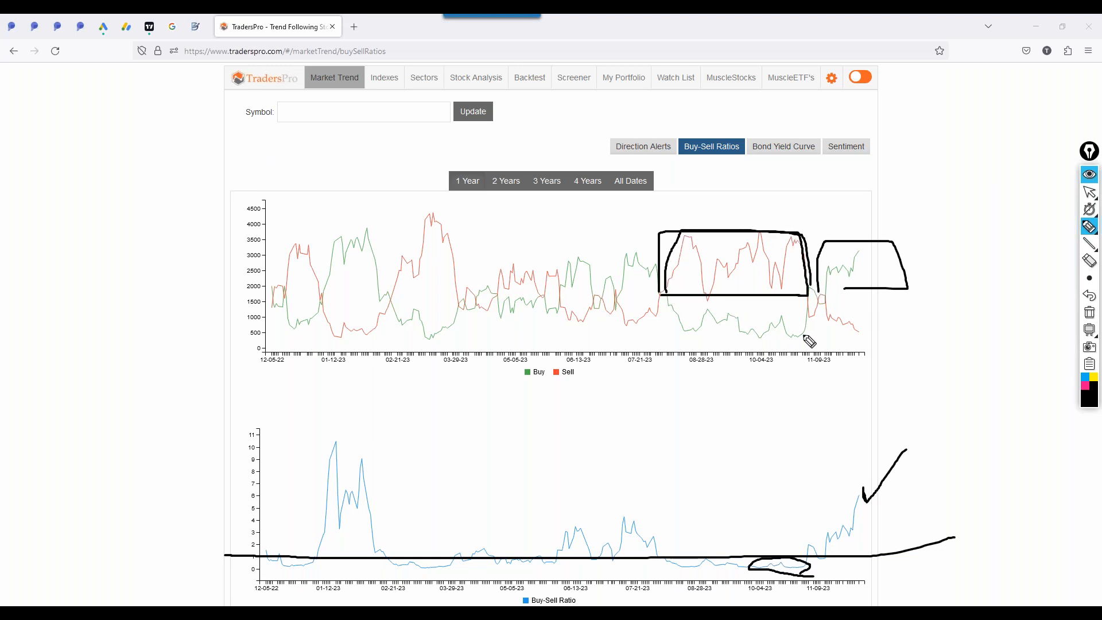
pyautogui.moveTo(735, 395)
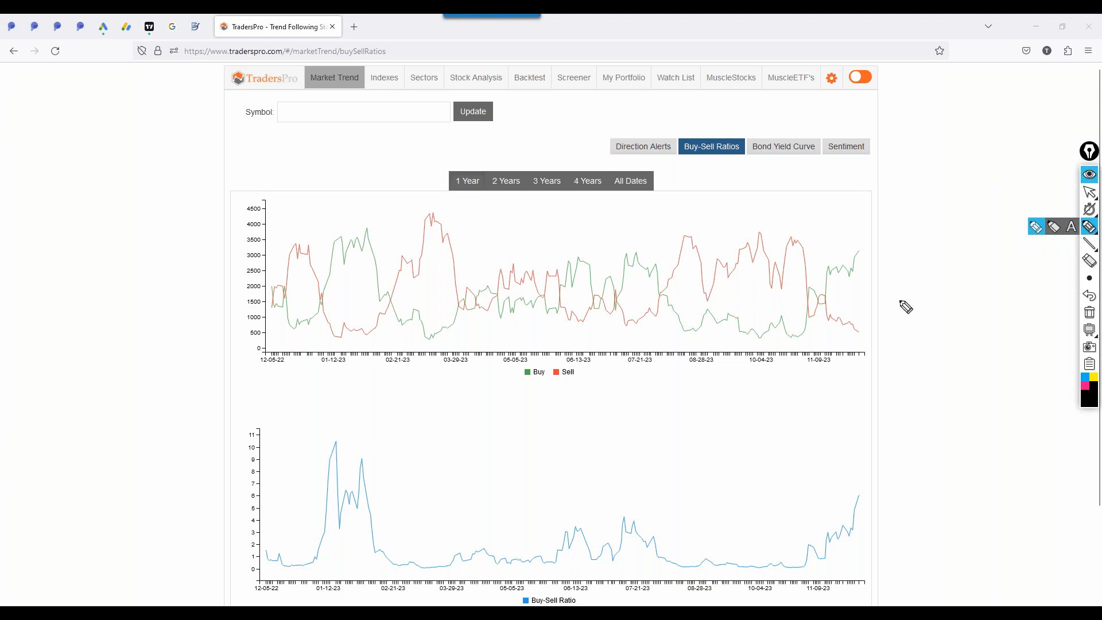
pyautogui.moveTo(663, 250); pyautogui.dragTo(808, 301)
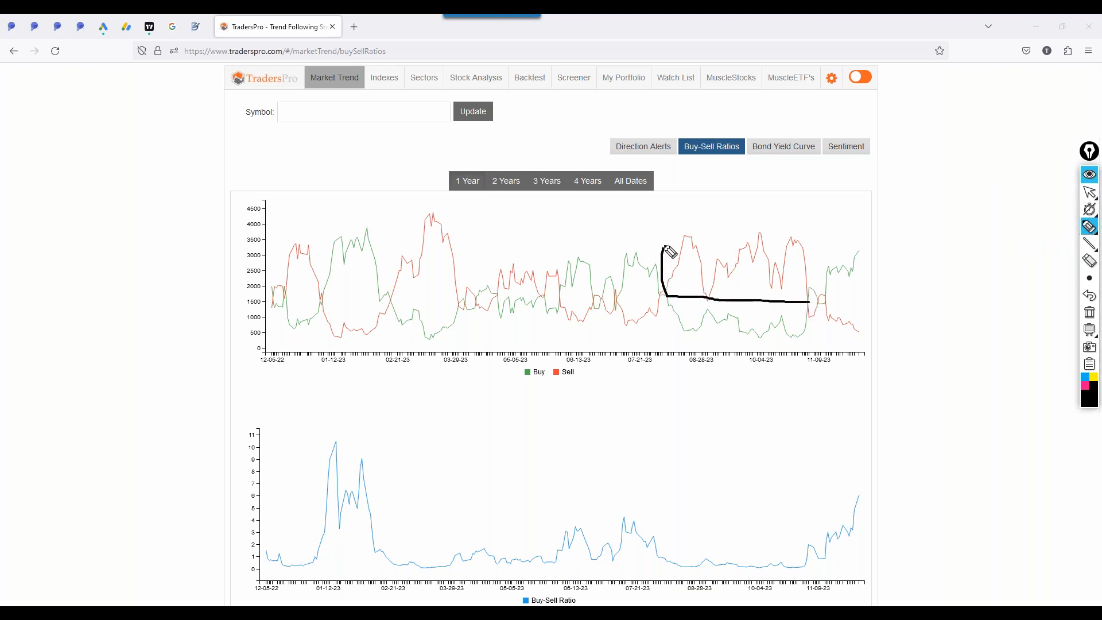
pyautogui.moveTo(667, 229)
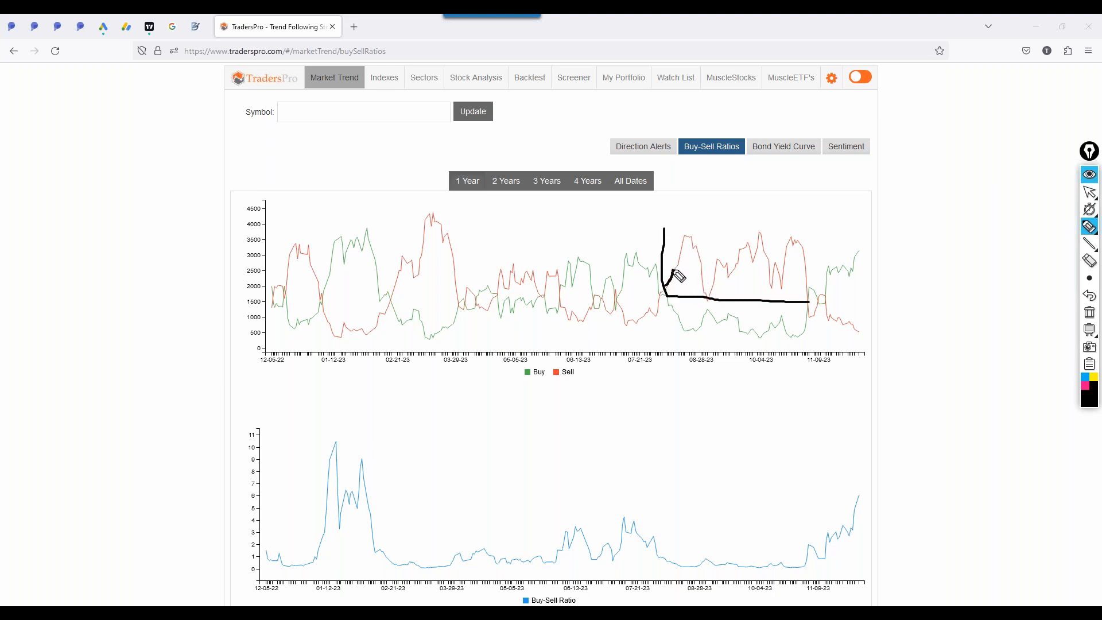
pyautogui.moveTo(688, 274)
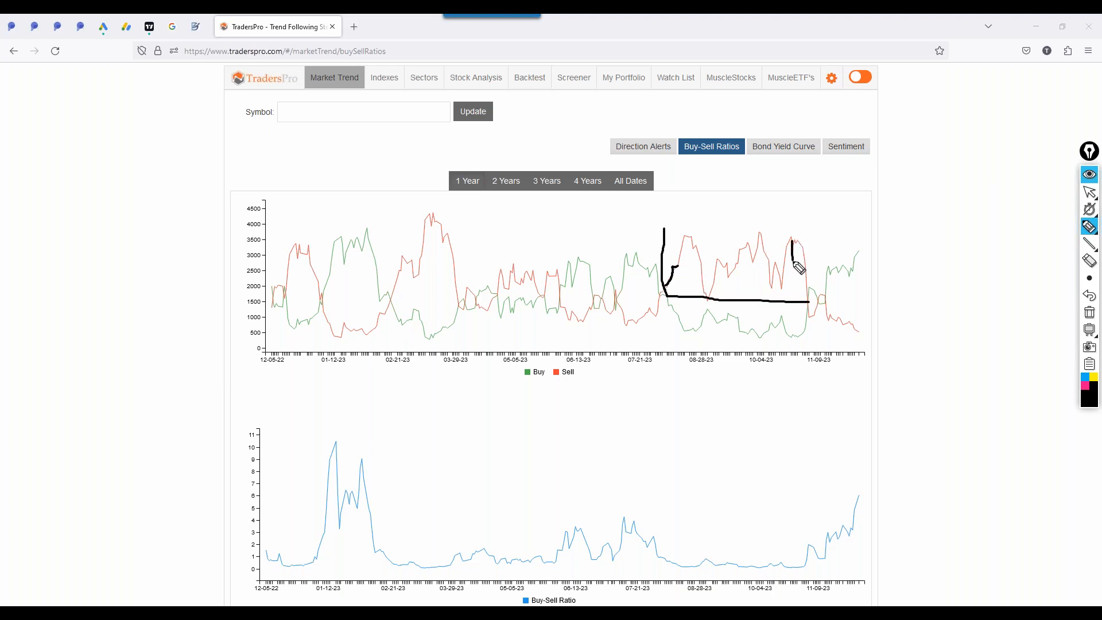
pyautogui.moveTo(792, 246); pyautogui.dragTo(792, 336)
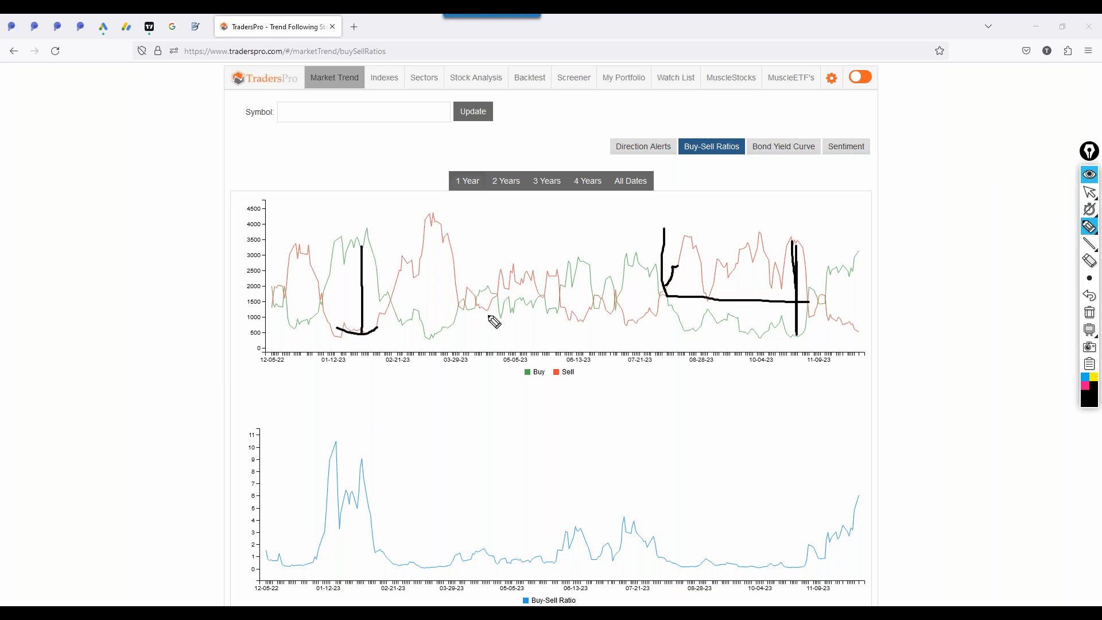
pyautogui.moveTo(805, 260)
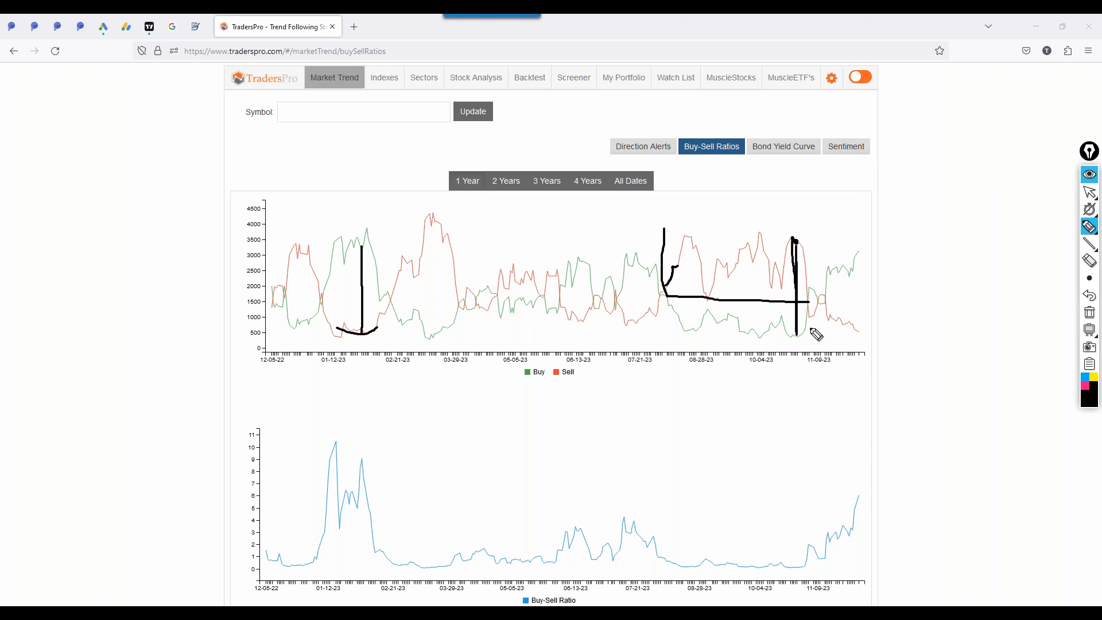
pyautogui.moveTo(812, 339)
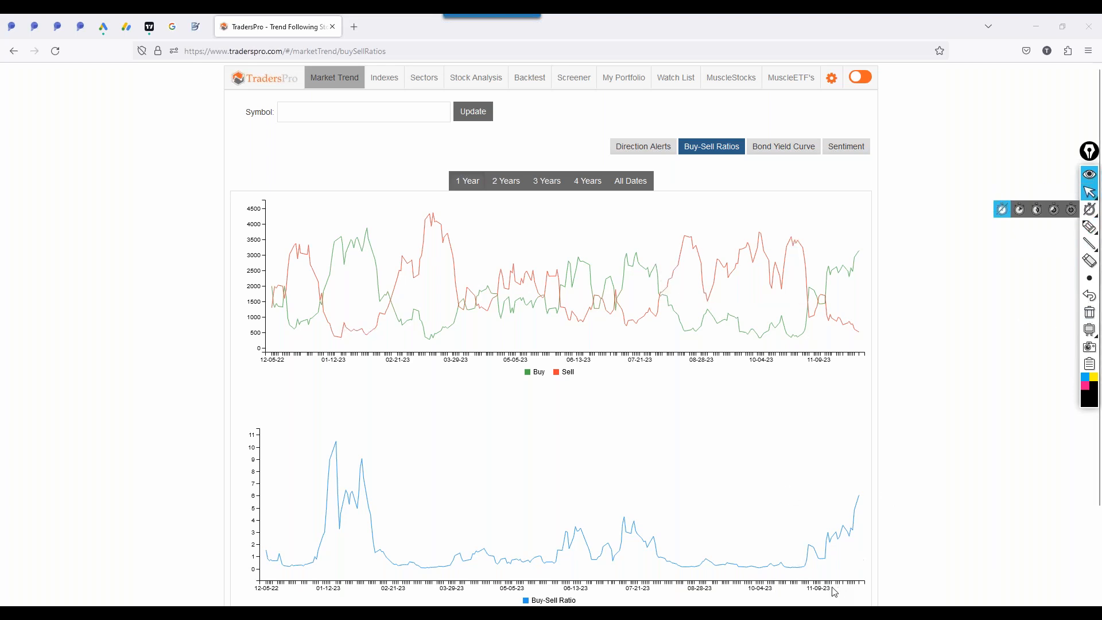
pyautogui.moveTo(795, 573)
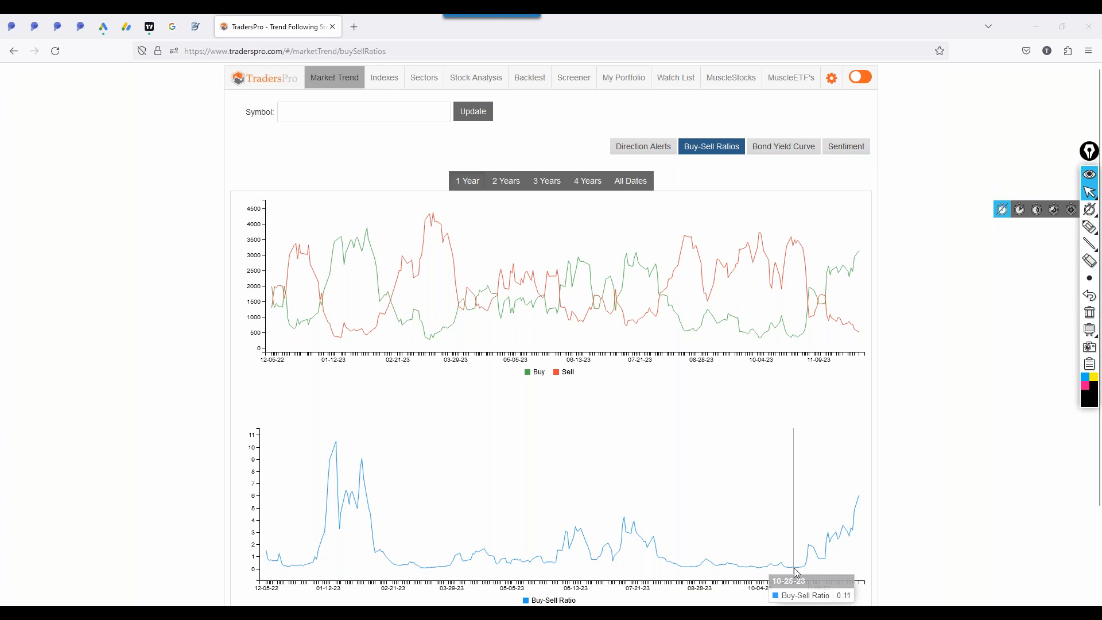
pyautogui.moveTo(792, 573)
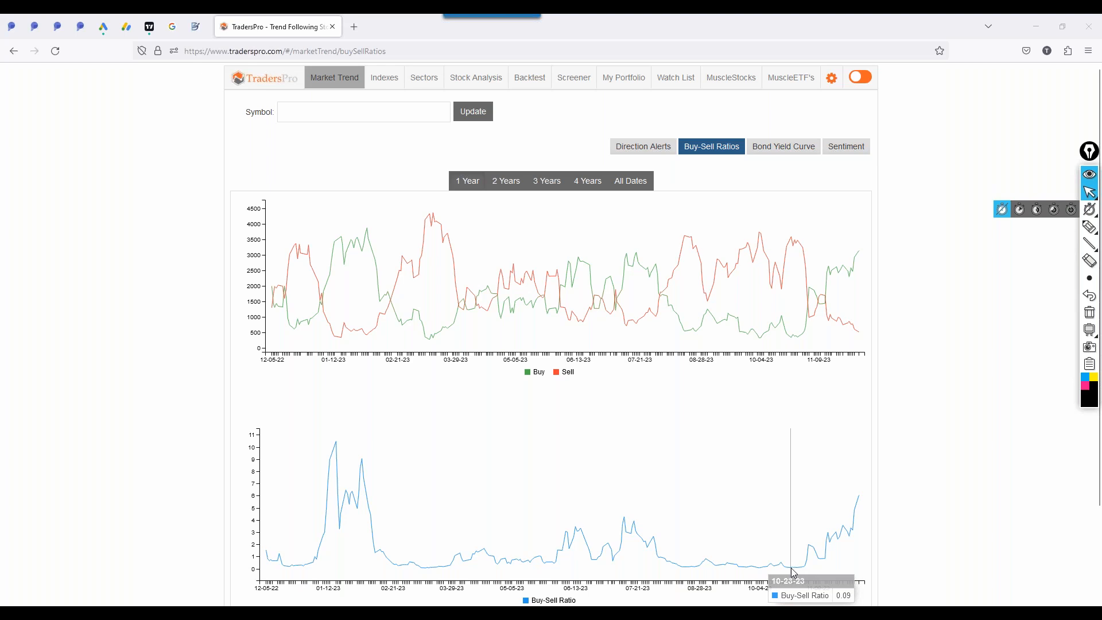
pyautogui.moveTo(793, 573)
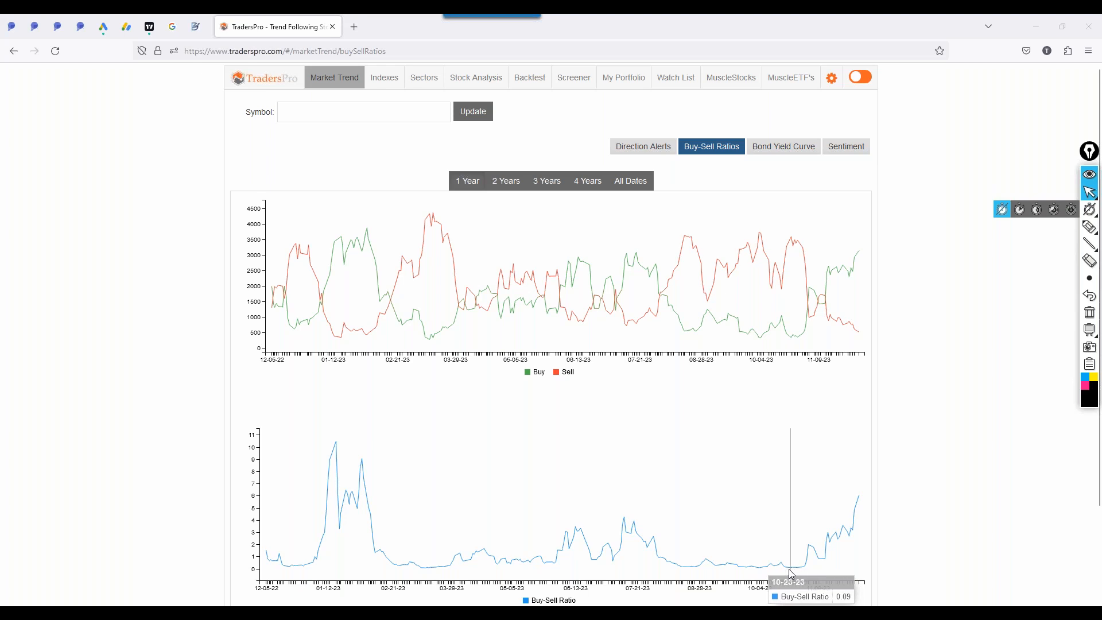
pyautogui.moveTo(793, 570)
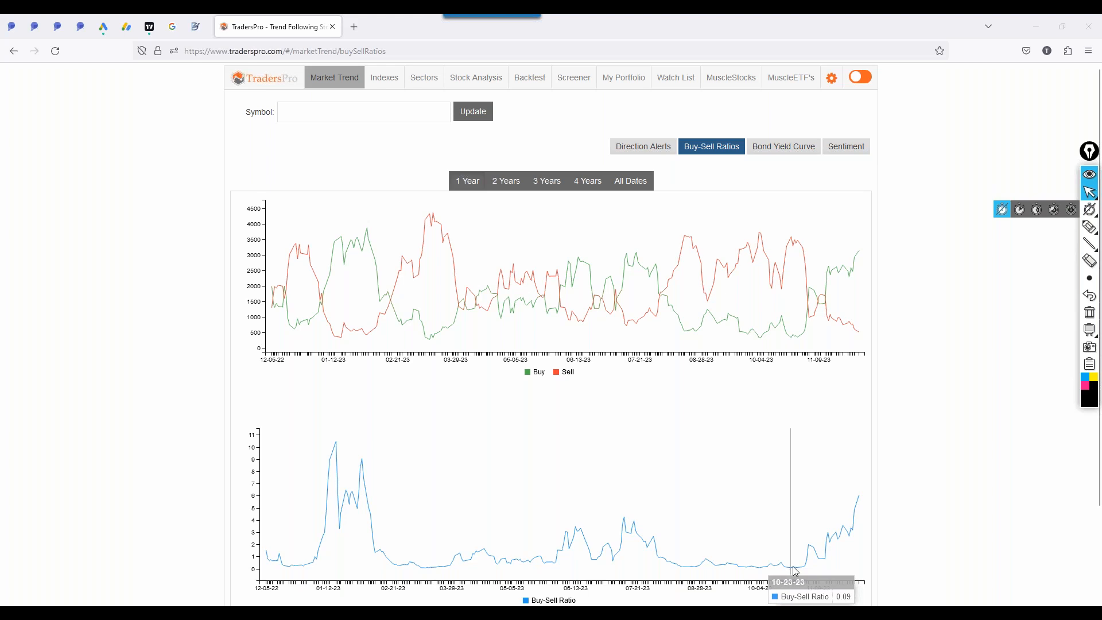
pyautogui.moveTo(793, 250)
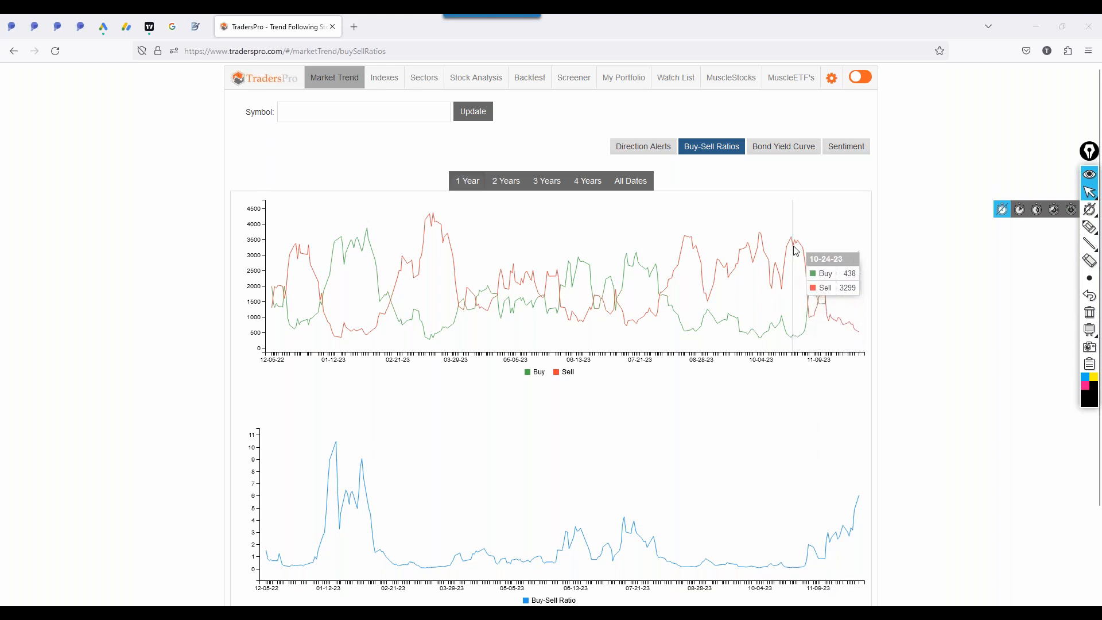
pyautogui.moveTo(874, 298)
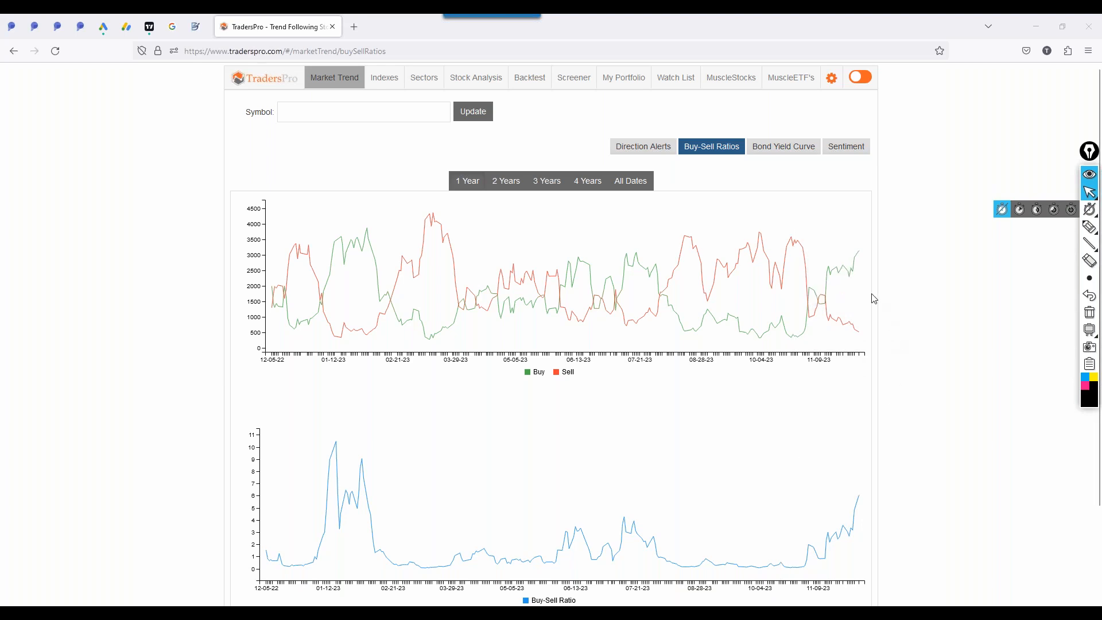
pyautogui.moveTo(851, 295)
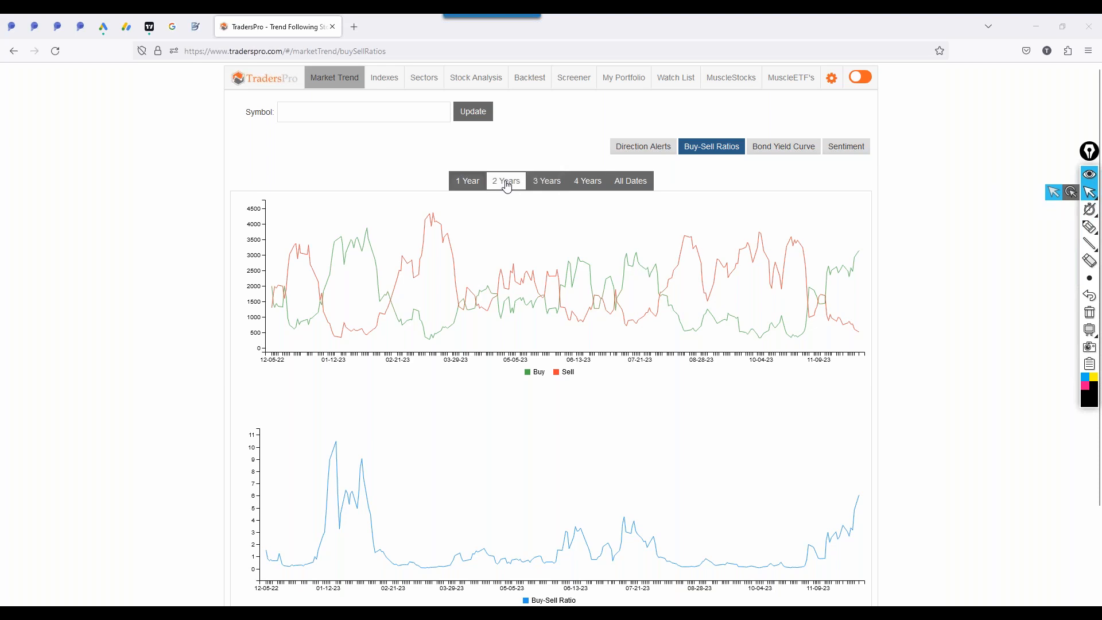
# - Widen the Buy and Sell chart to three years, draw a level line, then erase it
pyautogui.click(546, 181)
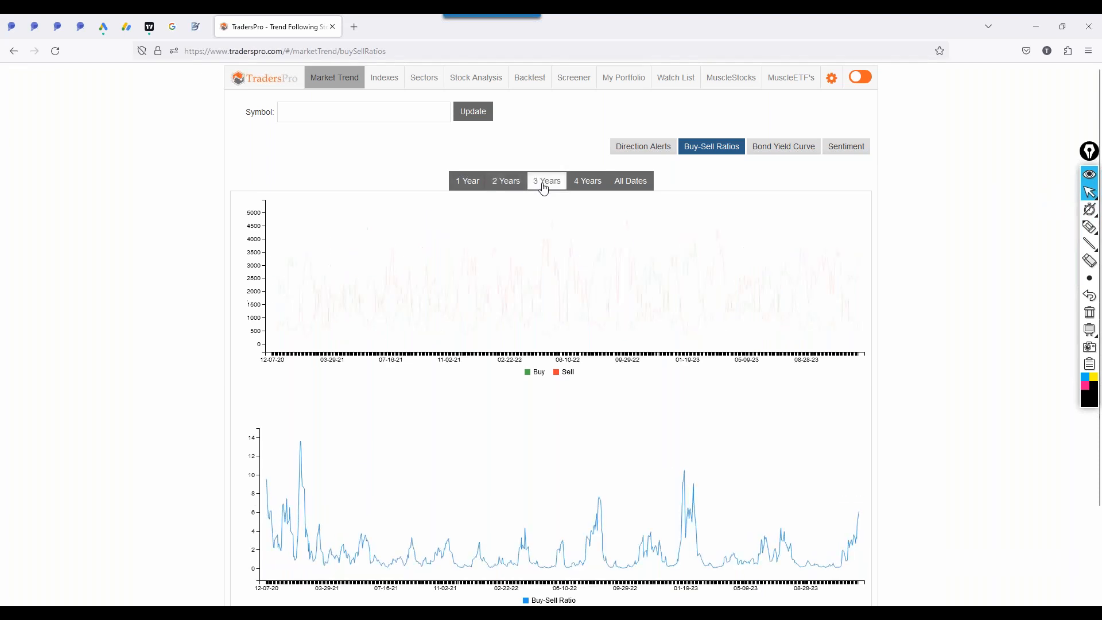
pyautogui.click(546, 181)
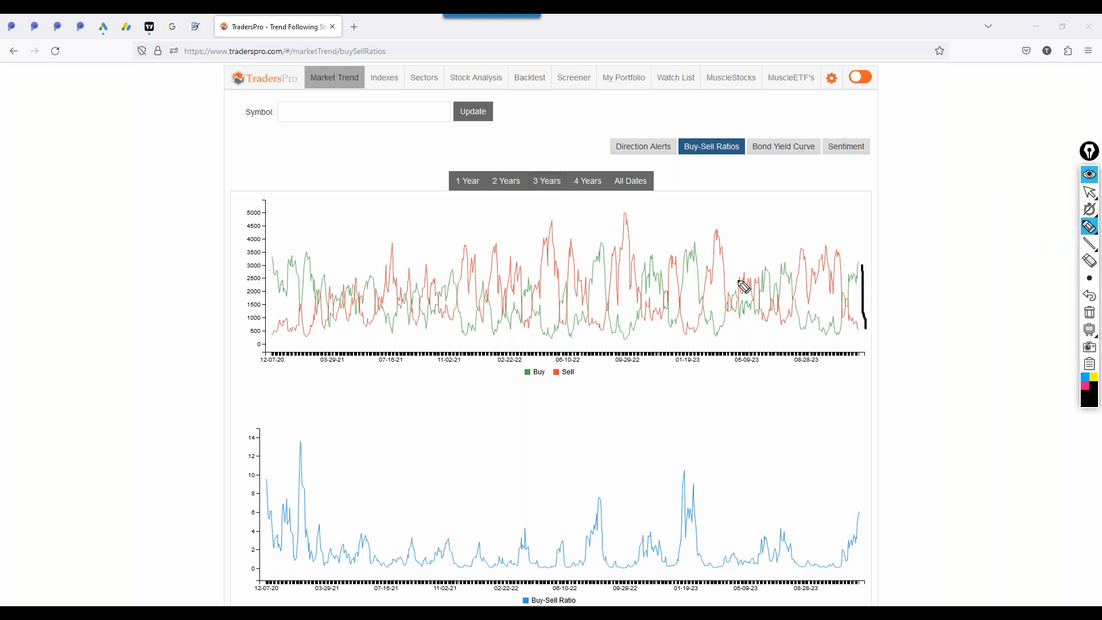
pyautogui.moveTo(699, 267)
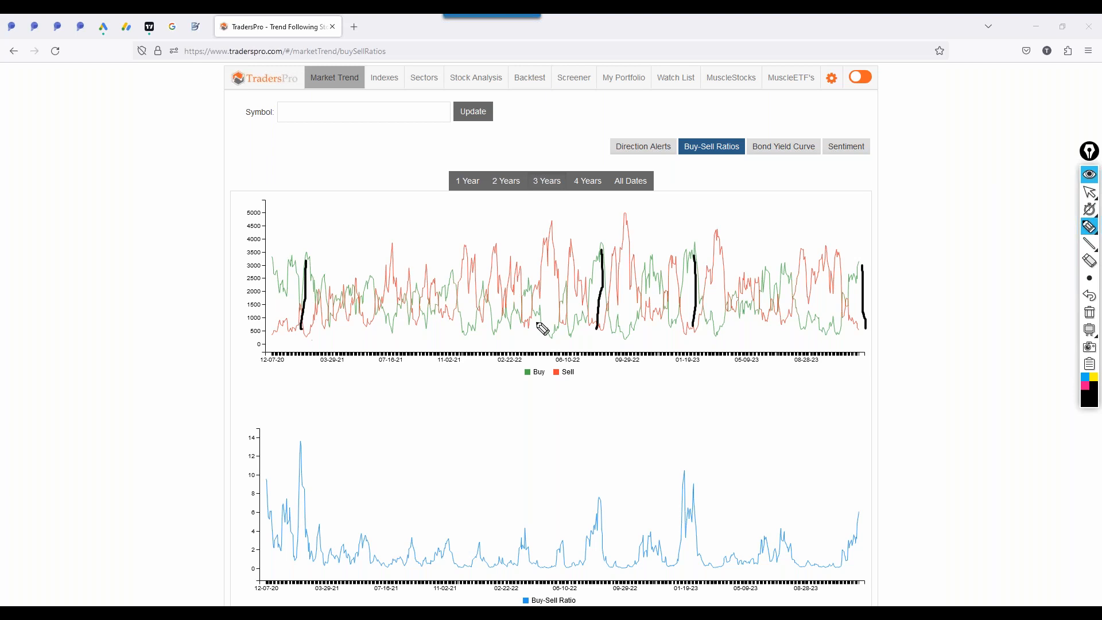
pyautogui.moveTo(871, 266)
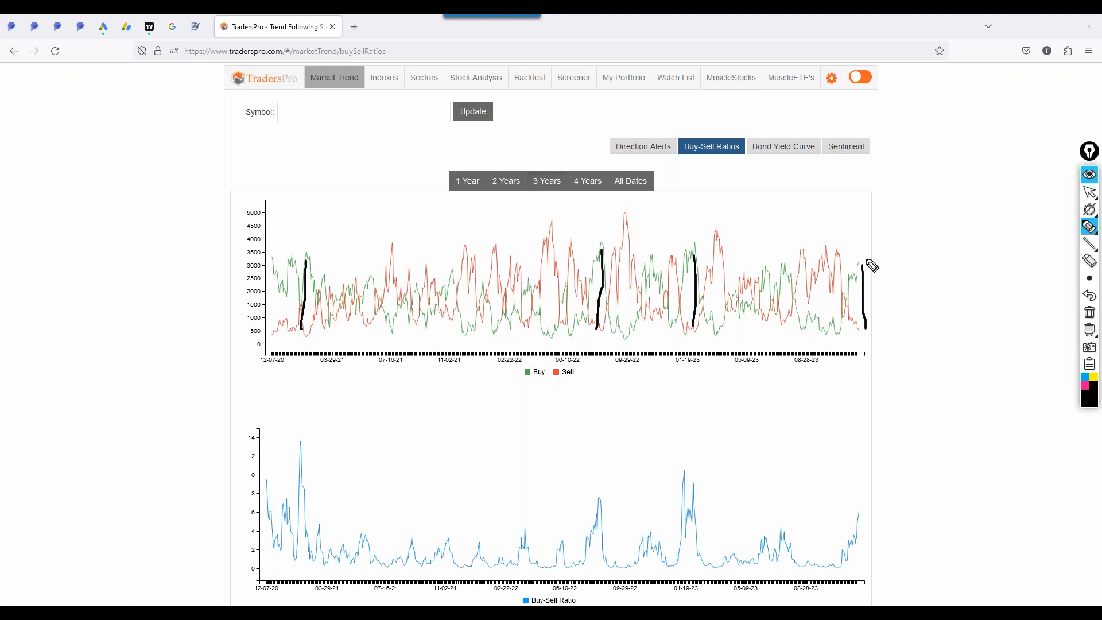
pyautogui.moveTo(429, 266); pyautogui.dragTo(865, 264)
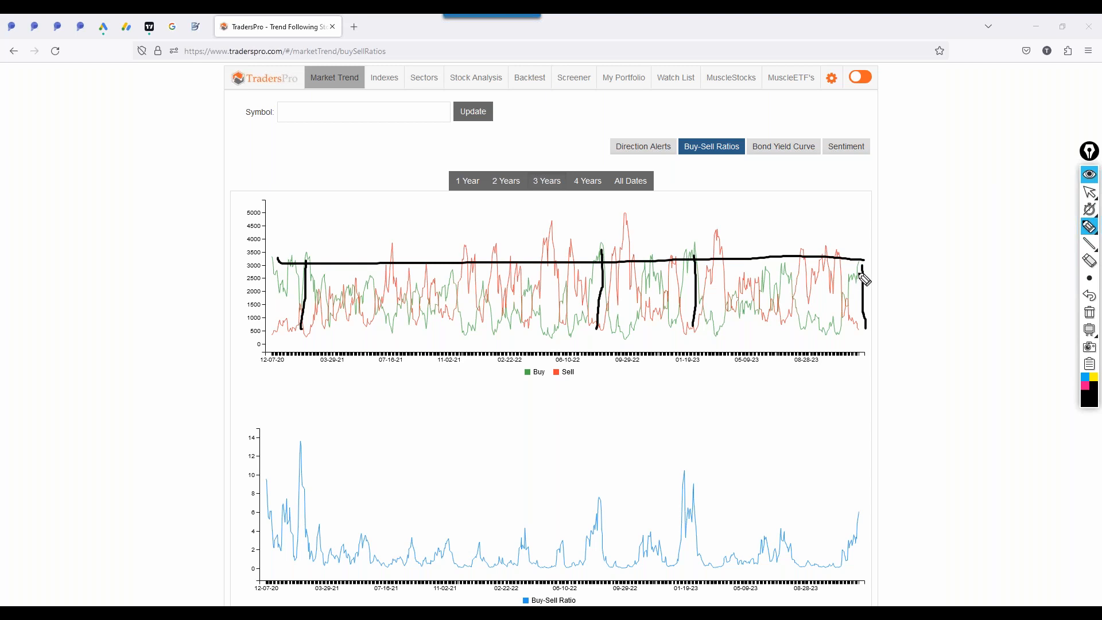
pyautogui.moveTo(769, 274)
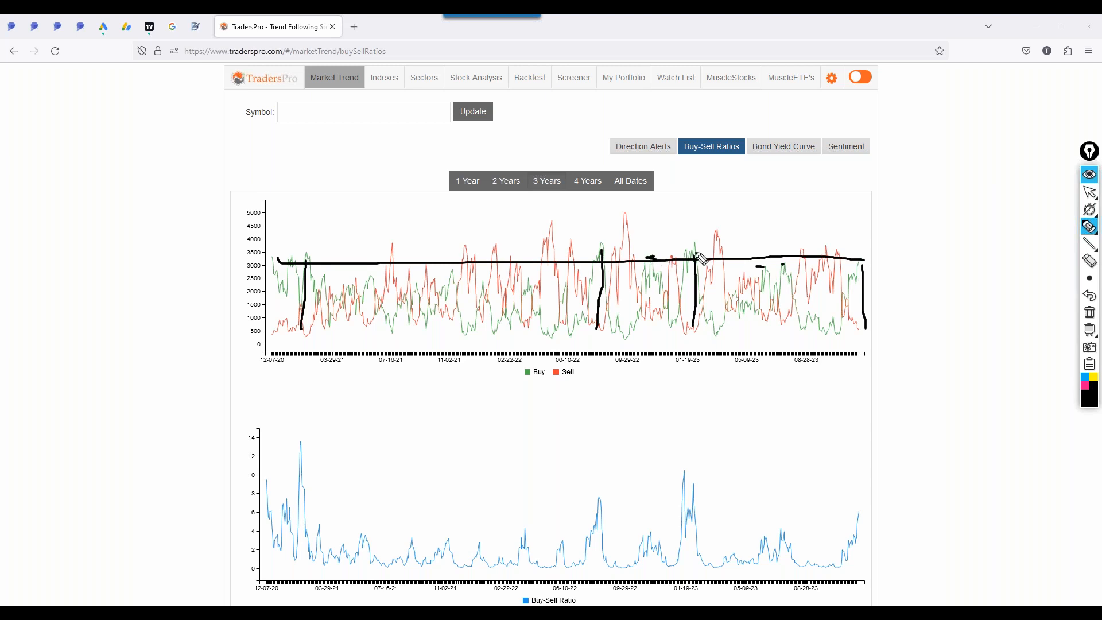
pyautogui.moveTo(633, 225)
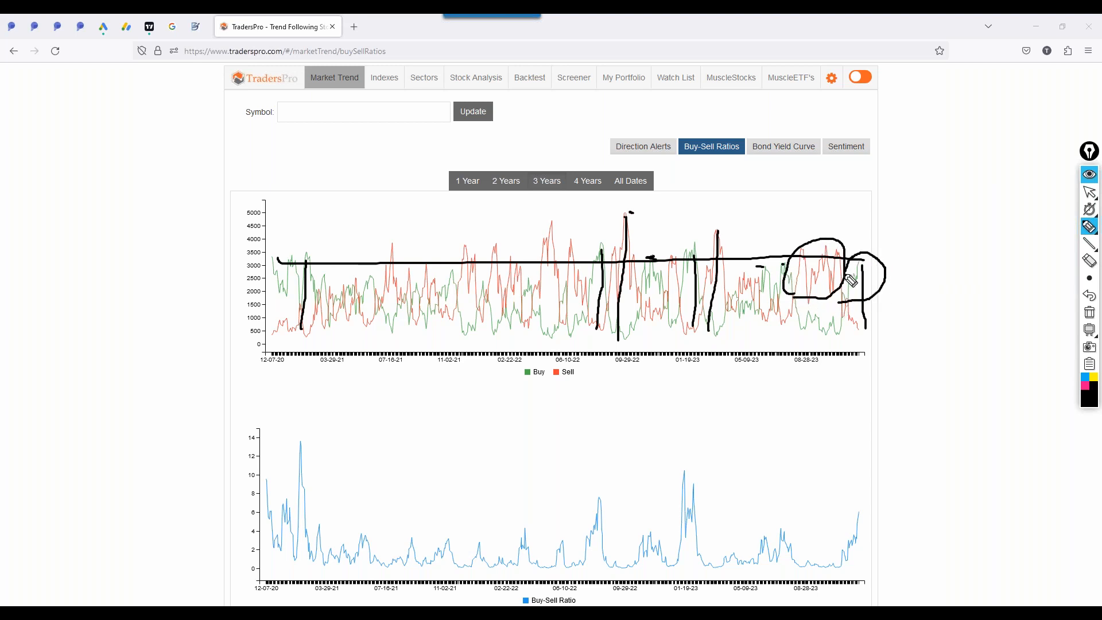
pyautogui.click(1088, 312)
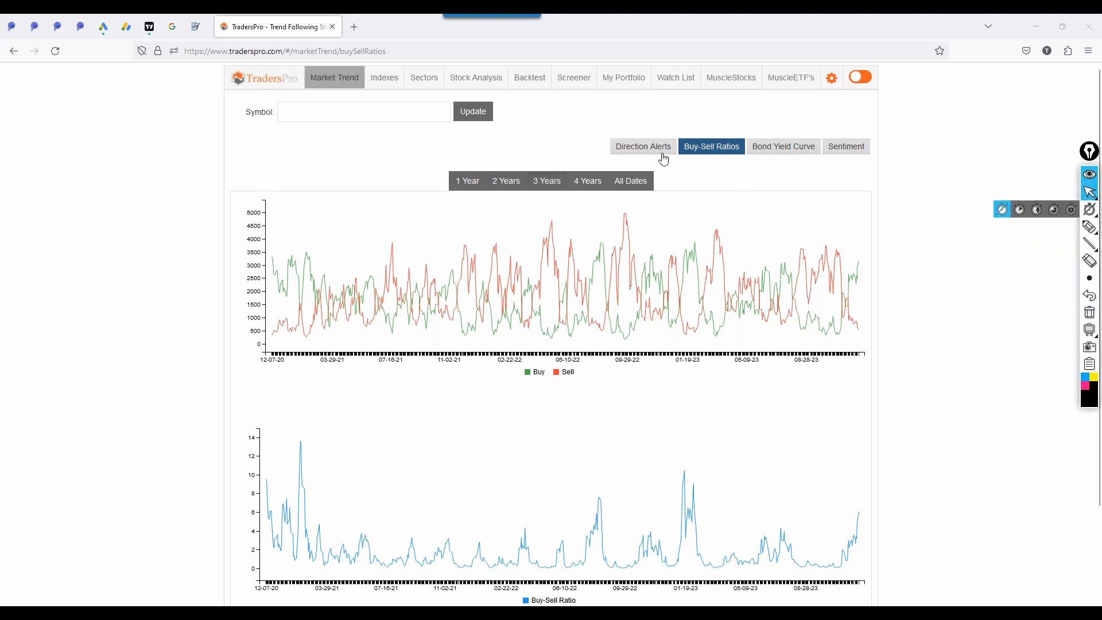
# - Step the buy-sell charts from three years to a one-year span starting December 2022
pyautogui.click(505, 181)
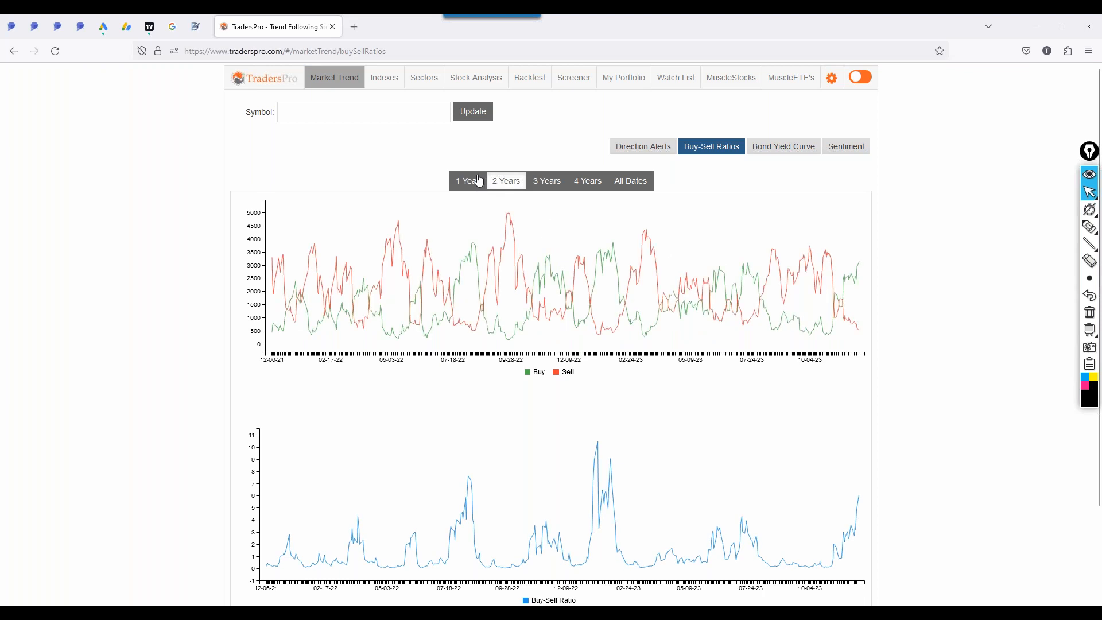
pyautogui.click(467, 181)
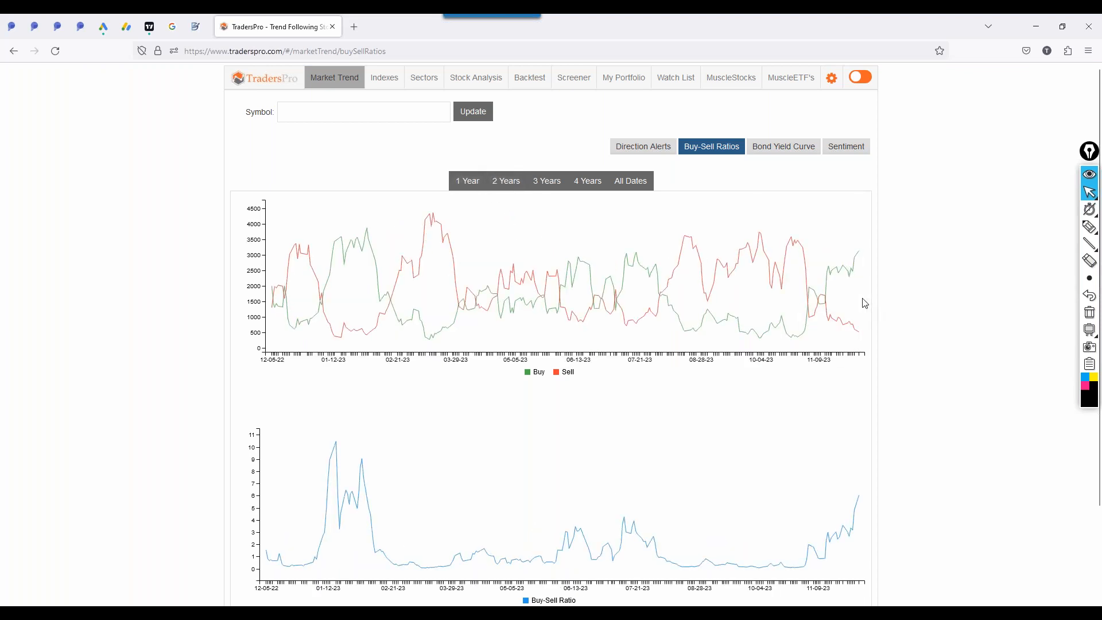
pyautogui.moveTo(860, 303)
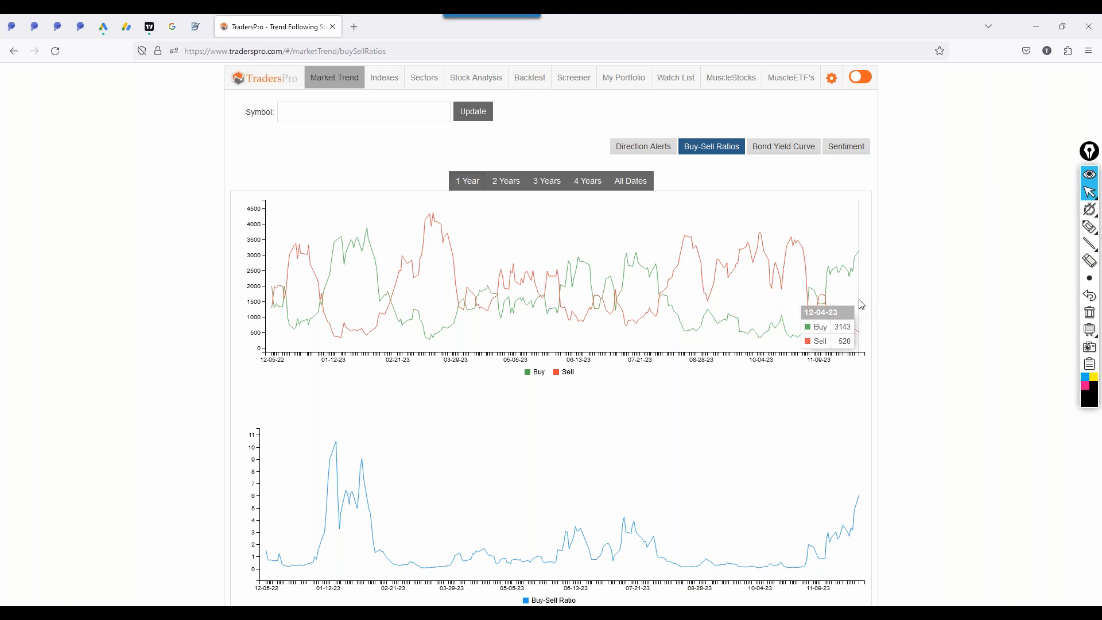
pyautogui.moveTo(914, 266)
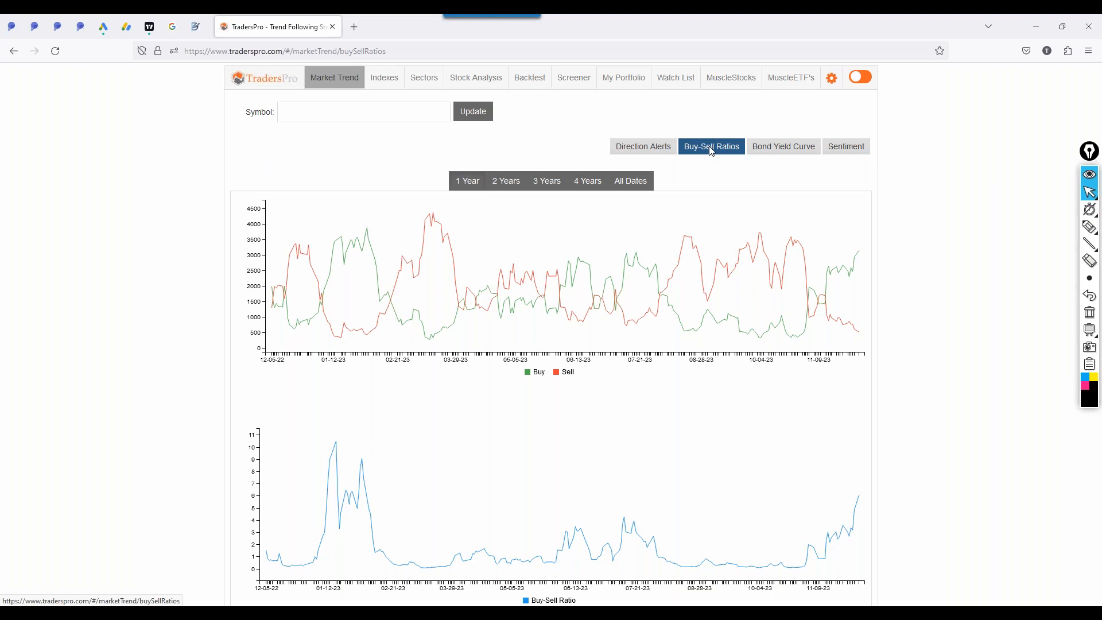
pyautogui.moveTo(532, 137)
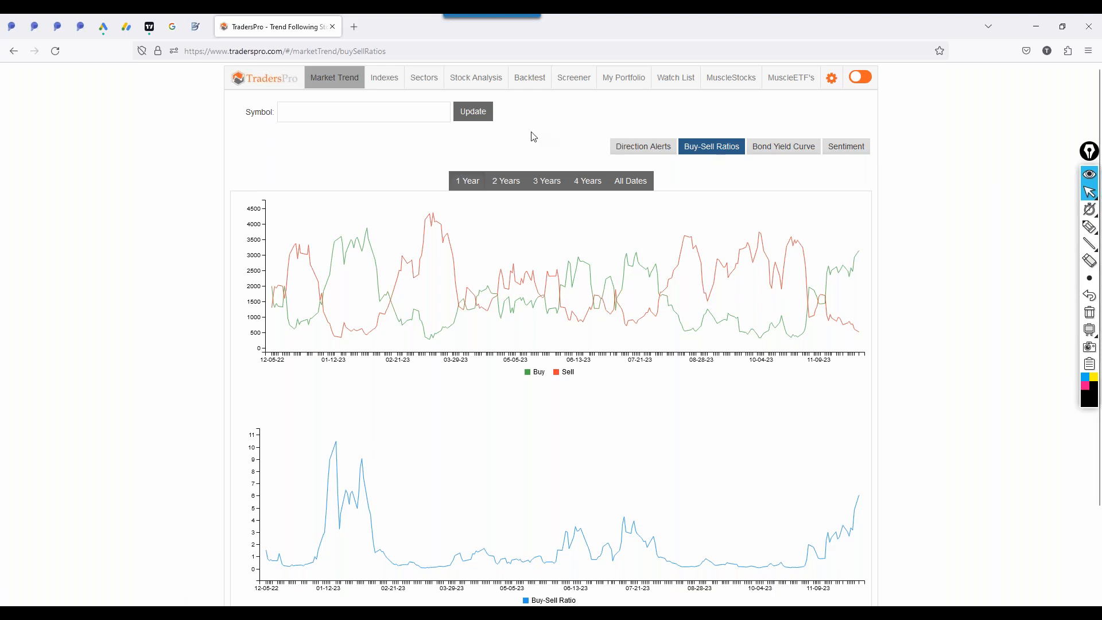
pyautogui.moveTo(385, 77)
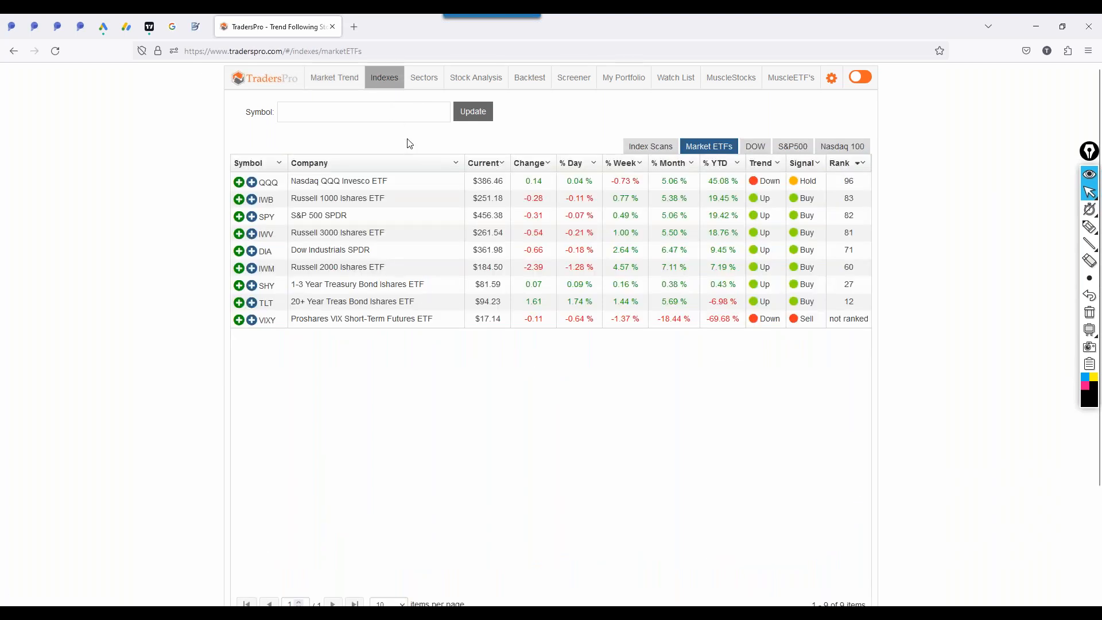
pyautogui.moveTo(351, 301)
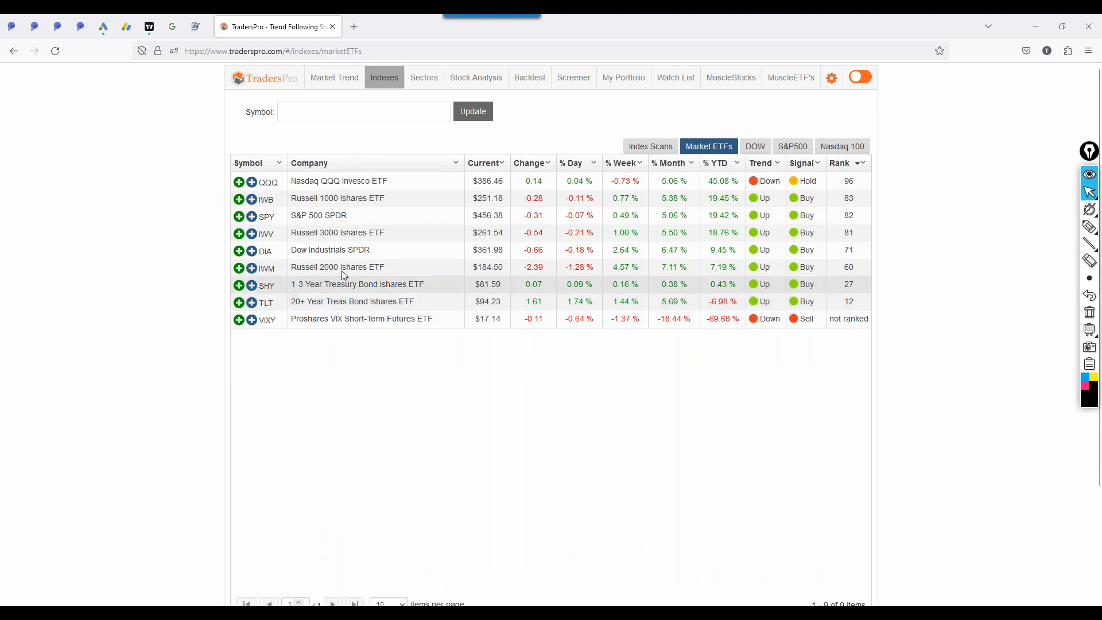
pyautogui.moveTo(773, 181)
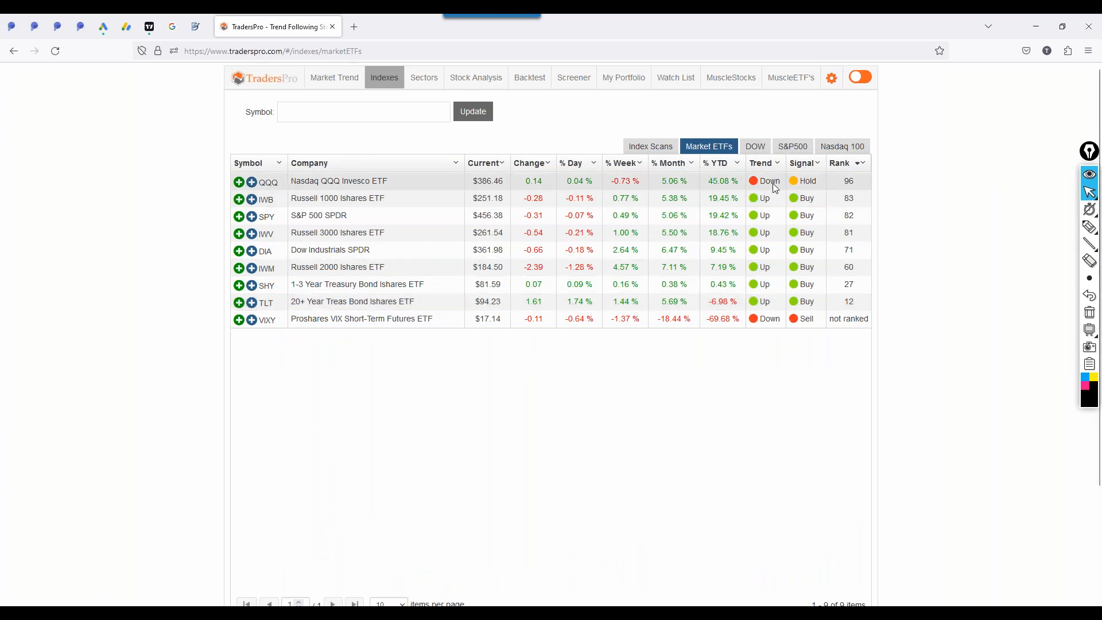
pyautogui.moveTo(379, 184)
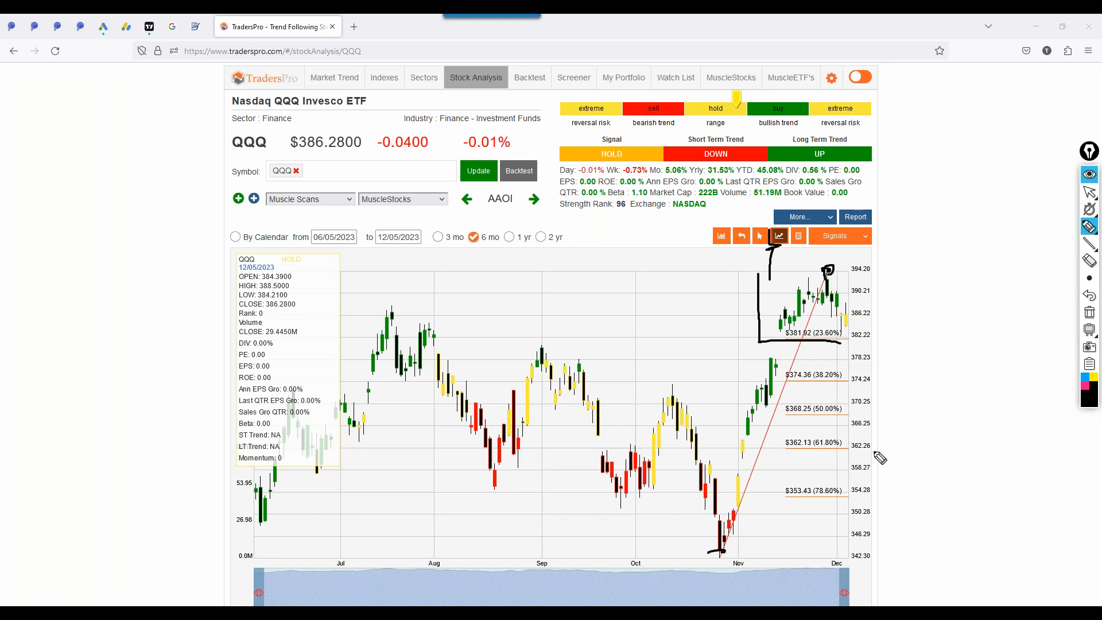
pyautogui.moveTo(852, 424)
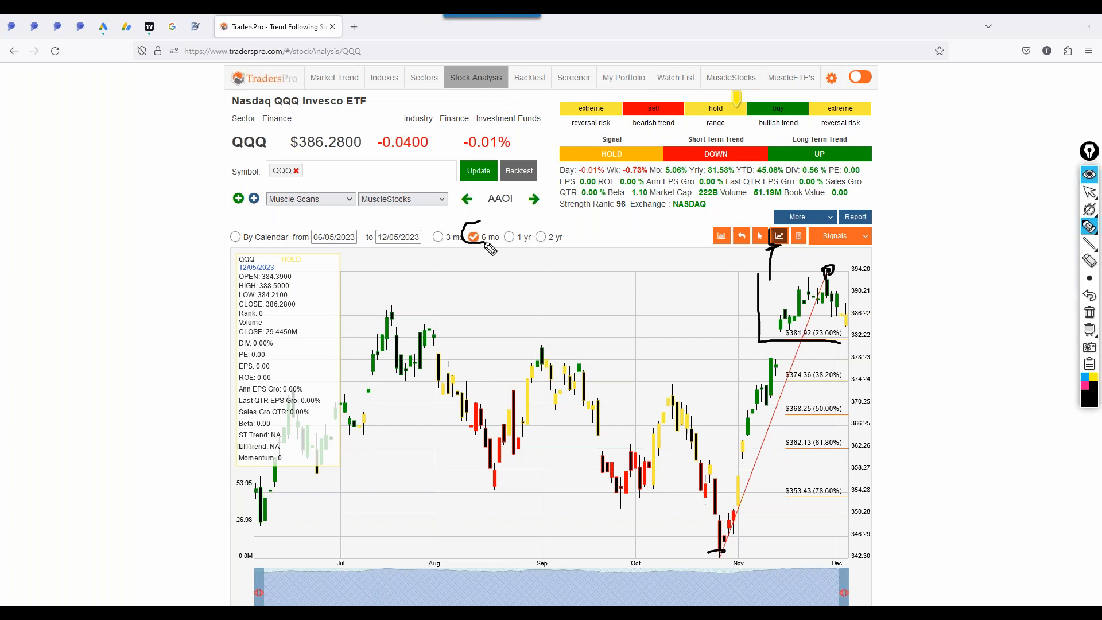
pyautogui.moveTo(727, 306)
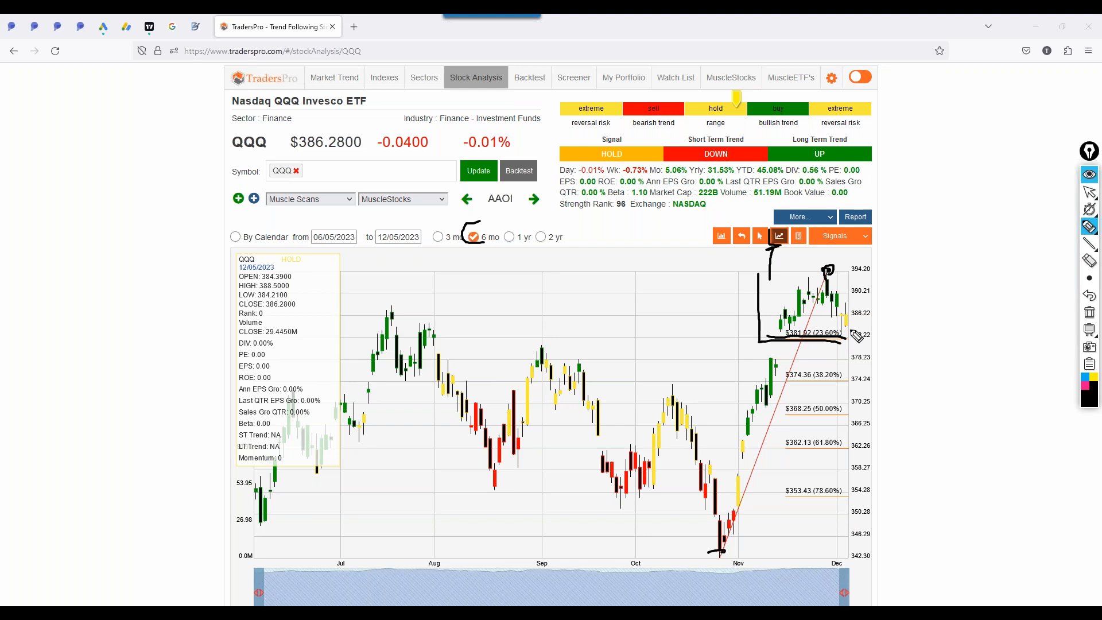
# - Mark the support level and outline the zone below QQQ's recent six-month range
pyautogui.moveTo(421, 137); pyautogui.dragTo(520, 159)
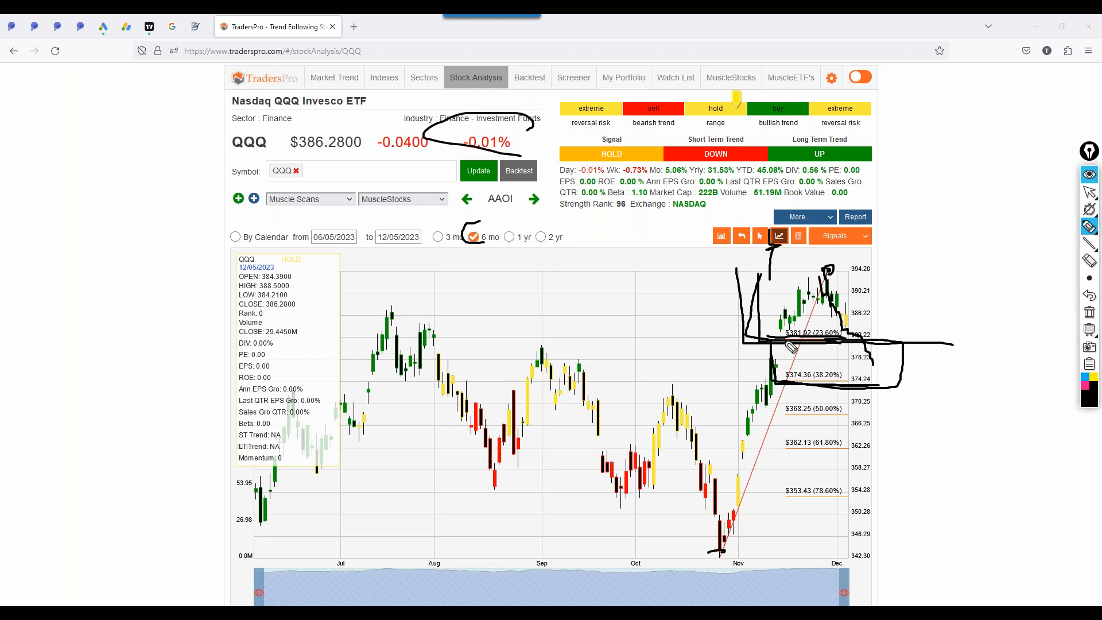
pyautogui.moveTo(703, 467); pyautogui.dragTo(826, 306)
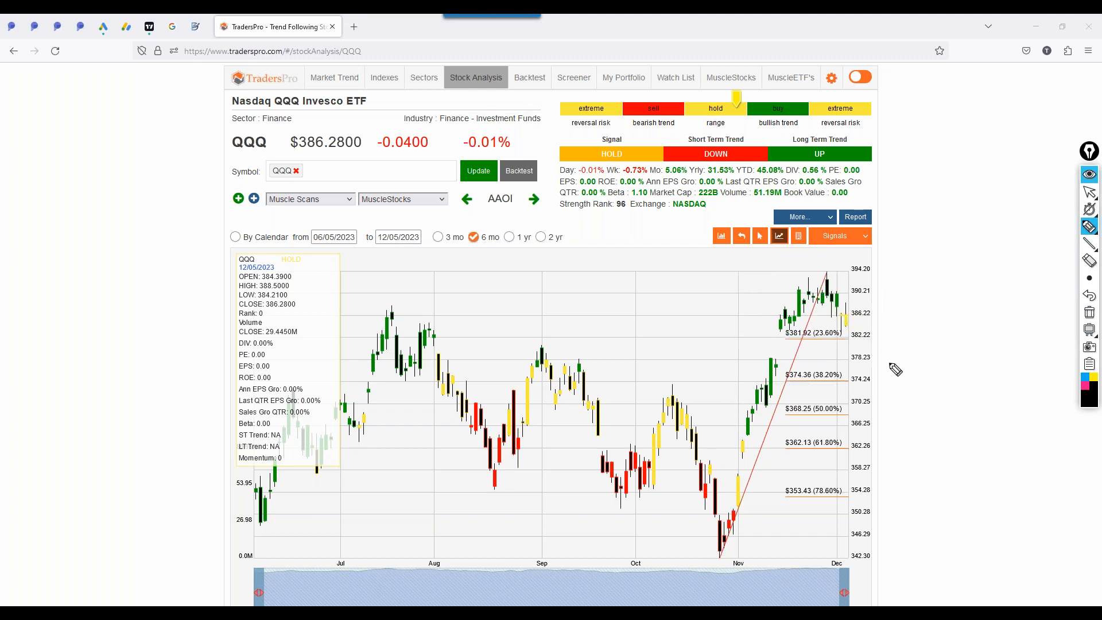
# - Draw an arrow at QQQ's latest candle near the 23.6% retracement level ($381.92)
pyautogui.moveTo(847, 344); pyautogui.dragTo(931, 397)
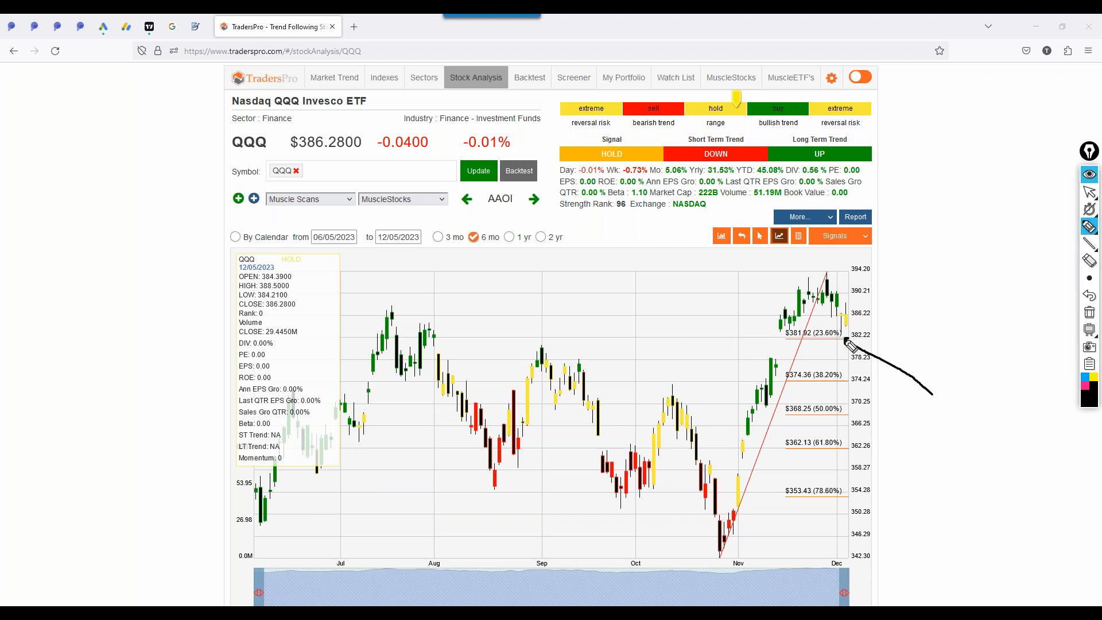
pyautogui.moveTo(731, 338)
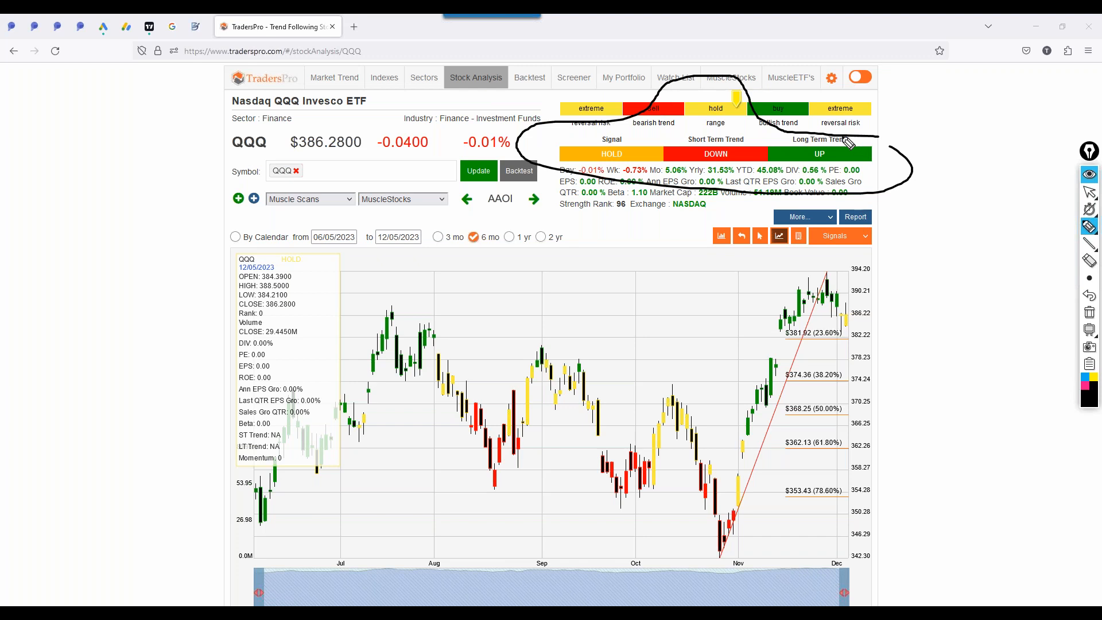
pyautogui.moveTo(847, 336)
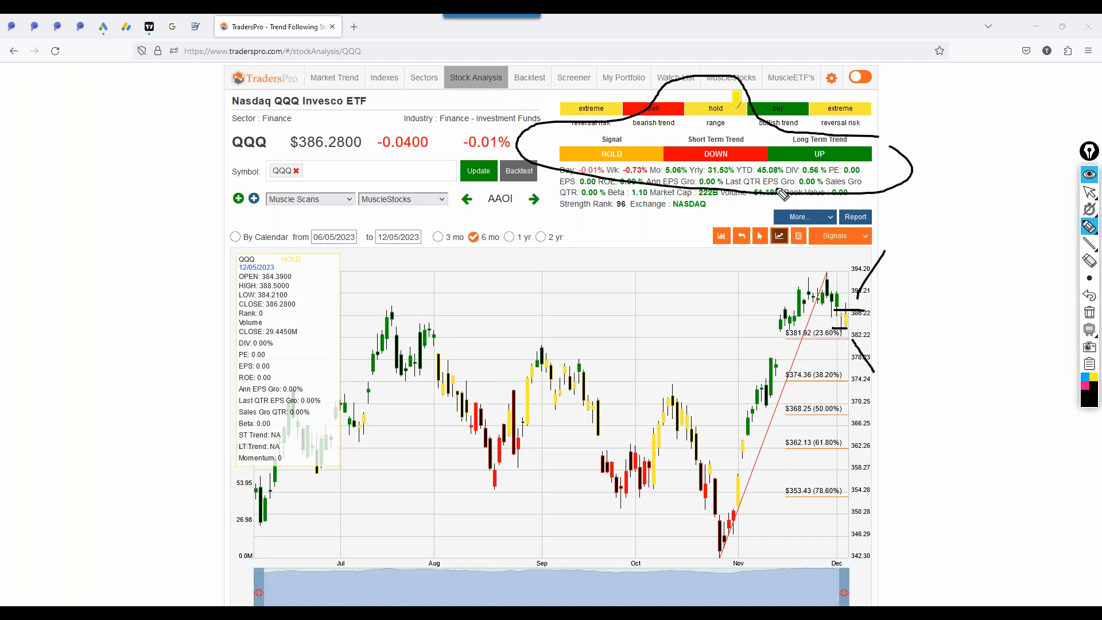
pyautogui.moveTo(718, 125)
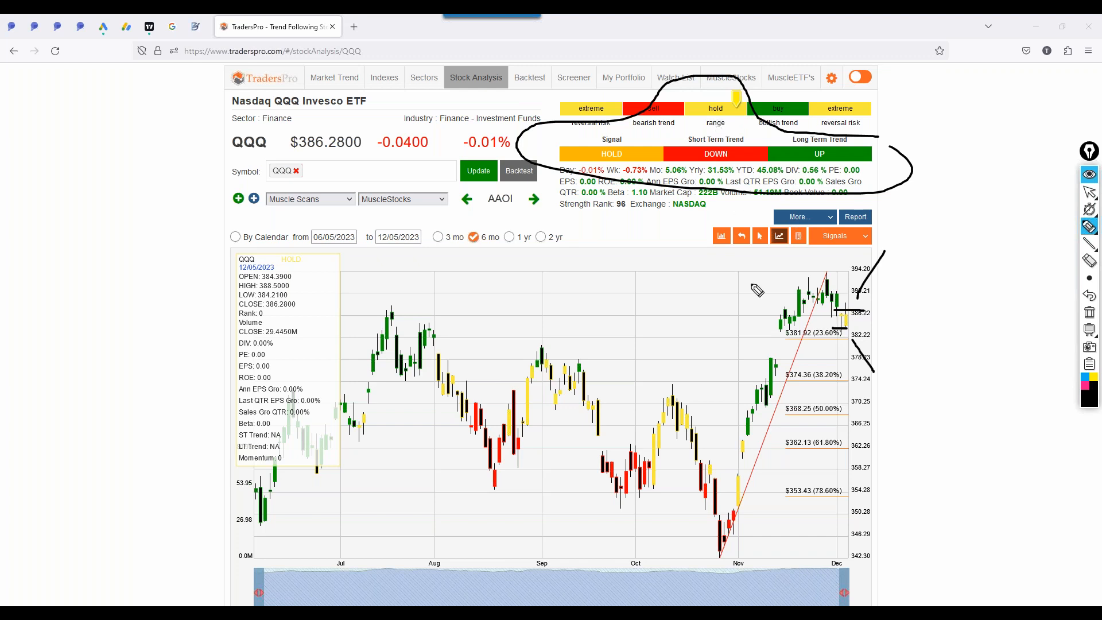
pyautogui.moveTo(700, 346)
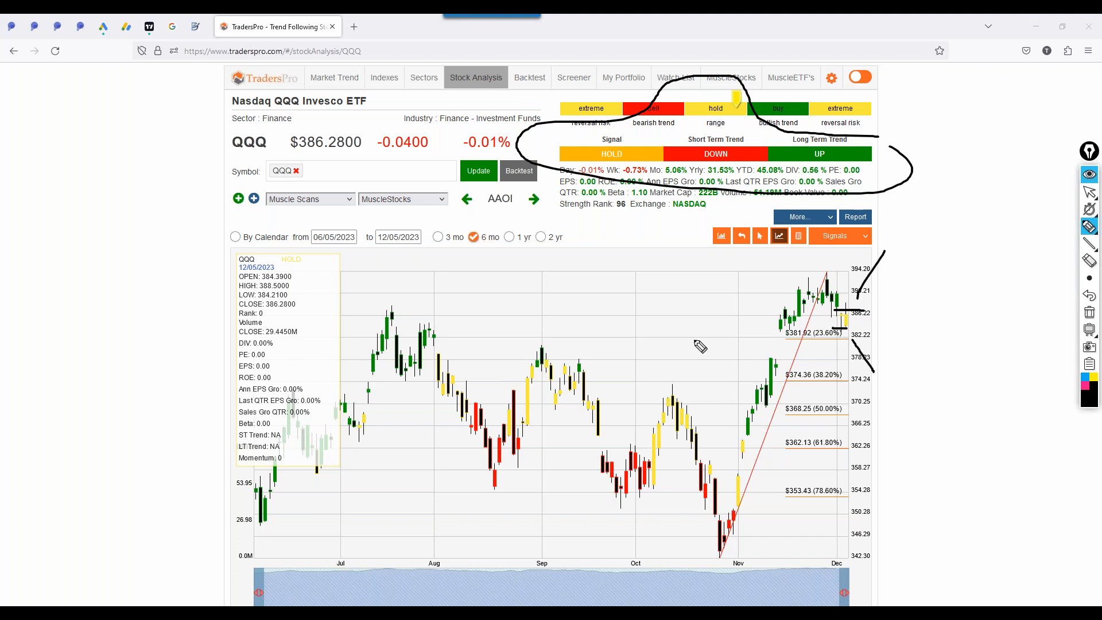
pyautogui.moveTo(1068, 176)
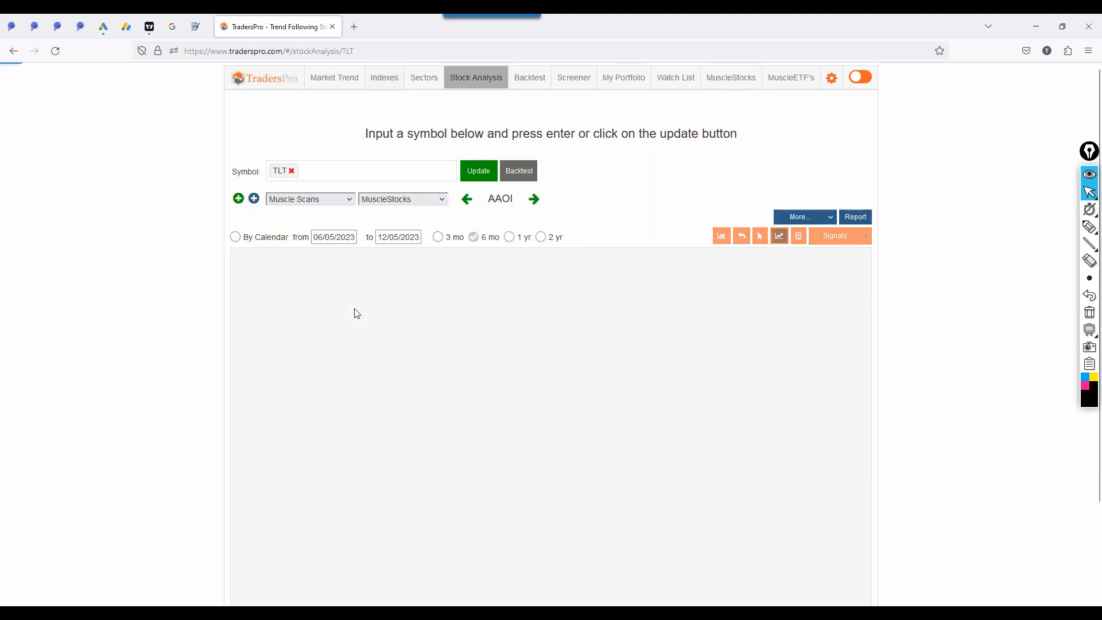
# - Load TLT's chart, mark its 50% retracement level, then return to the Market ETFs table
pyautogui.click(478, 171)
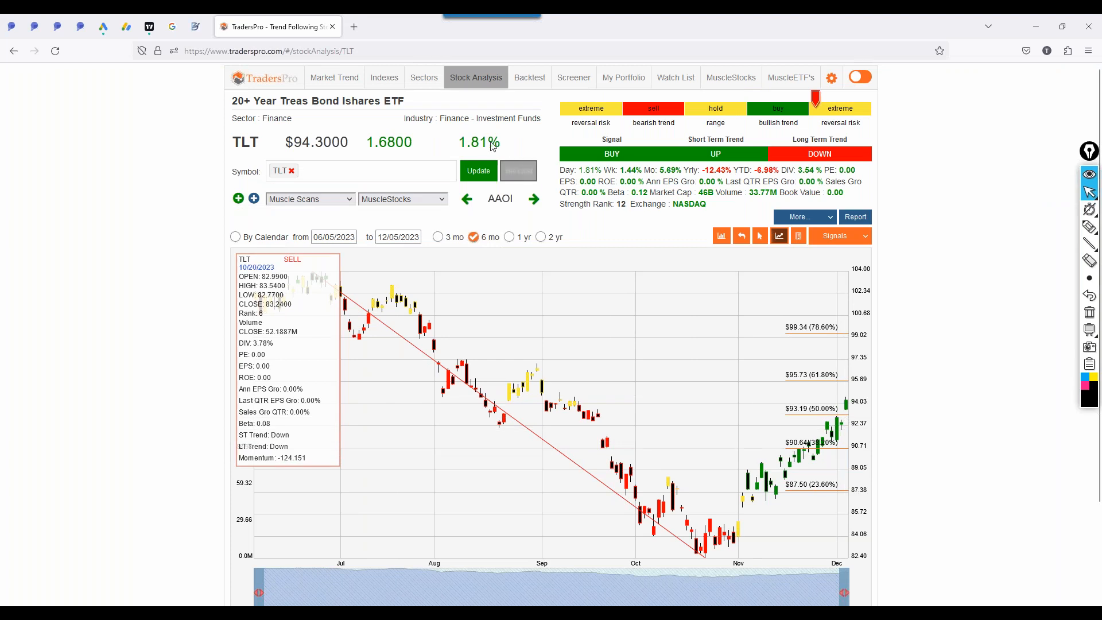
pyautogui.moveTo(842, 411)
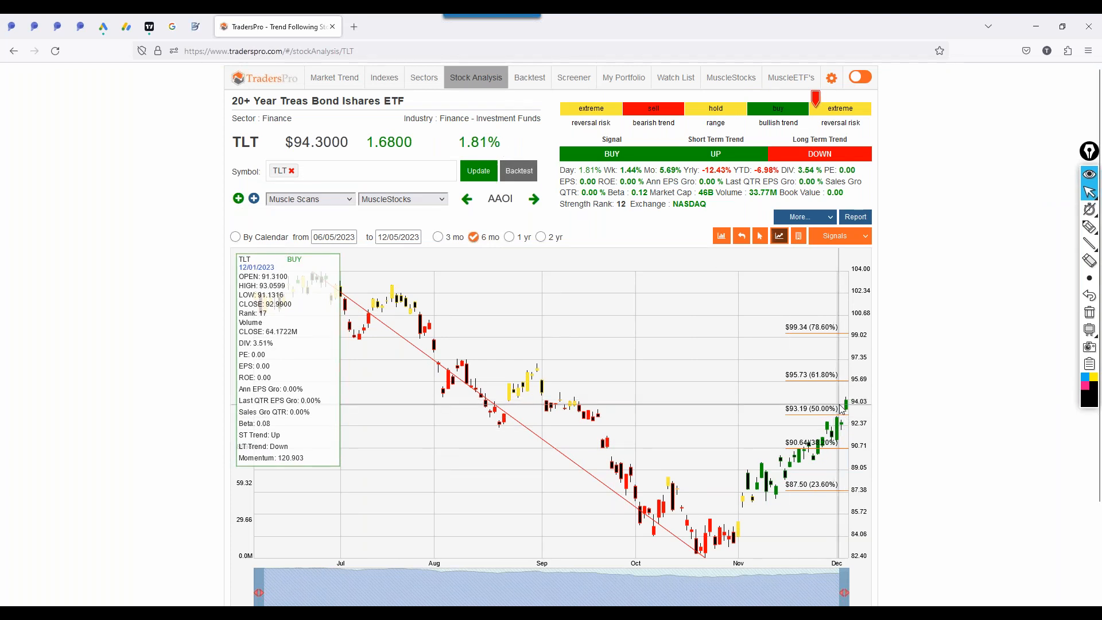
pyautogui.moveTo(840, 408)
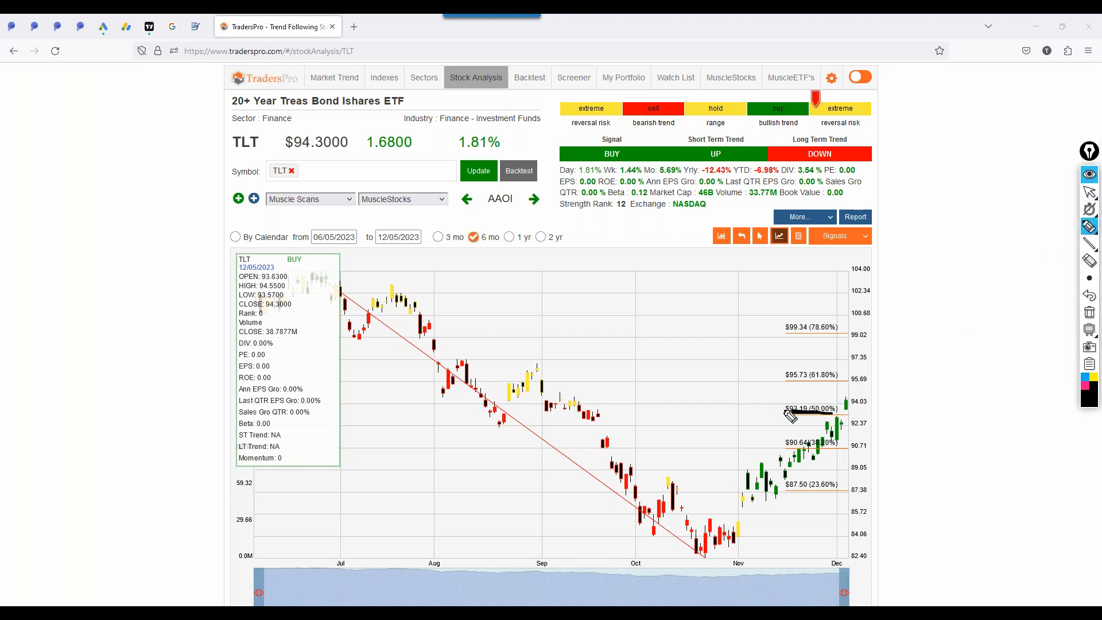
pyautogui.moveTo(478, 418); pyautogui.dragTo(843, 413)
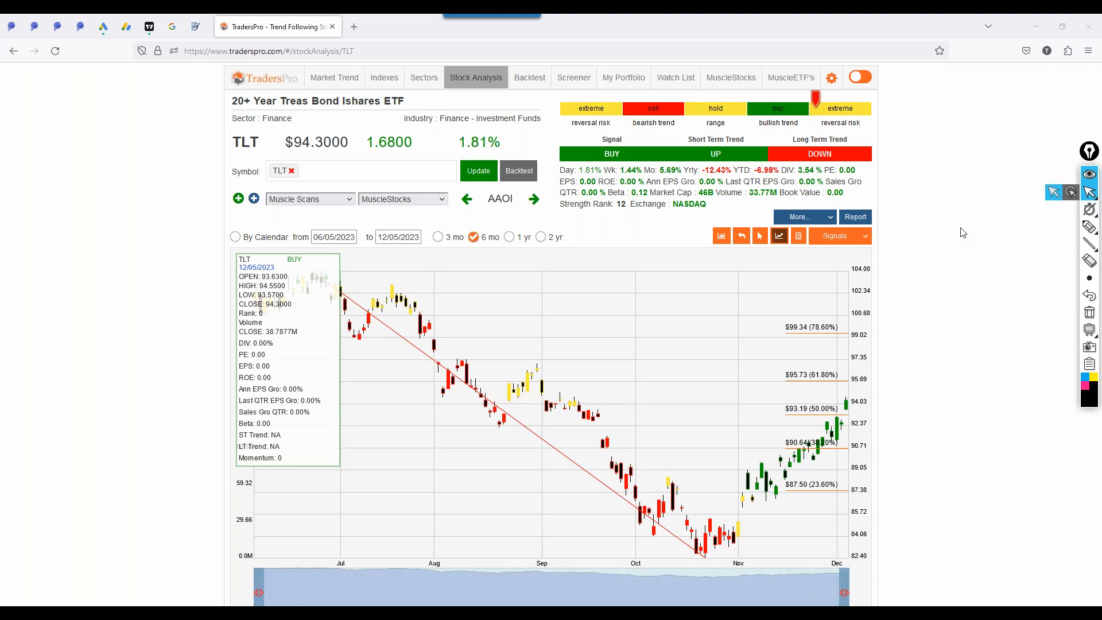
pyautogui.moveTo(907, 281)
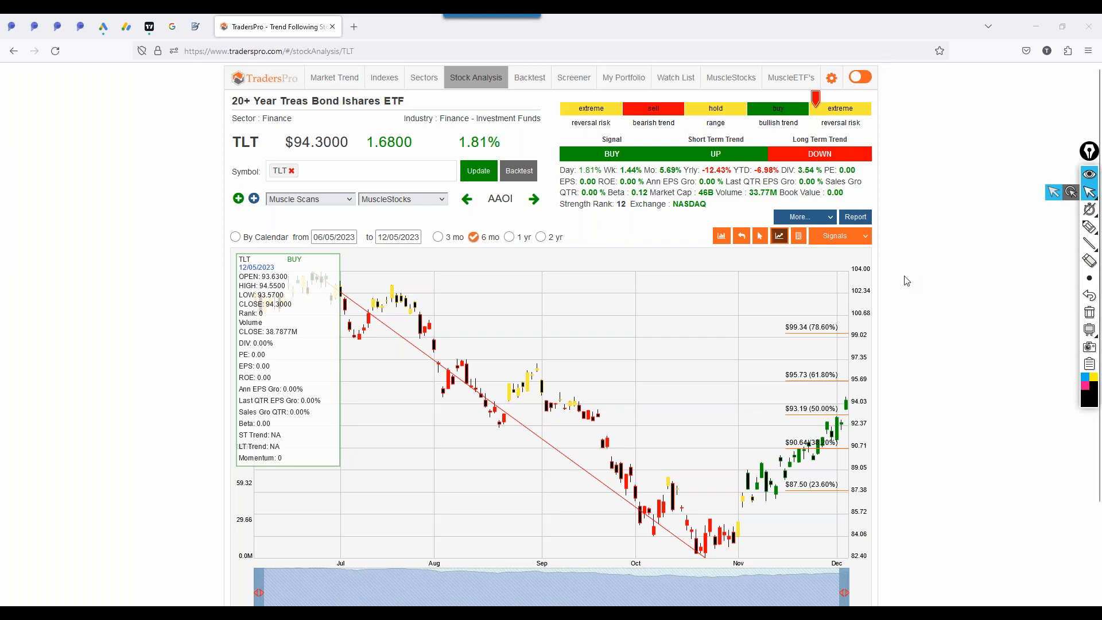
pyautogui.moveTo(842, 319)
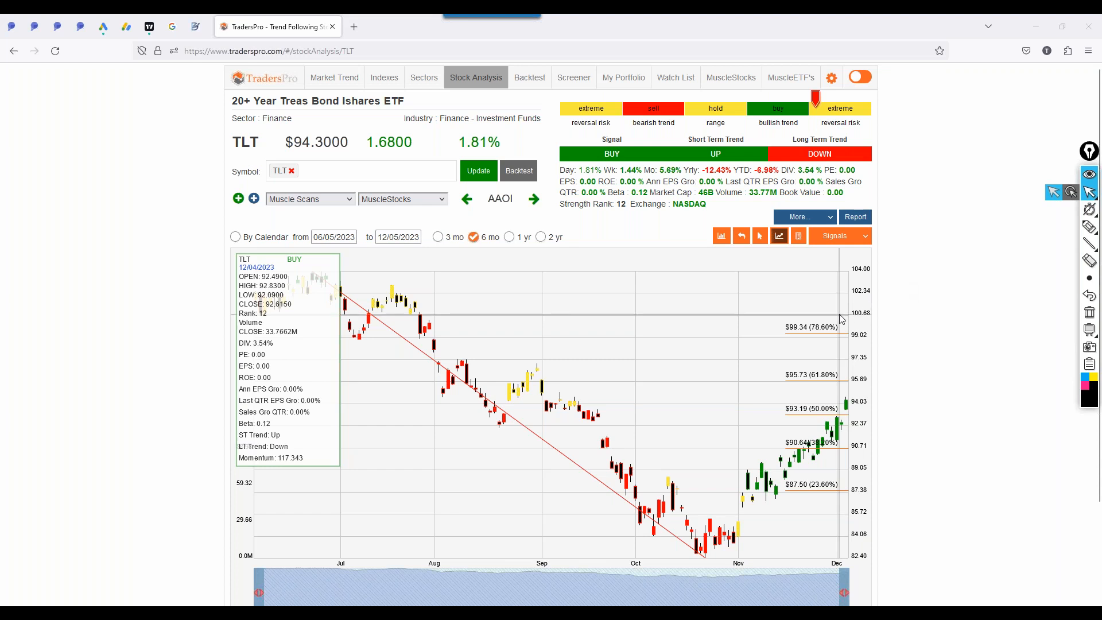
pyautogui.moveTo(801, 438)
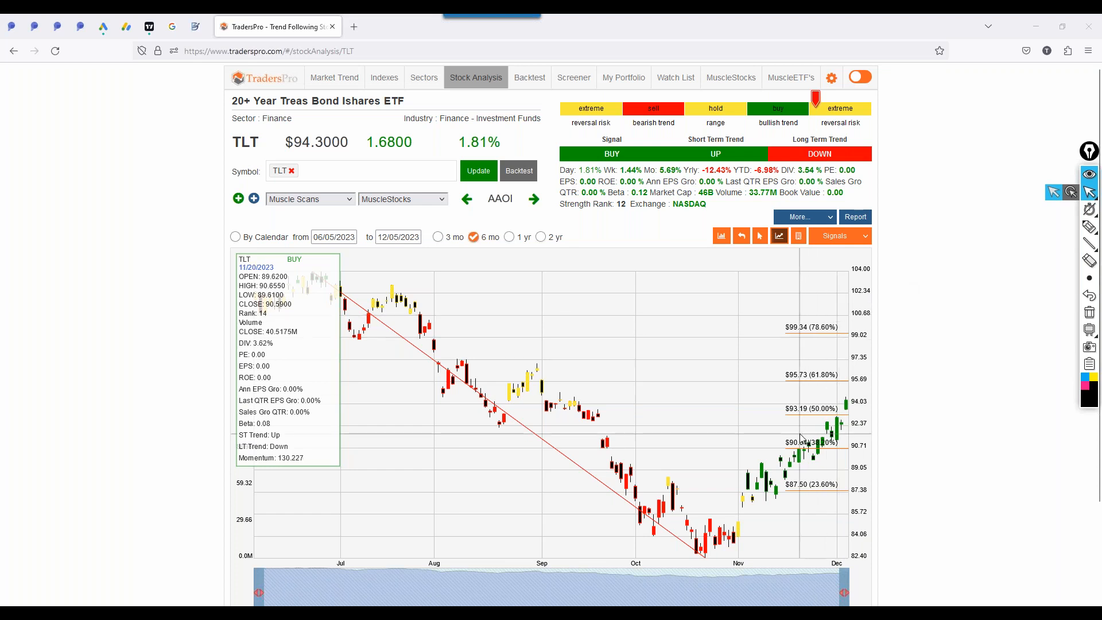
pyautogui.moveTo(795, 439)
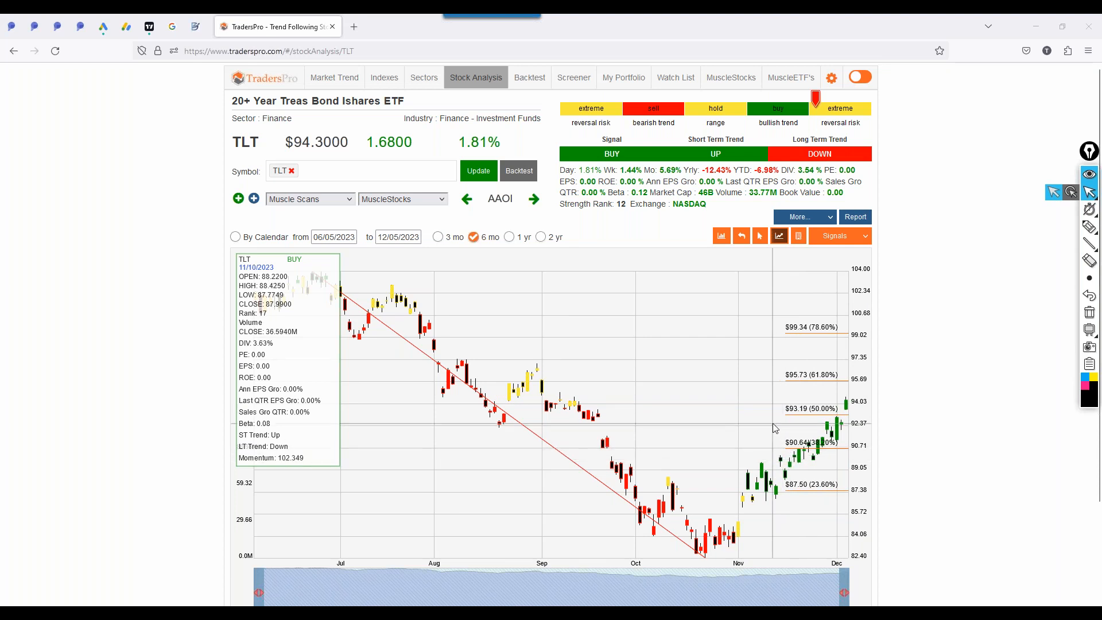
pyautogui.click(384, 78)
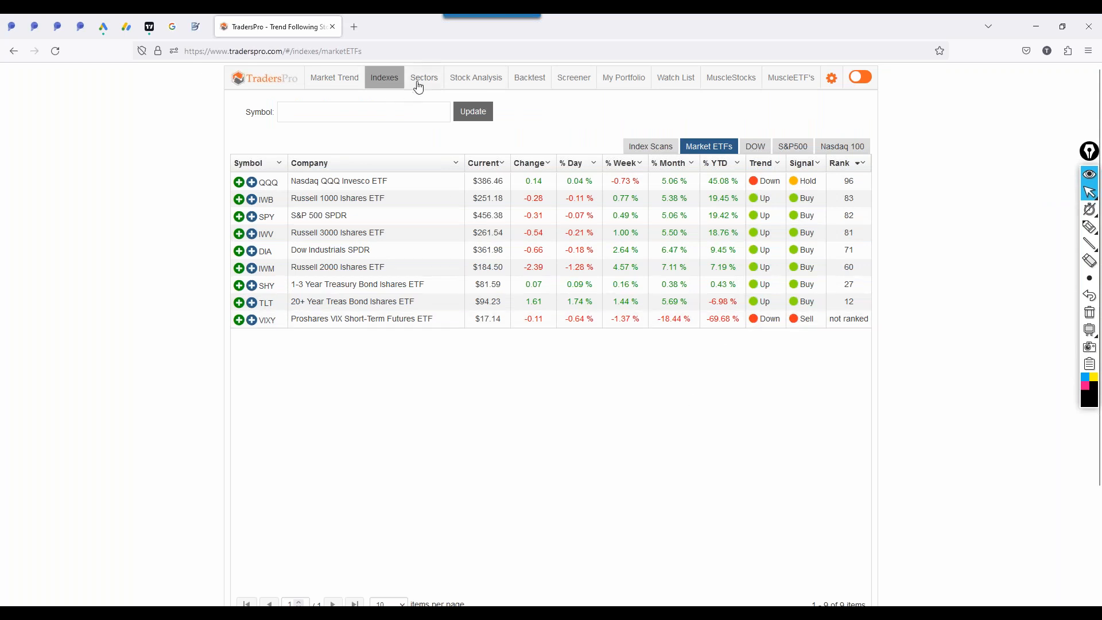
# - Open Sectors and switch to the Sector ETFs list of industry funds
pyautogui.click(424, 77)
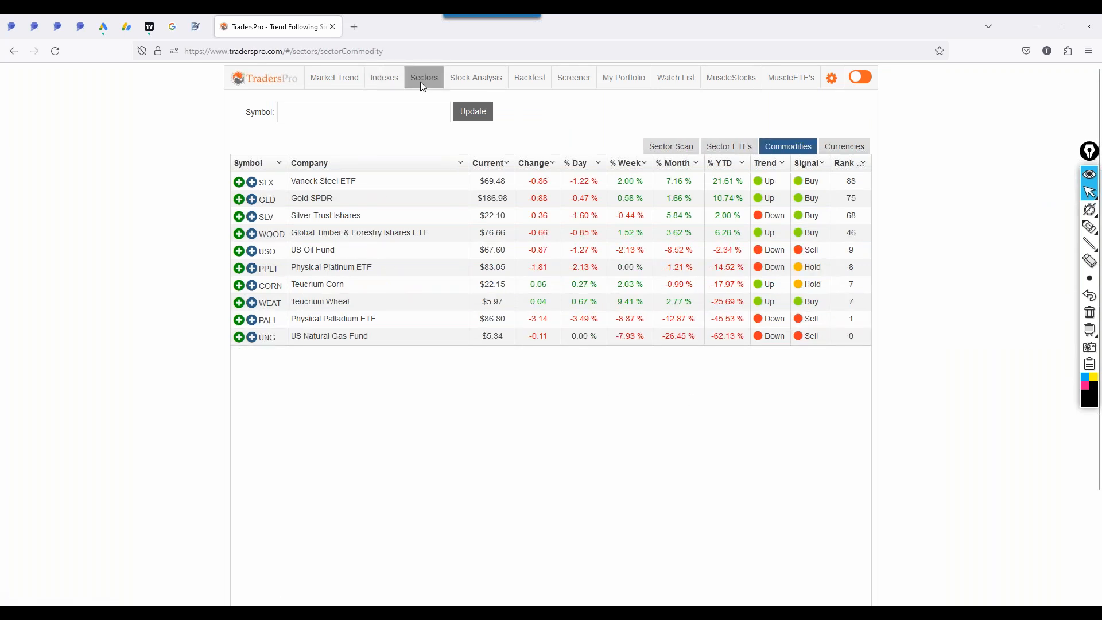
pyautogui.click(729, 146)
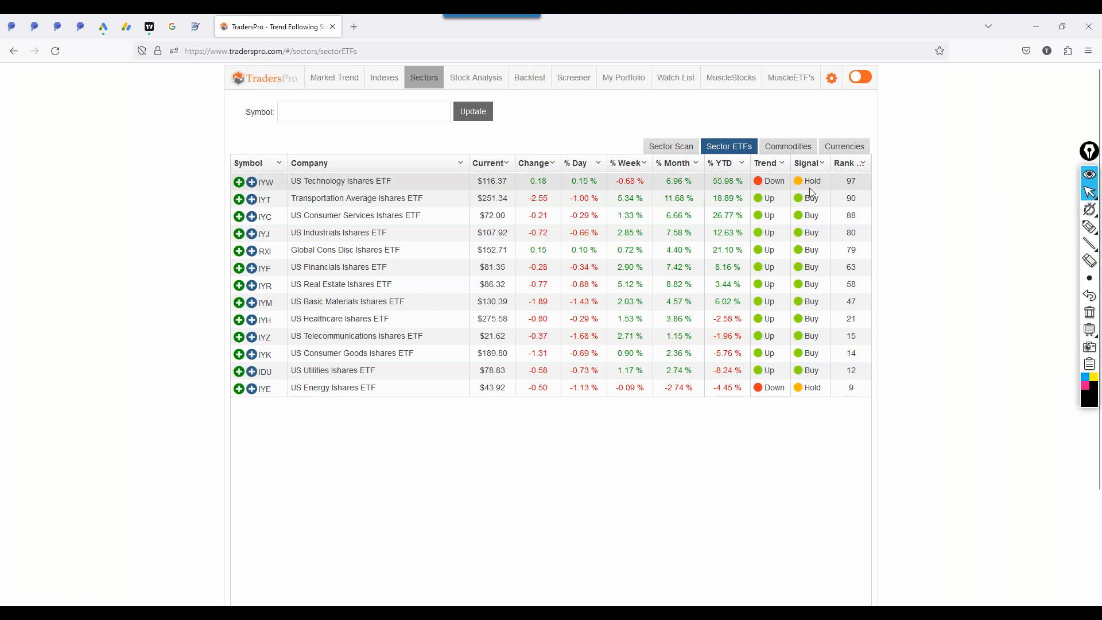
pyautogui.moveTo(425, 395)
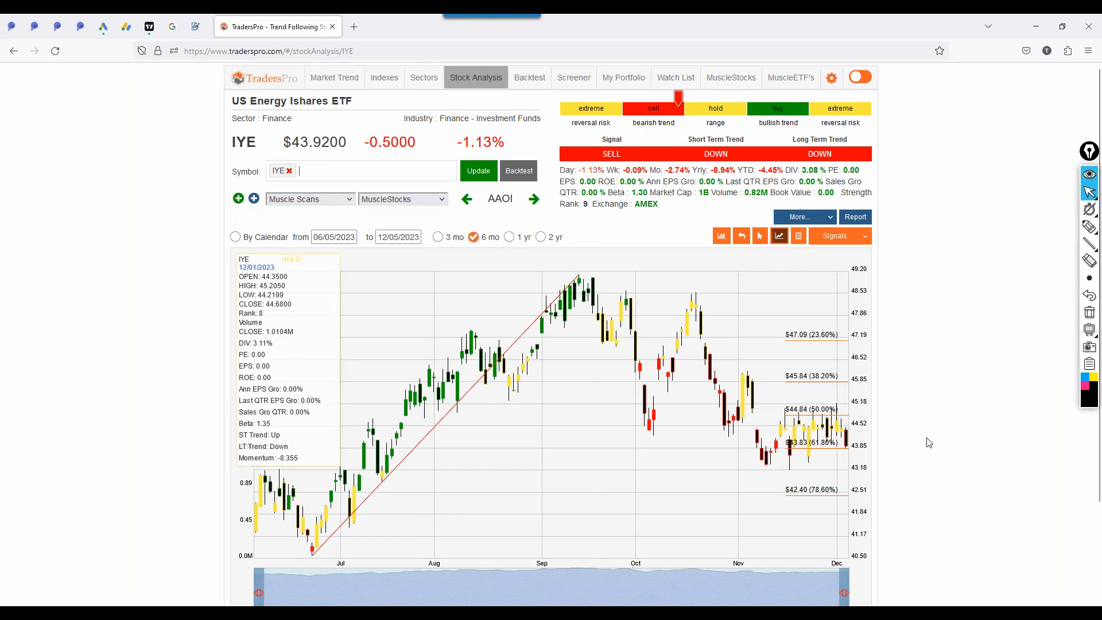
pyautogui.moveTo(902, 436)
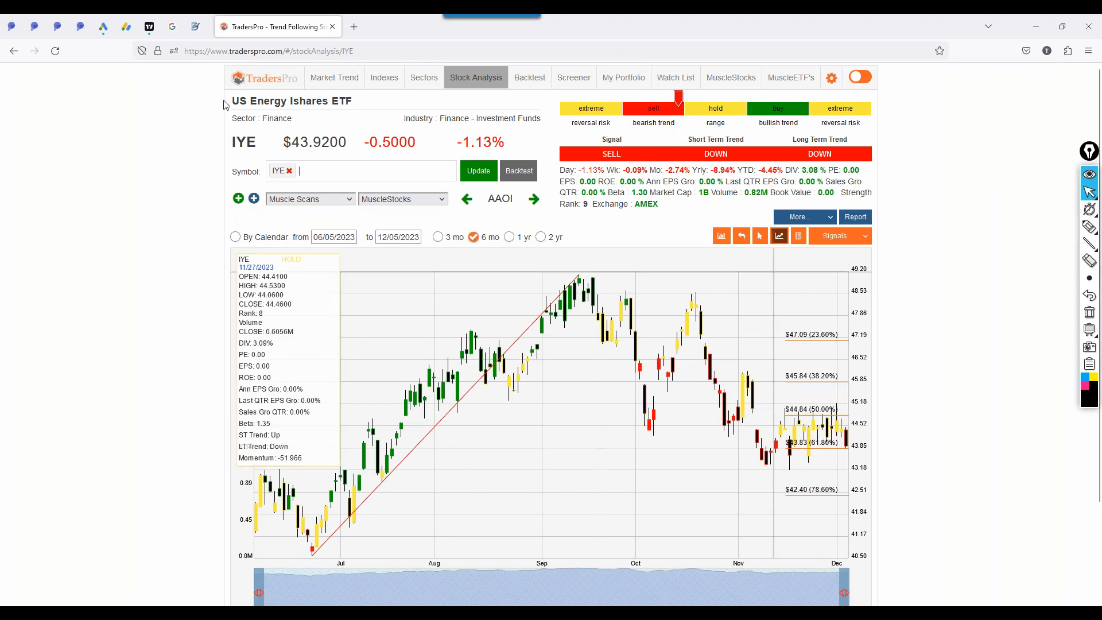
pyautogui.moveTo(983, 171)
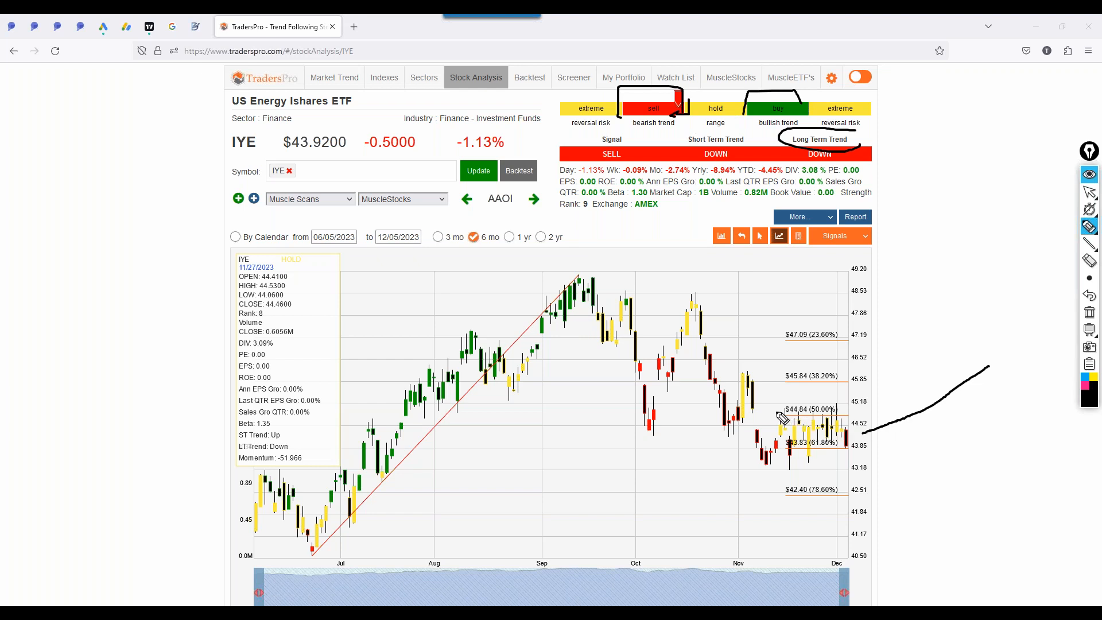
pyautogui.moveTo(815, 423)
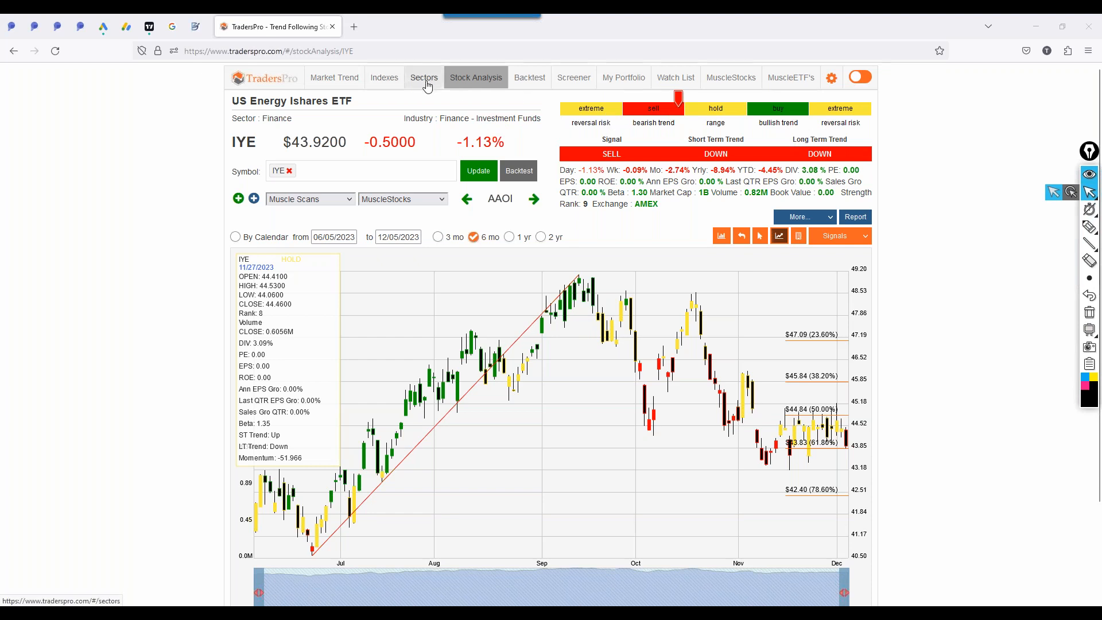
# - Return to Sectors and chart USO over one year starting December 2022
pyautogui.click(424, 78)
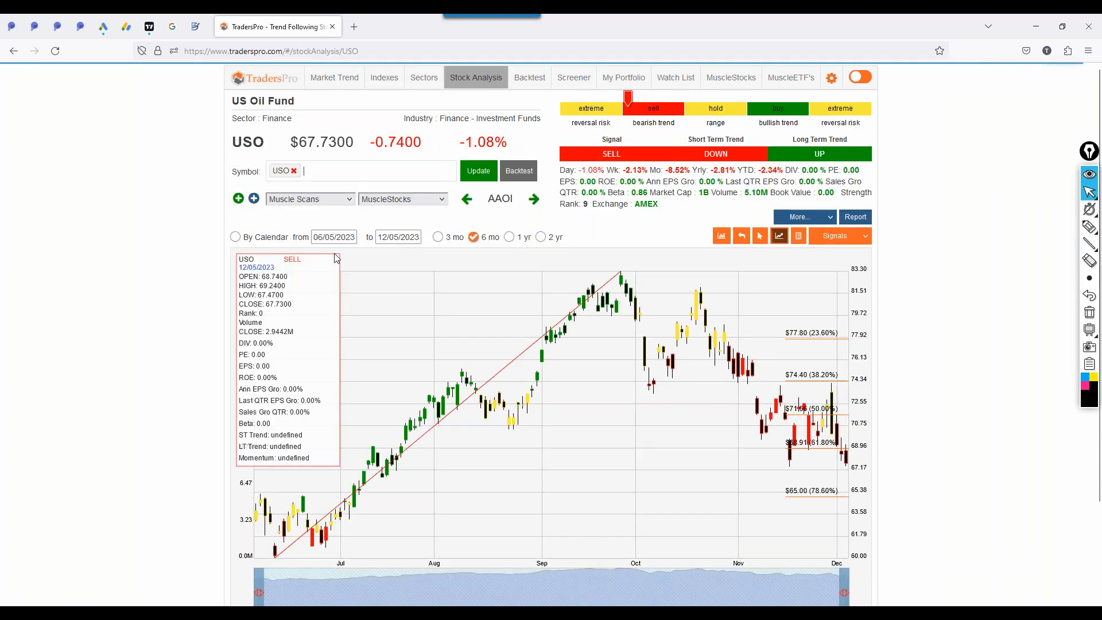
pyautogui.moveTo(729, 361)
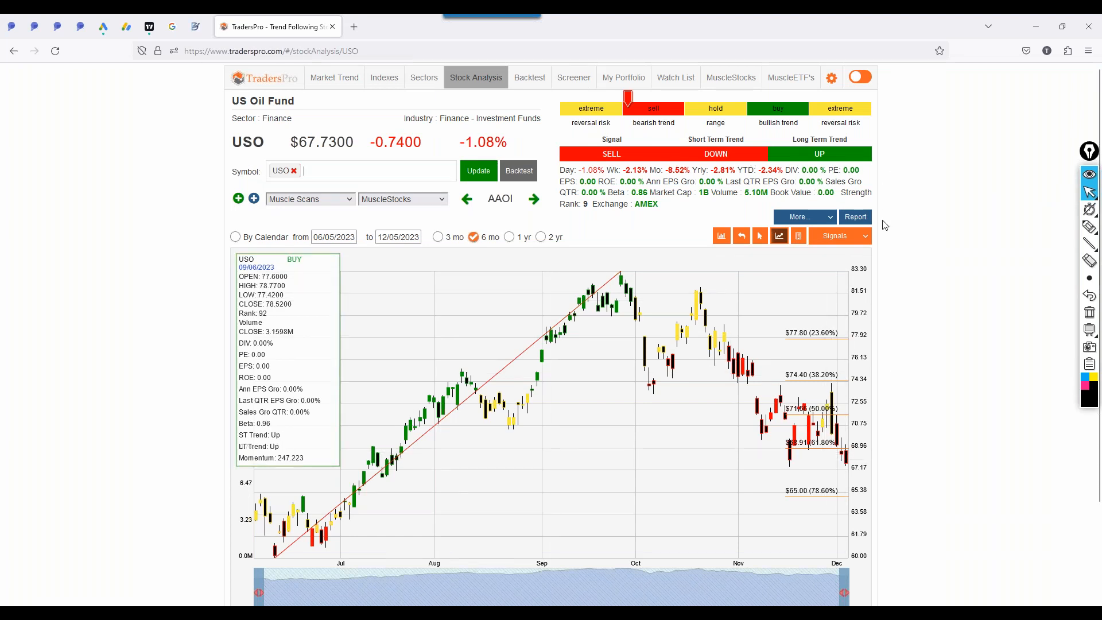
pyautogui.moveTo(783, 461)
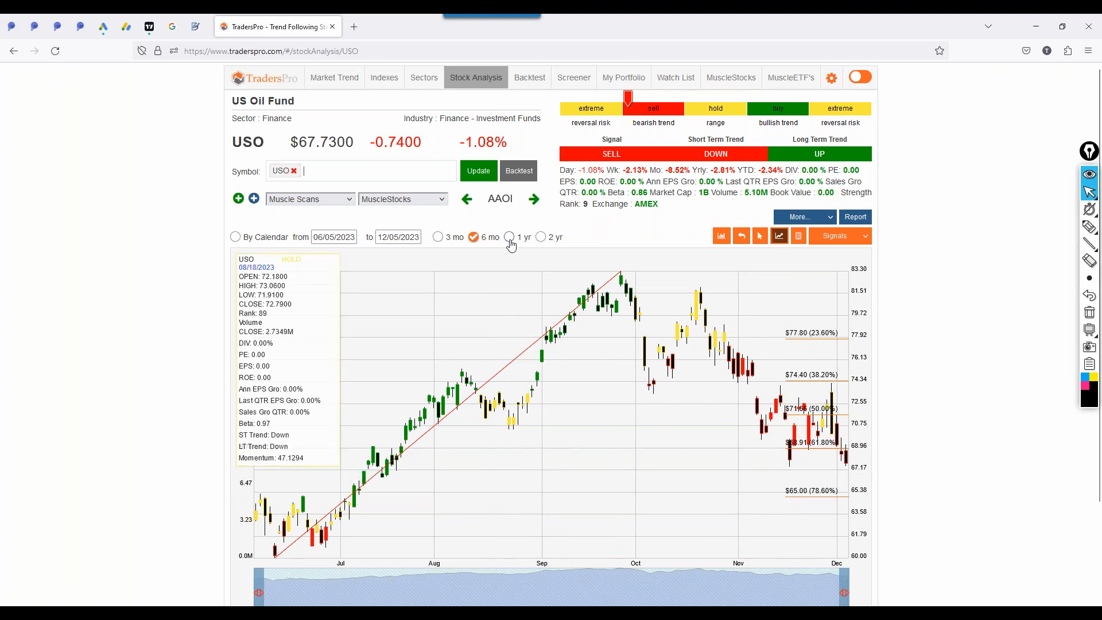
pyautogui.click(509, 237)
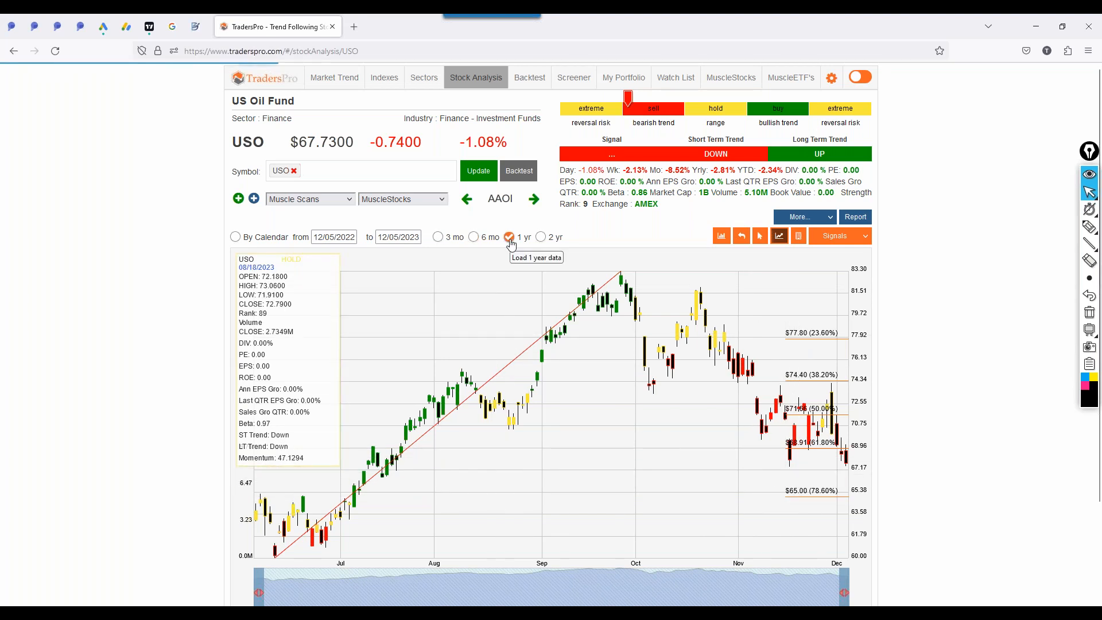
pyautogui.click(509, 237)
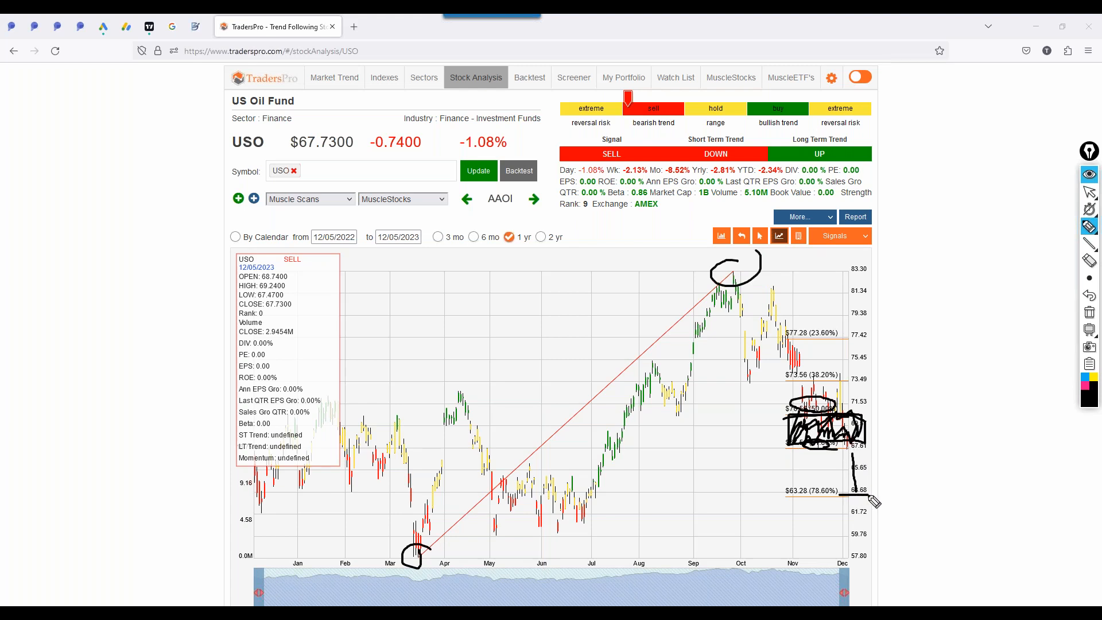
pyautogui.moveTo(918, 416)
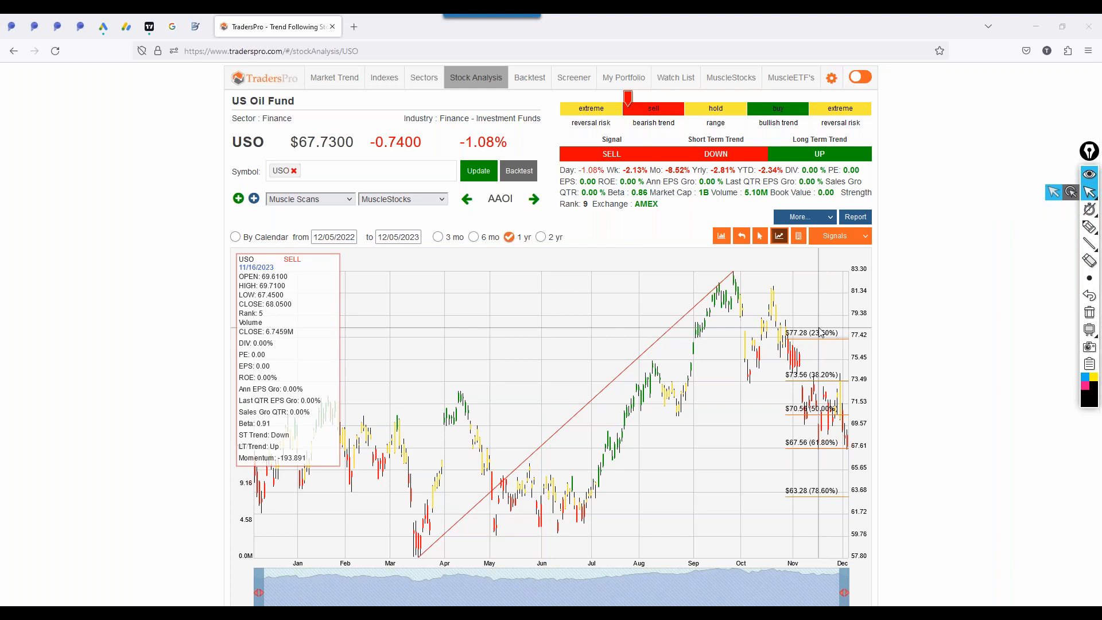
pyautogui.moveTo(821, 333)
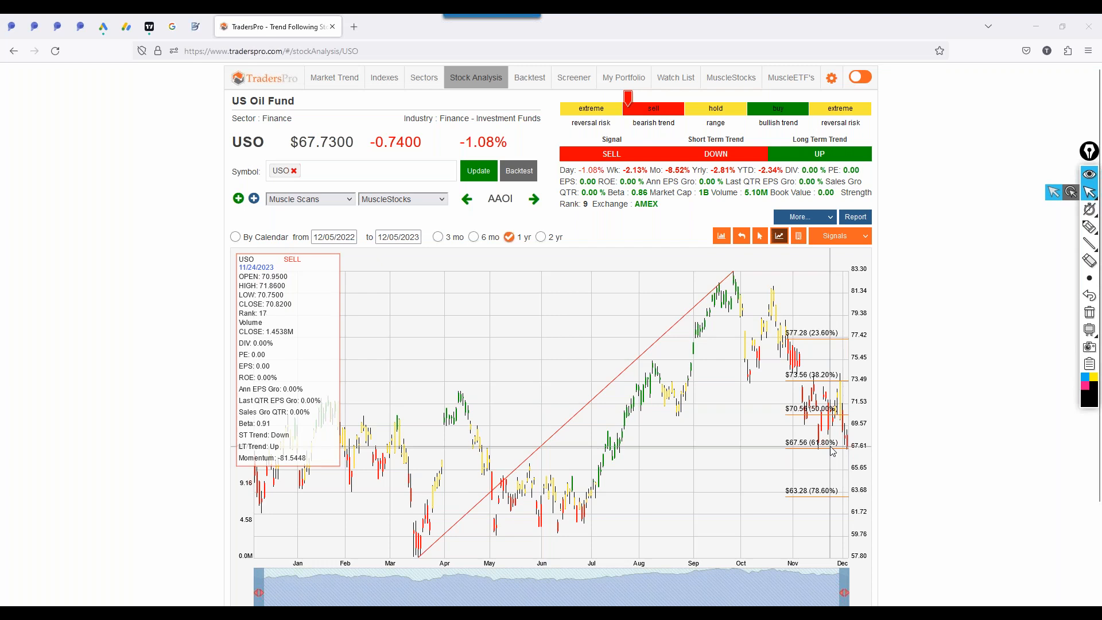
pyautogui.moveTo(760, 438)
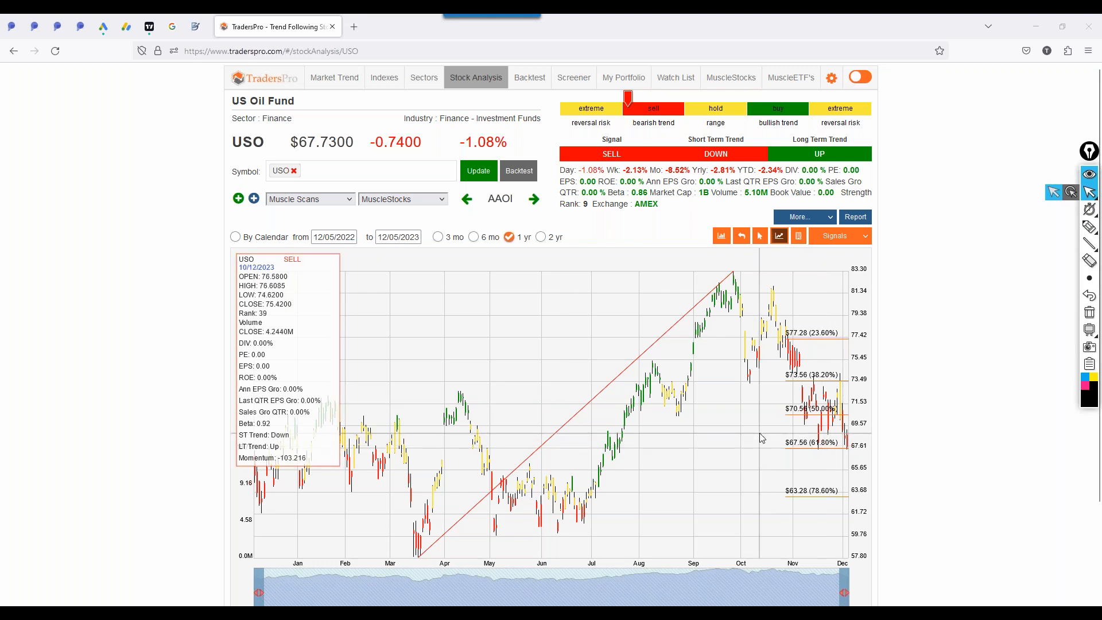
pyautogui.moveTo(801, 432)
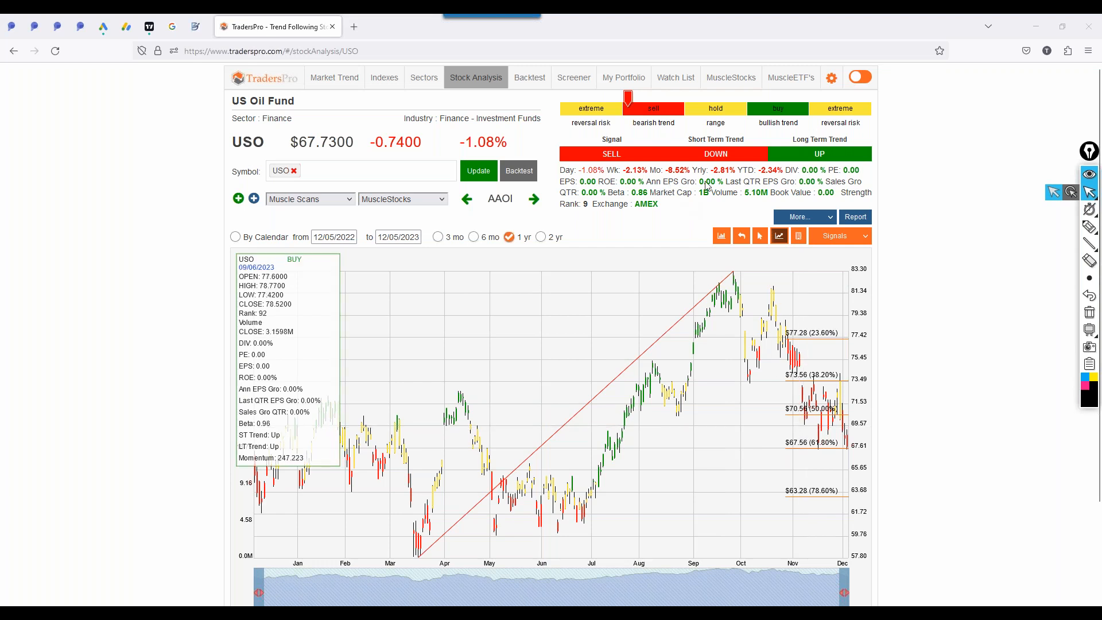
pyautogui.moveTo(611, 275)
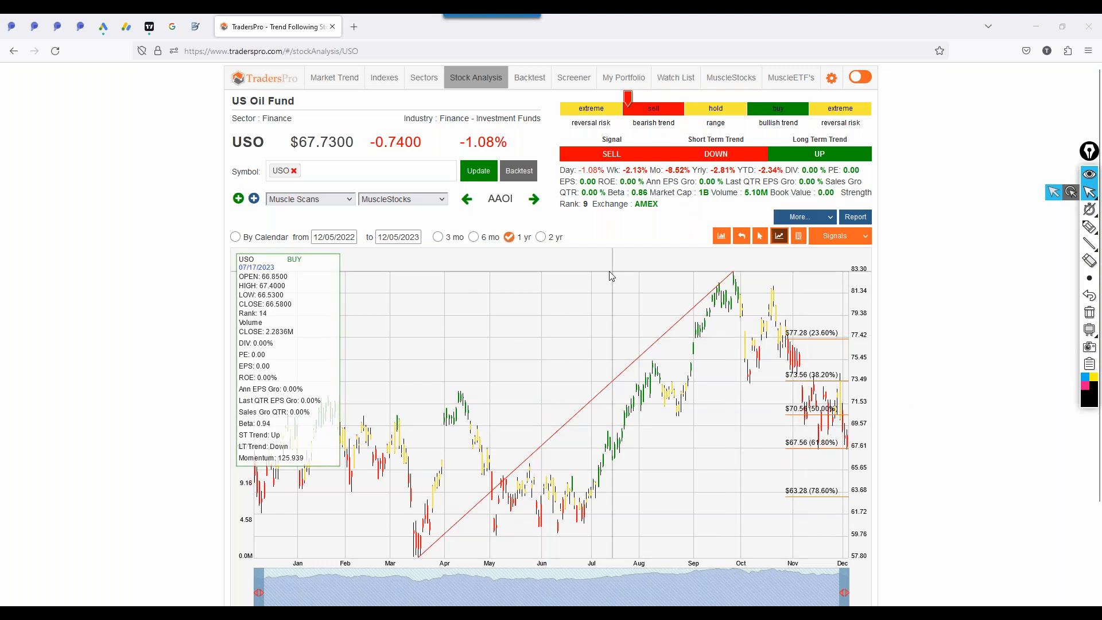
# - Pass through the Sectors Commodities table, then open the Market Trend Buy-Sell Ratios charts
pyautogui.click(423, 78)
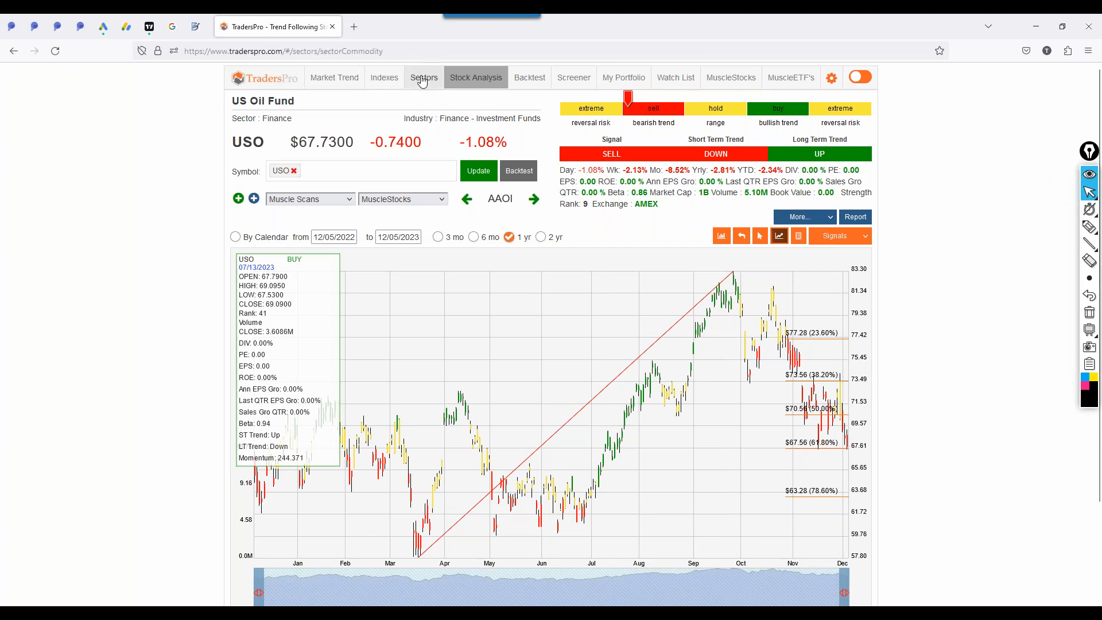
pyautogui.click(424, 78)
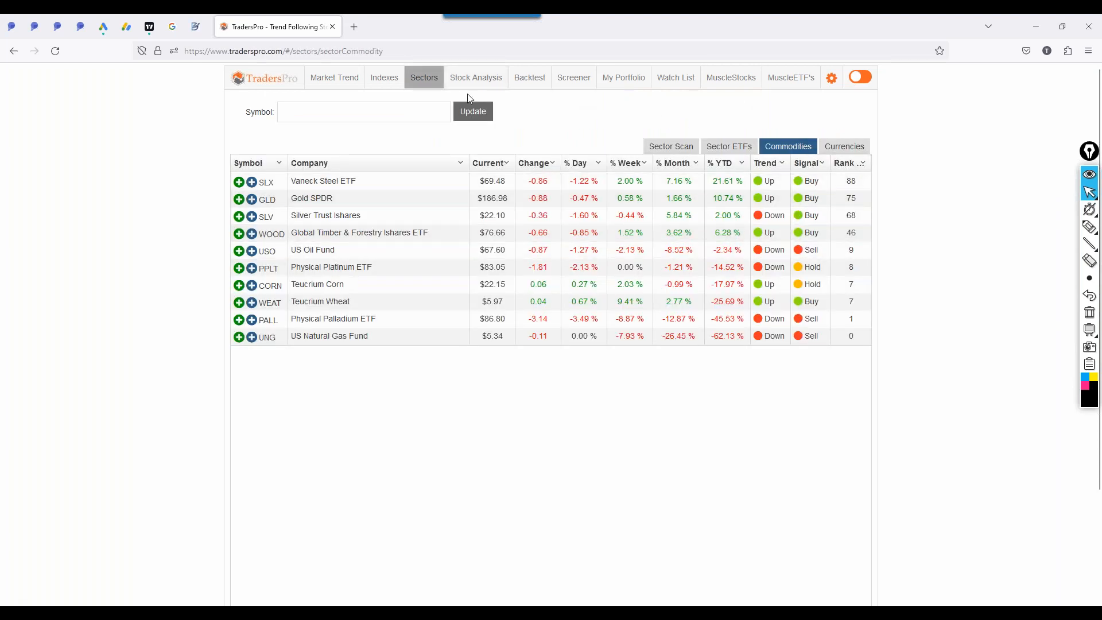
pyautogui.click(334, 78)
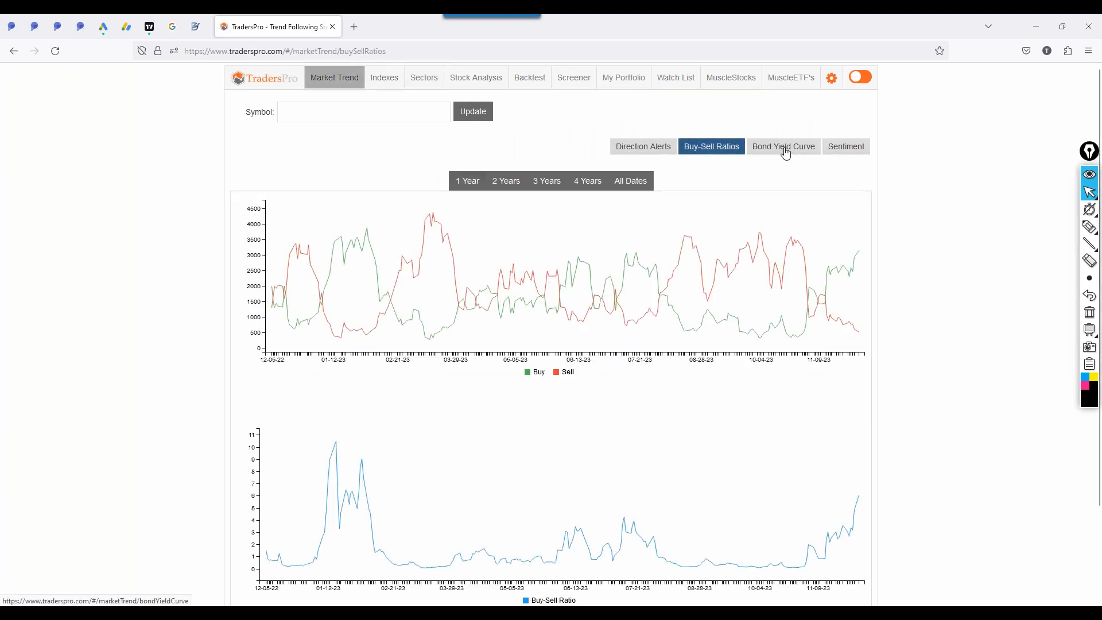
pyautogui.moveTo(860, 281)
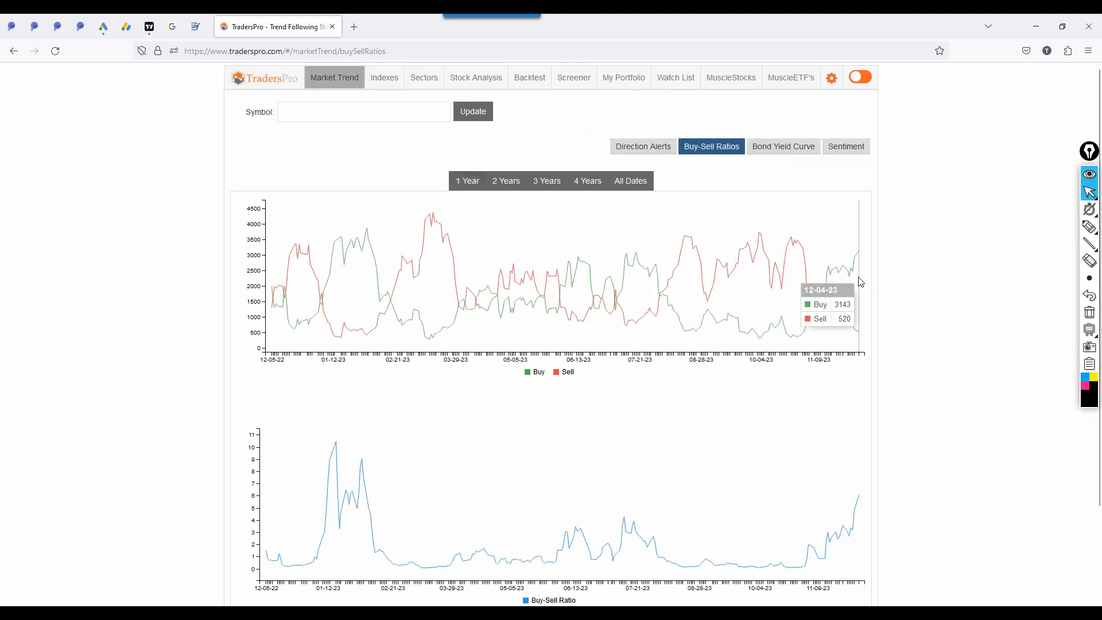
pyautogui.moveTo(860, 259)
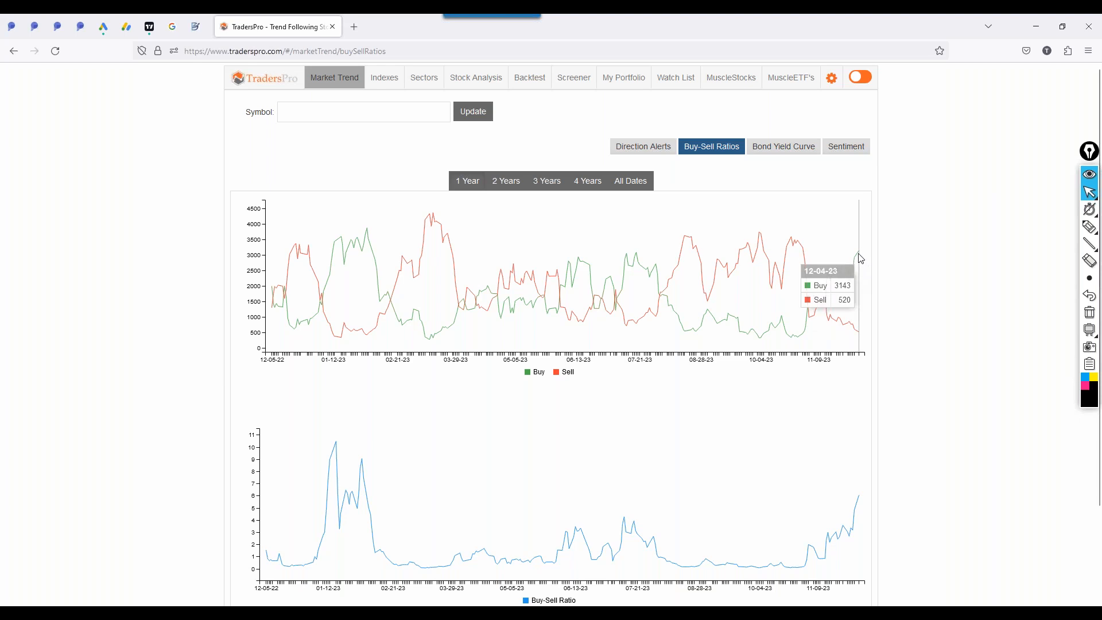
pyautogui.moveTo(847, 188)
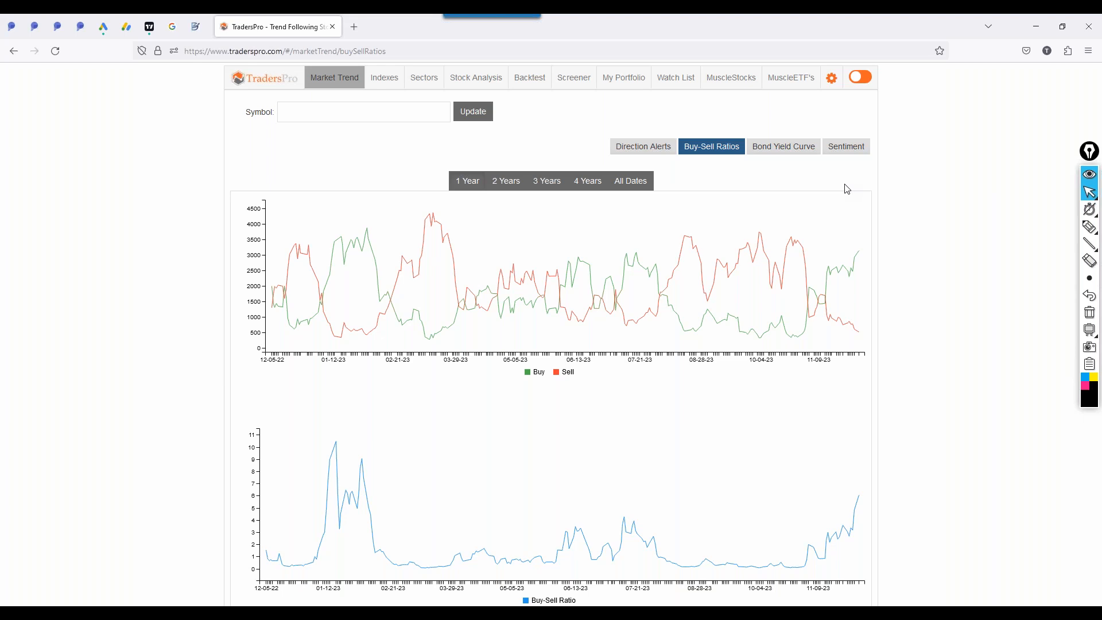
pyautogui.moveTo(859, 254)
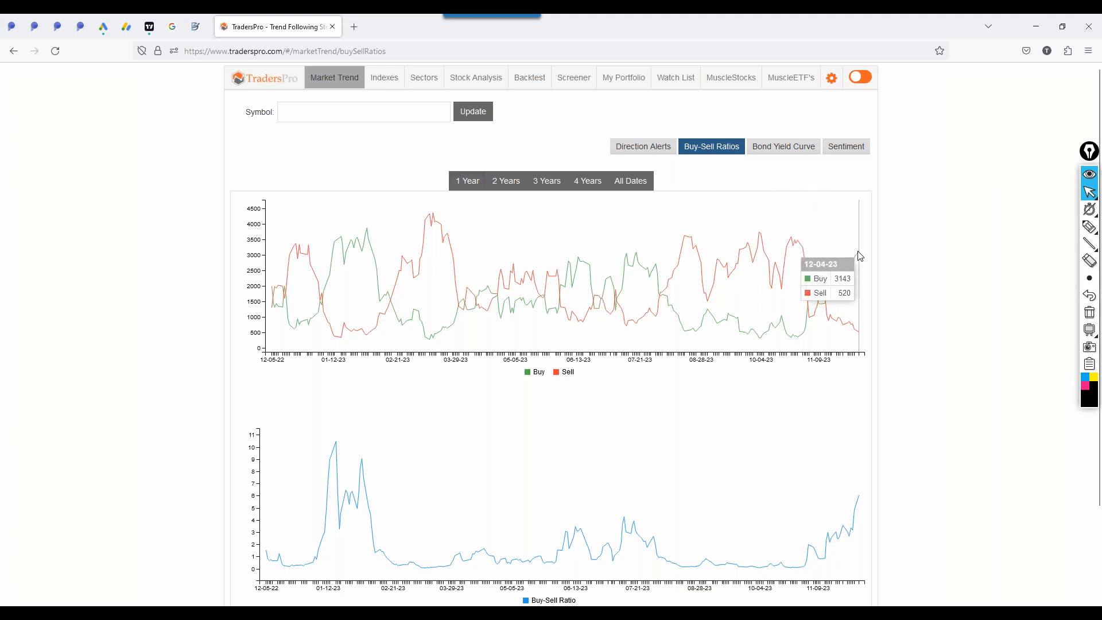
pyautogui.moveTo(598, 171)
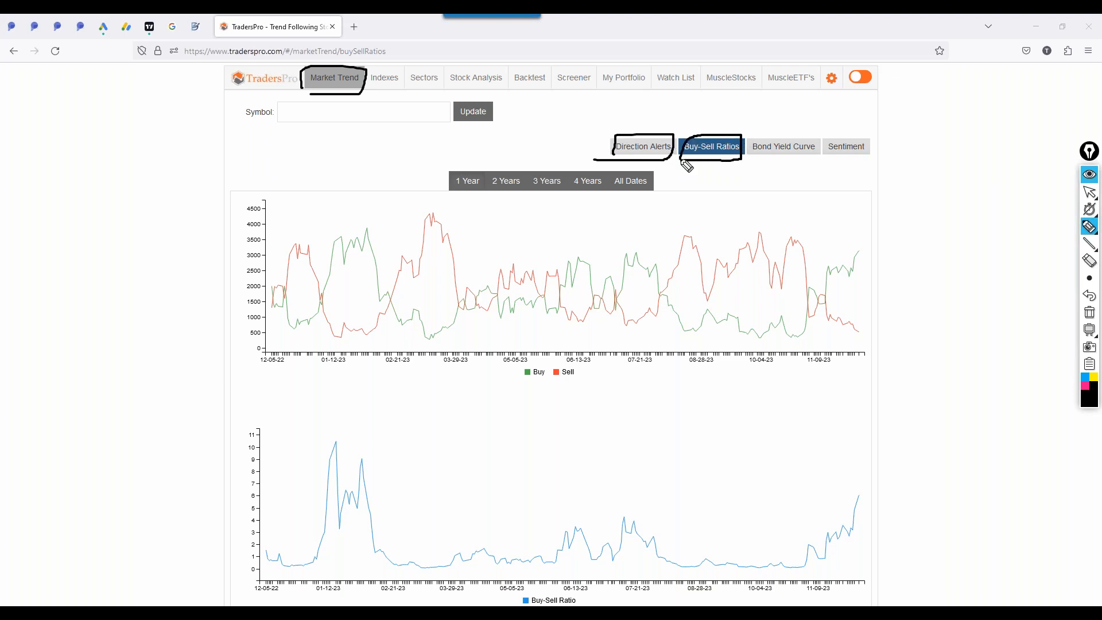
pyautogui.moveTo(496, 86)
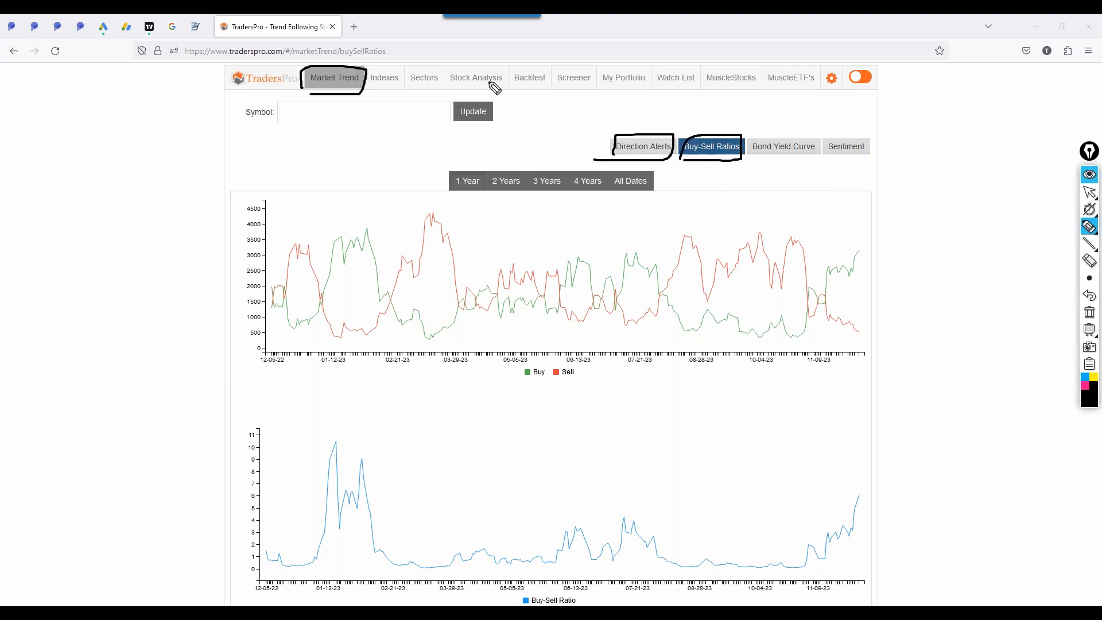
pyautogui.moveTo(1075, 304)
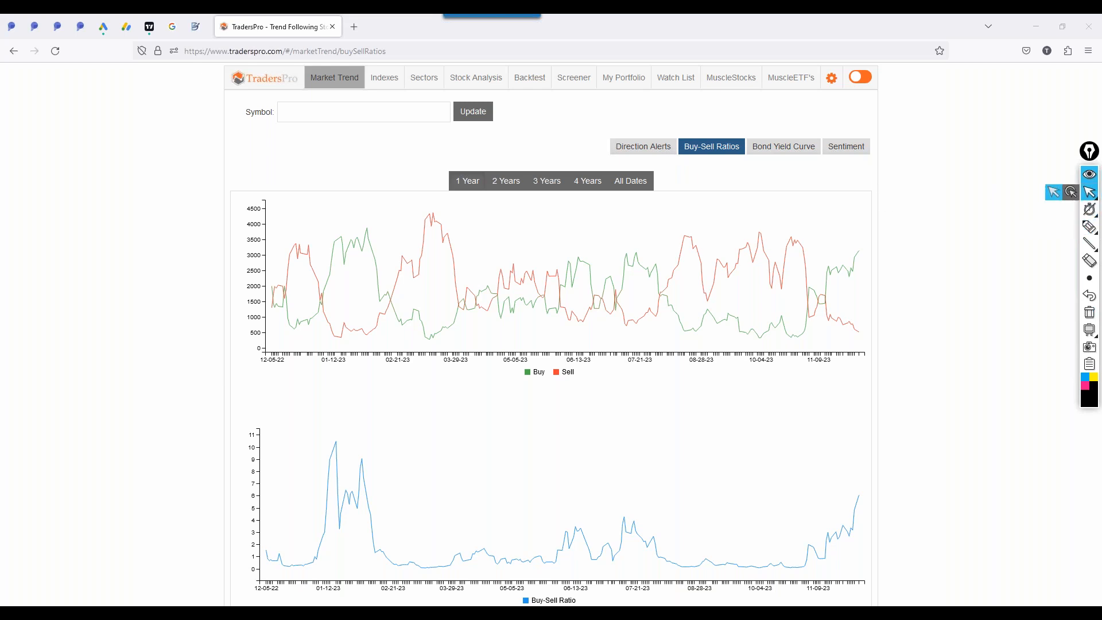
# - View the Nasdaq, Volatility Index and T-Bonds sentiment charts, then the Bond Yield Curve
pyautogui.click(846, 147)
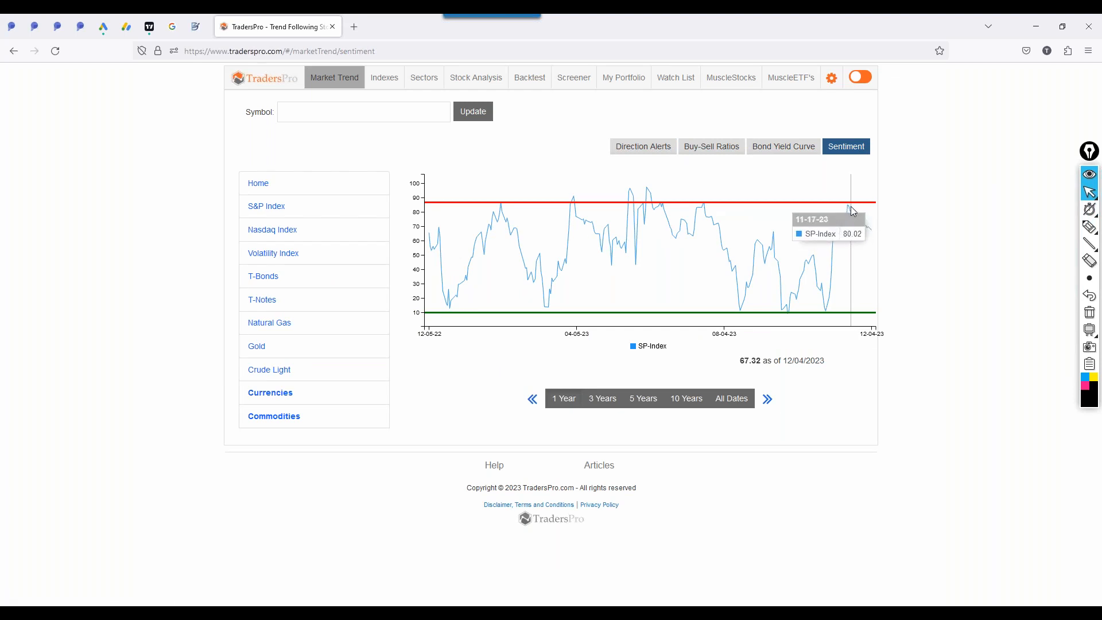
pyautogui.moveTo(853, 202)
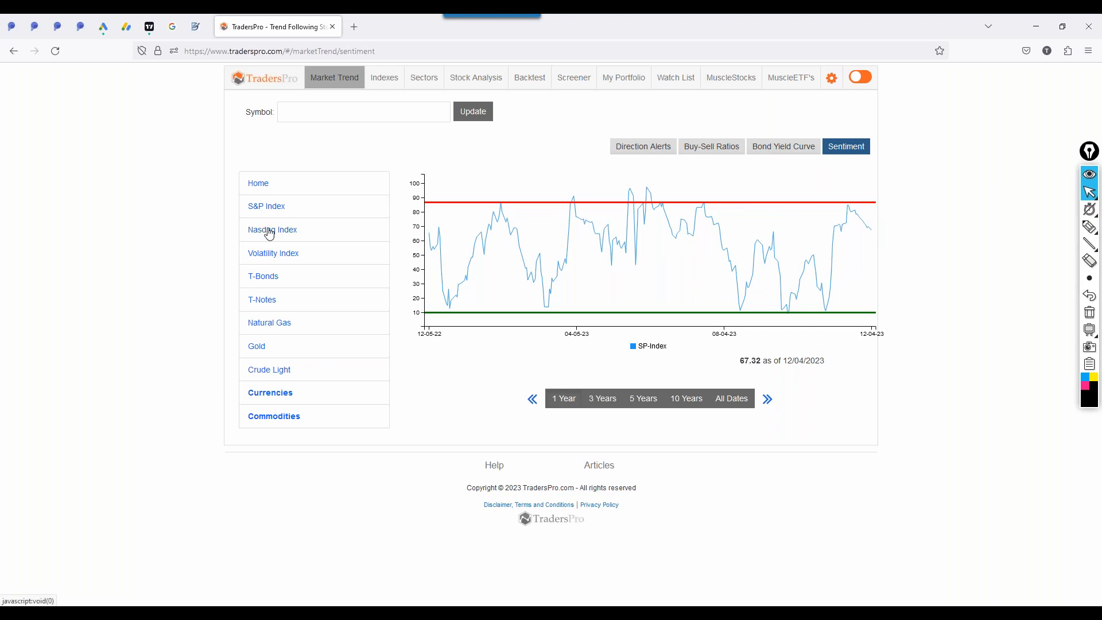
pyautogui.moveTo(893, 263)
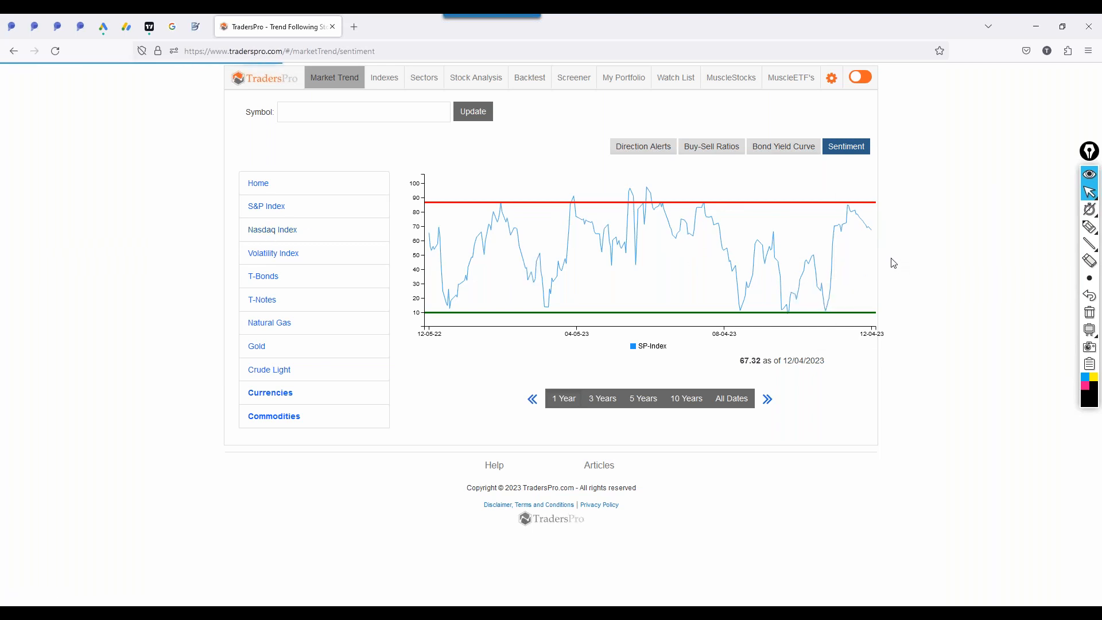
pyautogui.click(272, 229)
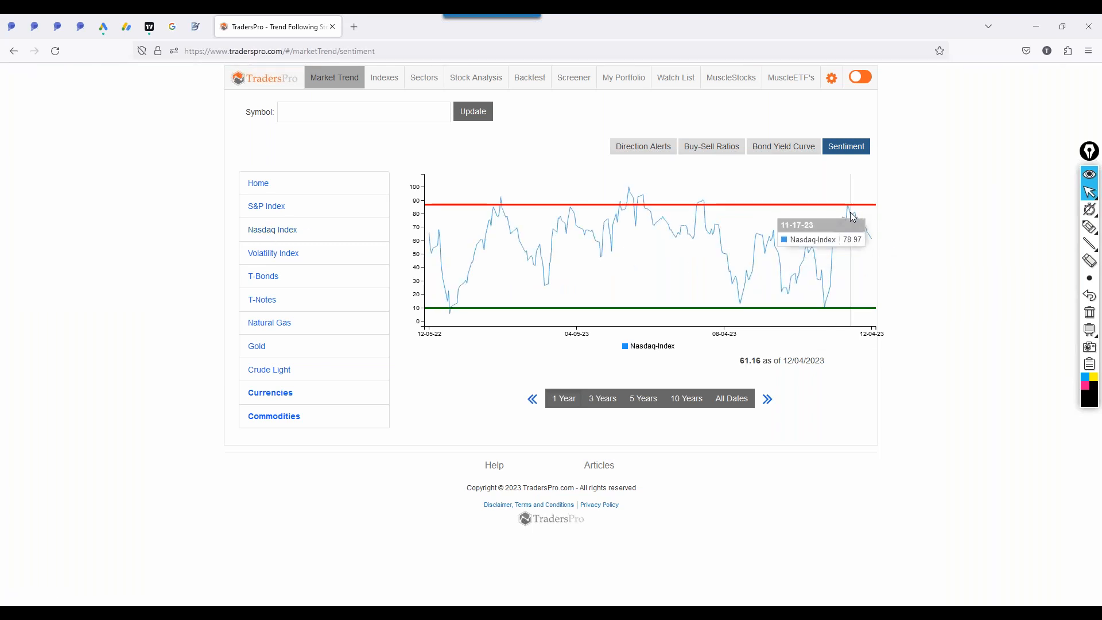
pyautogui.moveTo(850, 214)
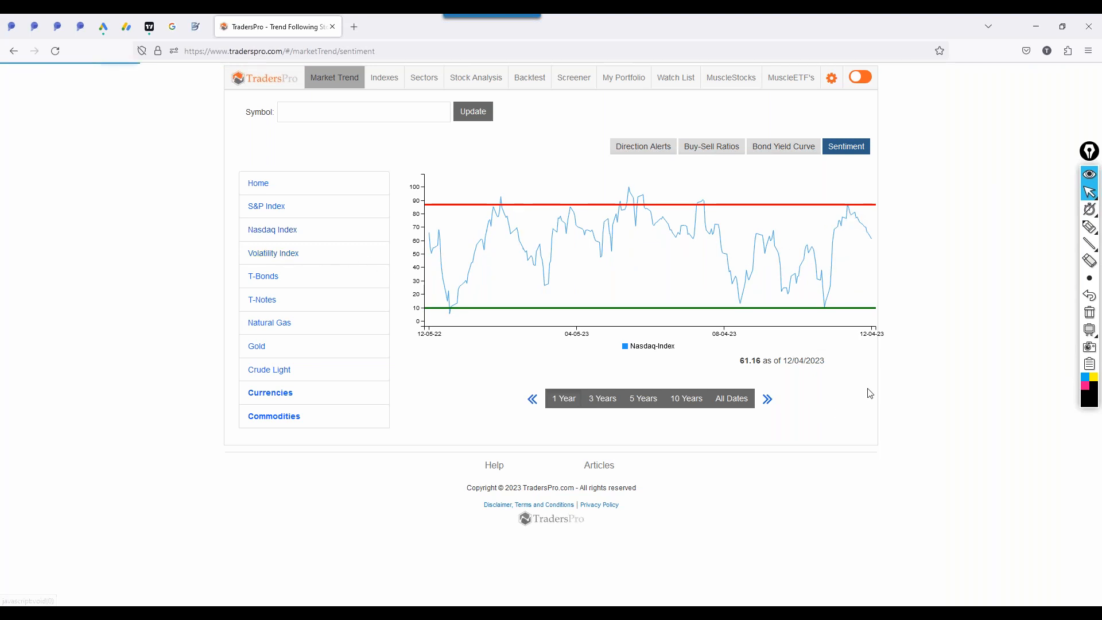
pyautogui.click(273, 253)
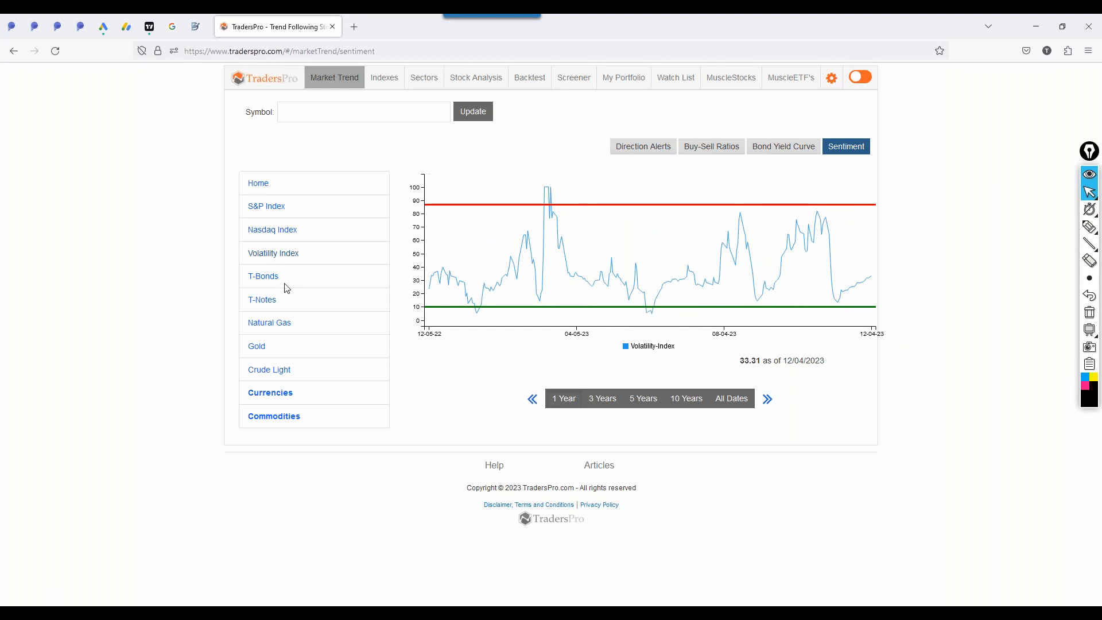
pyautogui.moveTo(755, 274)
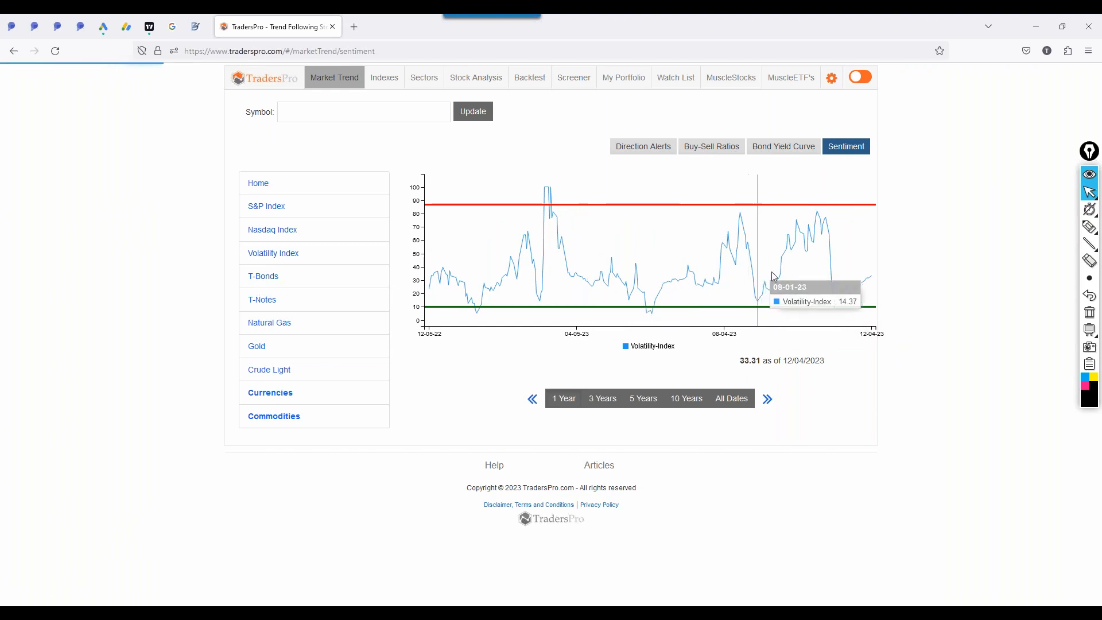
pyautogui.click(263, 276)
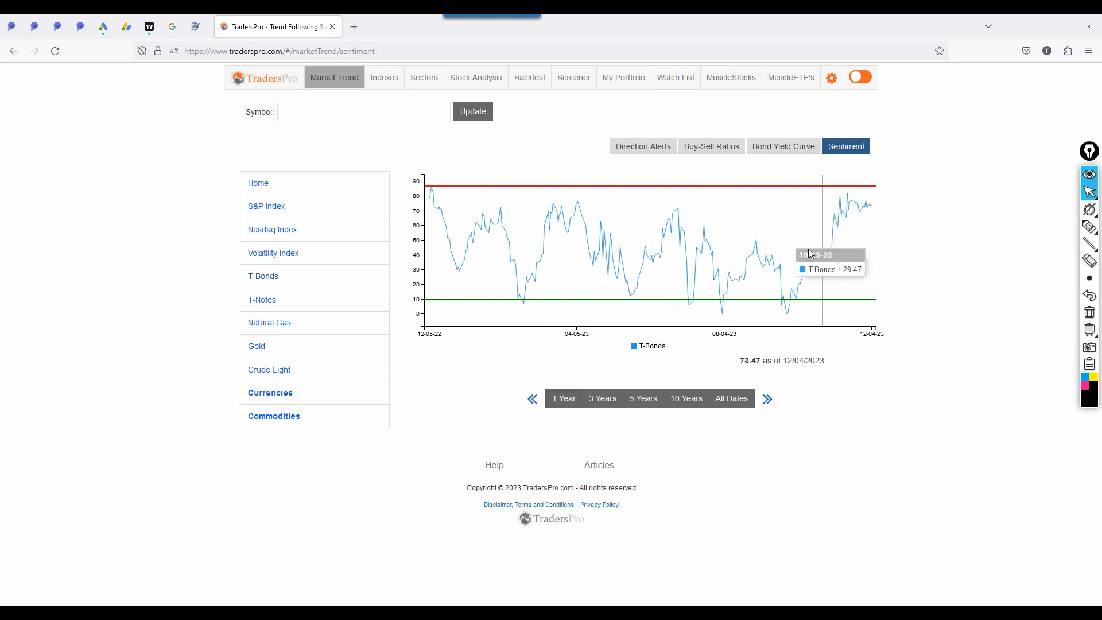
pyautogui.moveTo(871, 190)
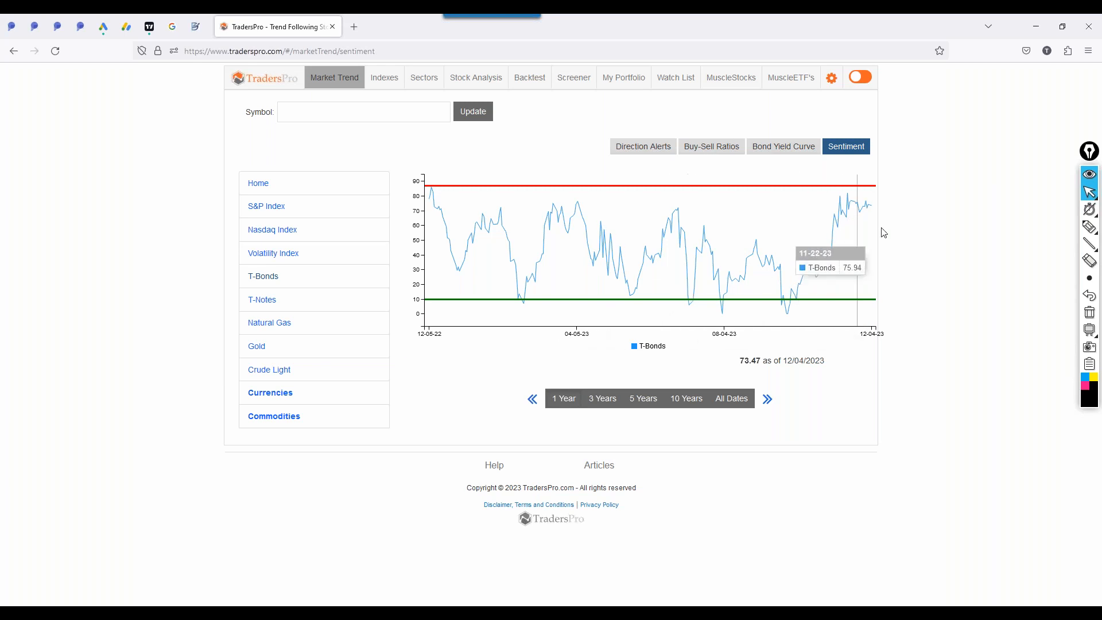
pyautogui.click(782, 147)
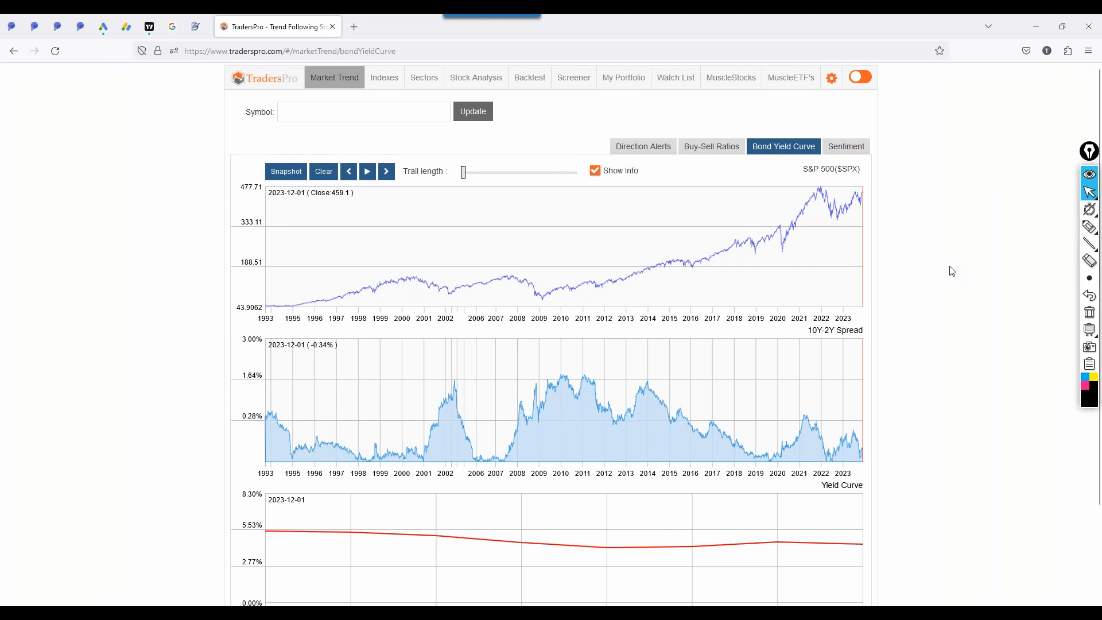
pyautogui.moveTo(962, 297)
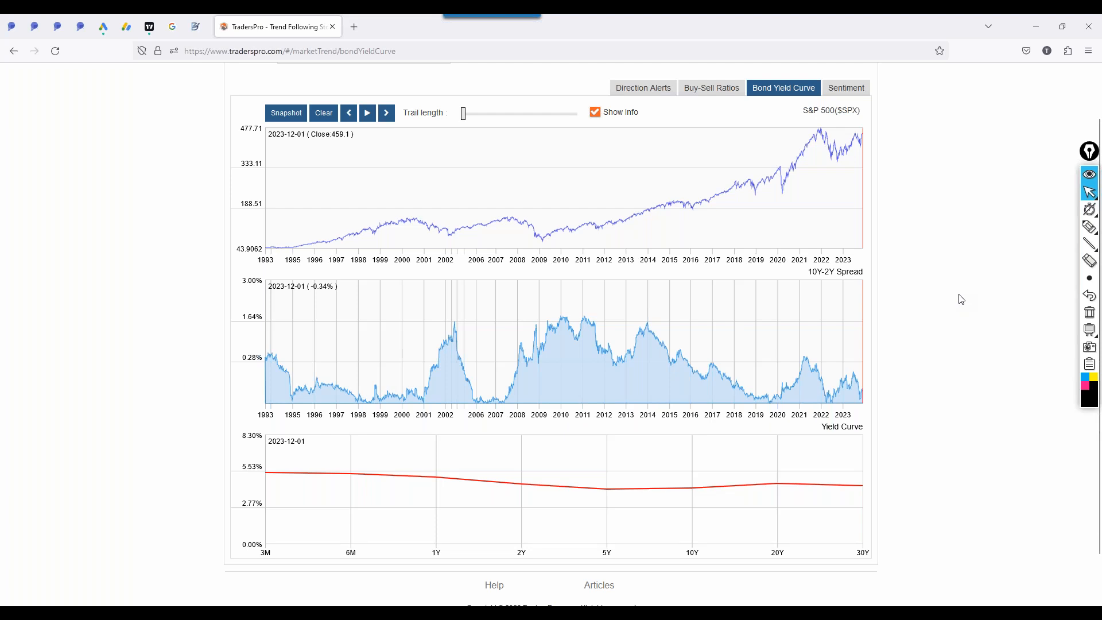
pyautogui.moveTo(1068, 197)
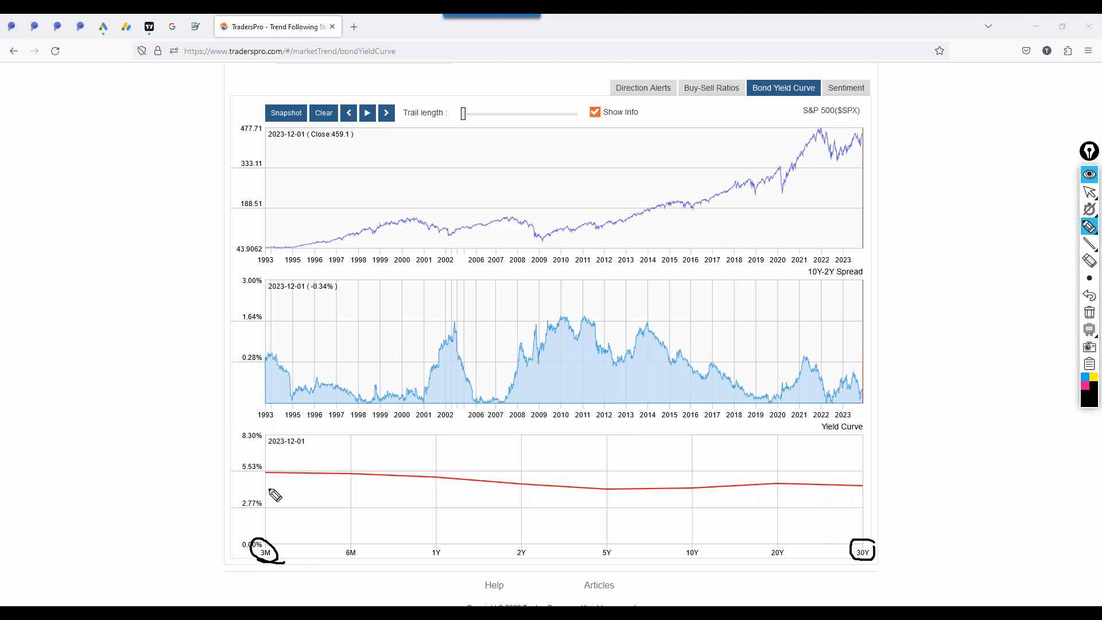
pyautogui.moveTo(369, 529)
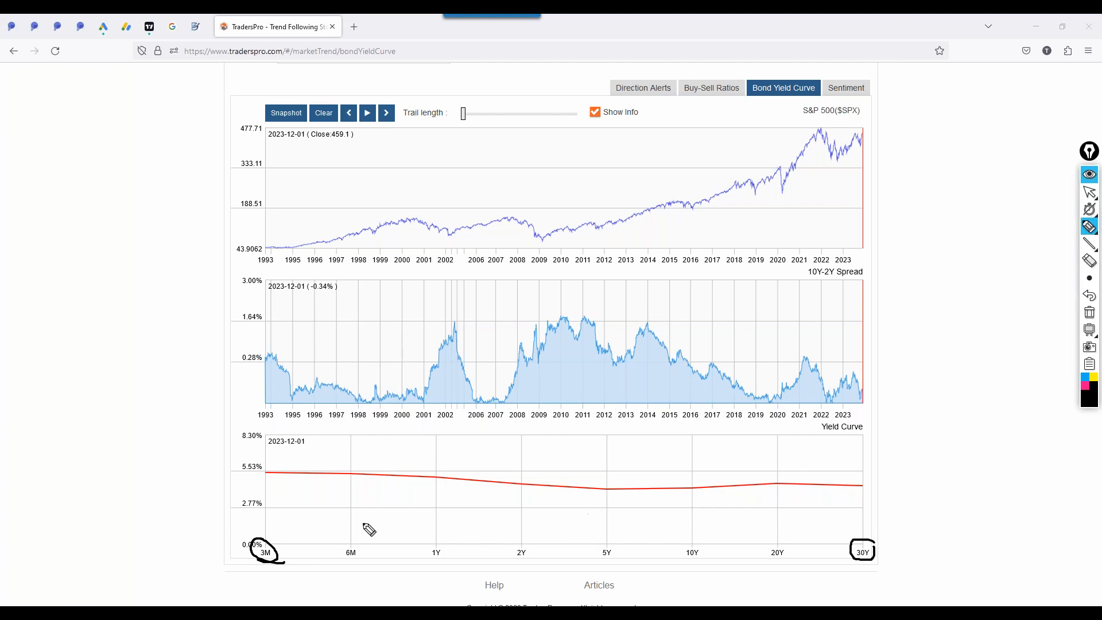
pyautogui.moveTo(278, 530)
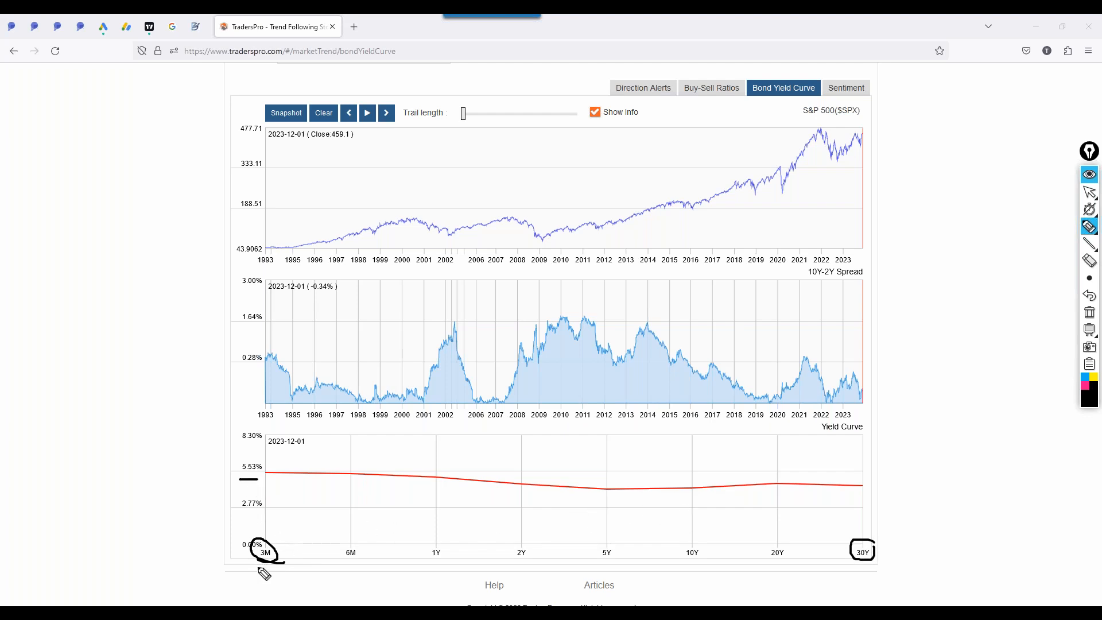
pyautogui.moveTo(866, 570)
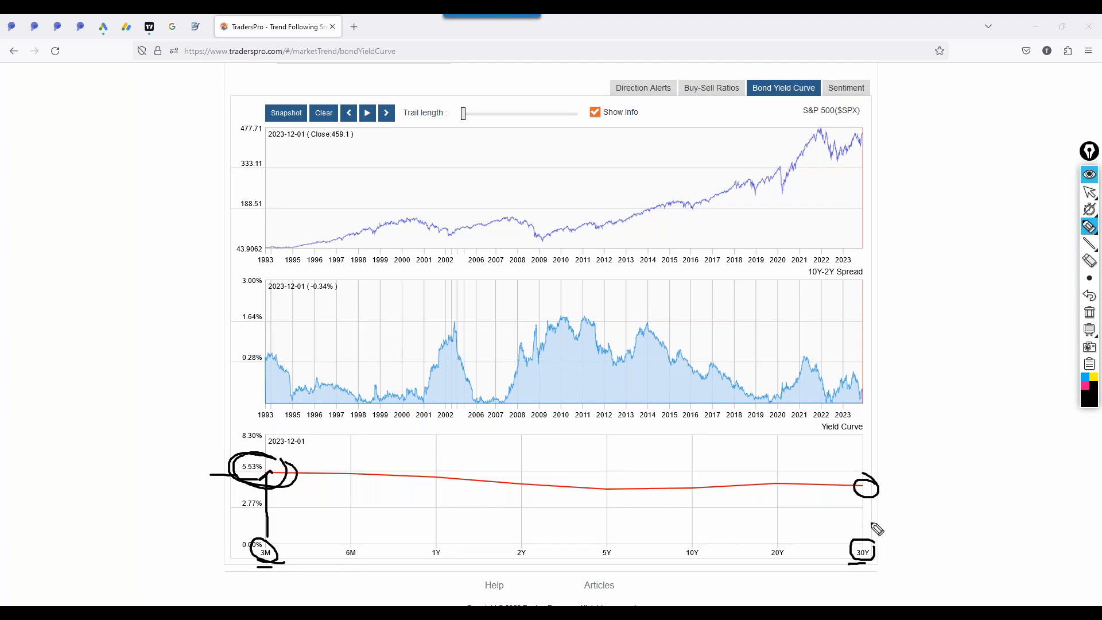
pyautogui.moveTo(869, 555)
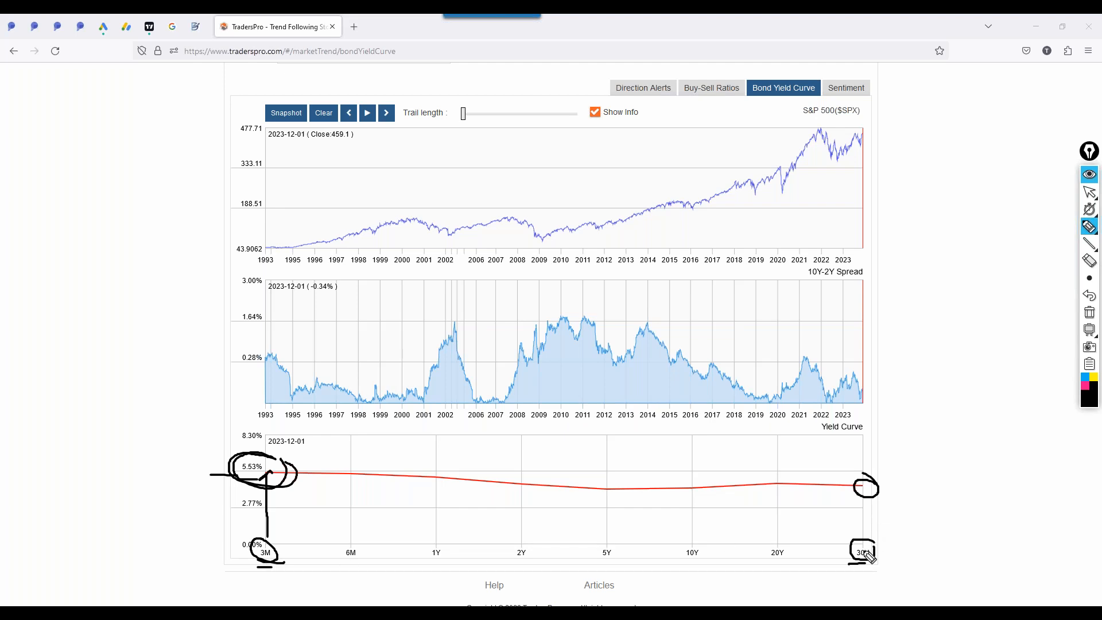
pyautogui.moveTo(861, 518)
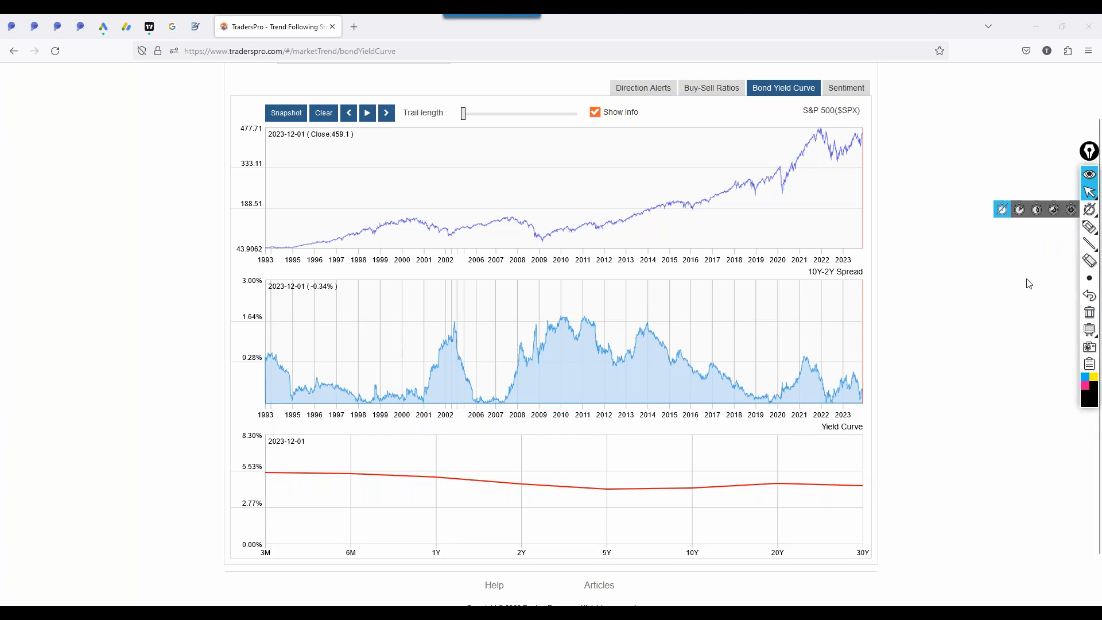
pyautogui.moveTo(1018, 382)
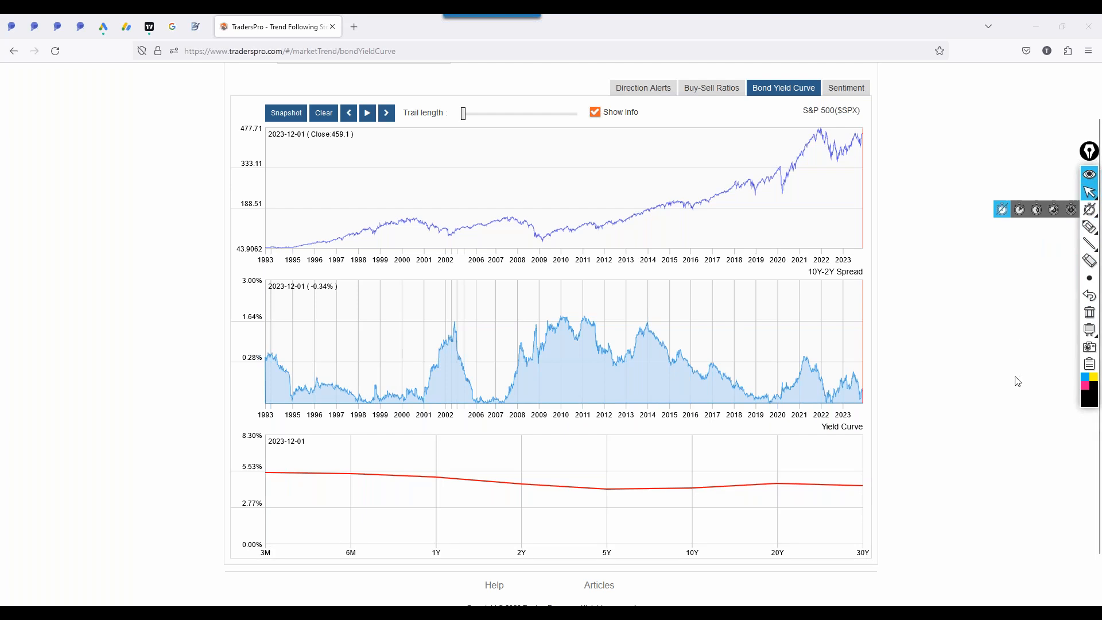
pyautogui.moveTo(983, 417)
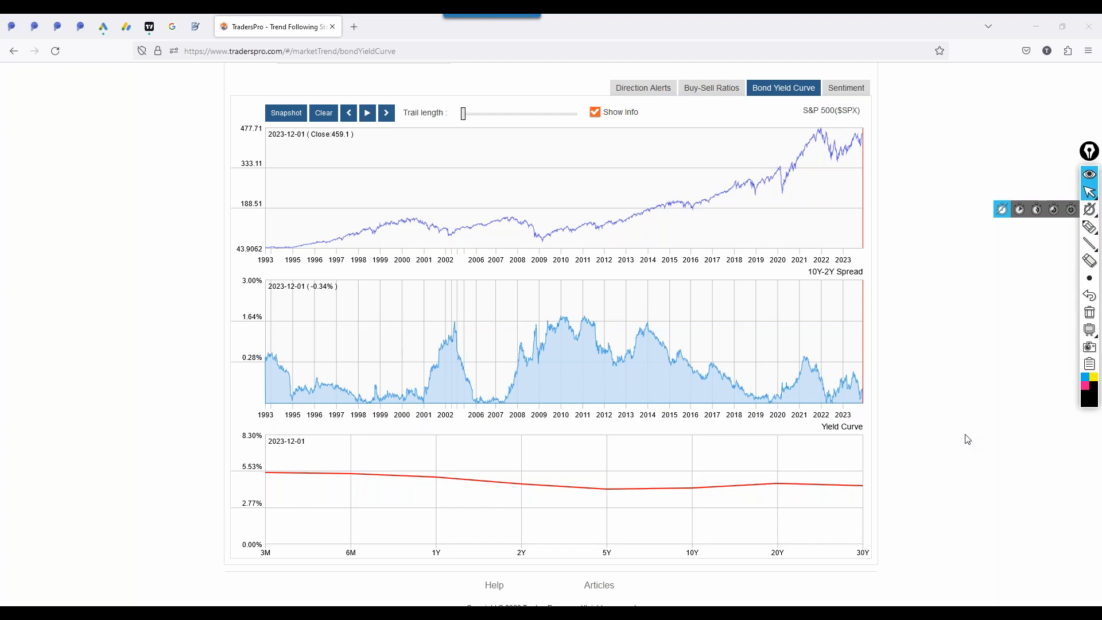
pyautogui.moveTo(270, 493)
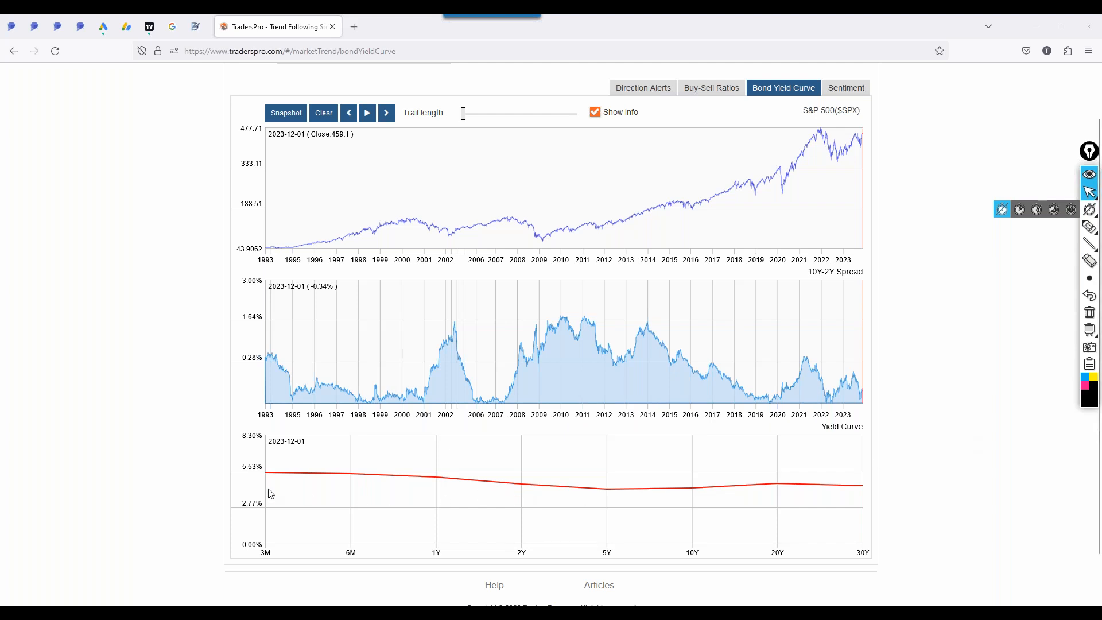
pyautogui.moveTo(263, 480)
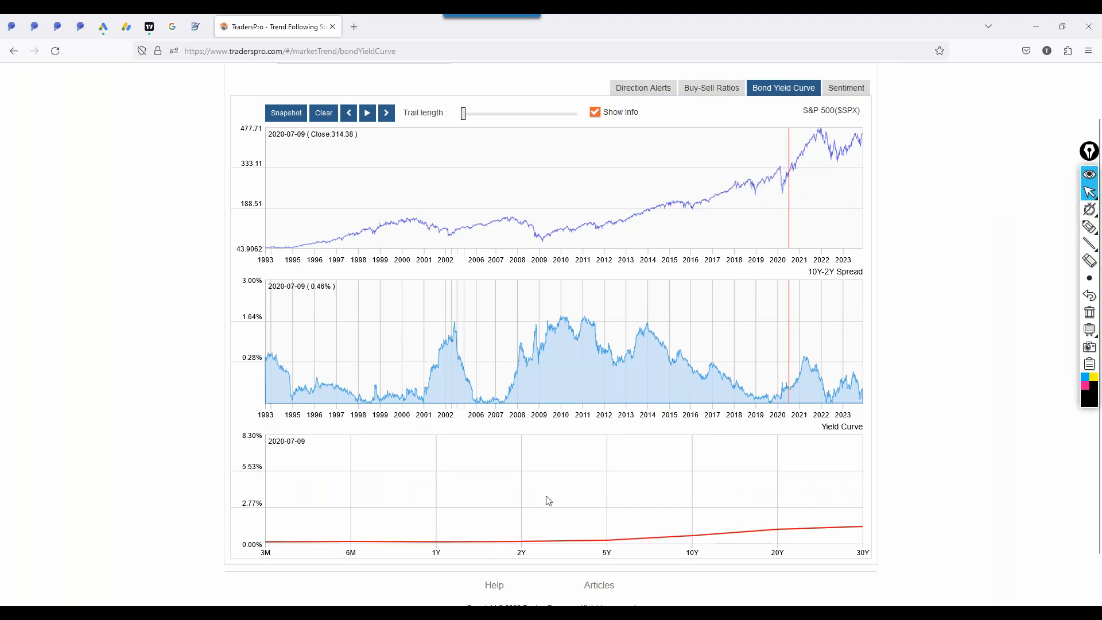
pyautogui.moveTo(557, 244)
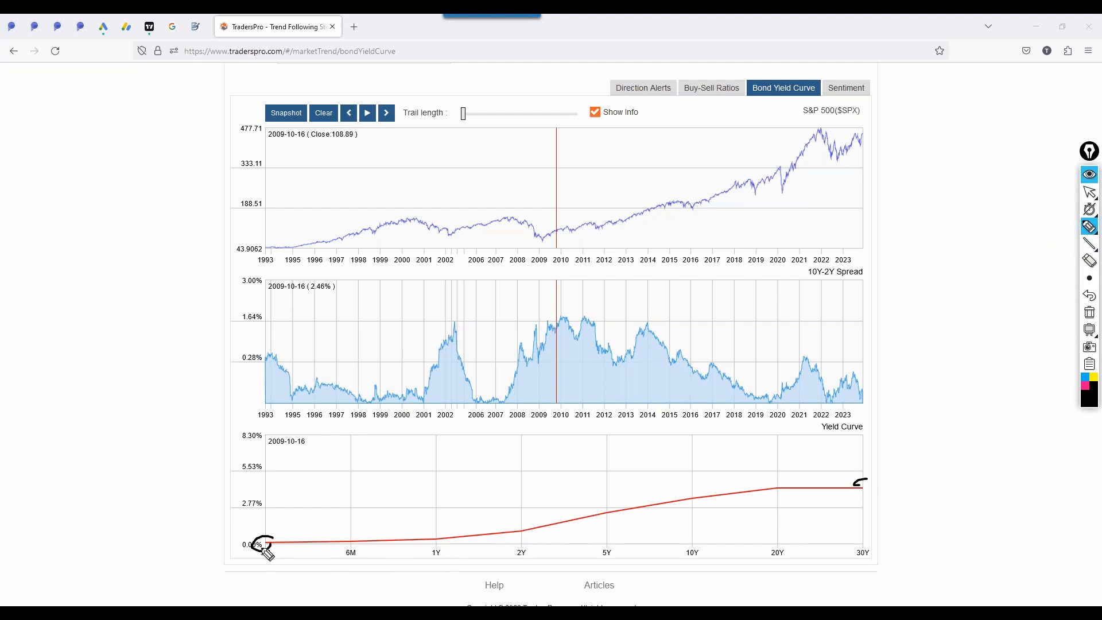
# - Move the chart date to 2023-08-18, showing a flat-to-inverted yield curve with a -0.66% spread
pyautogui.moveTo(263, 543); pyautogui.dragTo(717, 488)
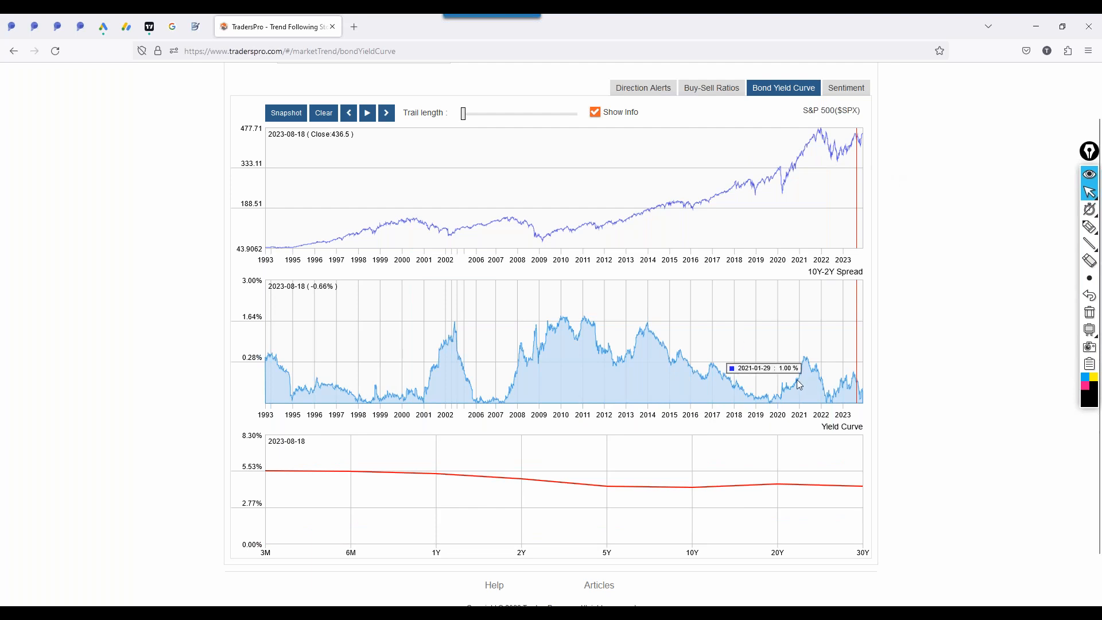
pyautogui.moveTo(972, 315)
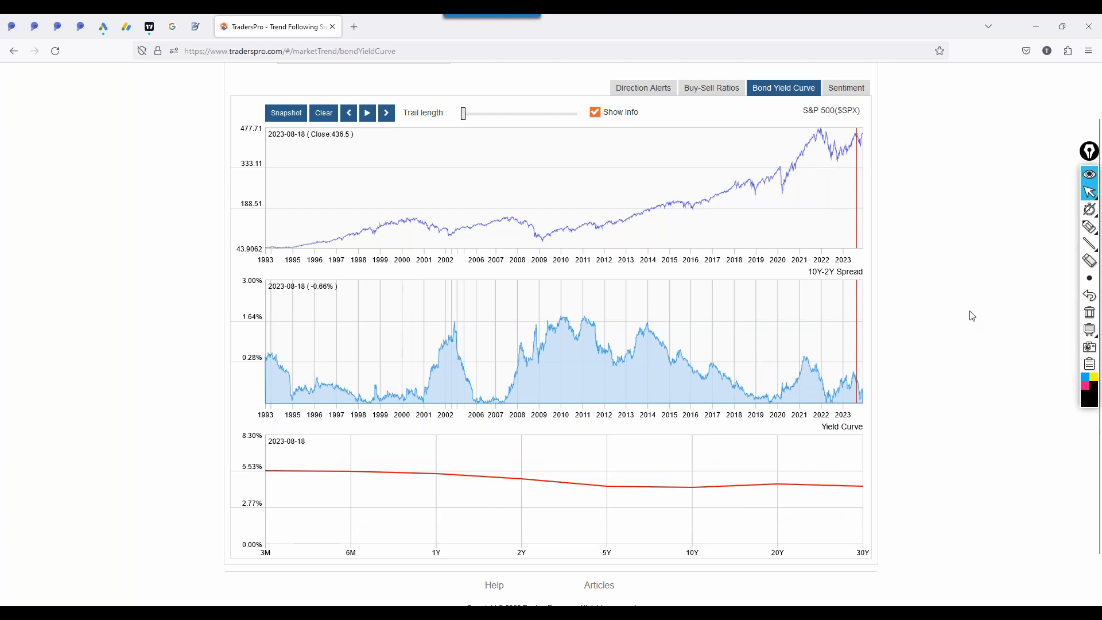
pyautogui.moveTo(866, 137)
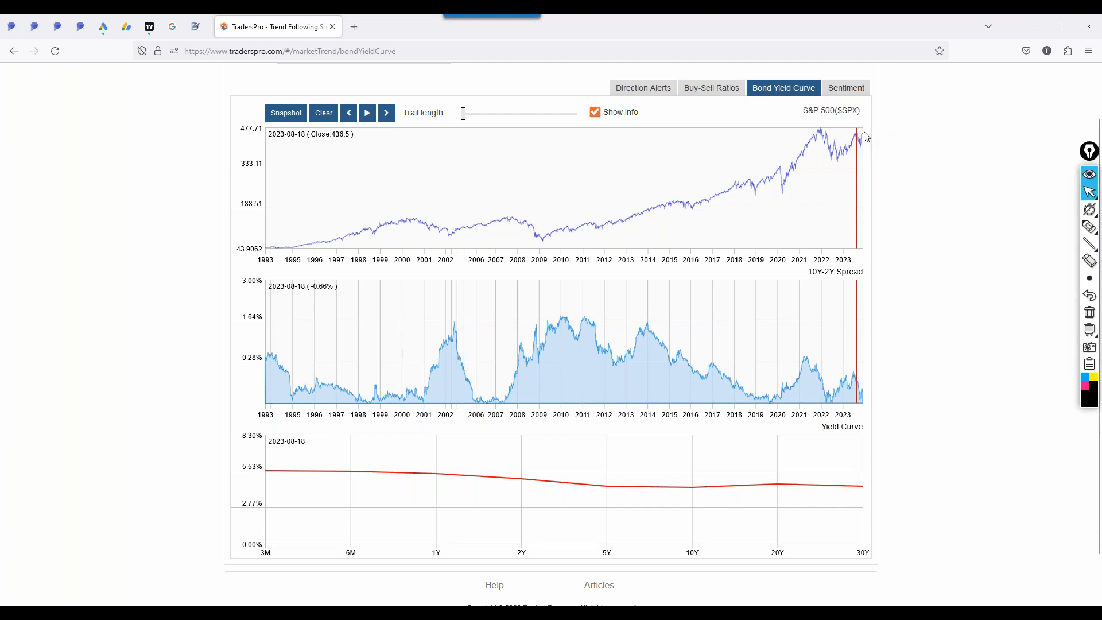
pyautogui.moveTo(874, 152)
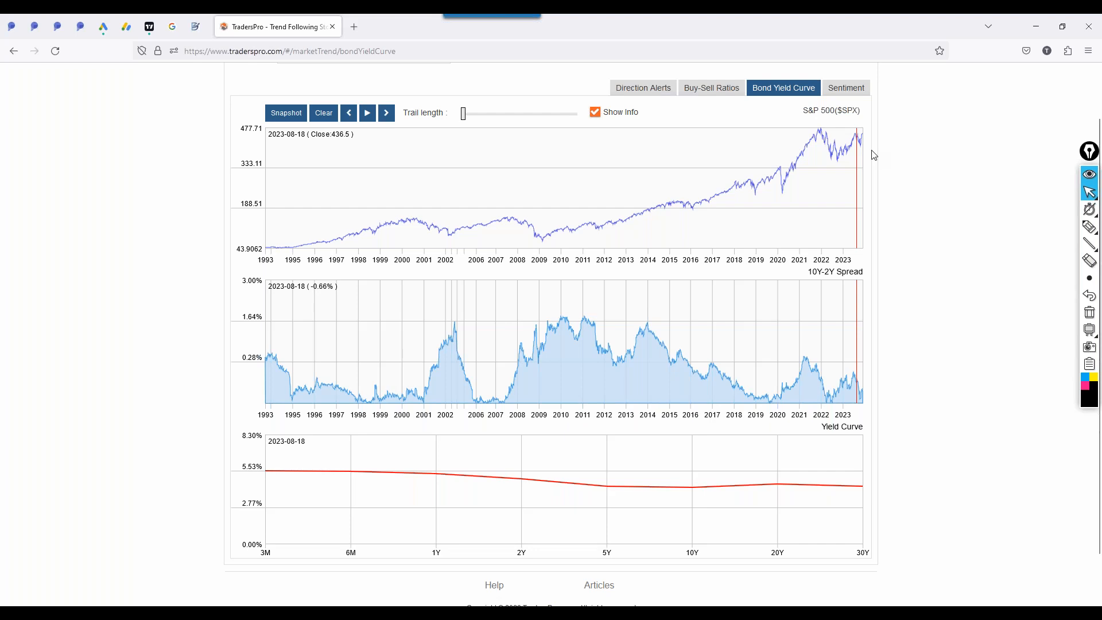
pyautogui.moveTo(828, 251)
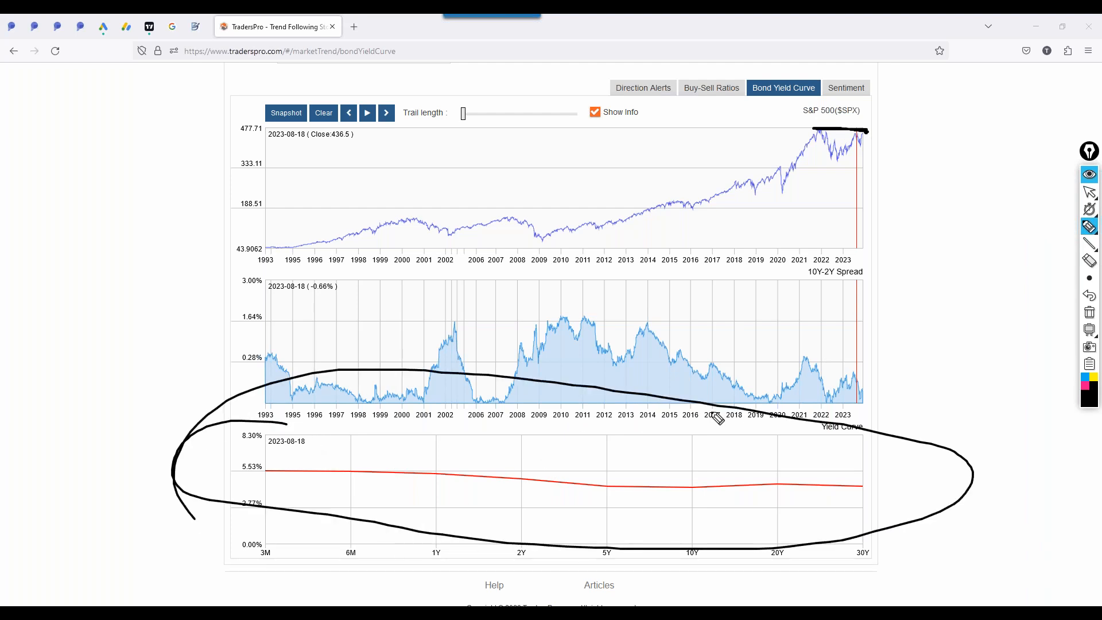
pyautogui.click(323, 113)
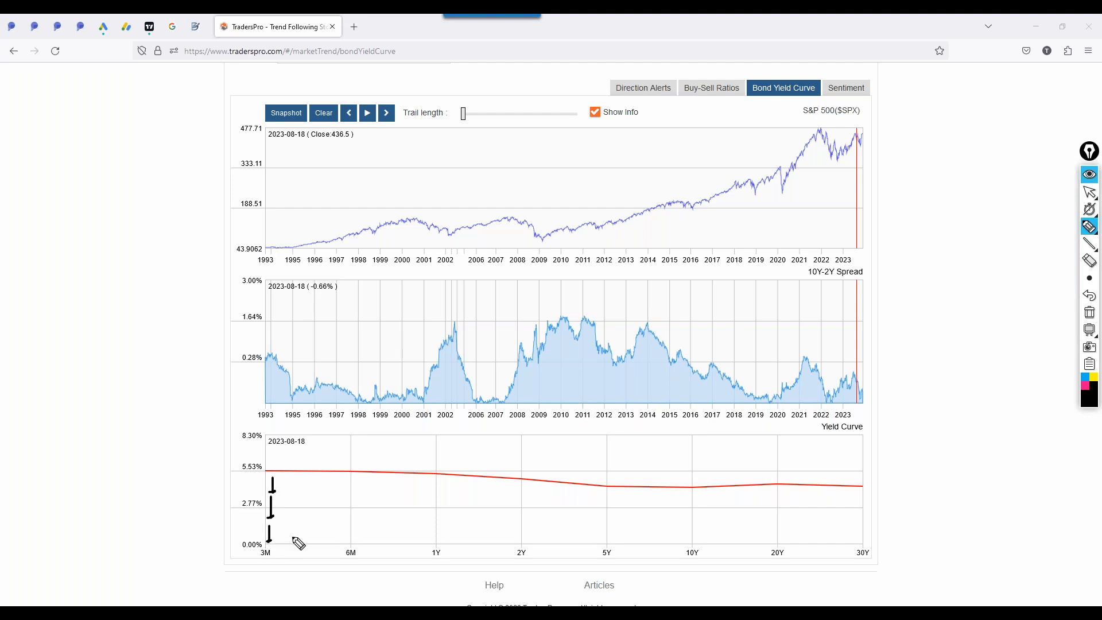
pyautogui.moveTo(467, 505)
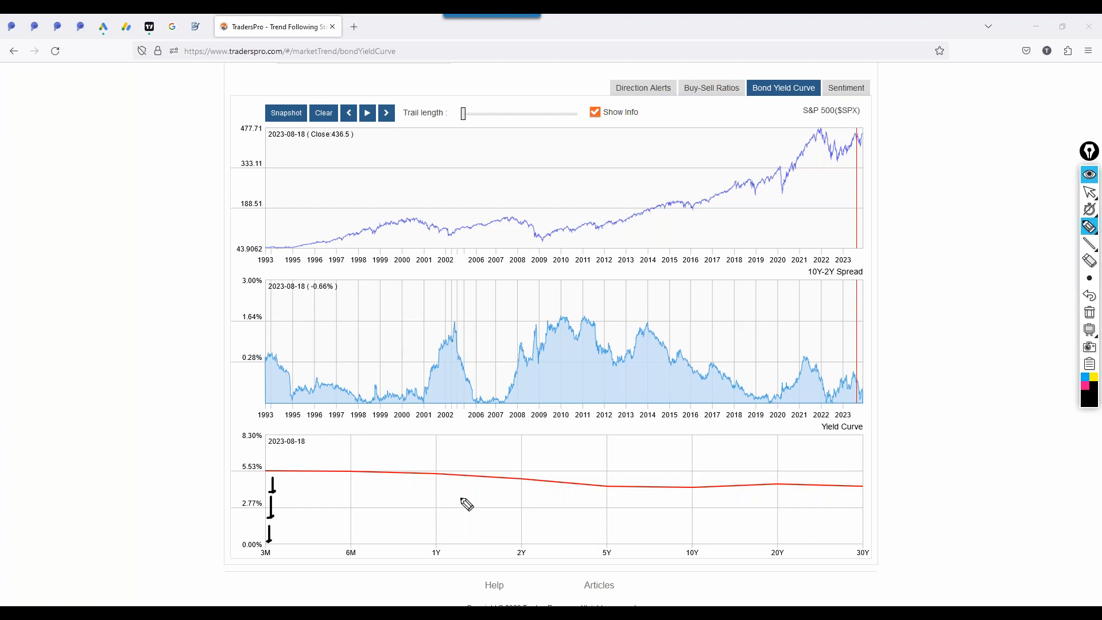
pyautogui.moveTo(458, 500)
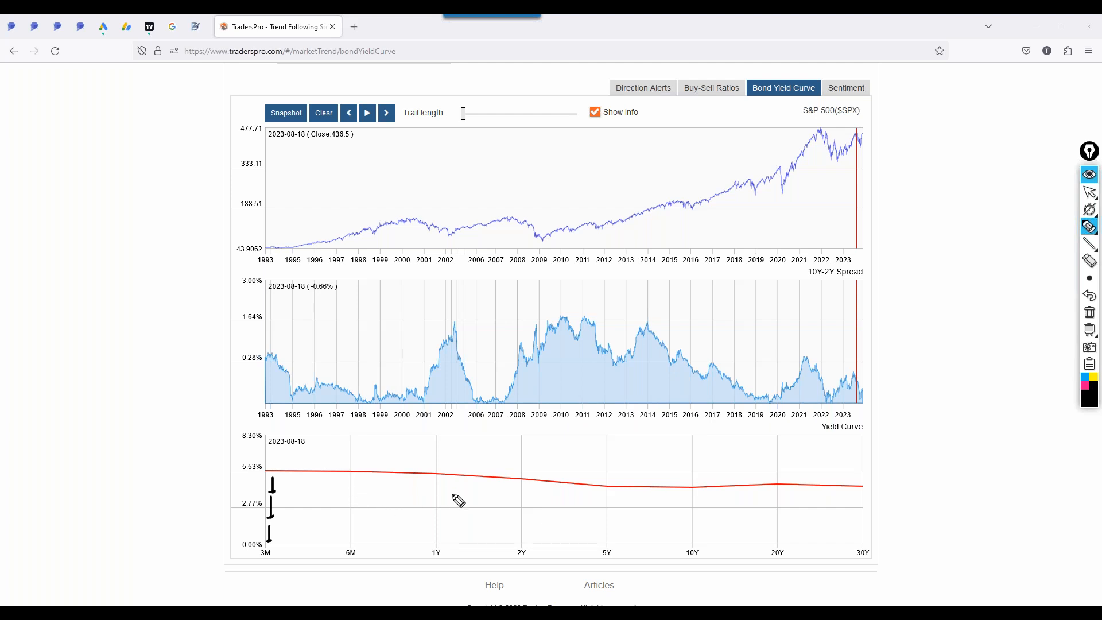
pyautogui.moveTo(407, 507)
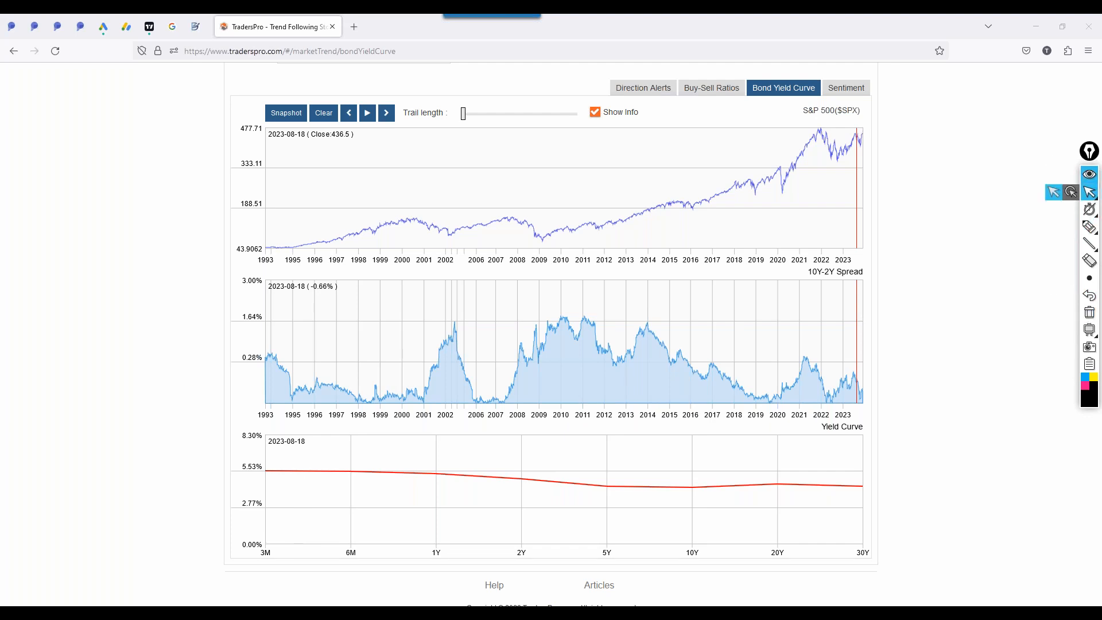
pyautogui.moveTo(451, 523)
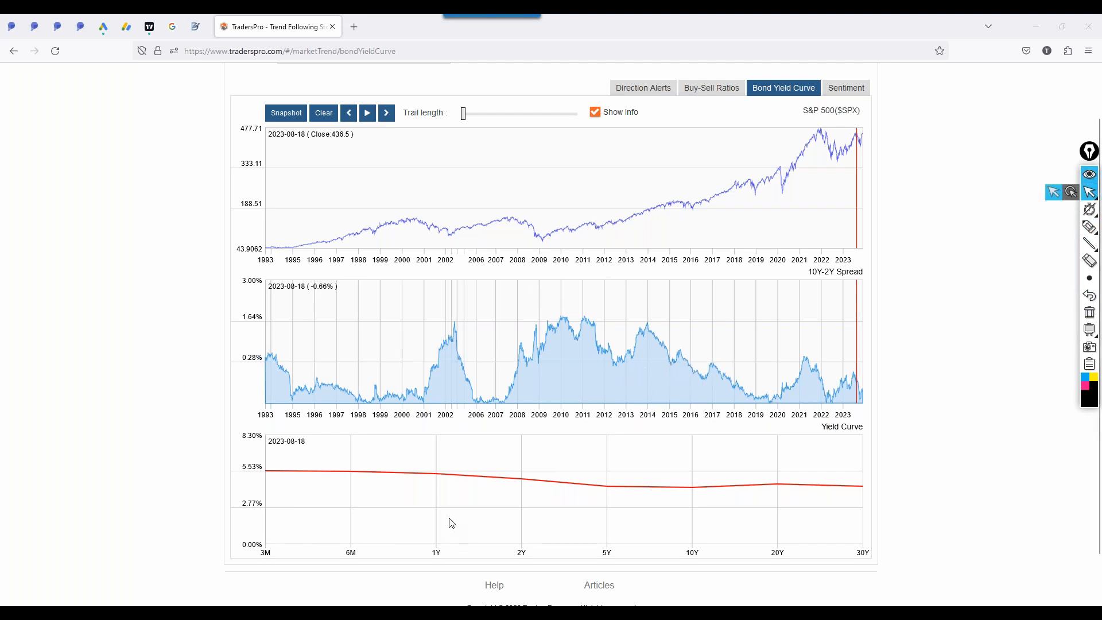
pyautogui.moveTo(722, 282)
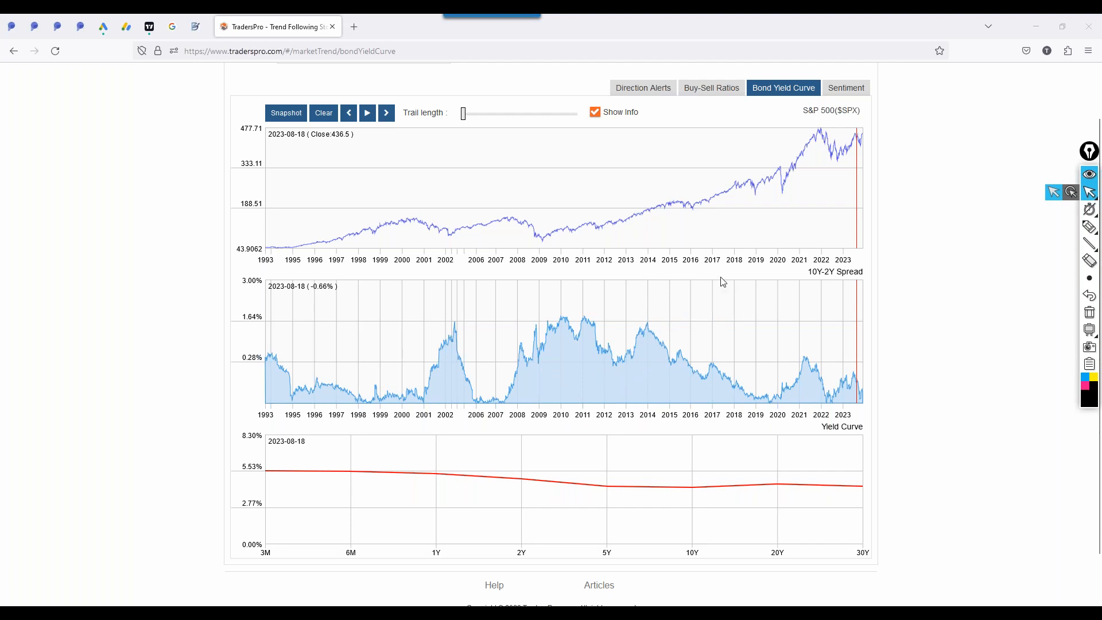
pyautogui.moveTo(779, 265)
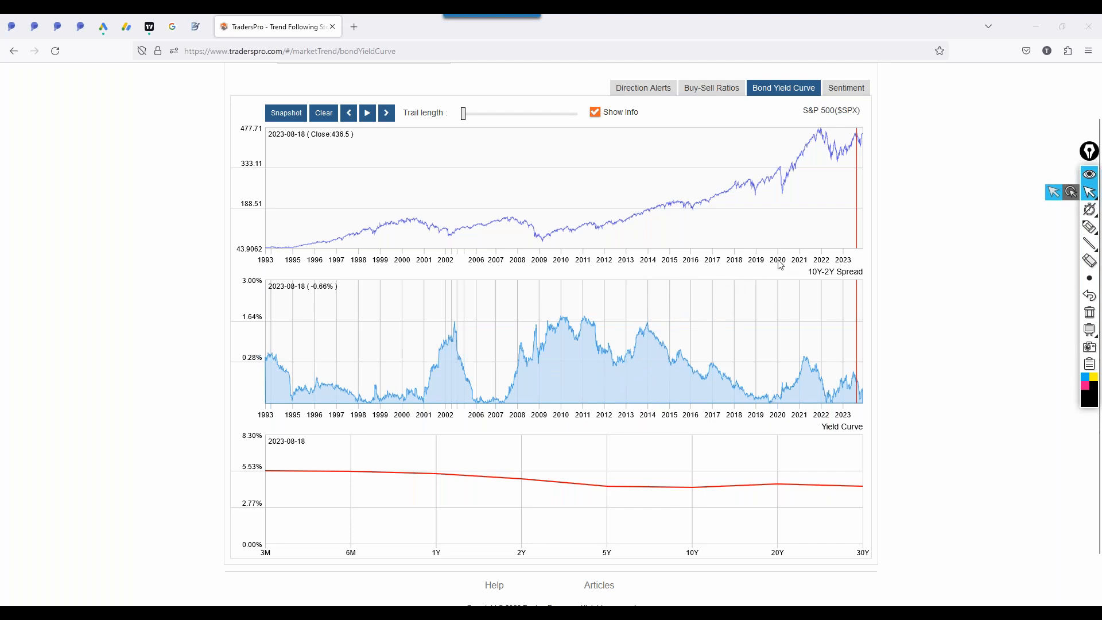
pyautogui.moveTo(909, 222)
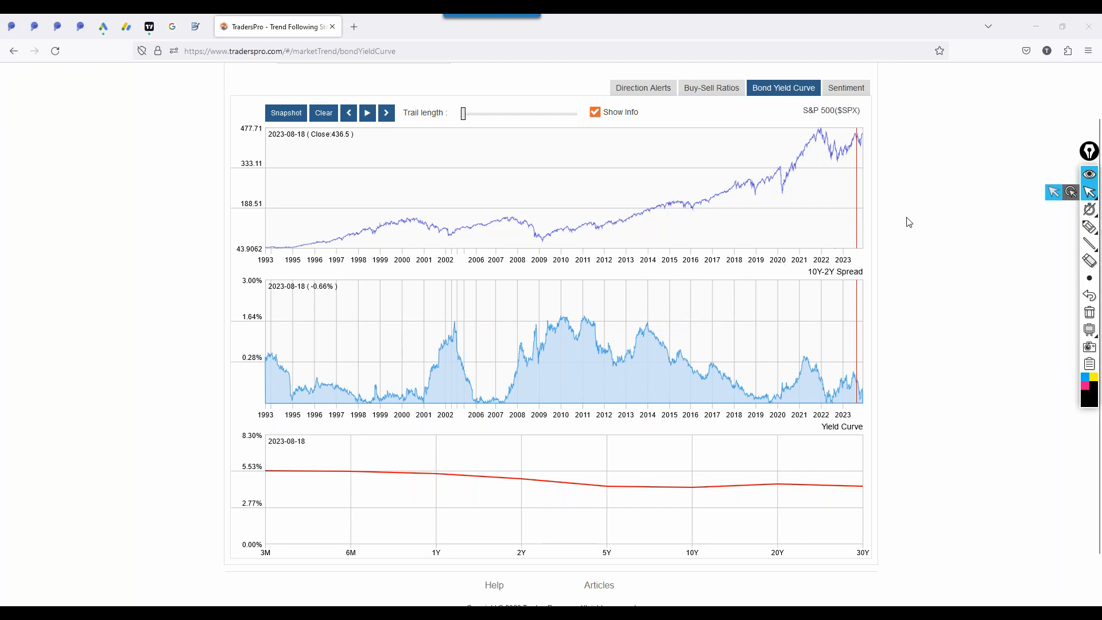
pyautogui.moveTo(860, 191)
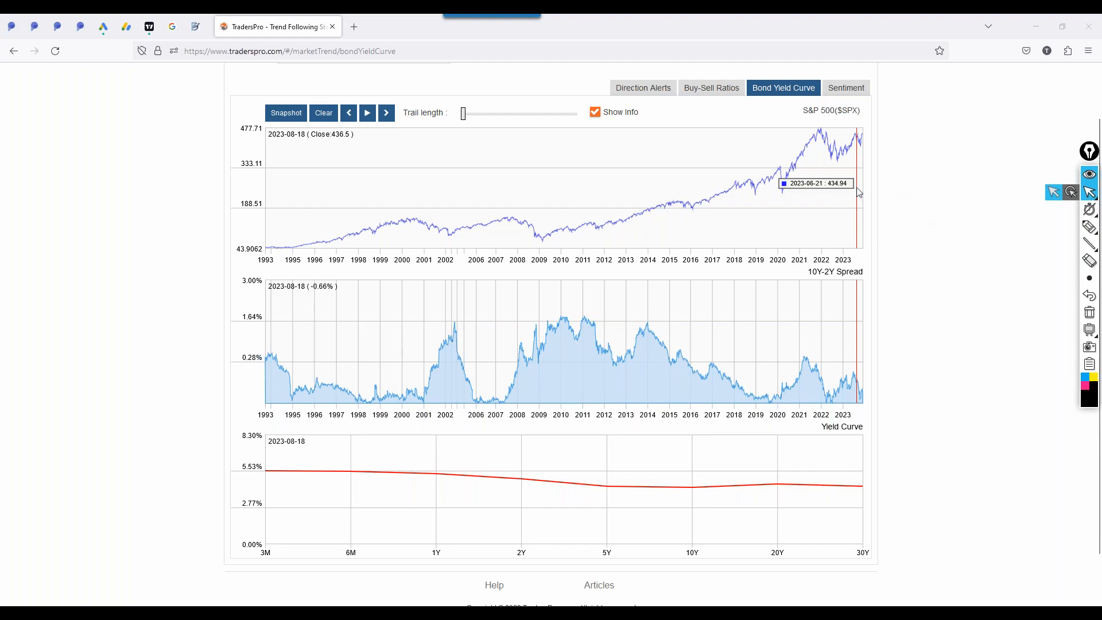
pyautogui.moveTo(886, 208)
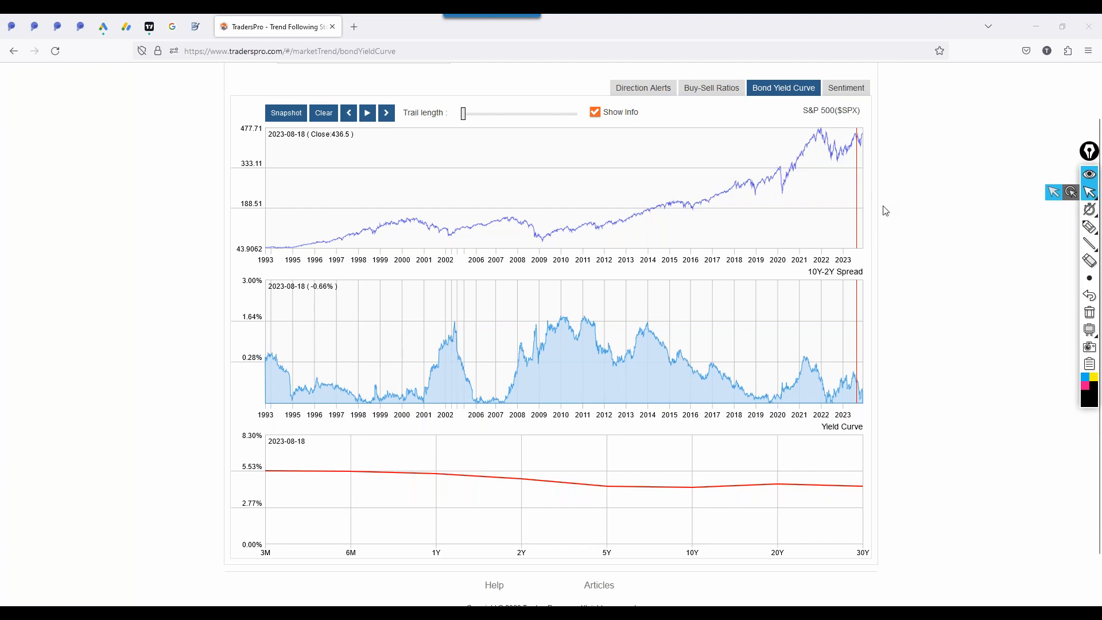
pyautogui.moveTo(854, 226)
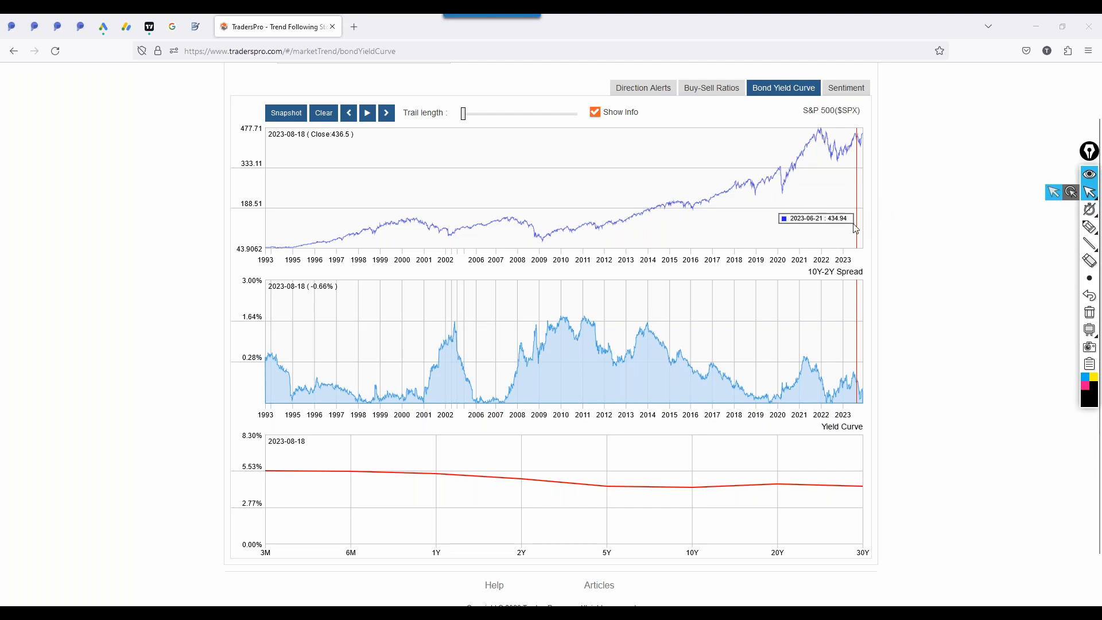
pyautogui.moveTo(843, 226)
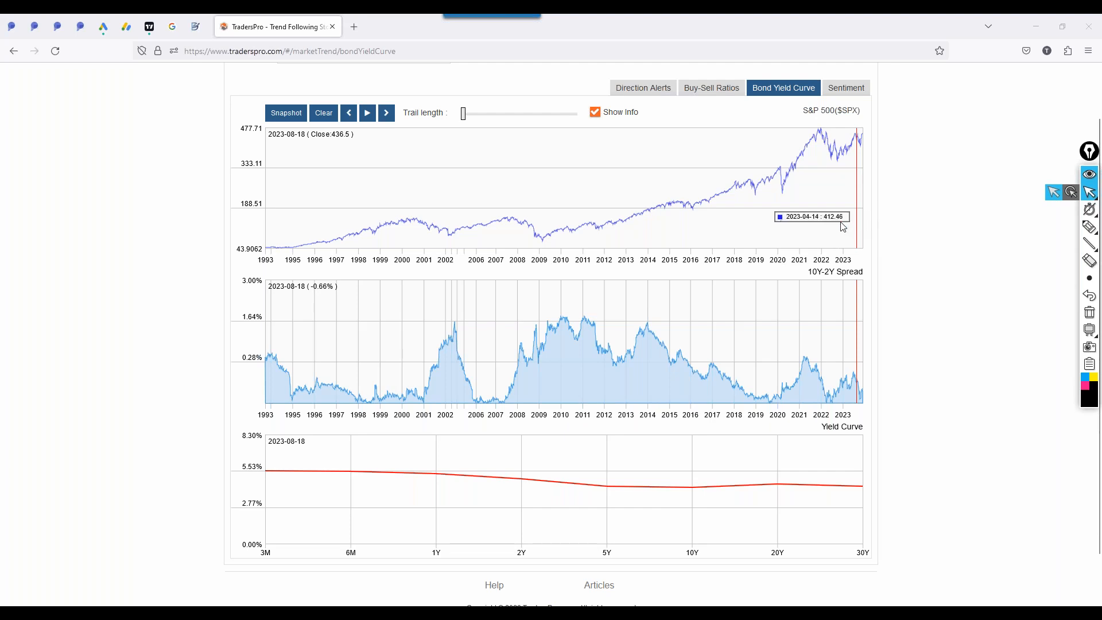
pyautogui.moveTo(521, 233)
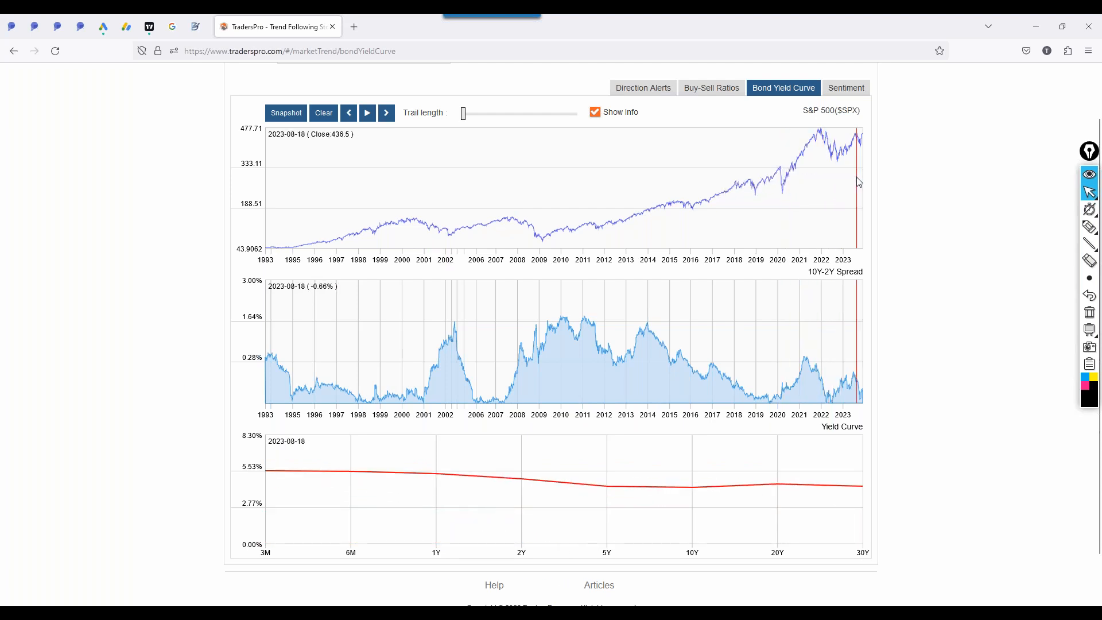
pyautogui.moveTo(939, 198)
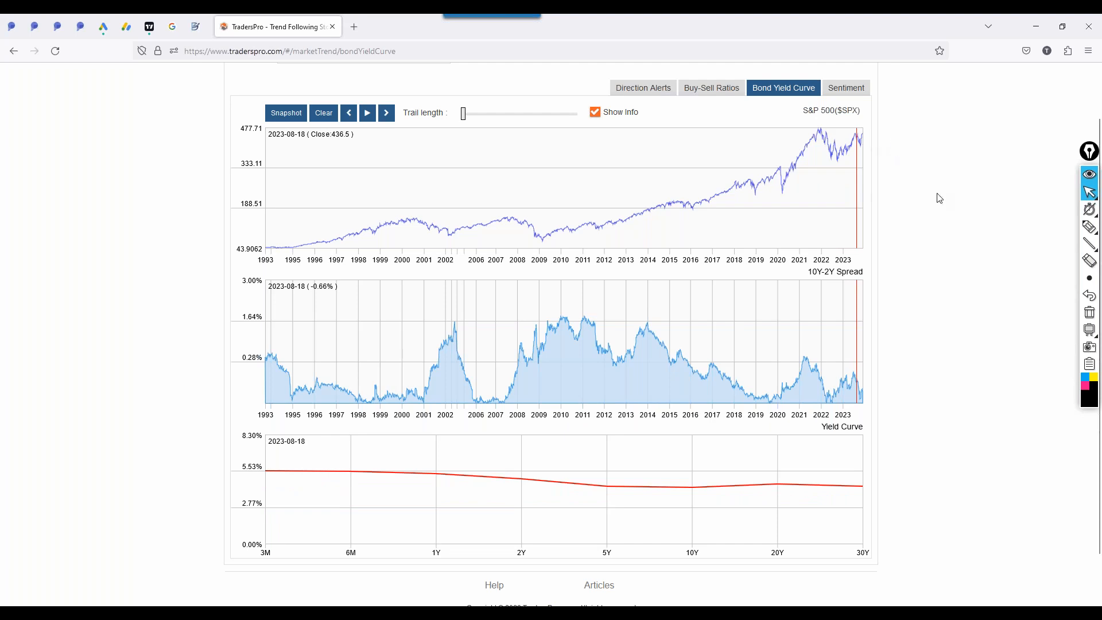
pyautogui.moveTo(416, 231)
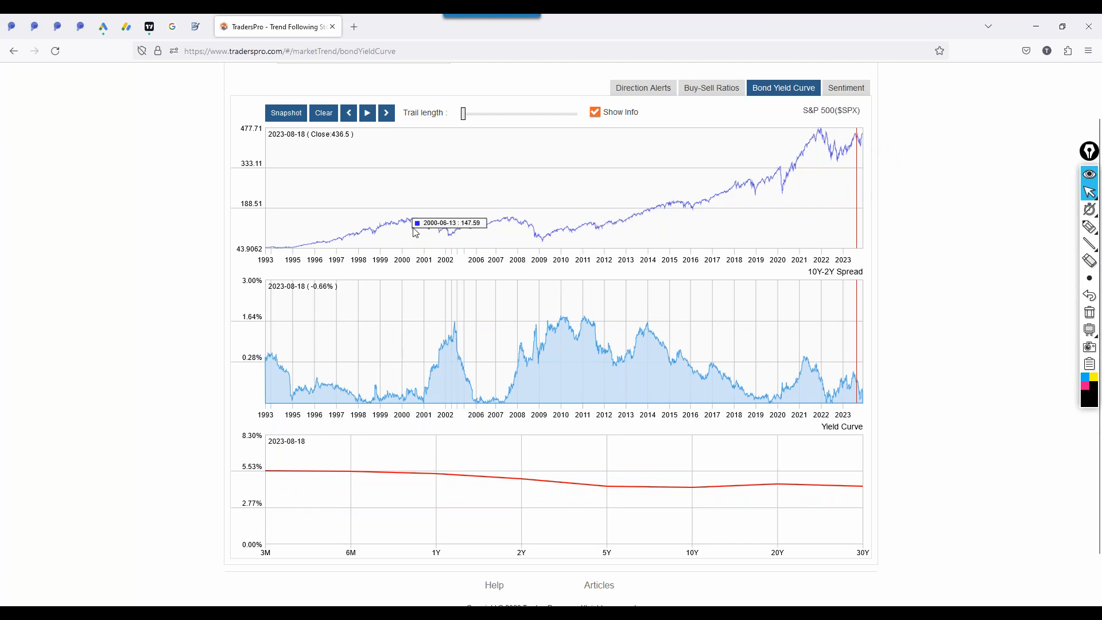
pyautogui.moveTo(873, 151)
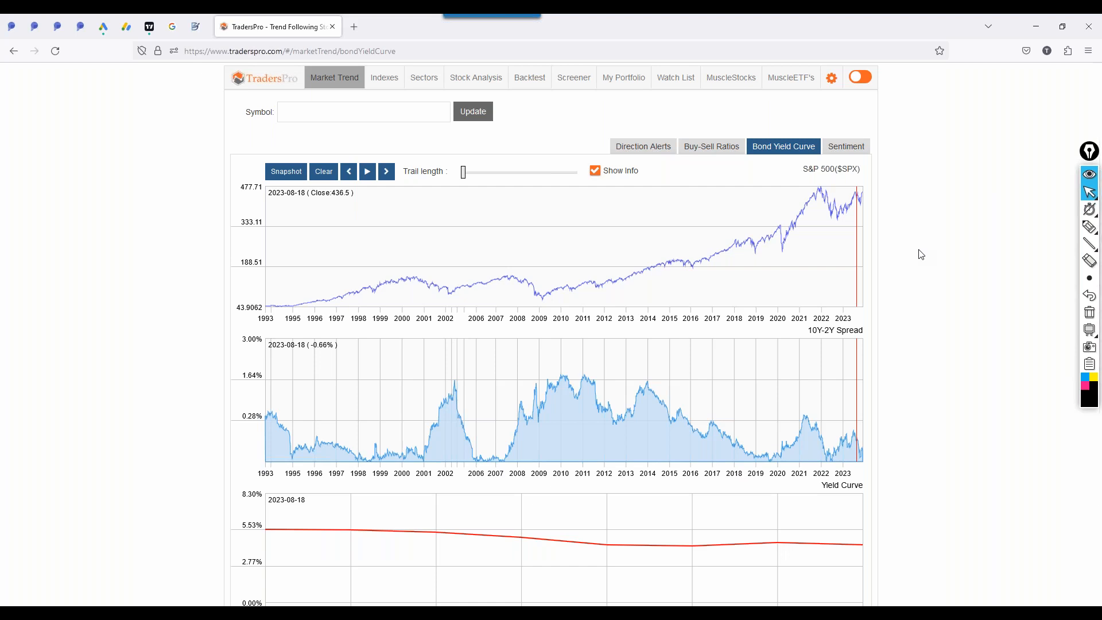
pyautogui.moveTo(482, 533)
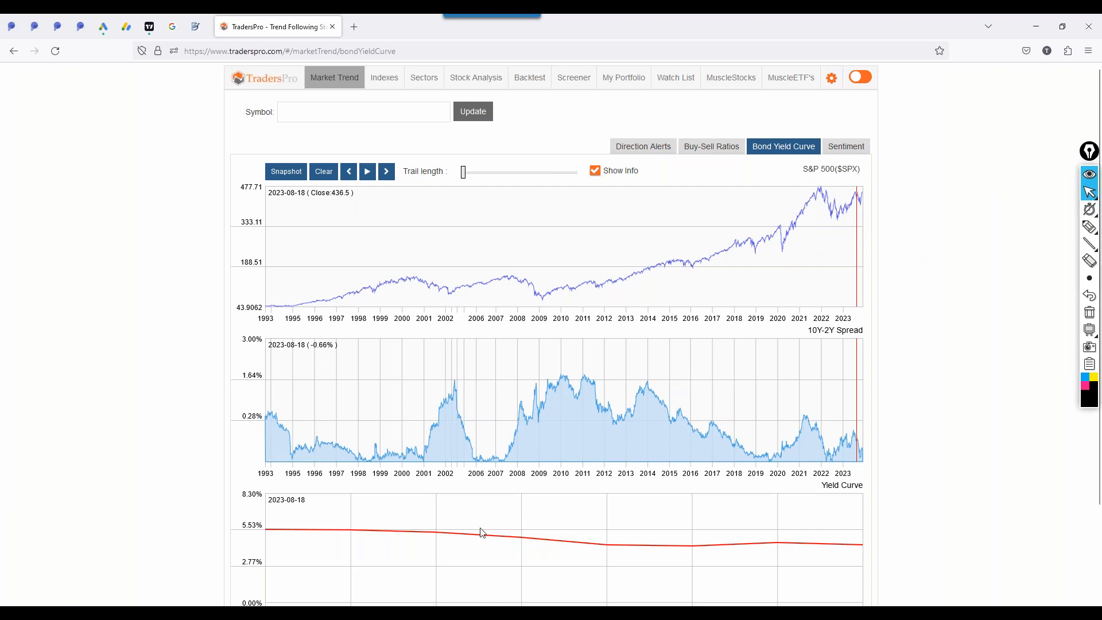
pyautogui.moveTo(466, 545)
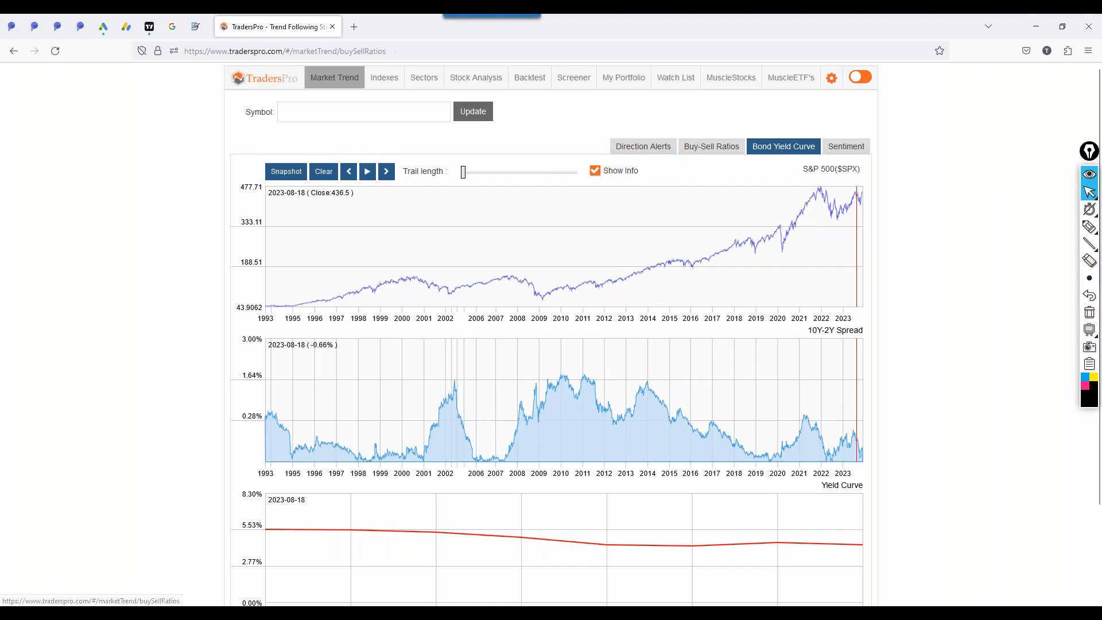
# - Go from the Buy-Sell Ratios charts to the Indexes Market ETFs table
pyautogui.click(710, 147)
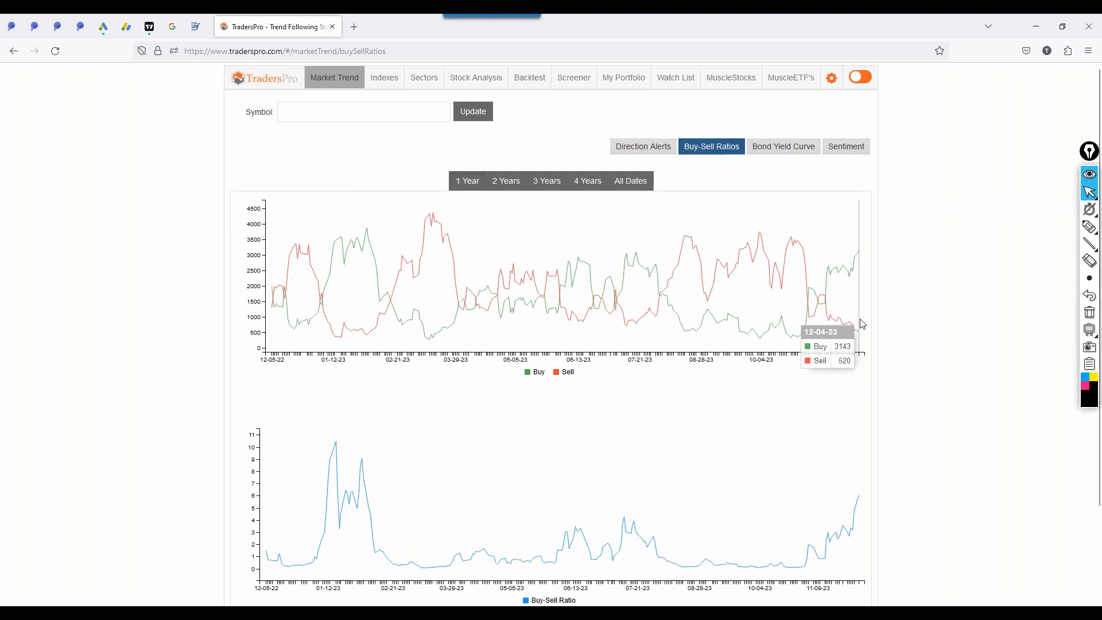
pyautogui.moveTo(869, 285)
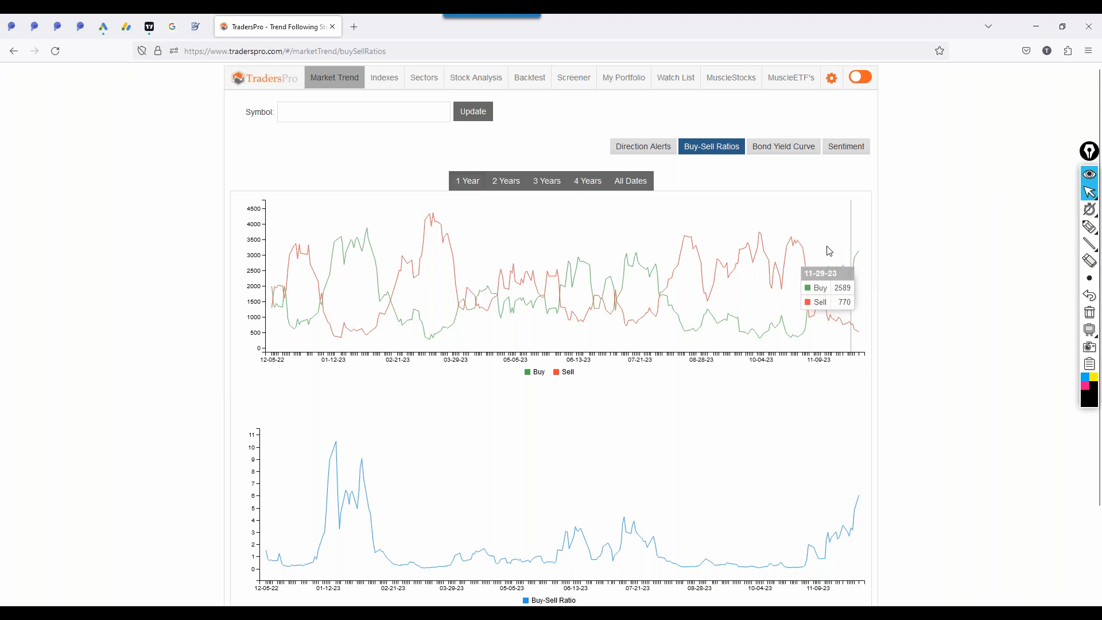
pyautogui.moveTo(536, 140)
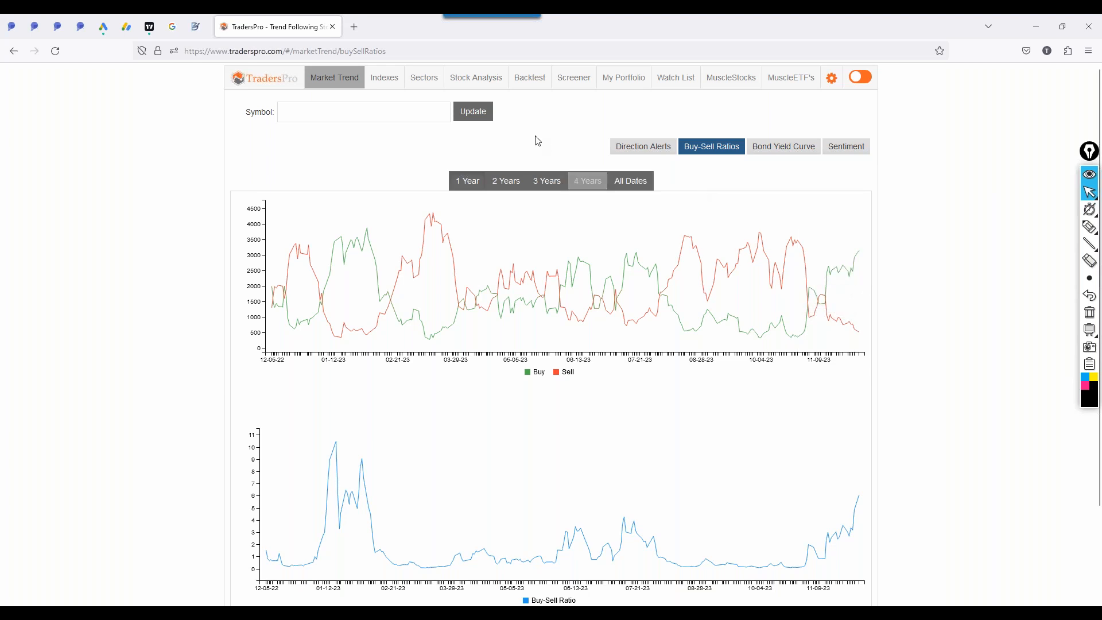
pyautogui.click(384, 77)
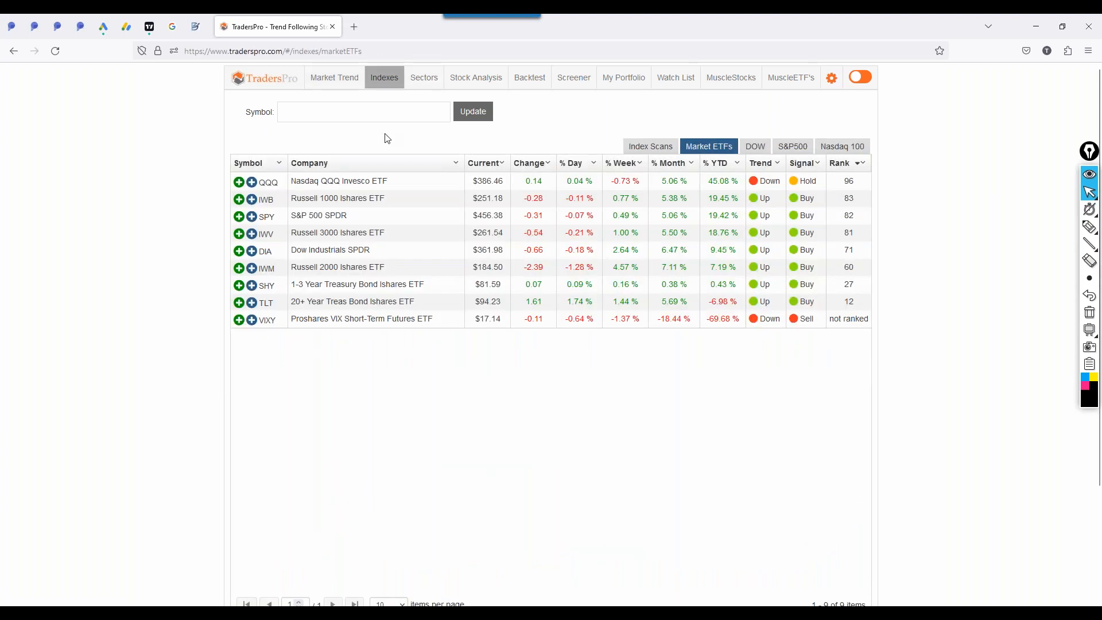
# - Open SPY's one-year Stock Analysis chart from the Market ETFs list
pyautogui.click(266, 215)
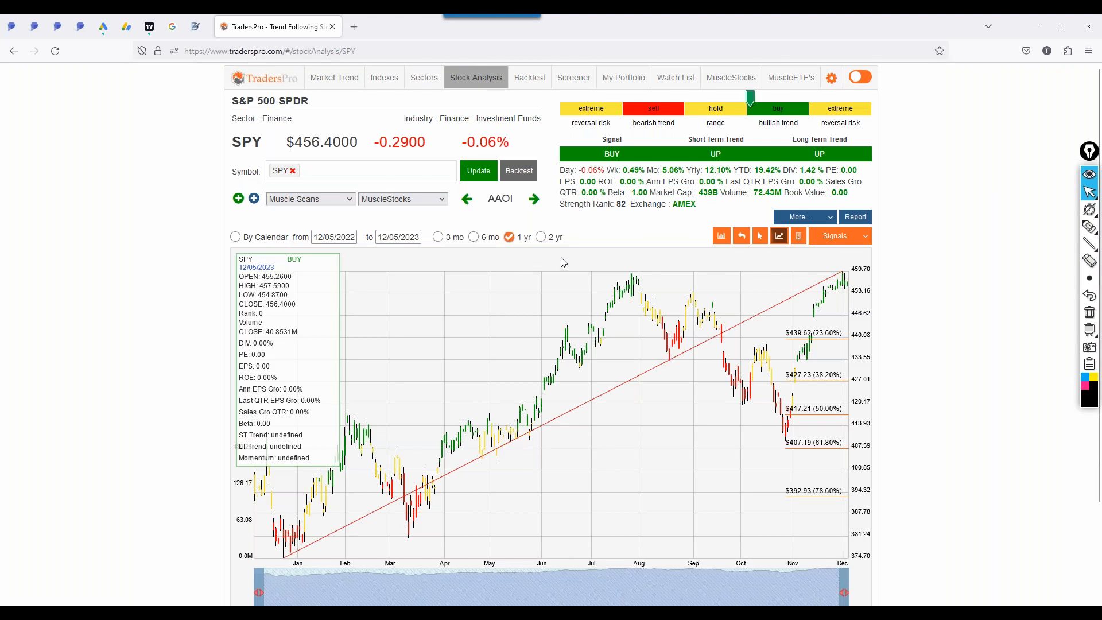
pyautogui.moveTo(485, 207)
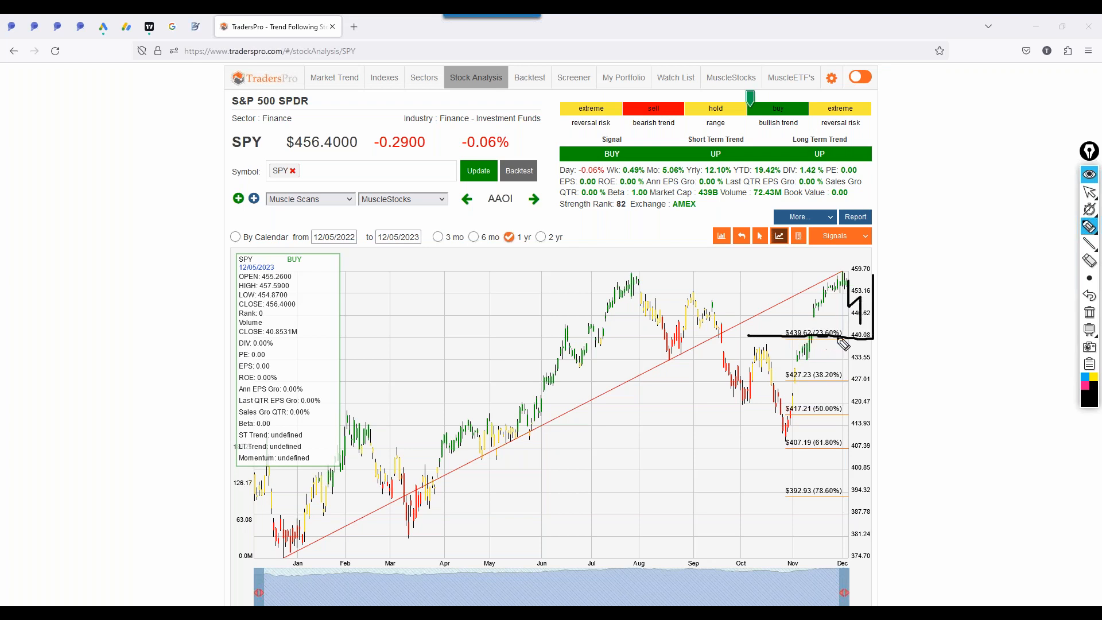
pyautogui.moveTo(724, 357)
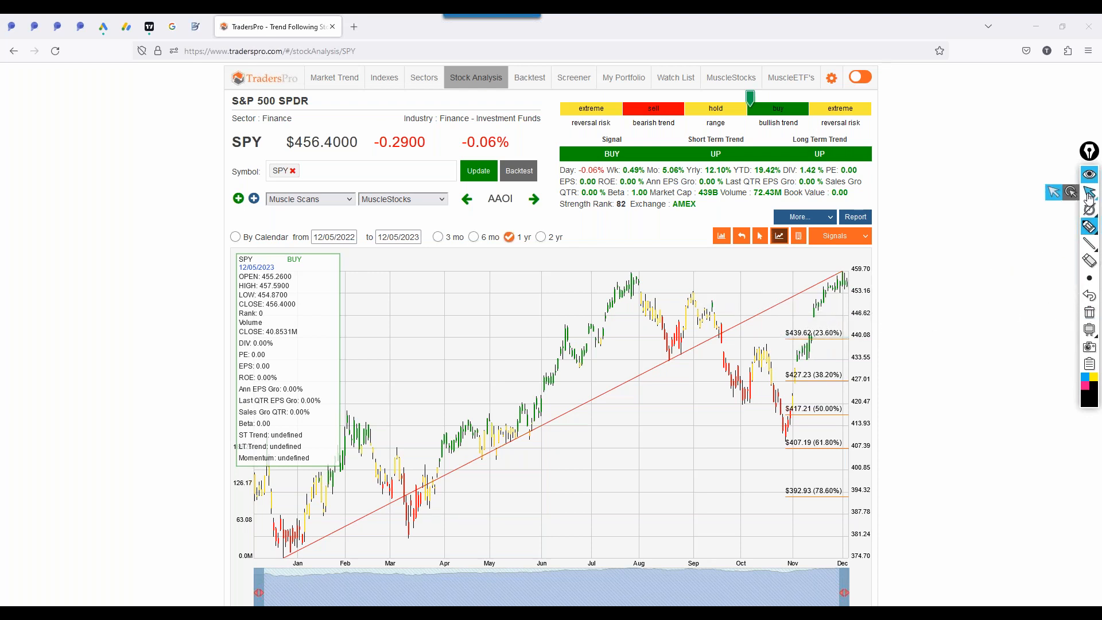
# - Set the SPY chart to 6 months and mark the buy zone and November rally
pyautogui.click(473, 237)
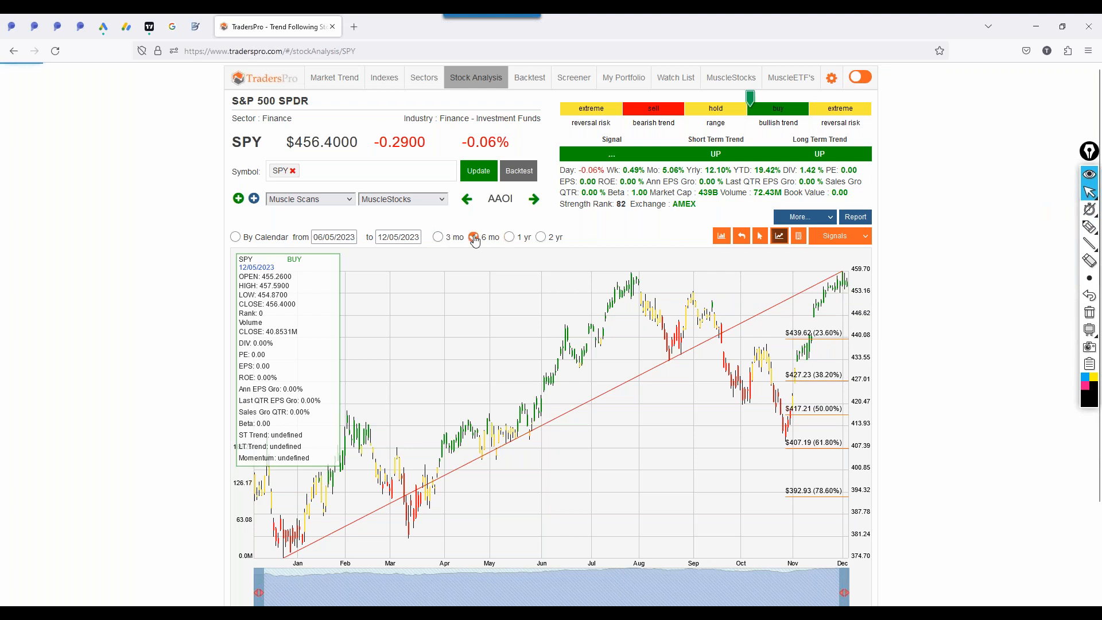
pyautogui.click(473, 237)
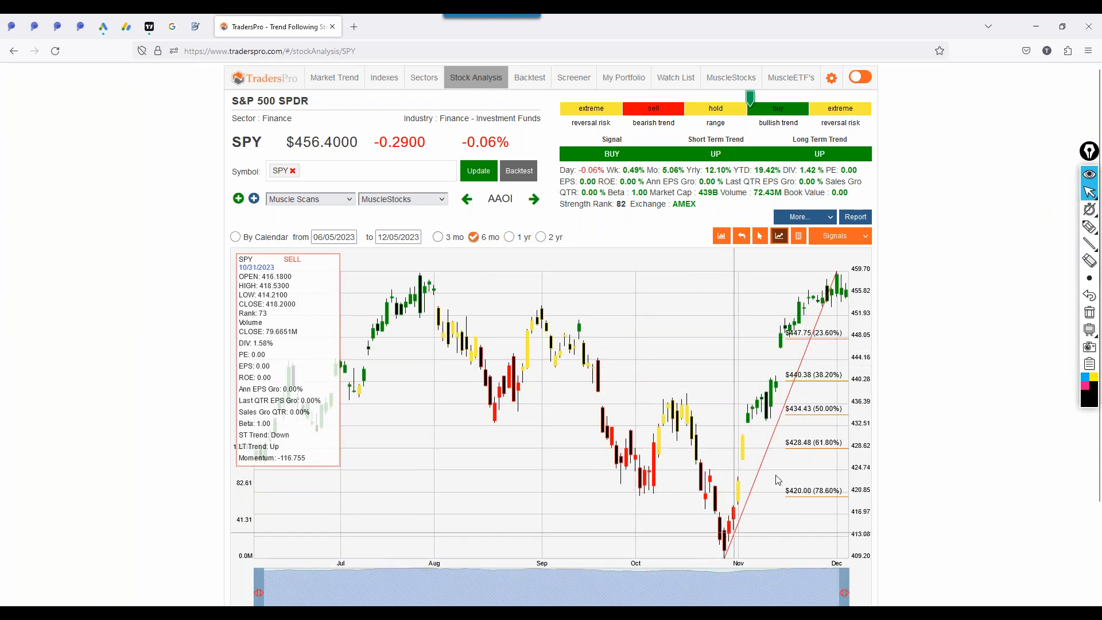
pyautogui.moveTo(738, 499)
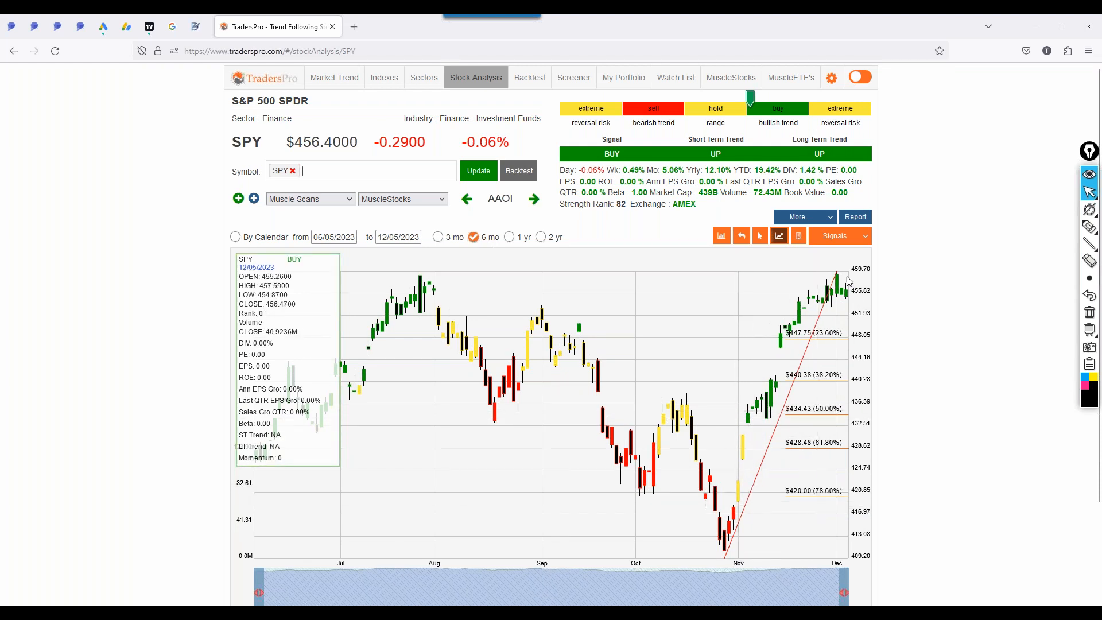
pyautogui.moveTo(726, 538)
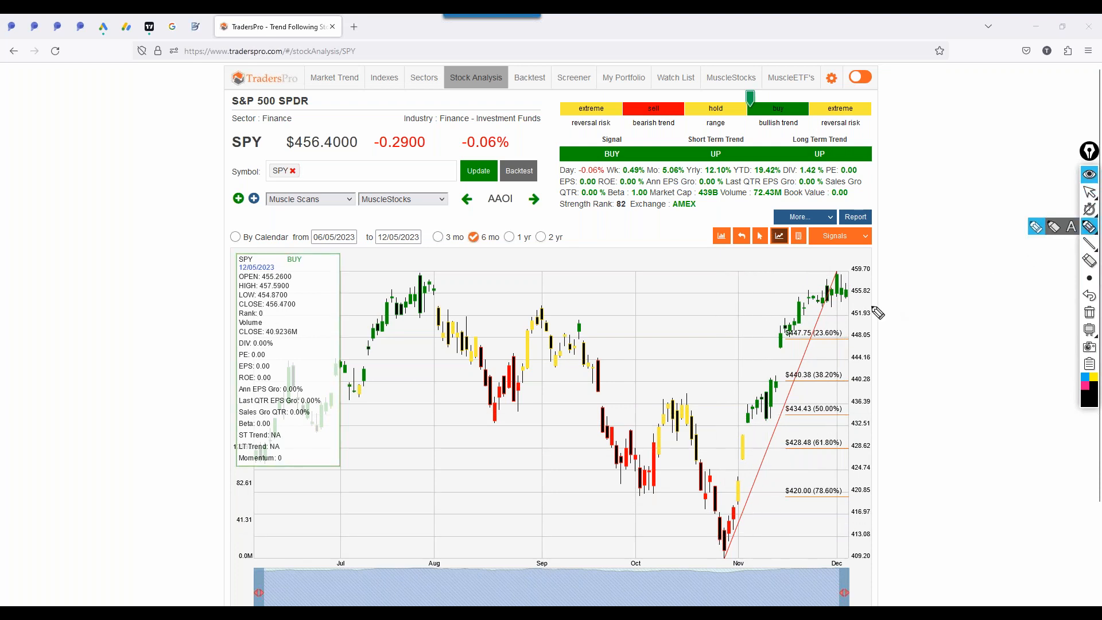
pyautogui.moveTo(757, 275); pyautogui.dragTo(906, 343)
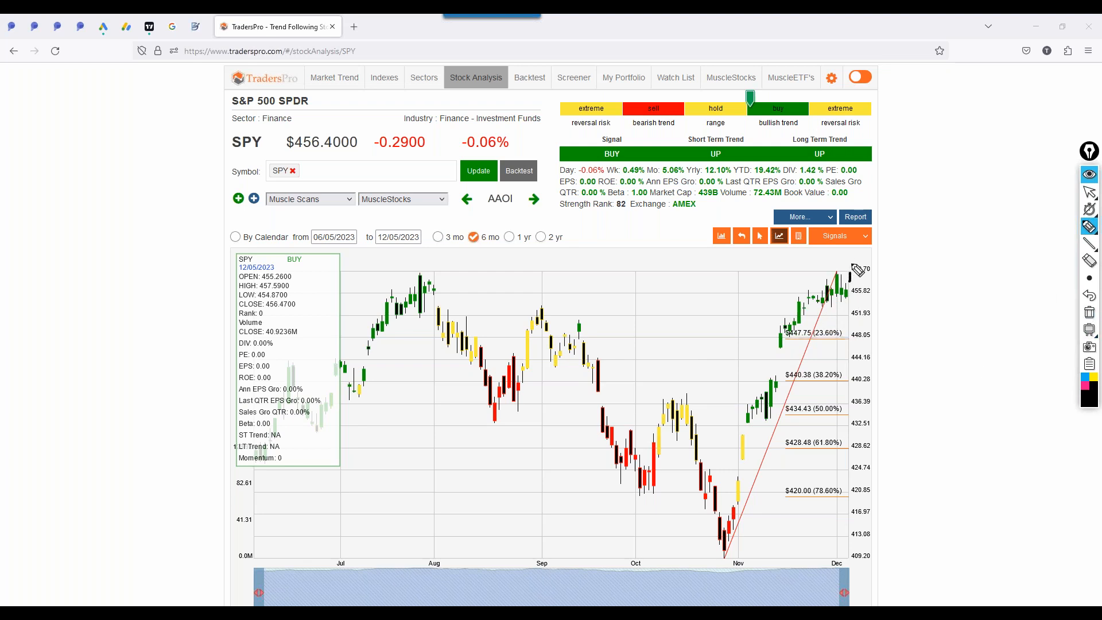
pyautogui.moveTo(856, 260)
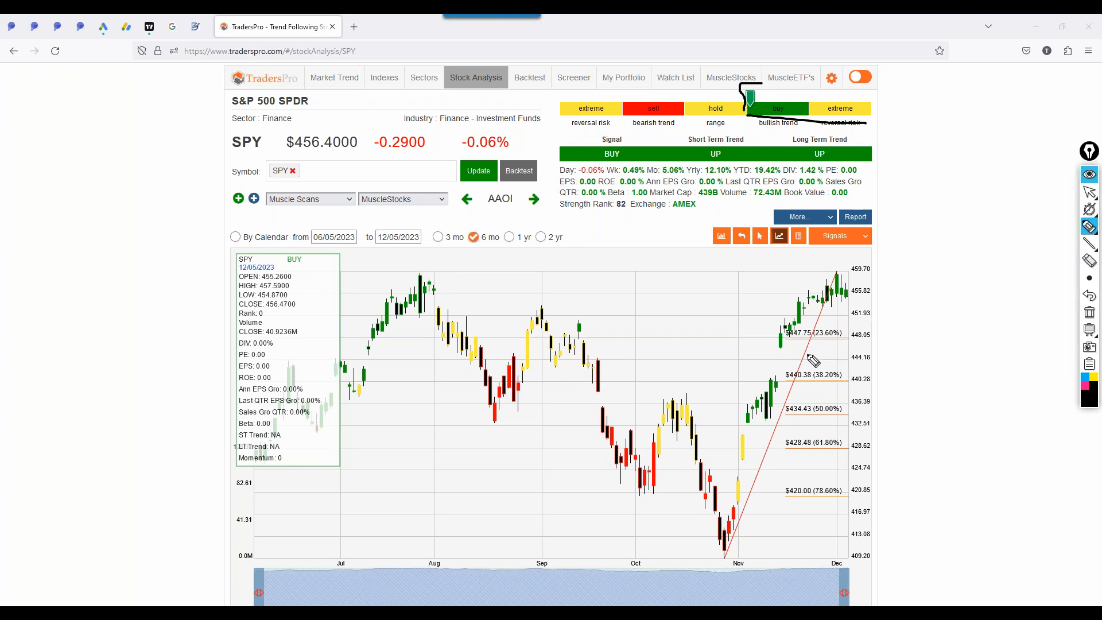
pyautogui.moveTo(723, 550); pyautogui.dragTo(819, 345)
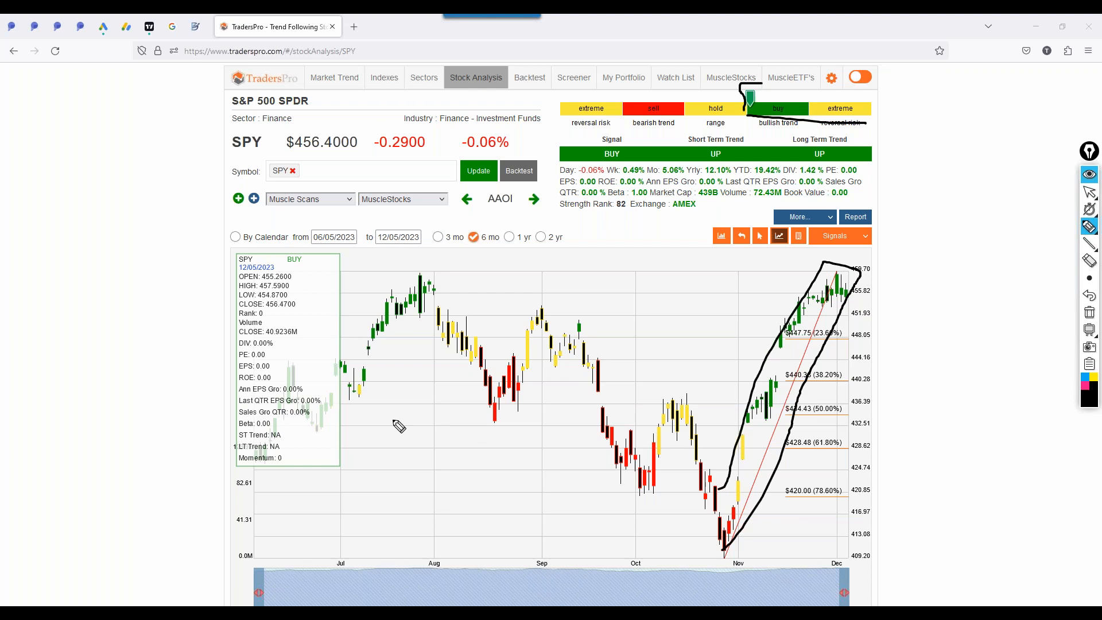
pyautogui.moveTo(338, 347); pyautogui.dragTo(373, 394)
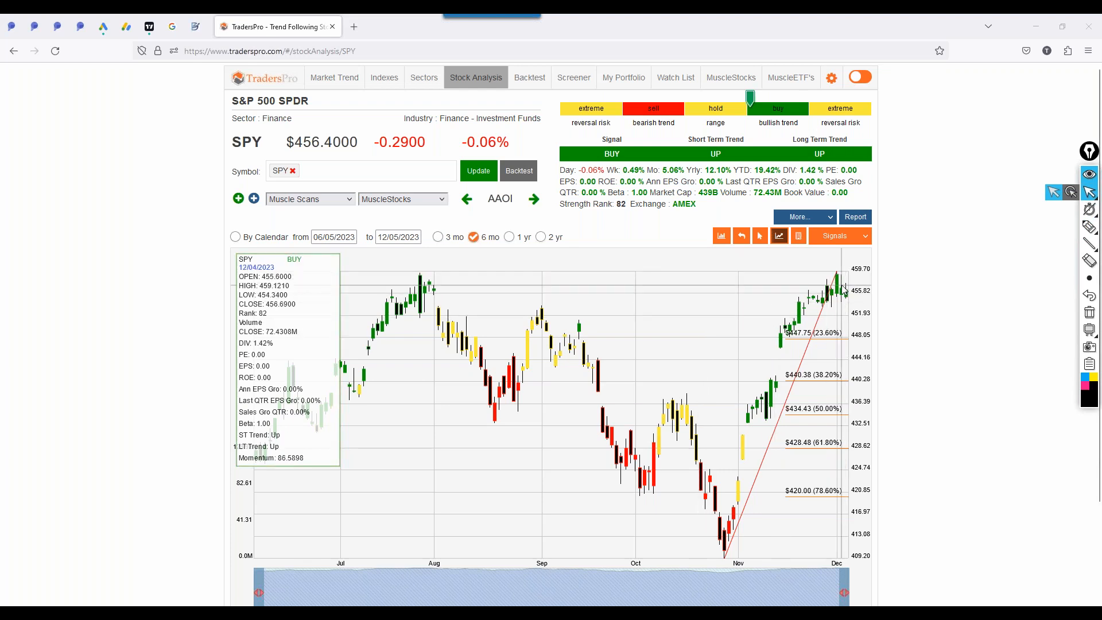
pyautogui.moveTo(808, 291)
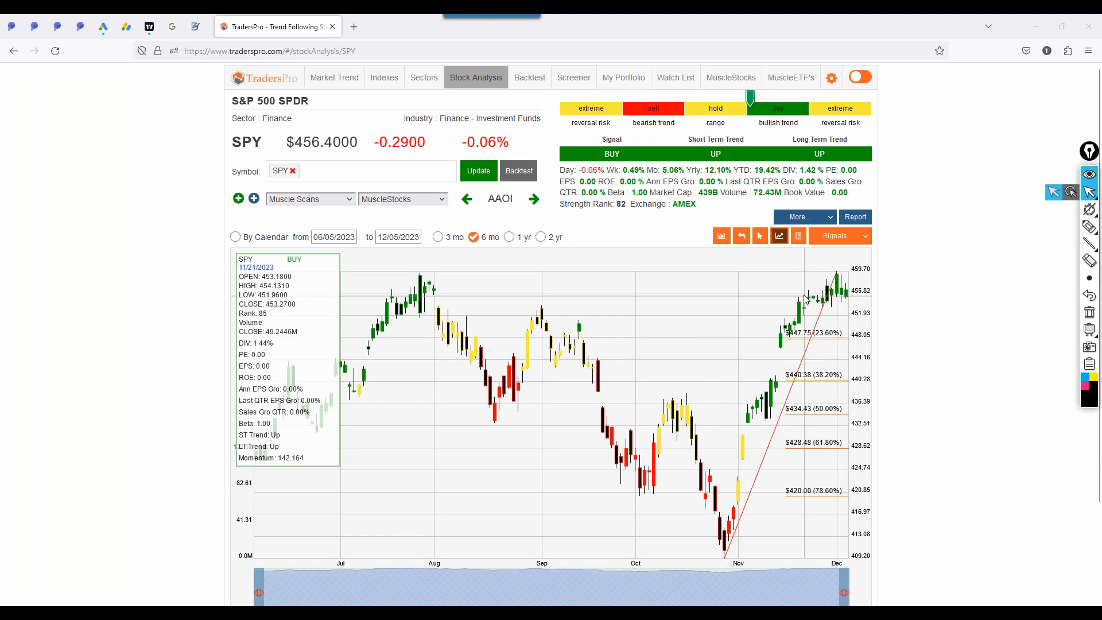
pyautogui.moveTo(755, 282)
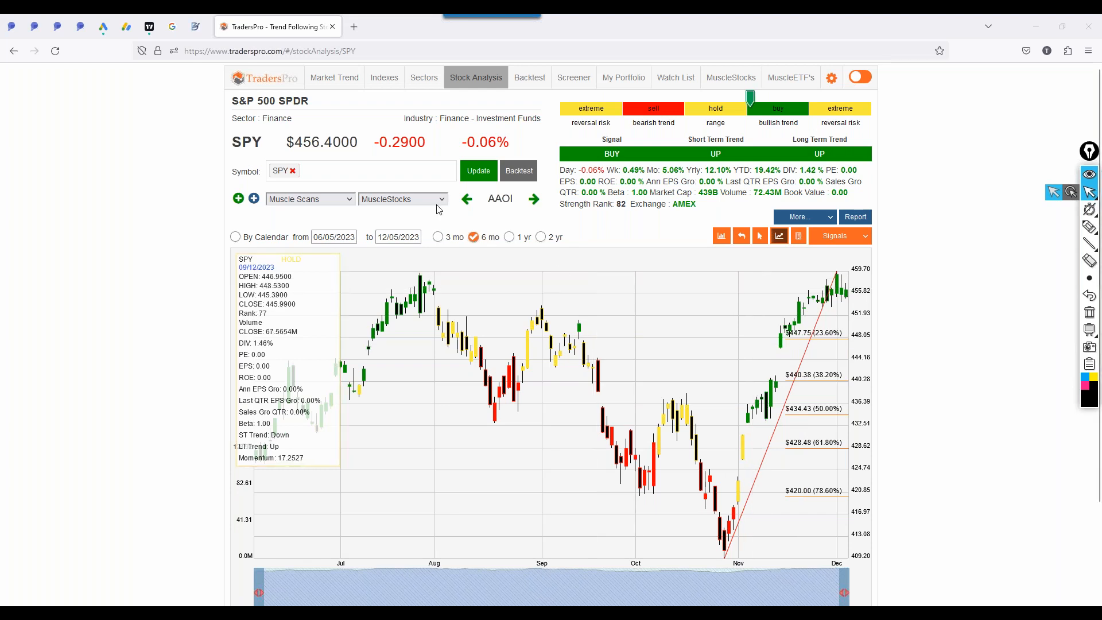
# - Stop briefly at MuscleStocks New Buys, then open My Portfolio on the 100k account
pyautogui.click(730, 78)
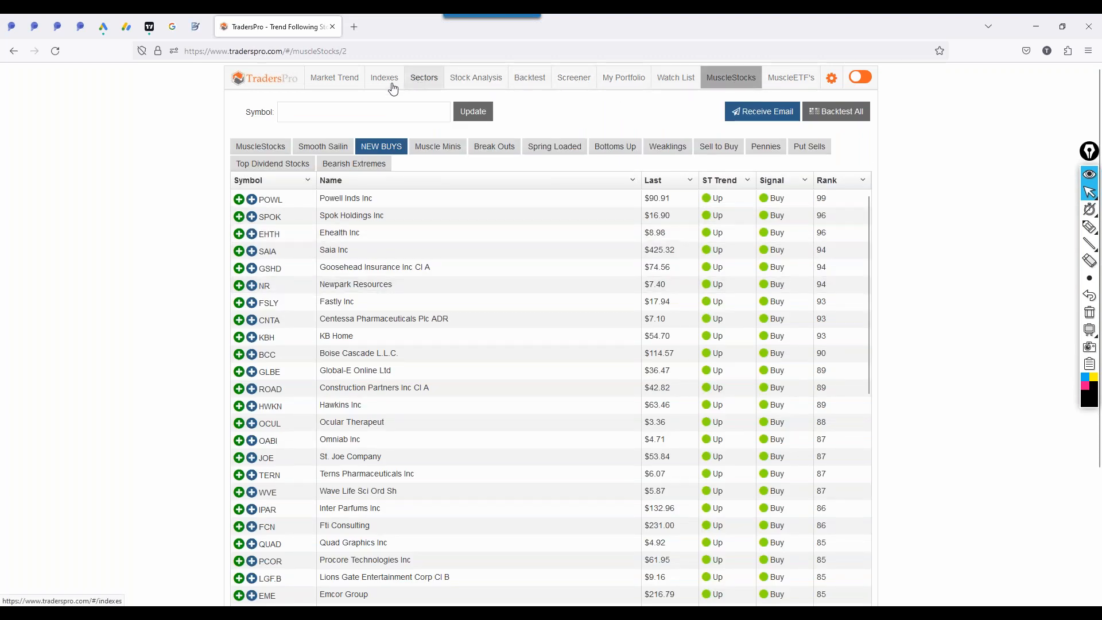
pyautogui.moveTo(384, 78)
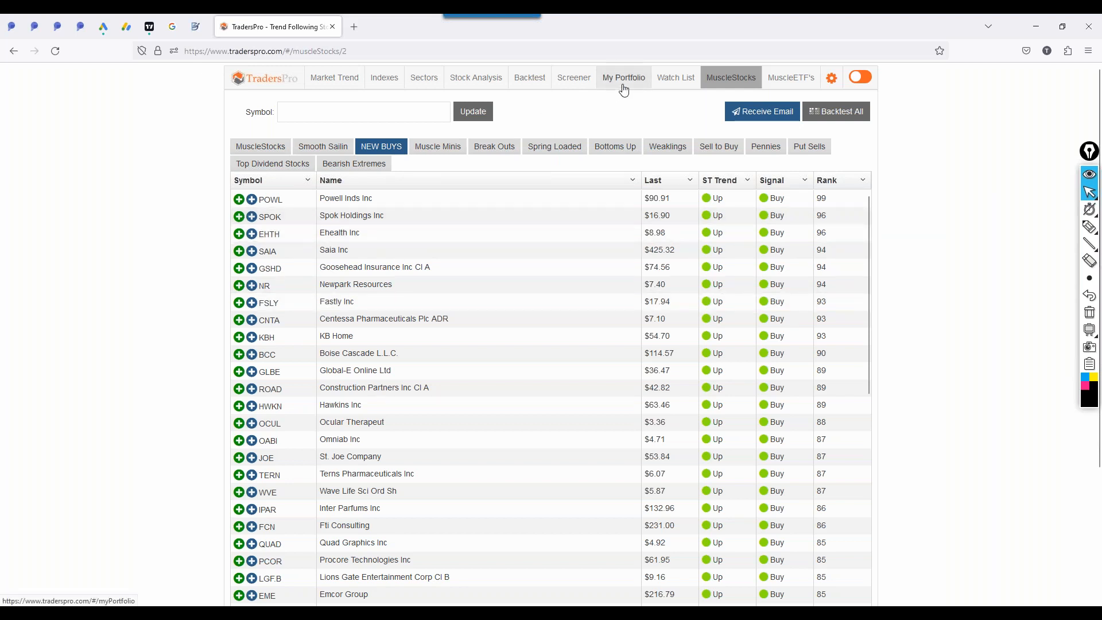
pyautogui.moveTo(488, 137)
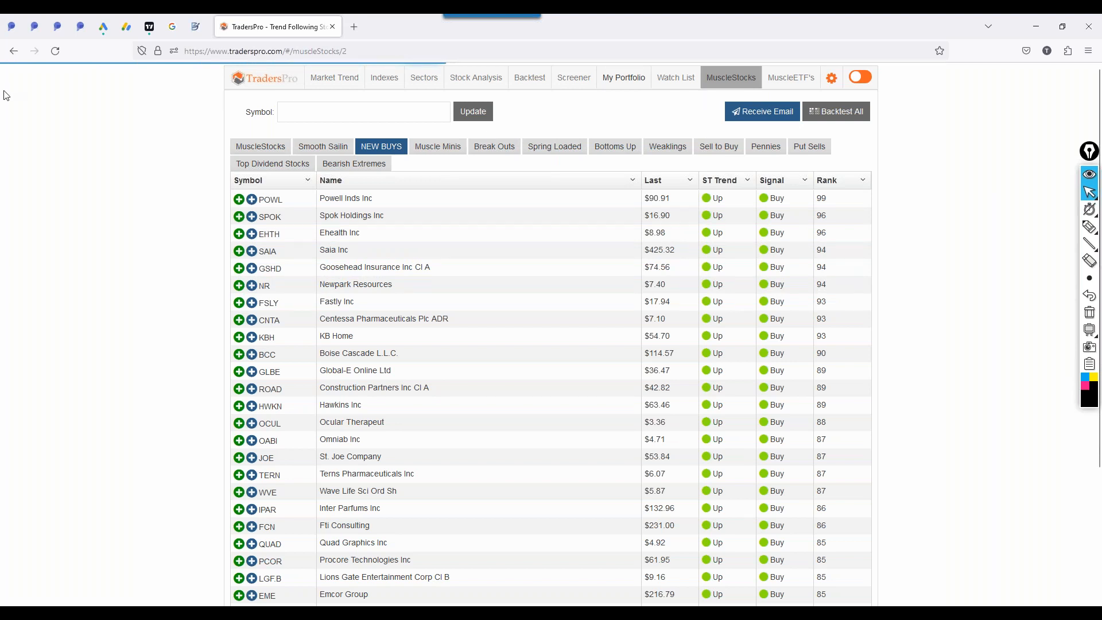
pyautogui.click(623, 78)
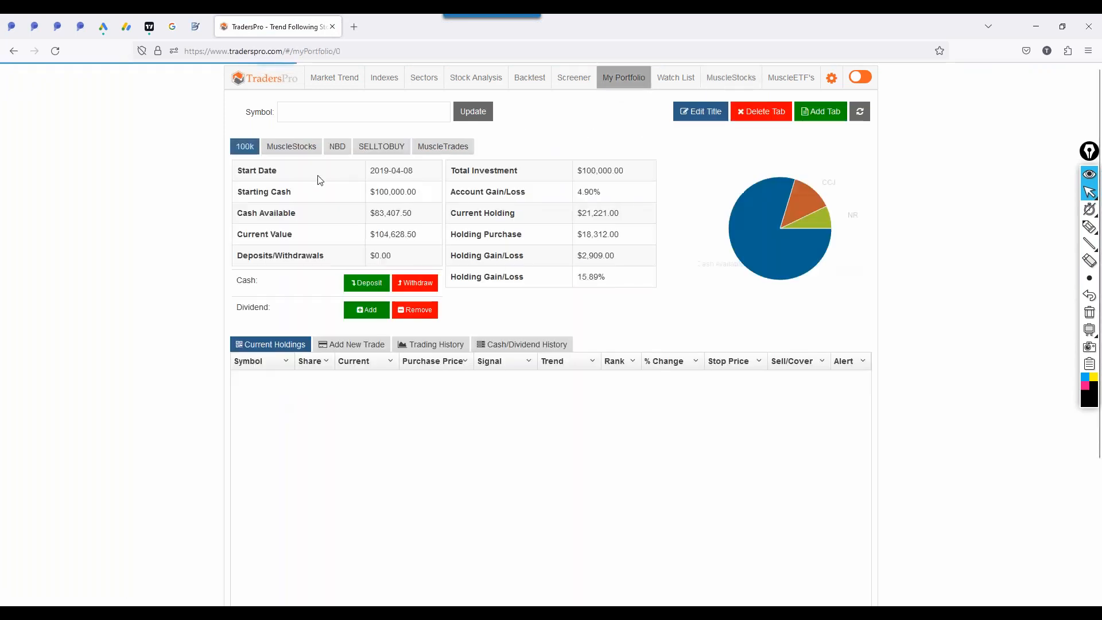
# - Select the NBD portfolio, briefly revisit MuscleStocks New Buys, then return to My Portfolio
pyautogui.click(337, 146)
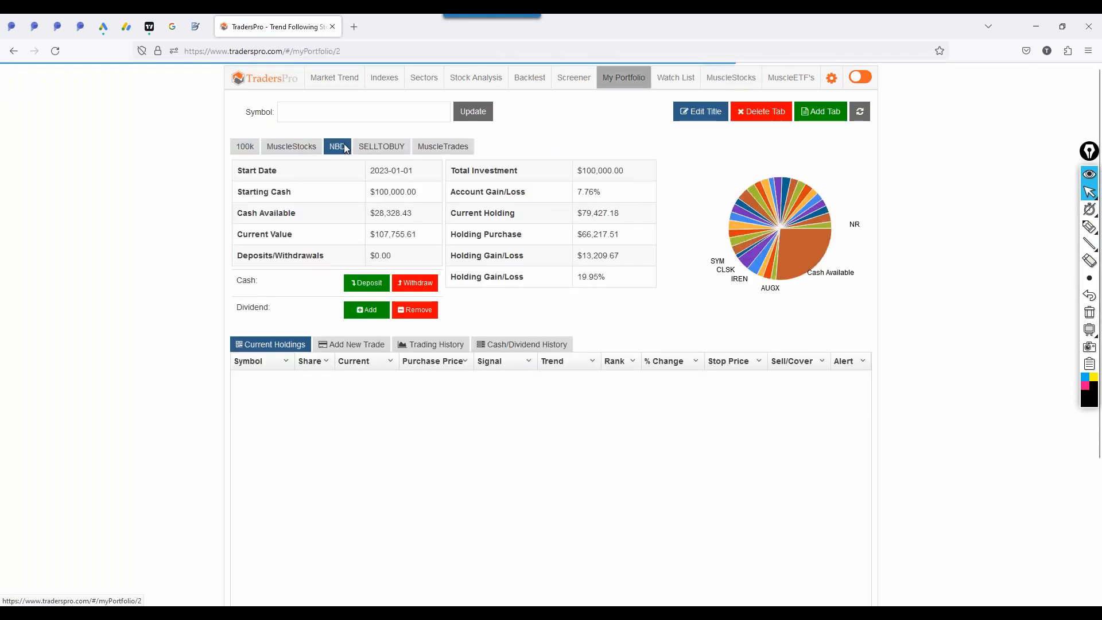
pyautogui.click(337, 146)
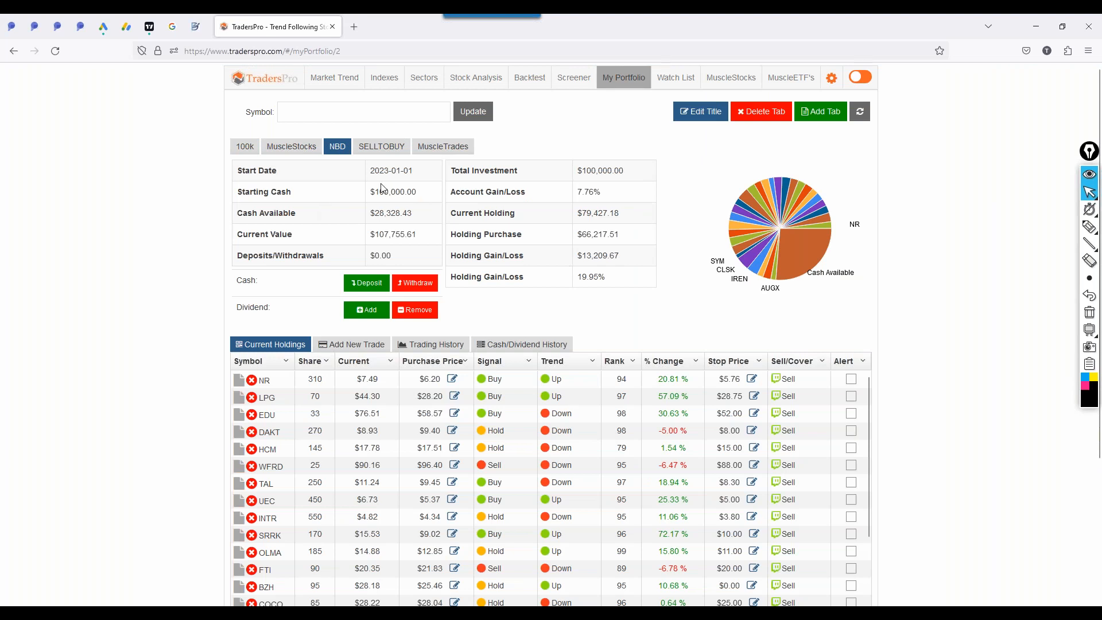
pyautogui.click(730, 77)
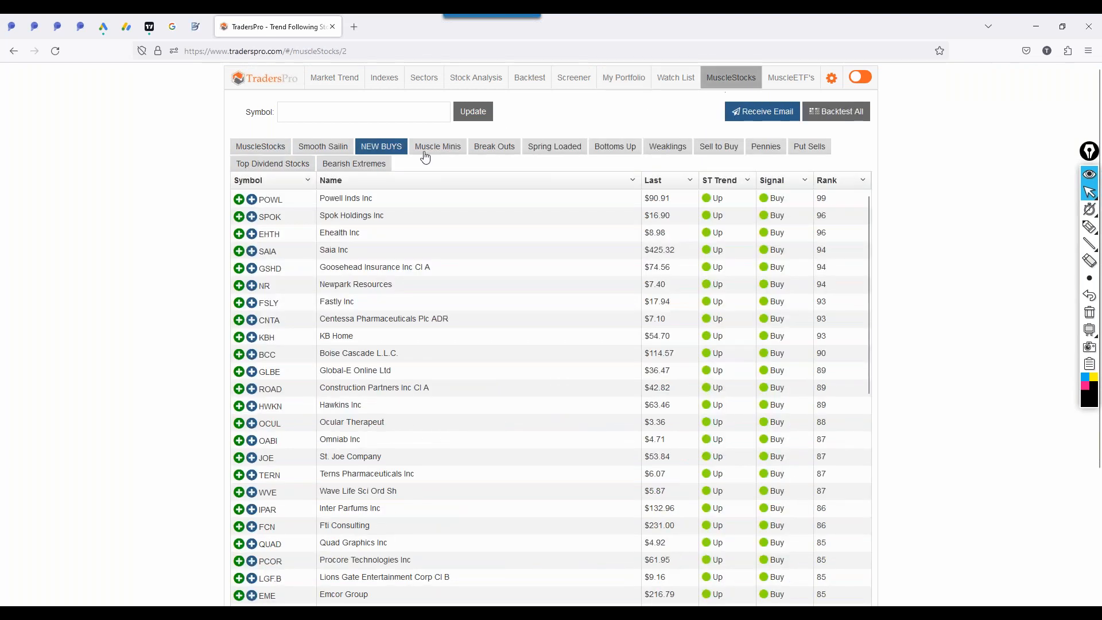
pyautogui.moveTo(351, 204)
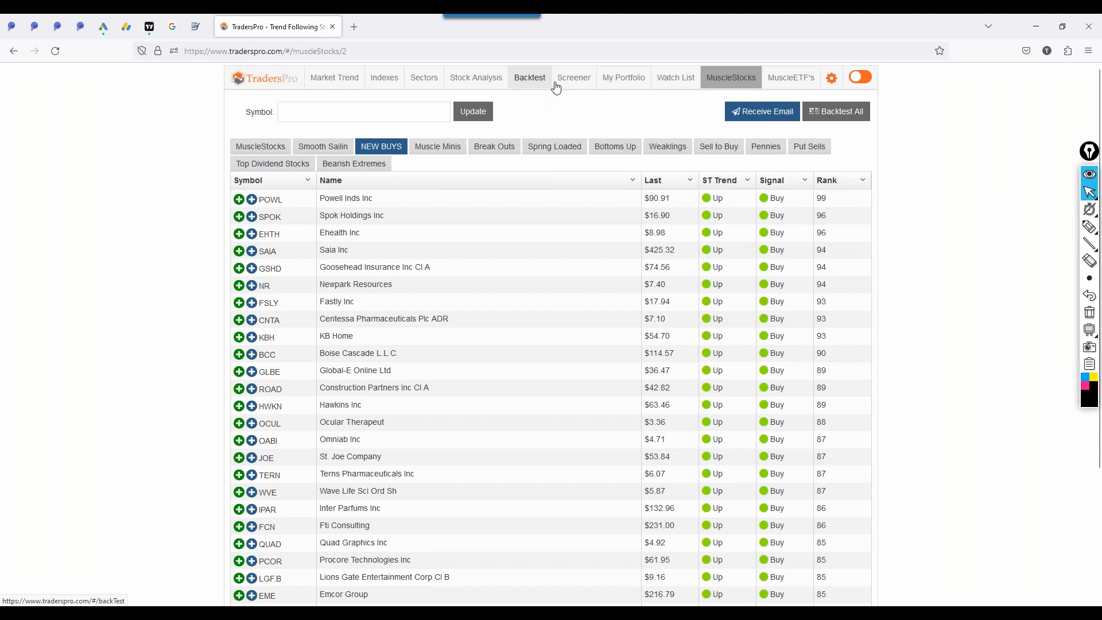
pyautogui.click(623, 77)
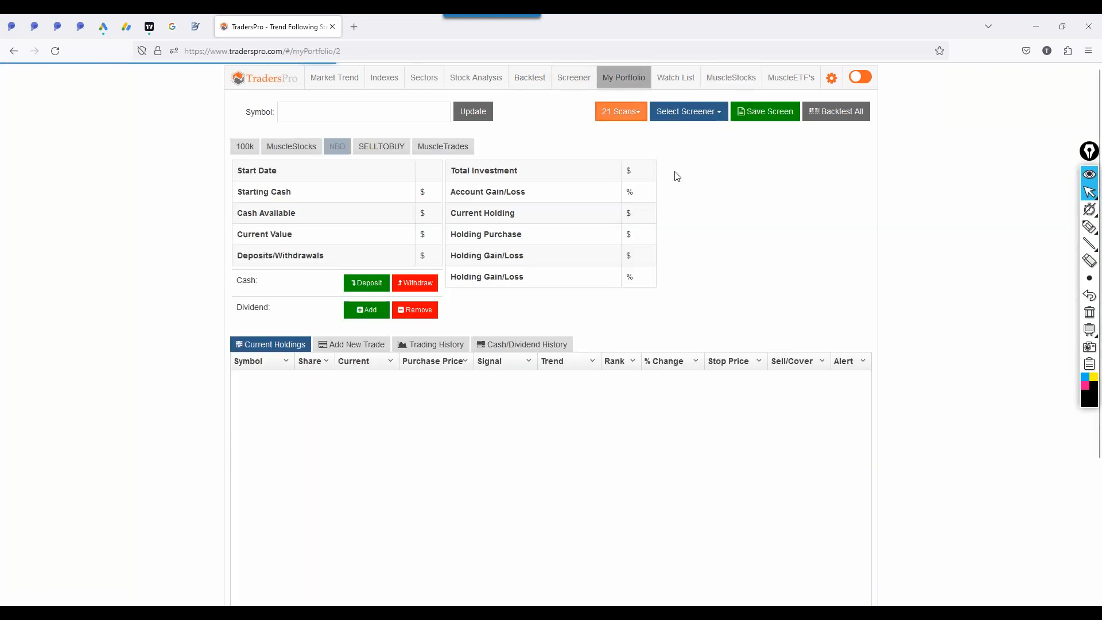
# - Sort NBD holdings by % Change descending, CLSK leading at 109%, and review the losers
pyautogui.click(337, 146)
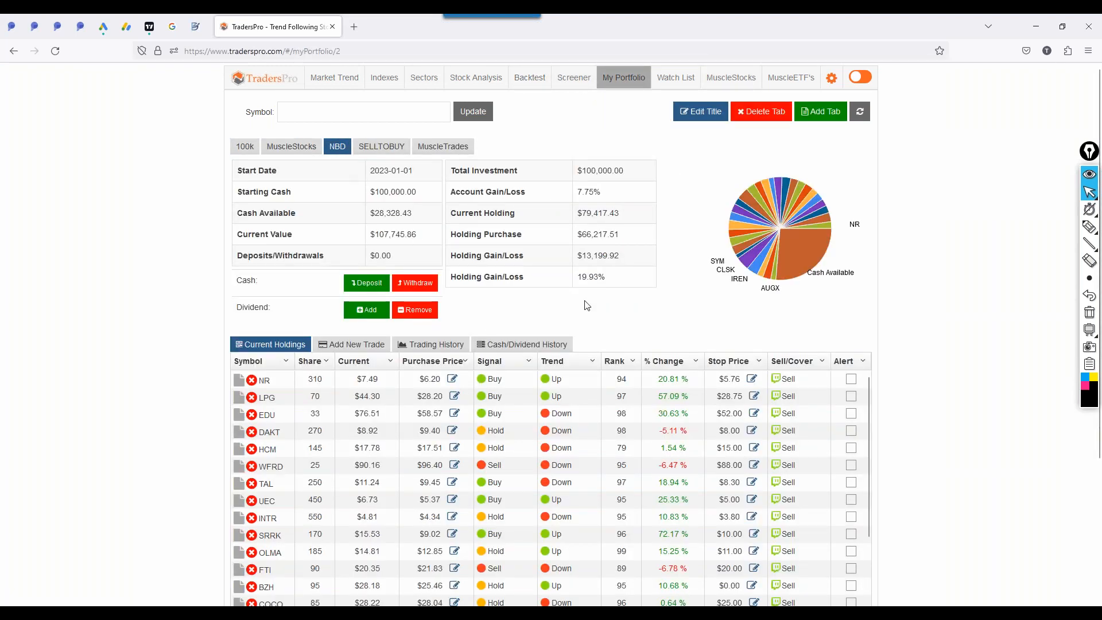
pyautogui.scroll(-3)
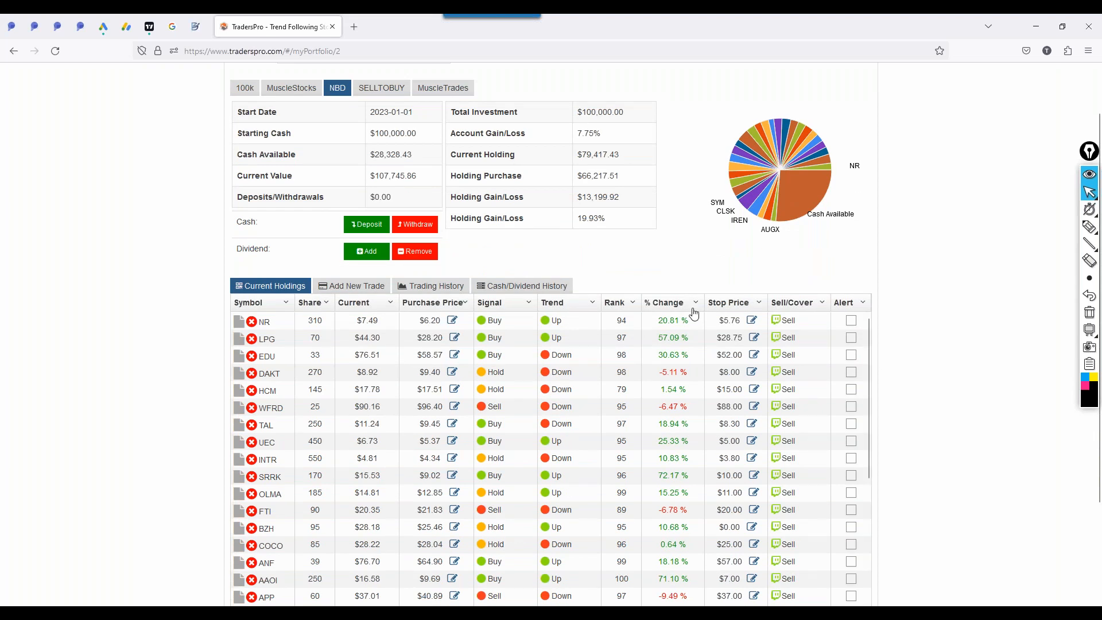
pyautogui.click(664, 303)
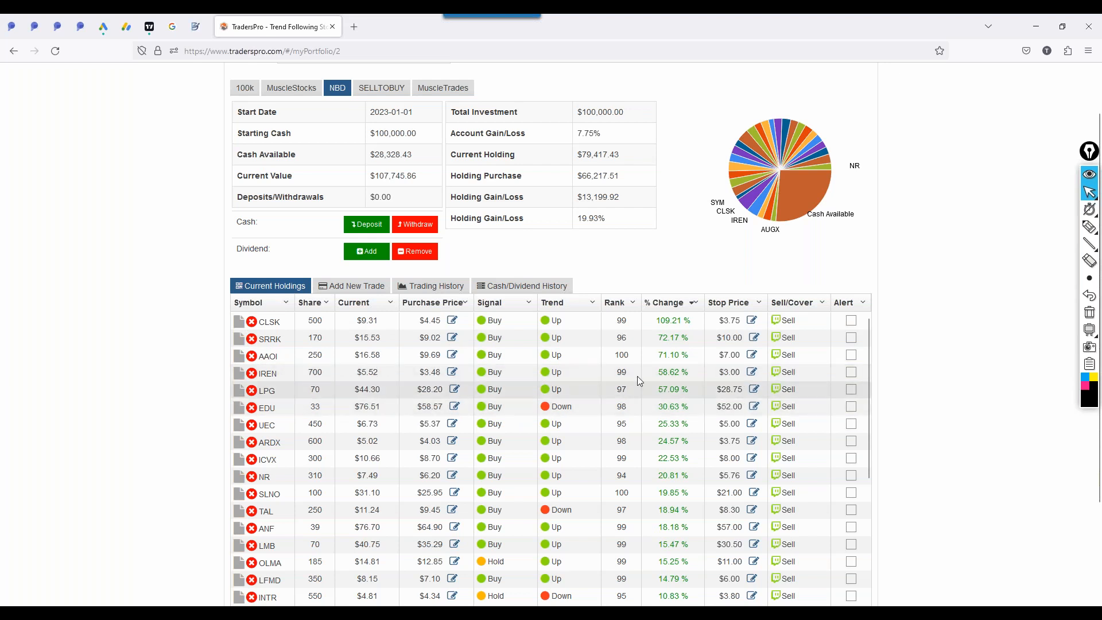
pyautogui.moveTo(623, 394)
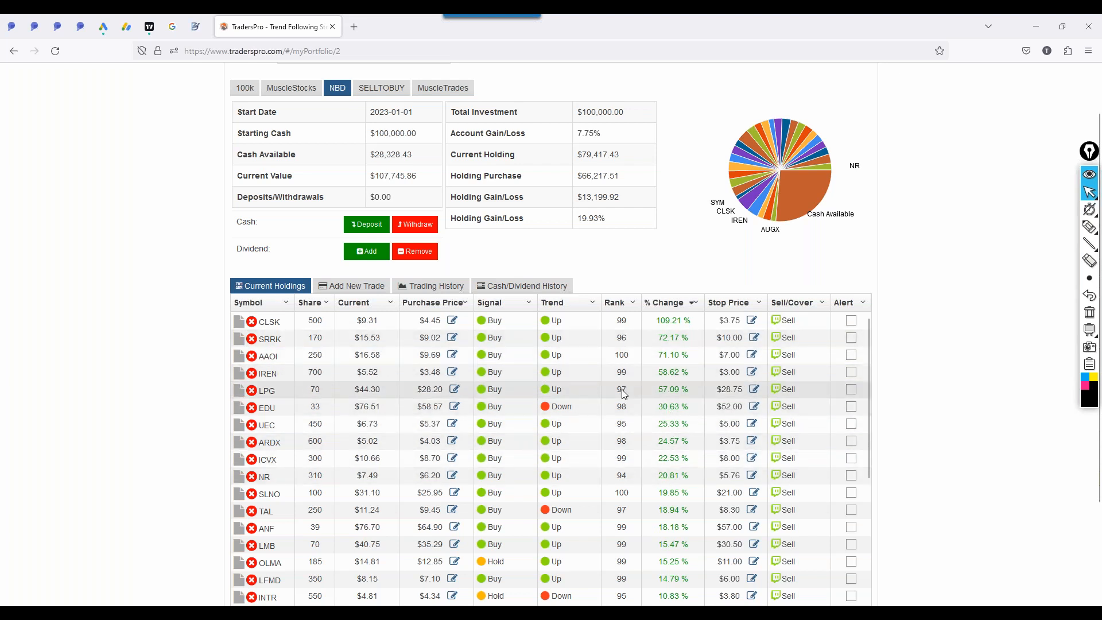
pyautogui.scroll(-3)
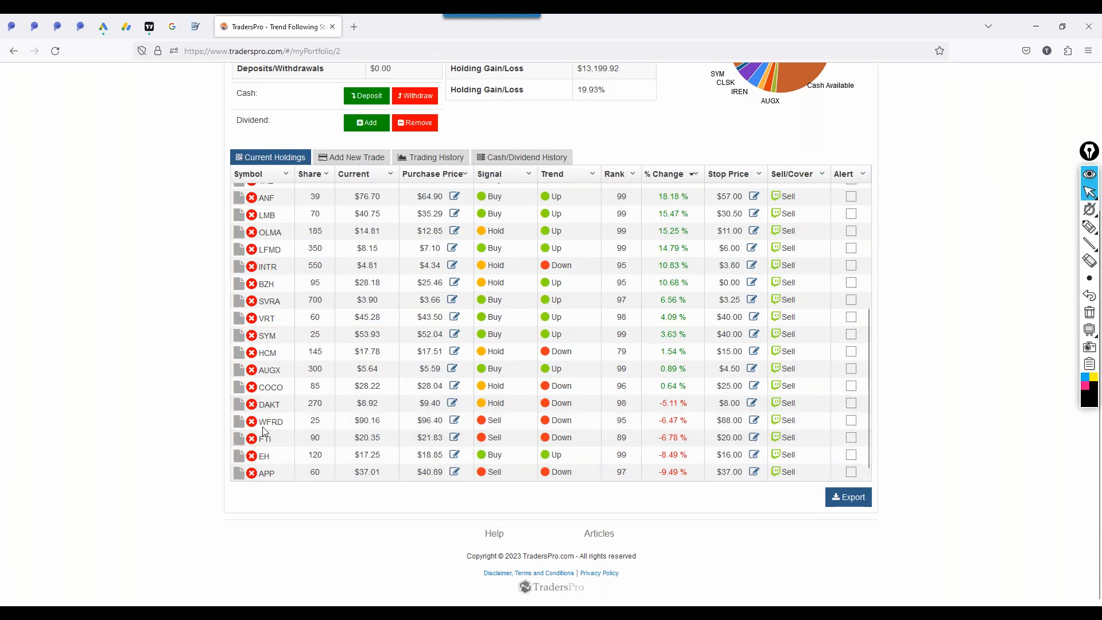
pyautogui.click(269, 419)
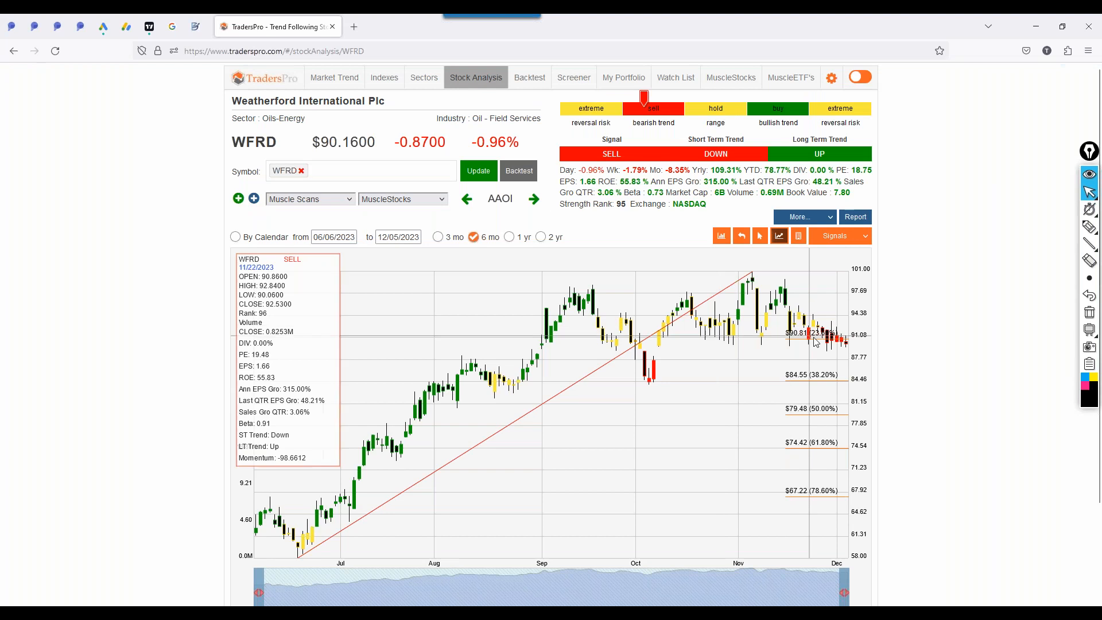
pyautogui.moveTo(829, 345)
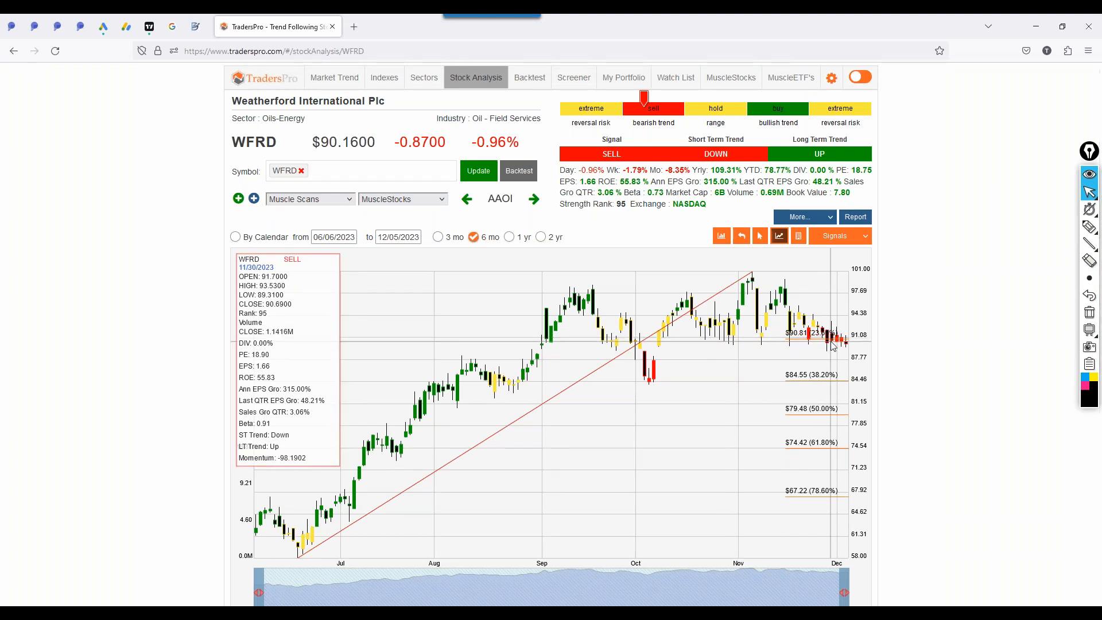
pyautogui.moveTo(832, 344)
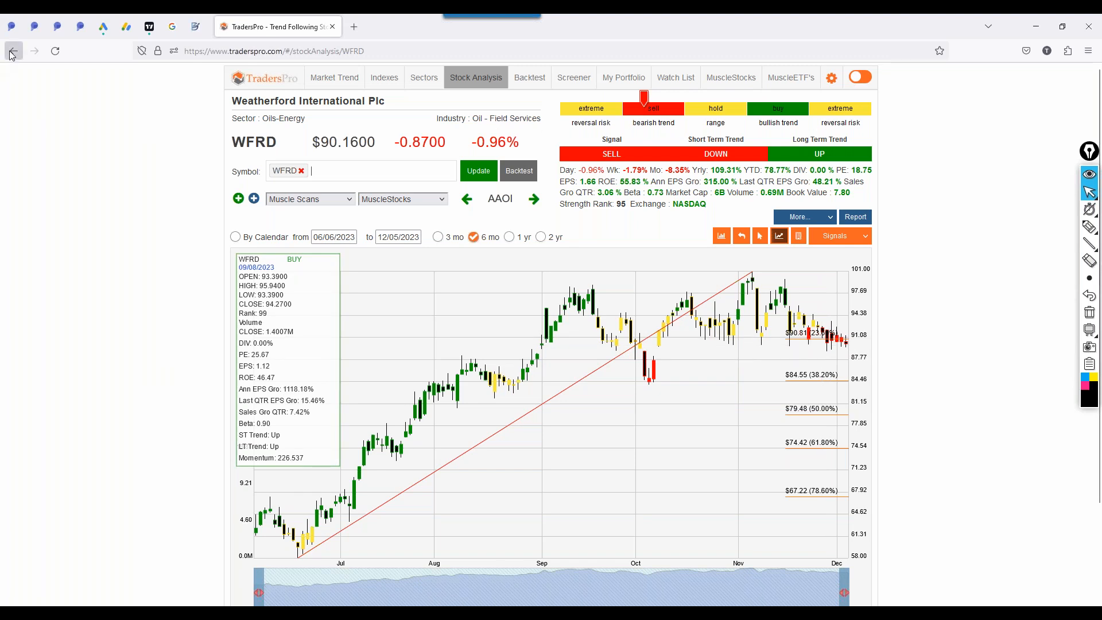
pyautogui.click(12, 51)
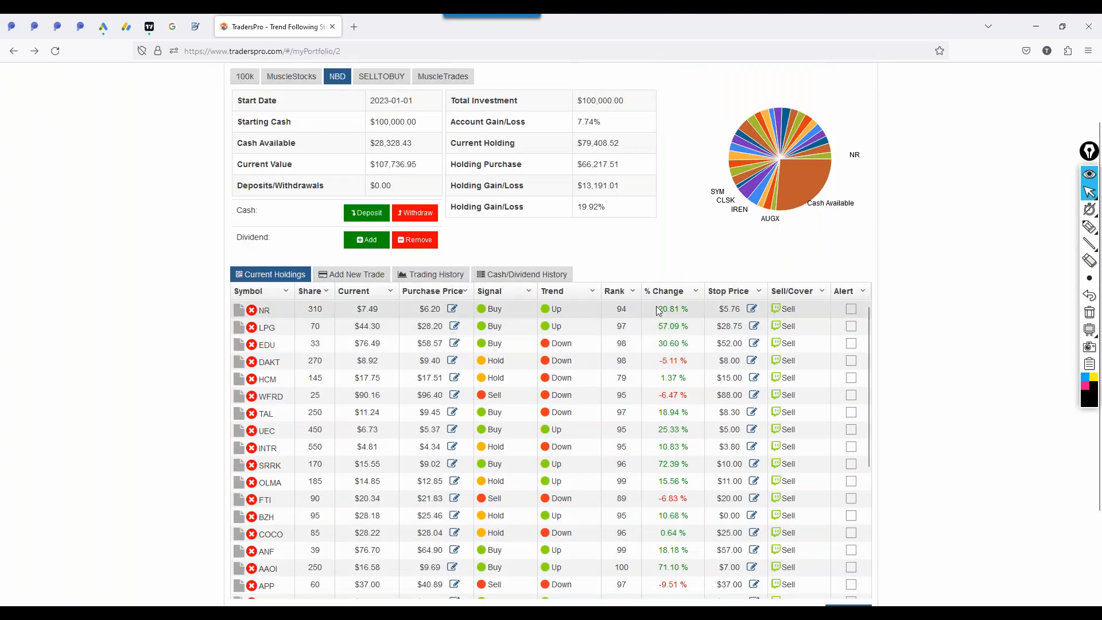
# - Review NBD trading history by biggest losses, then re-sort holdings by % Change, CLSK first
pyautogui.click(663, 290)
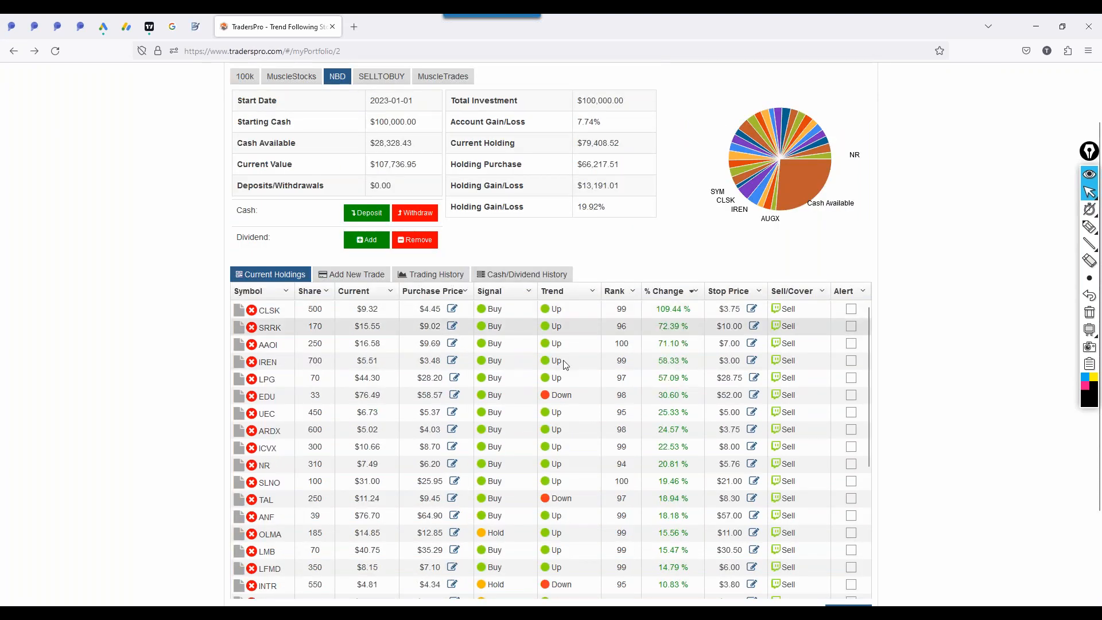
pyautogui.click(430, 274)
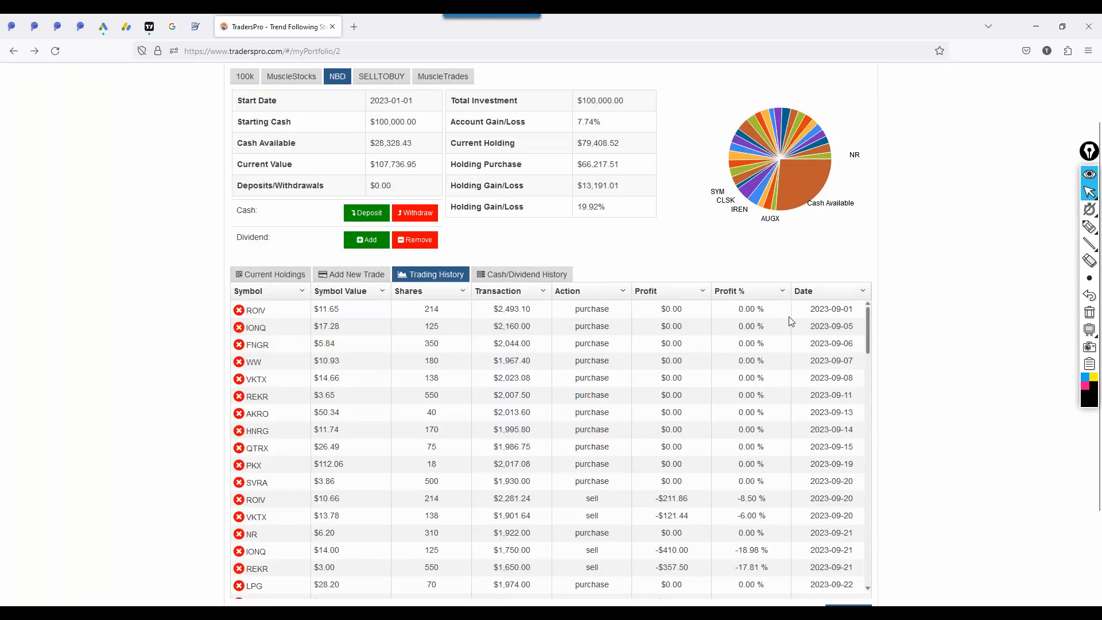
pyautogui.click(731, 232)
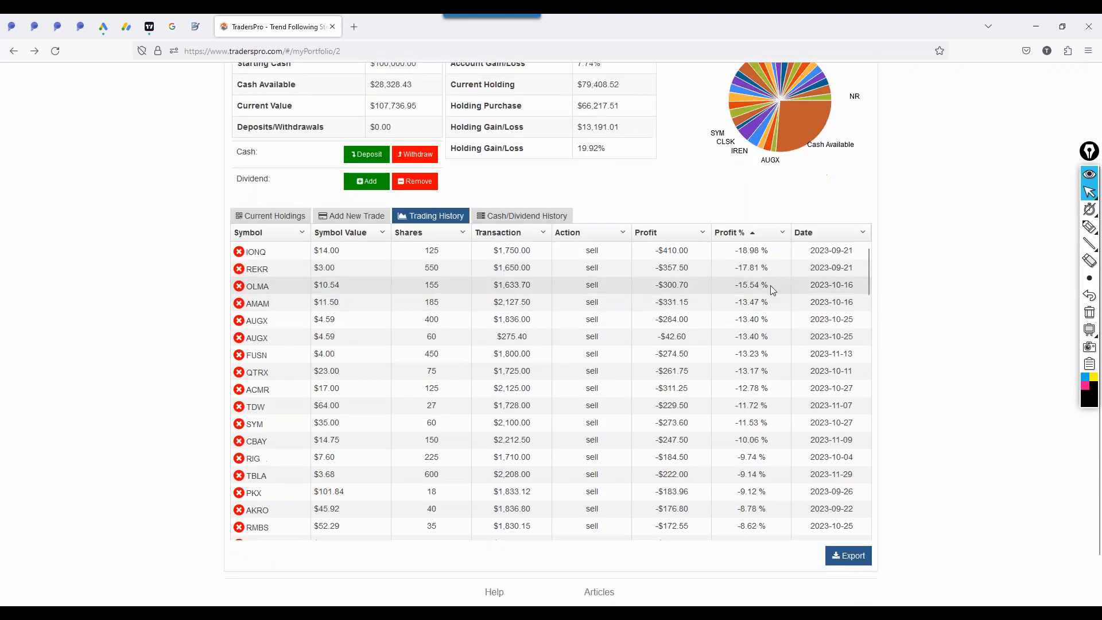
pyautogui.scroll(-3)
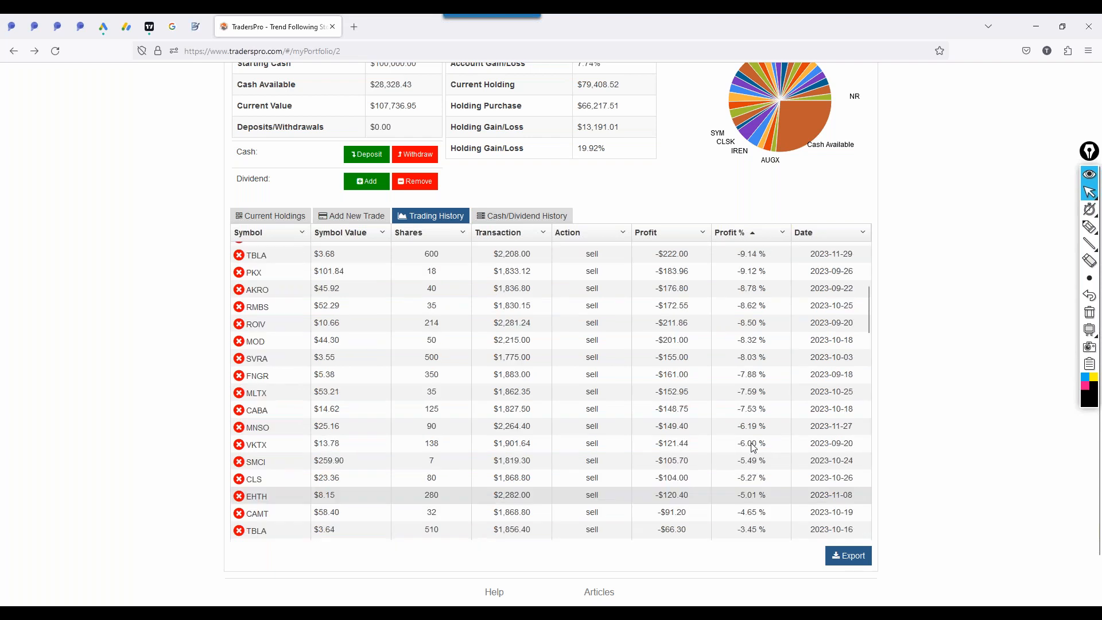
pyautogui.scroll(3)
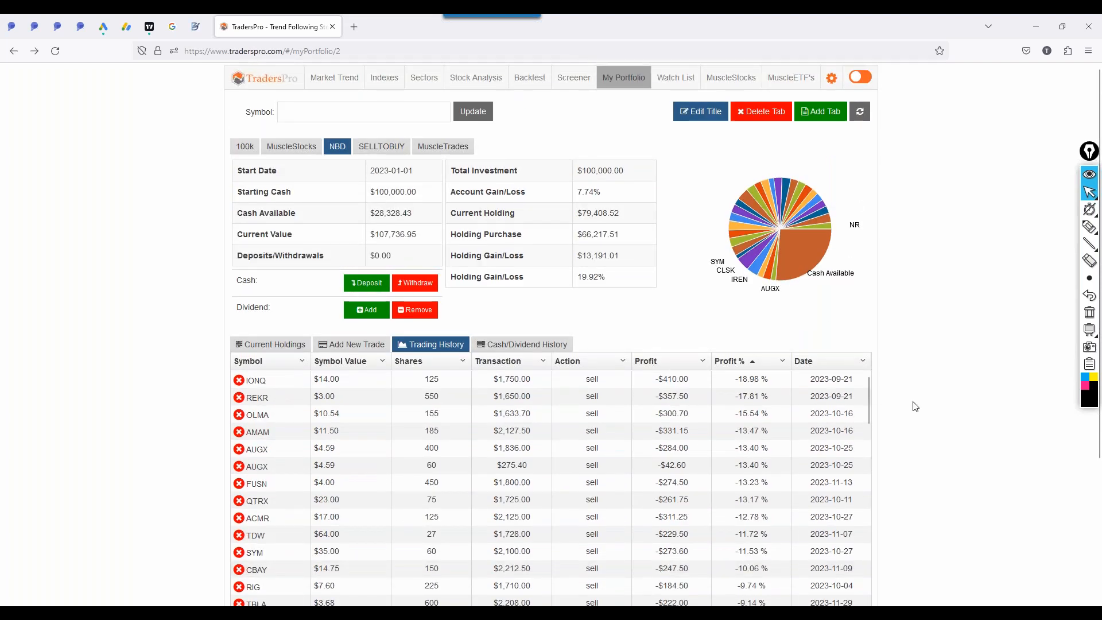
pyautogui.scroll(-3)
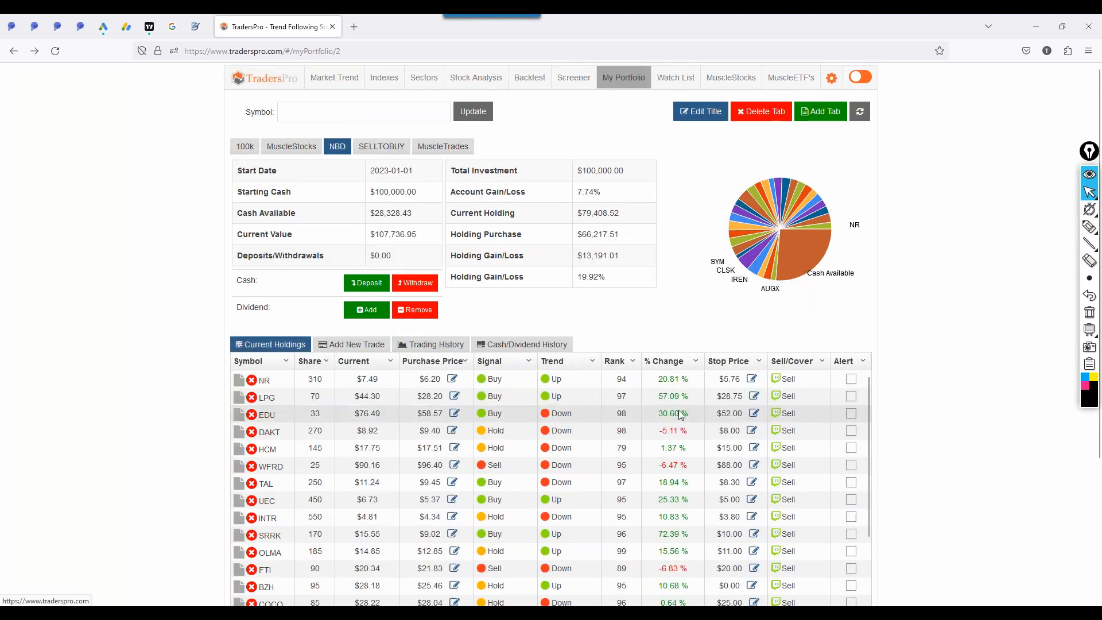
pyautogui.click(666, 360)
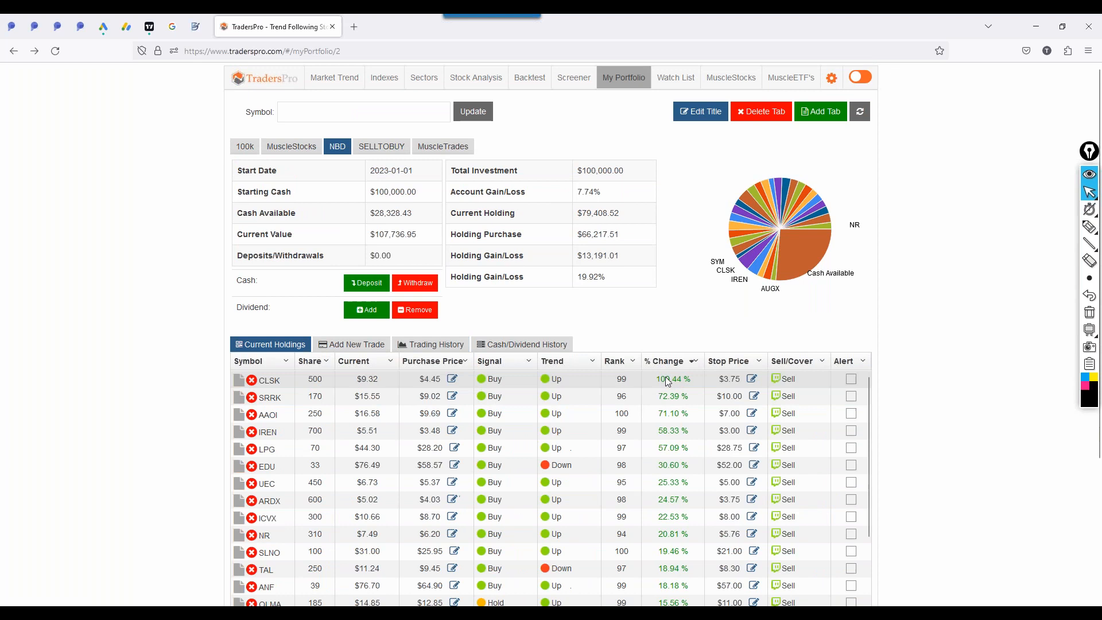
pyautogui.moveTo(446, 465)
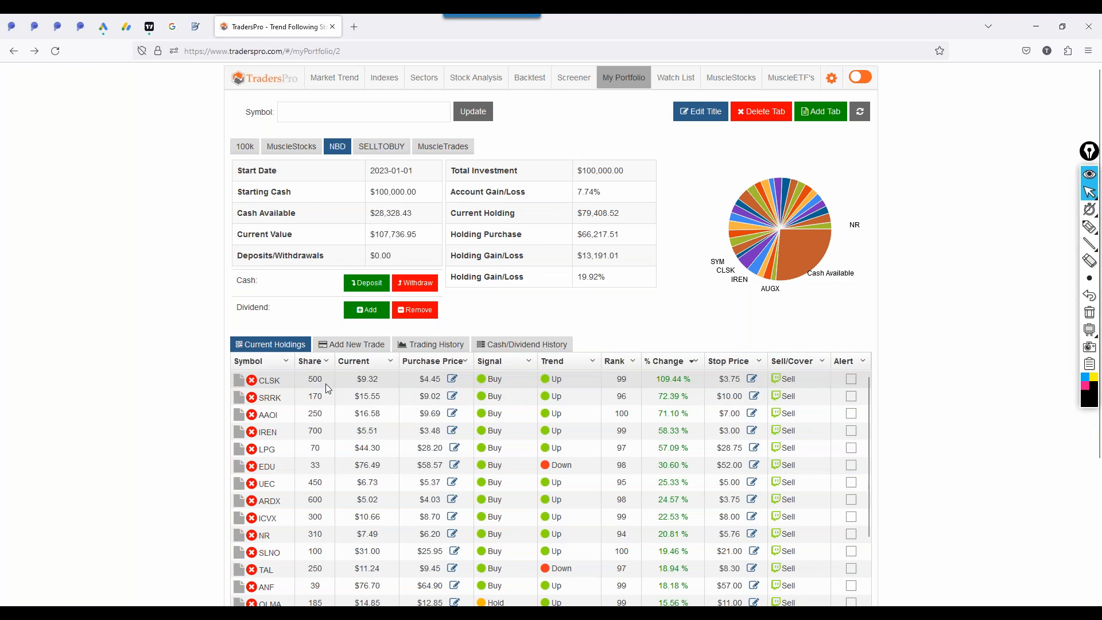
pyautogui.moveTo(668, 388)
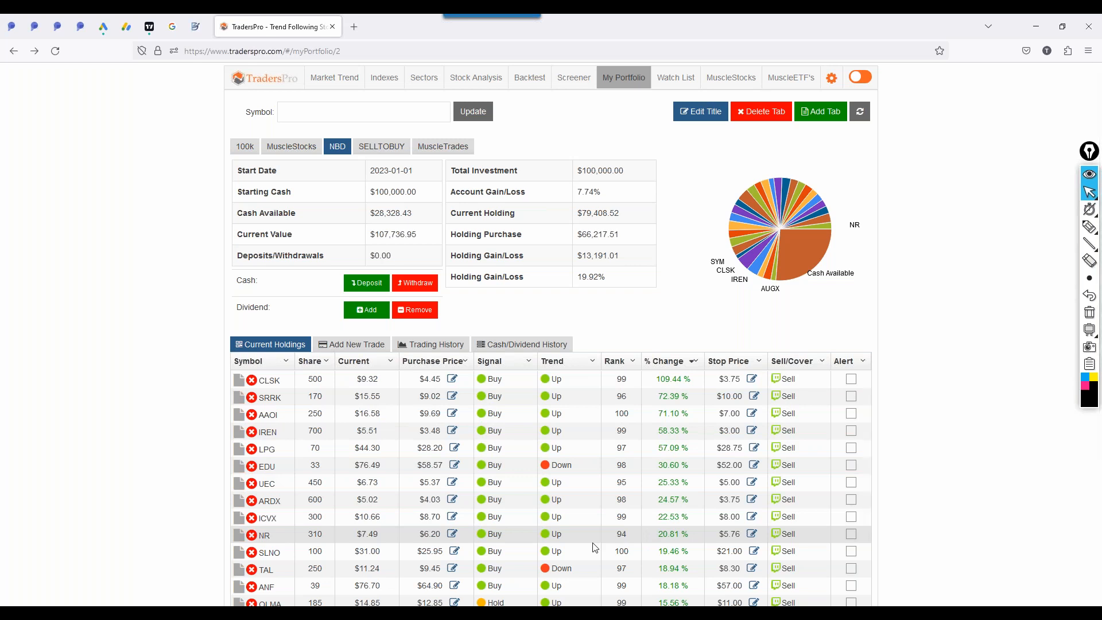
pyautogui.scroll(-3)
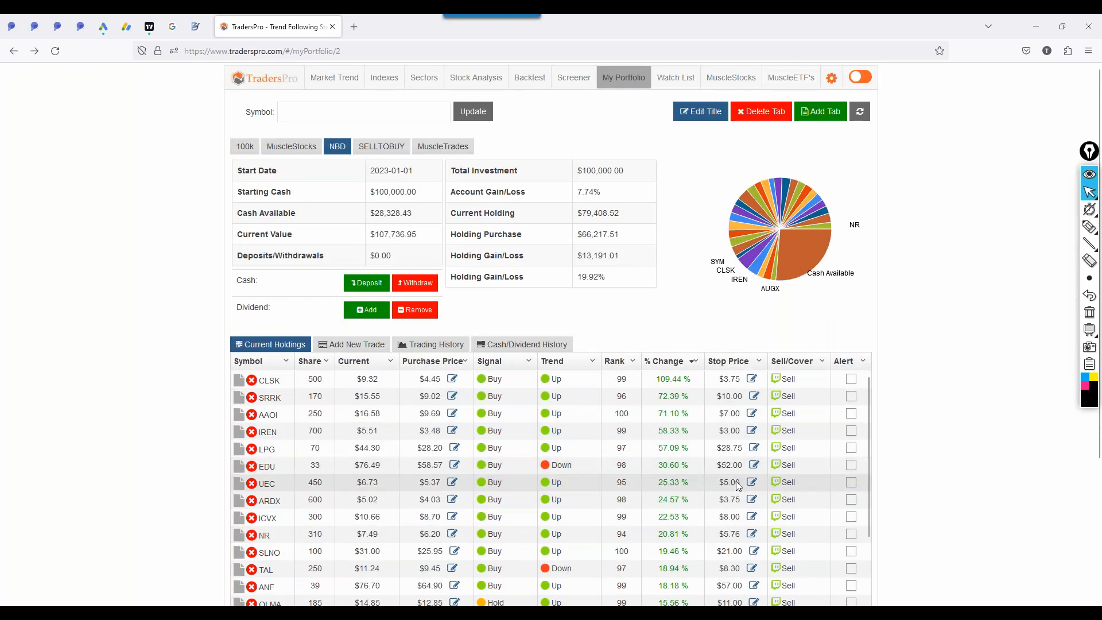
pyautogui.moveTo(877, 253)
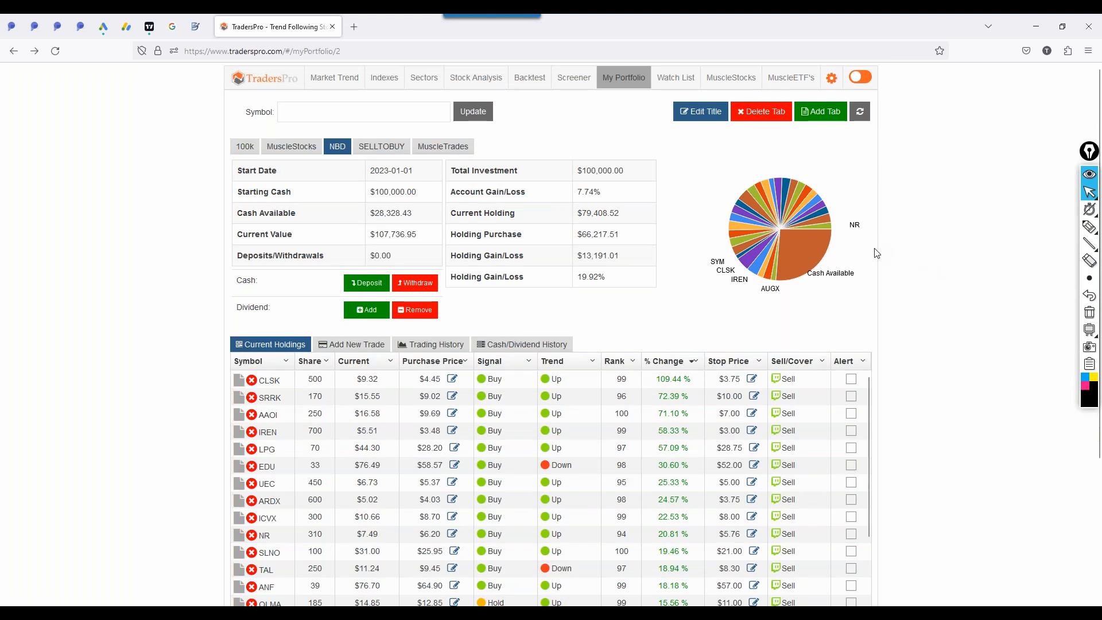
pyautogui.moveTo(829, 226)
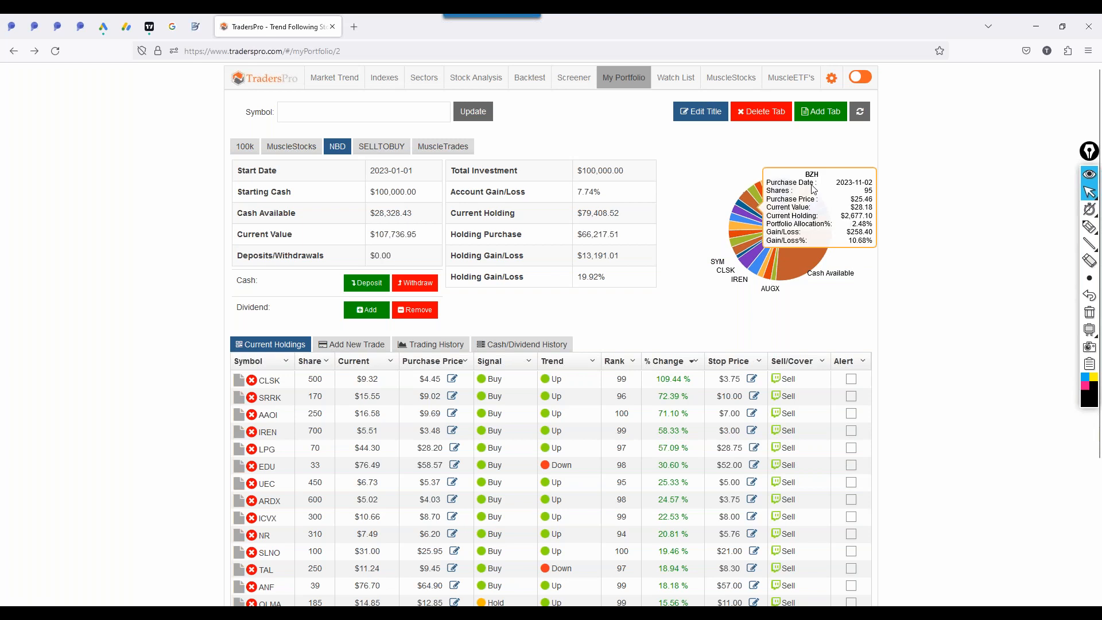
pyautogui.moveTo(888, 295)
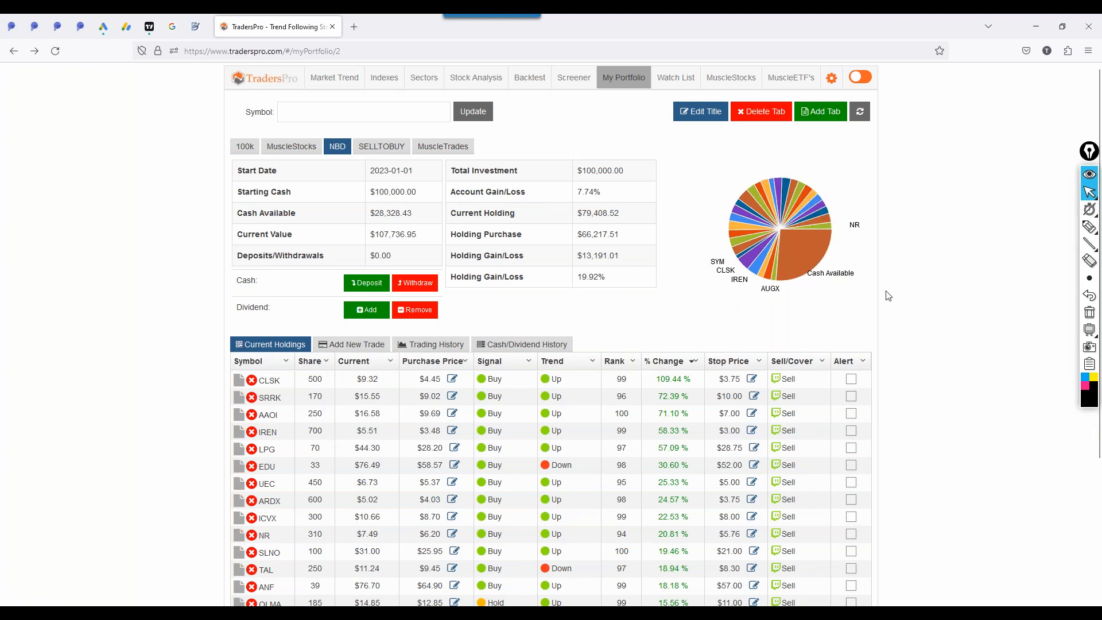
pyautogui.moveTo(902, 339)
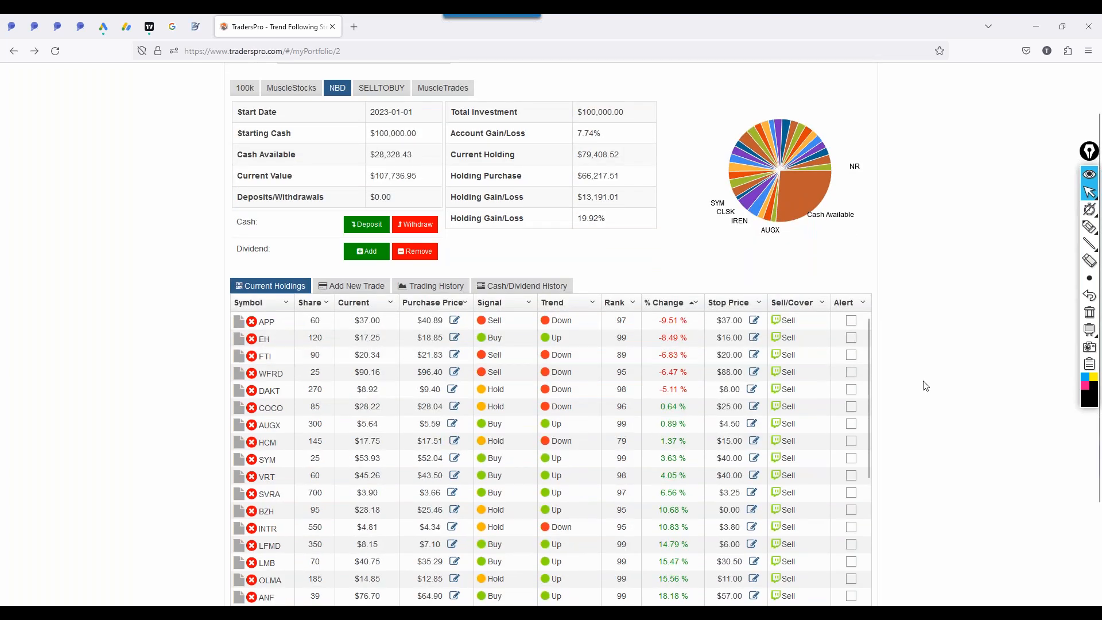
pyautogui.moveTo(715, 292)
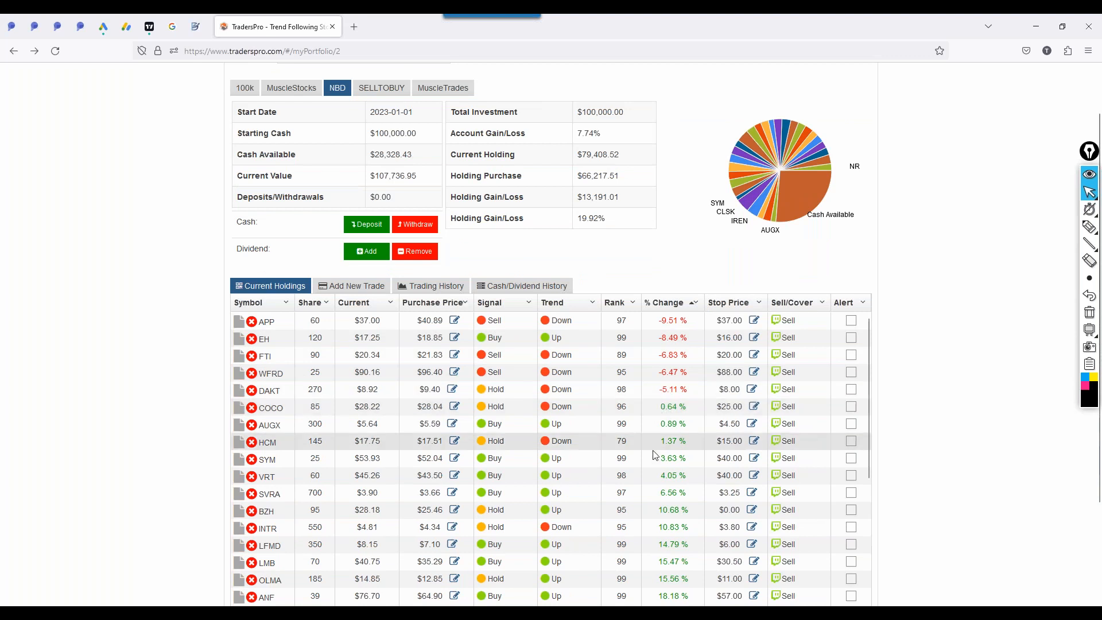
pyautogui.moveTo(515, 423)
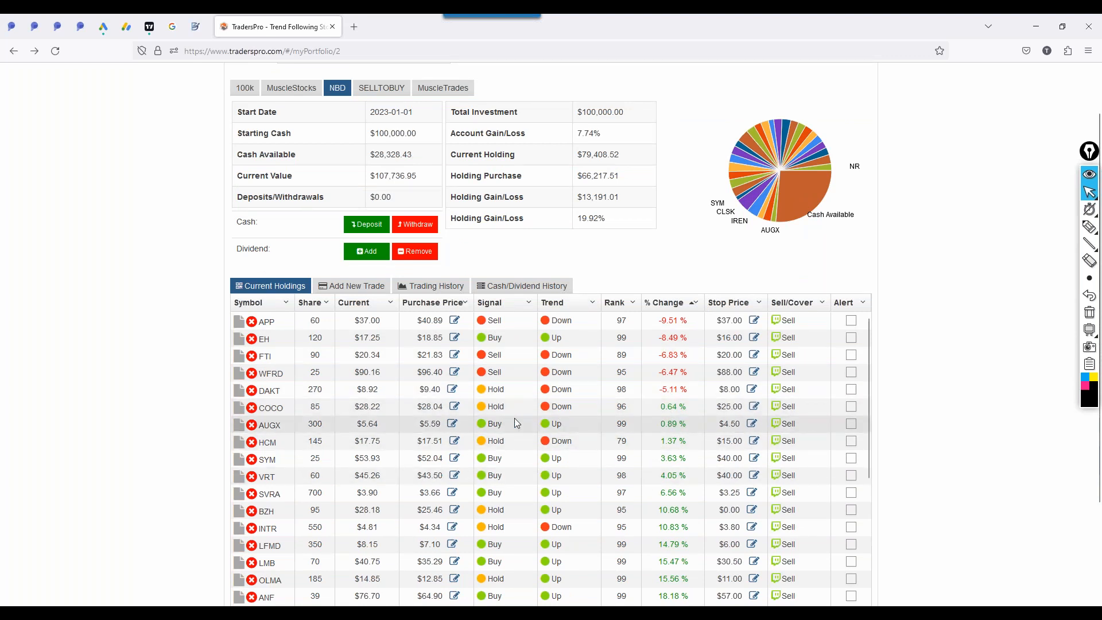
pyautogui.moveTo(608, 438)
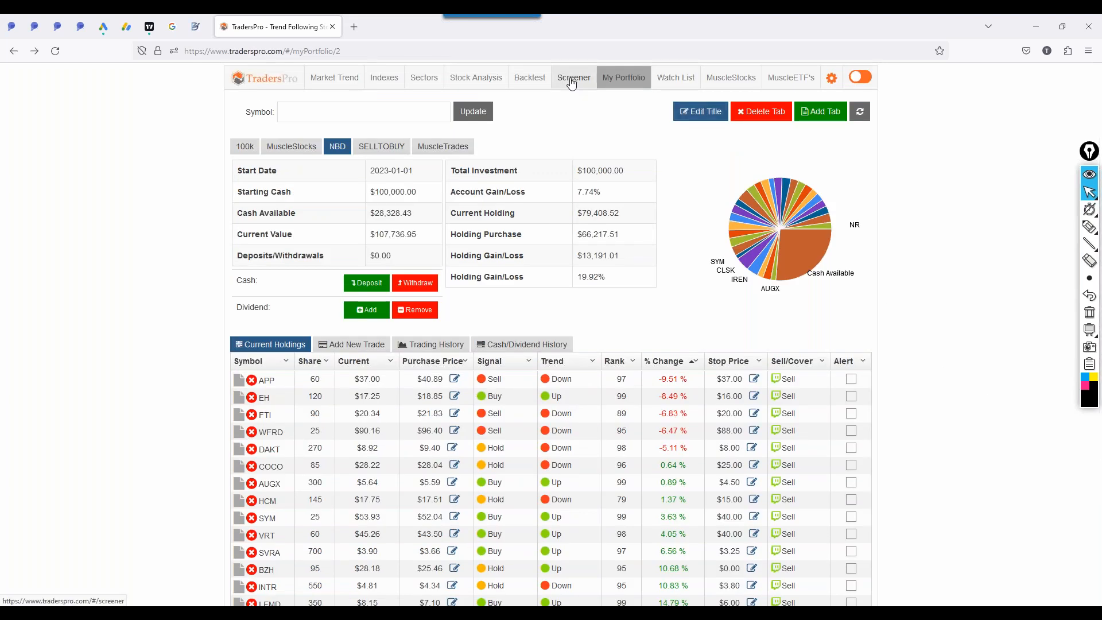
# - Open the Stock Screener and browse the Select Screener list of saved screens, then close it
pyautogui.click(572, 77)
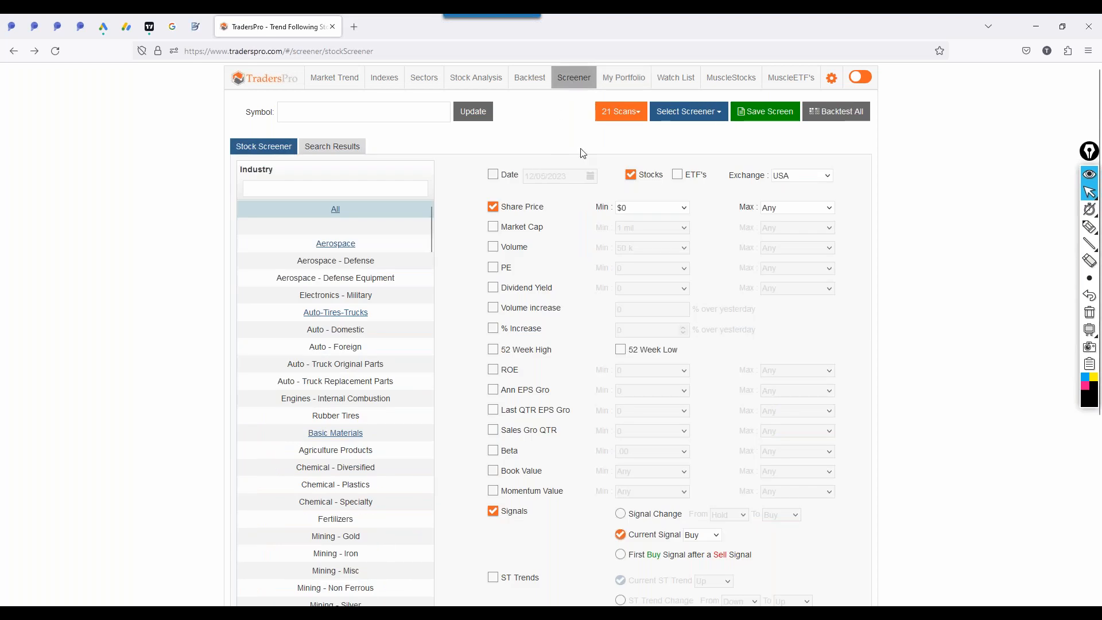
pyautogui.click(688, 111)
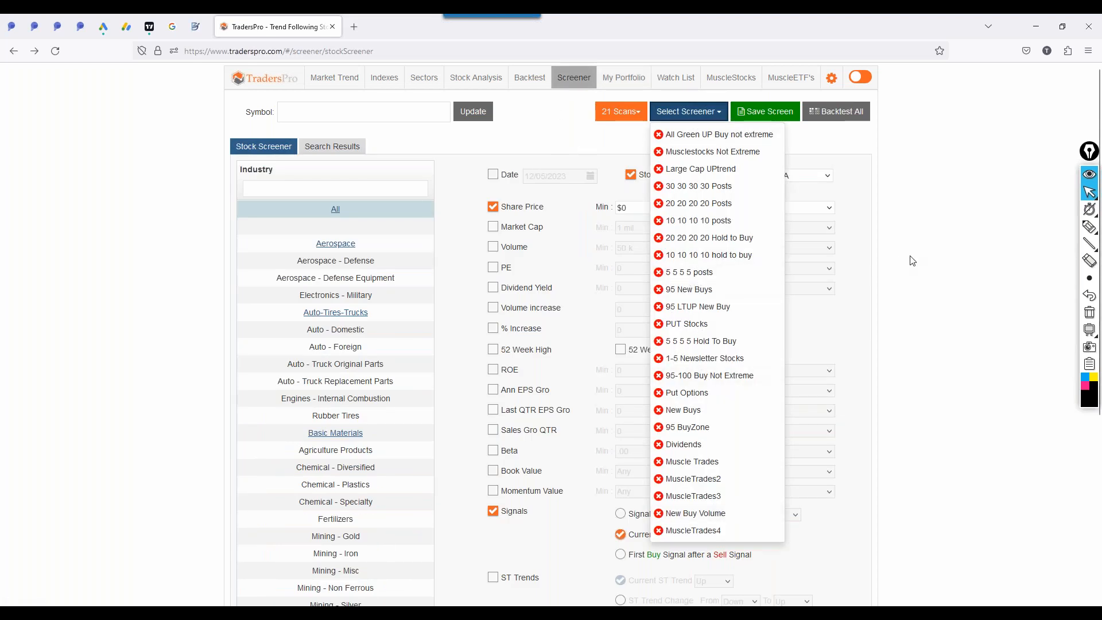
pyautogui.click(687, 110)
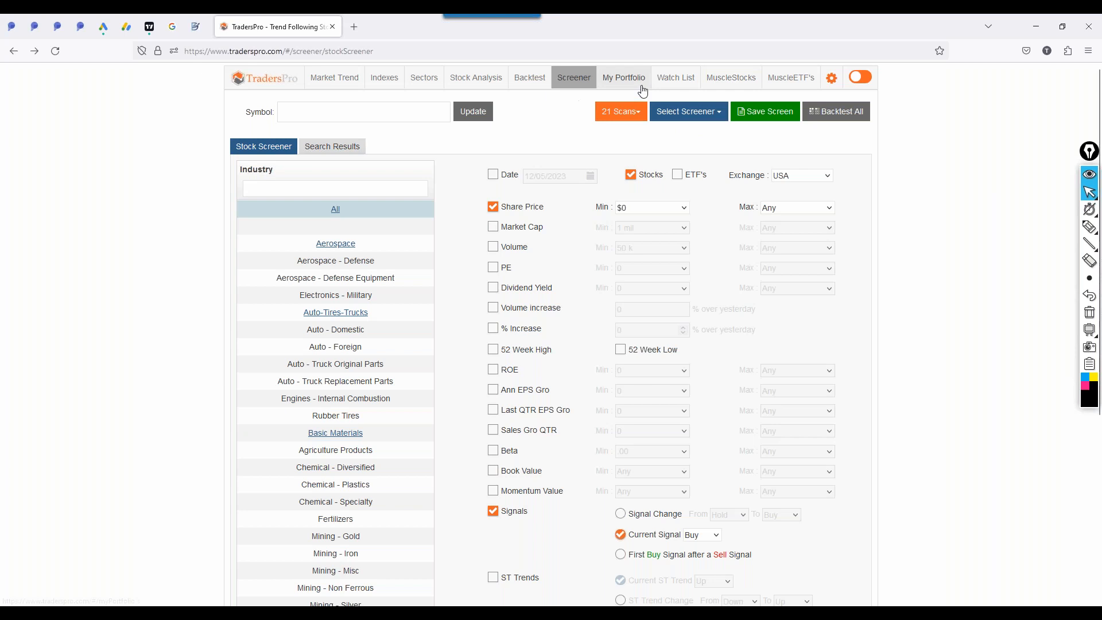
# - Open the MuscleStocks New Buys list, with POWL ranked 99 at the top
pyautogui.click(730, 78)
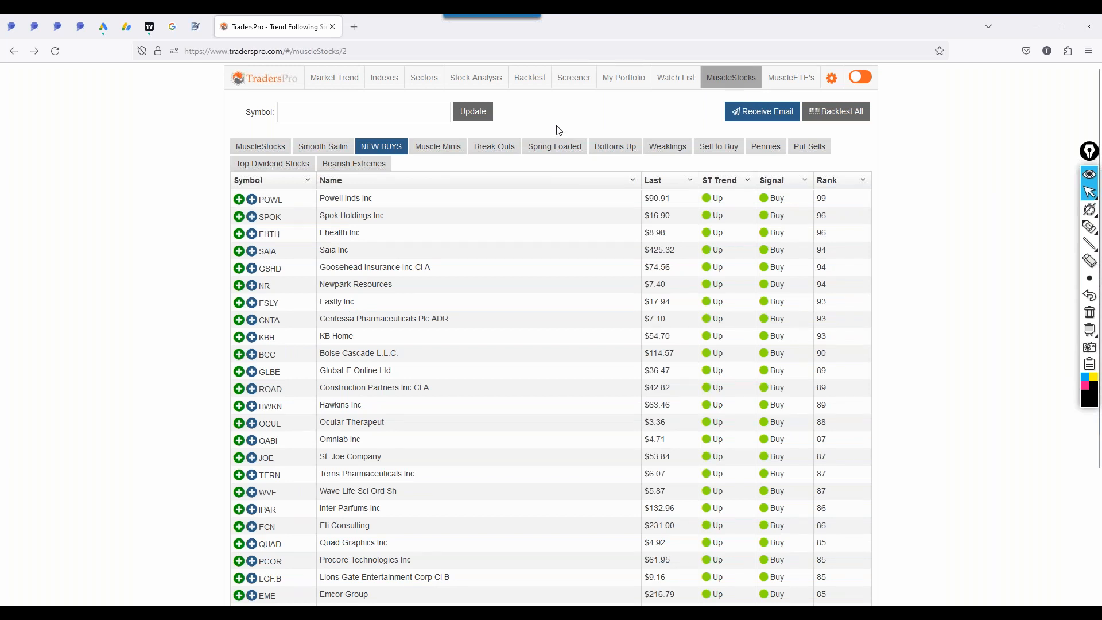
pyautogui.moveTo(567, 129)
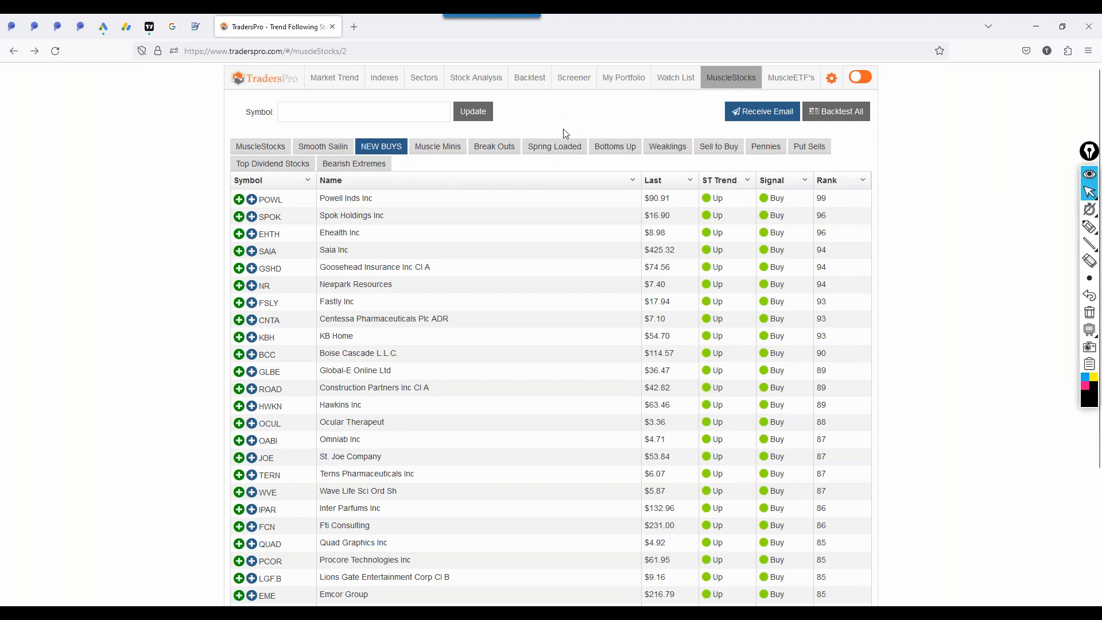
pyautogui.moveTo(553, 176)
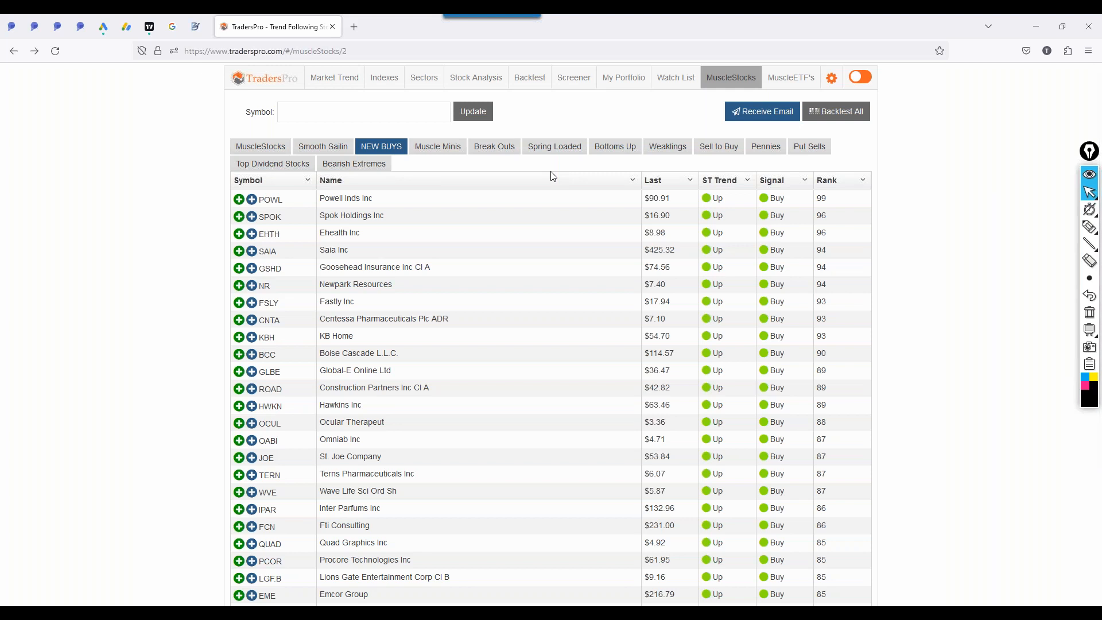
pyautogui.moveTo(623, 78)
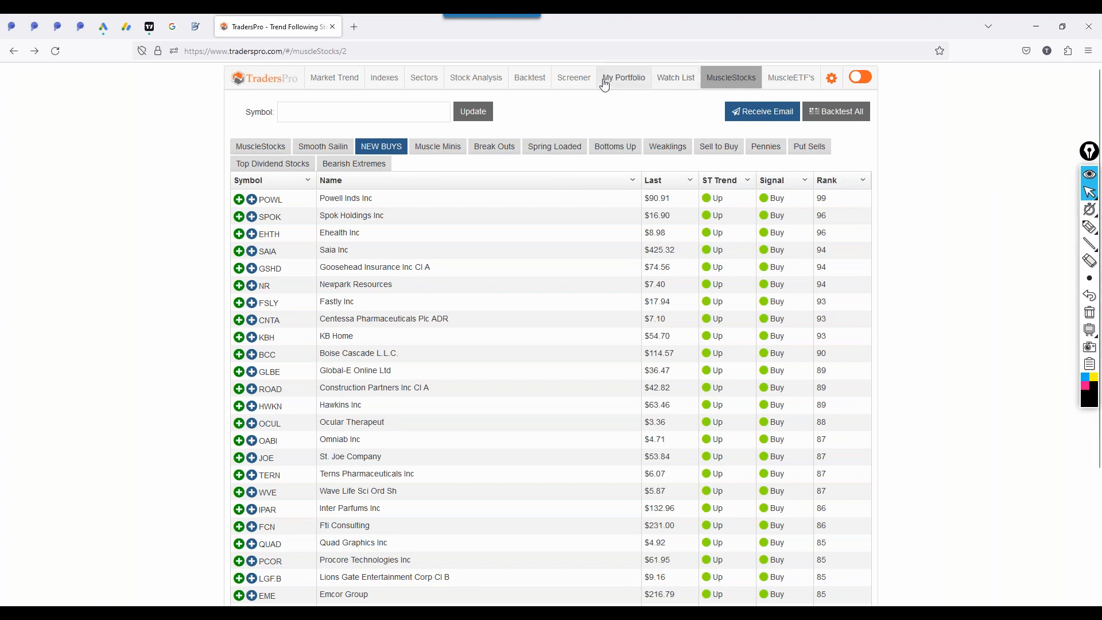
# - Glance at NBD trading history, then sort holdings by % Change with CLSK at 108.76%
pyautogui.click(622, 78)
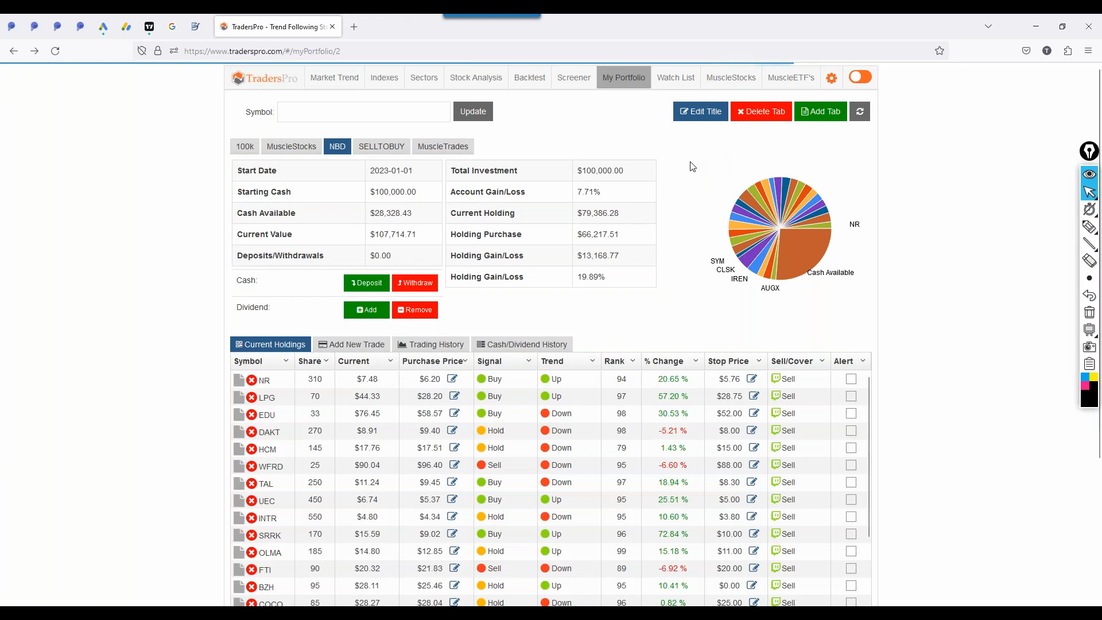
pyautogui.moveTo(685, 350)
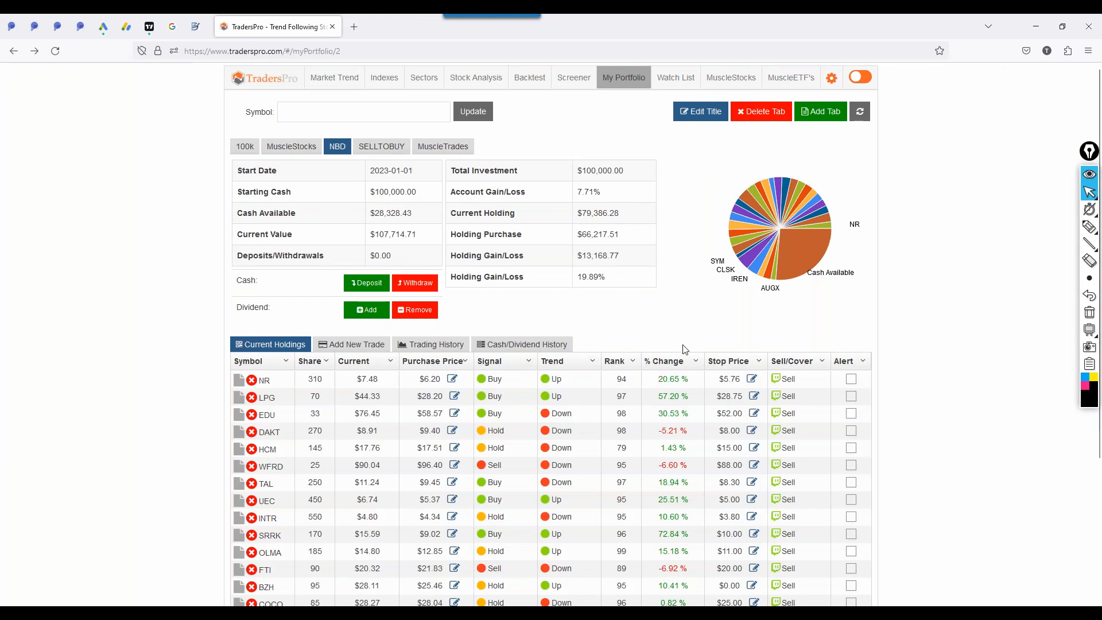
pyautogui.moveTo(978, 393)
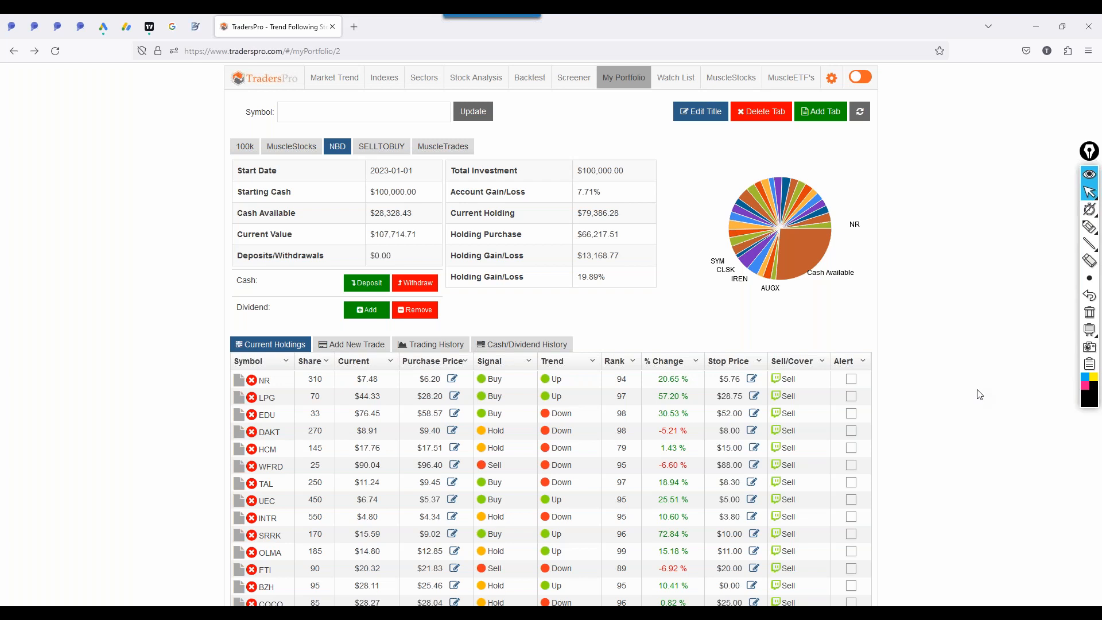
pyautogui.moveTo(896, 425)
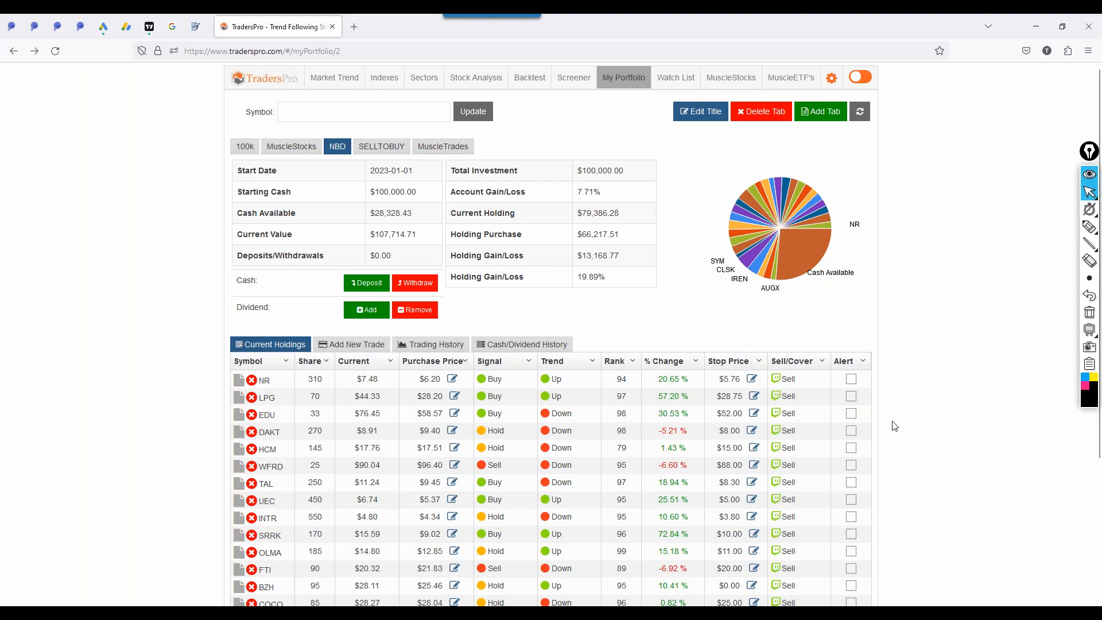
pyautogui.moveTo(915, 424)
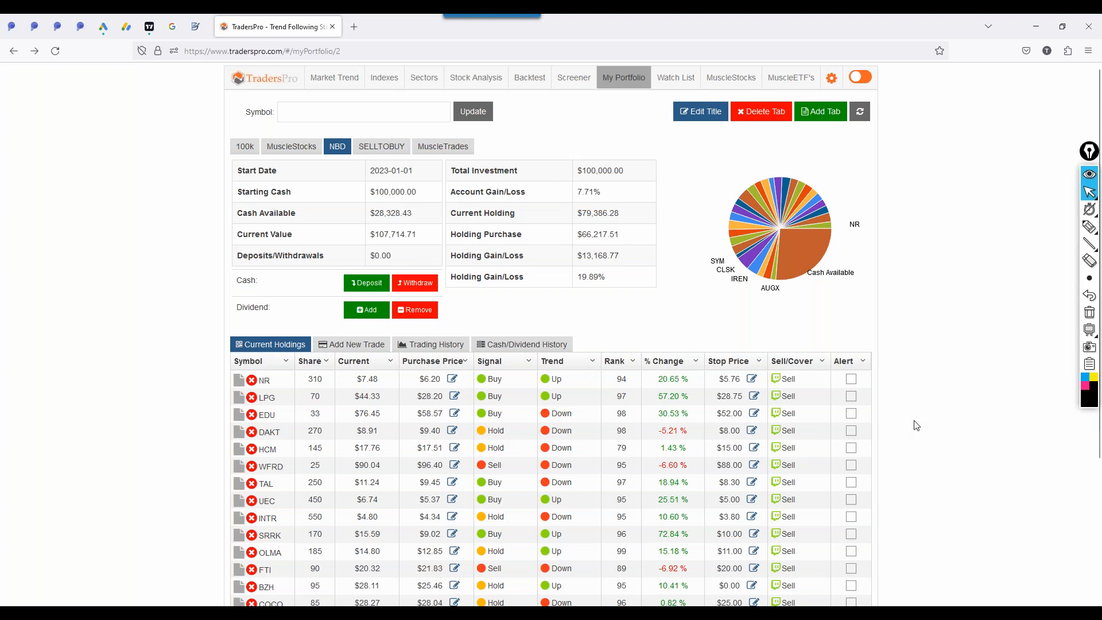
pyautogui.moveTo(924, 427)
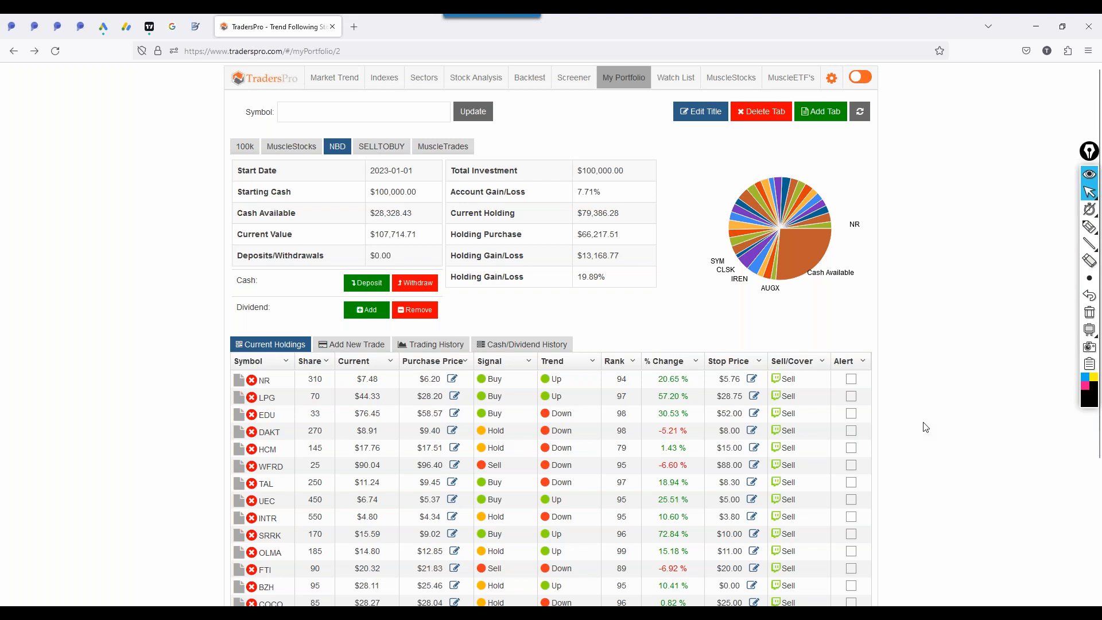
pyautogui.moveTo(937, 419)
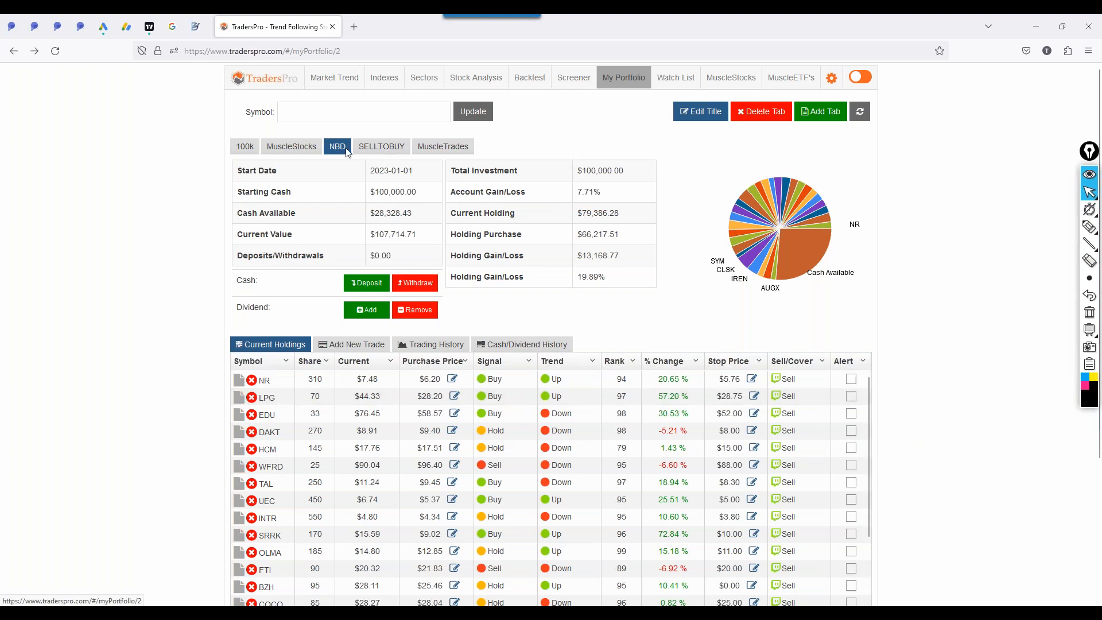
pyautogui.moveTo(535, 144)
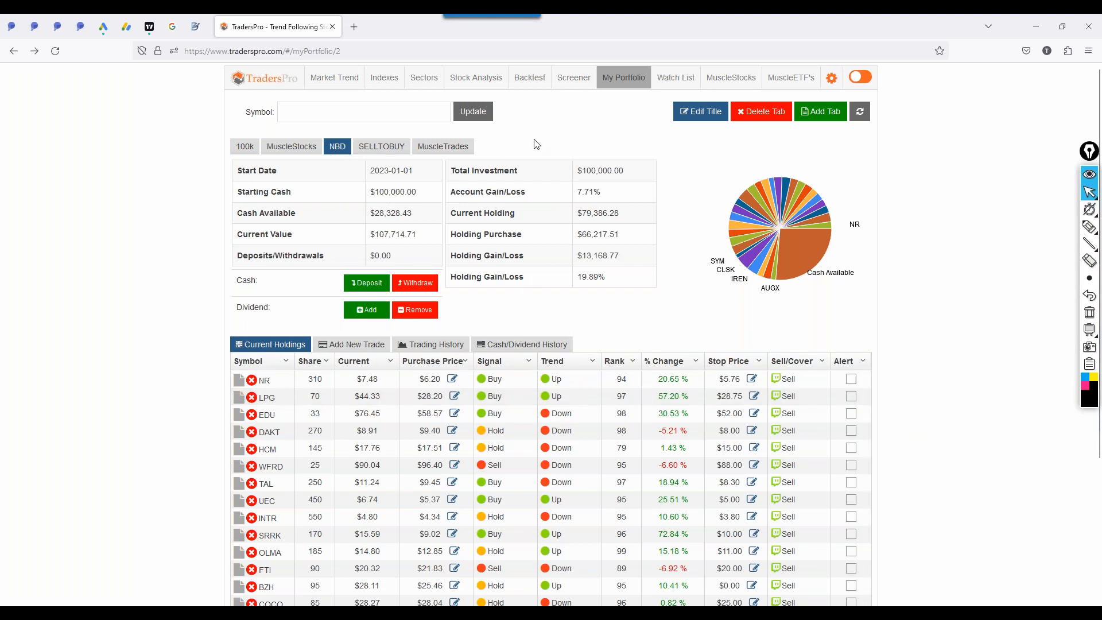
pyautogui.moveTo(464, 221)
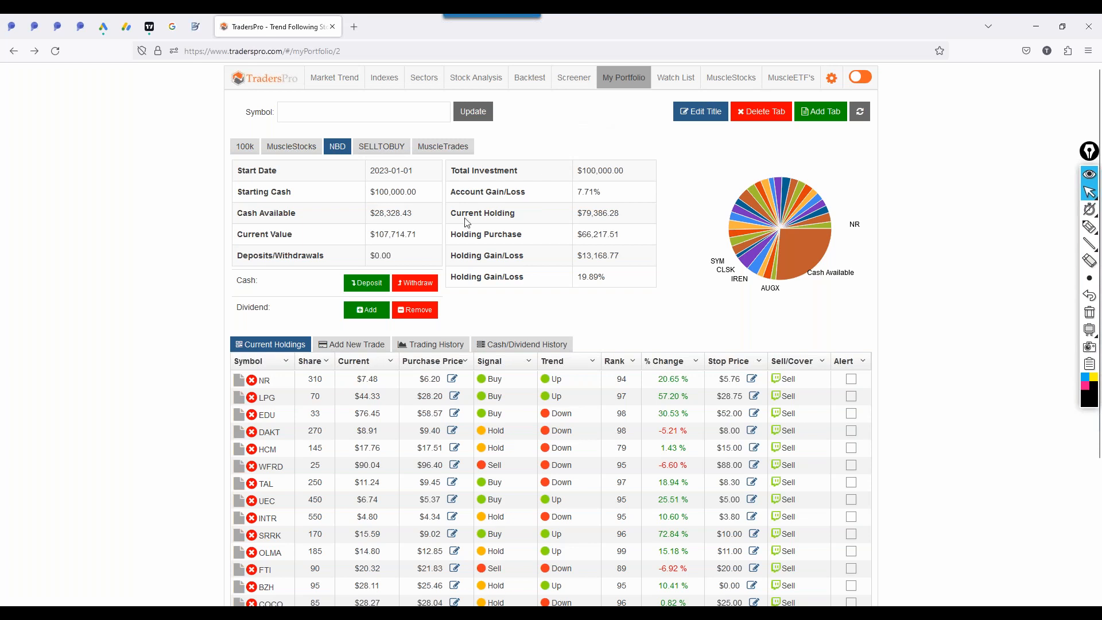
pyautogui.moveTo(598, 222)
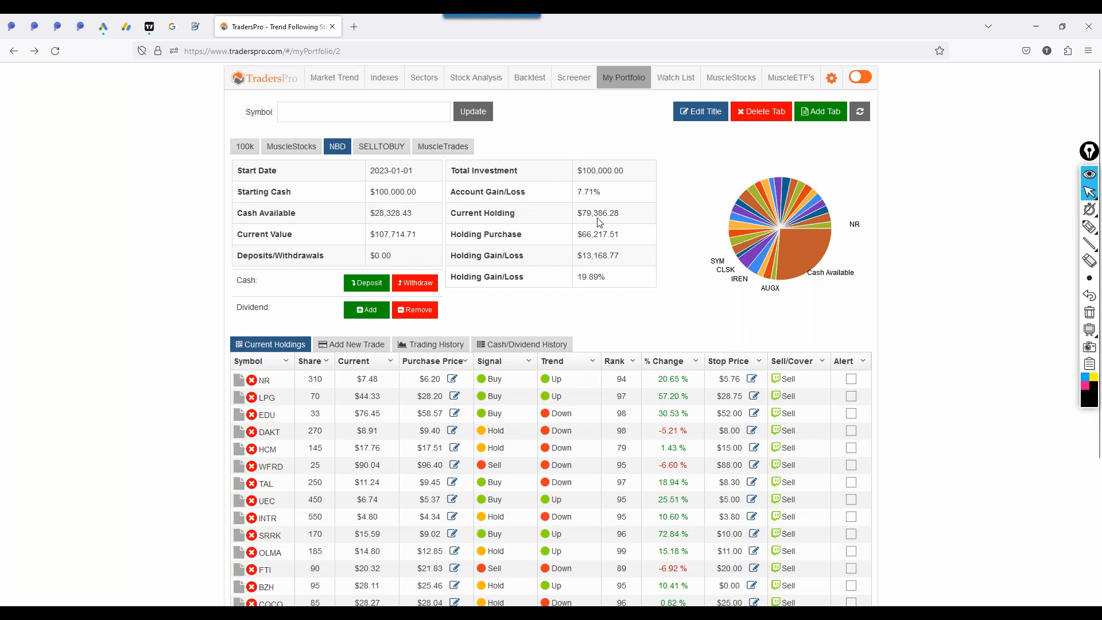
pyautogui.moveTo(656, 342)
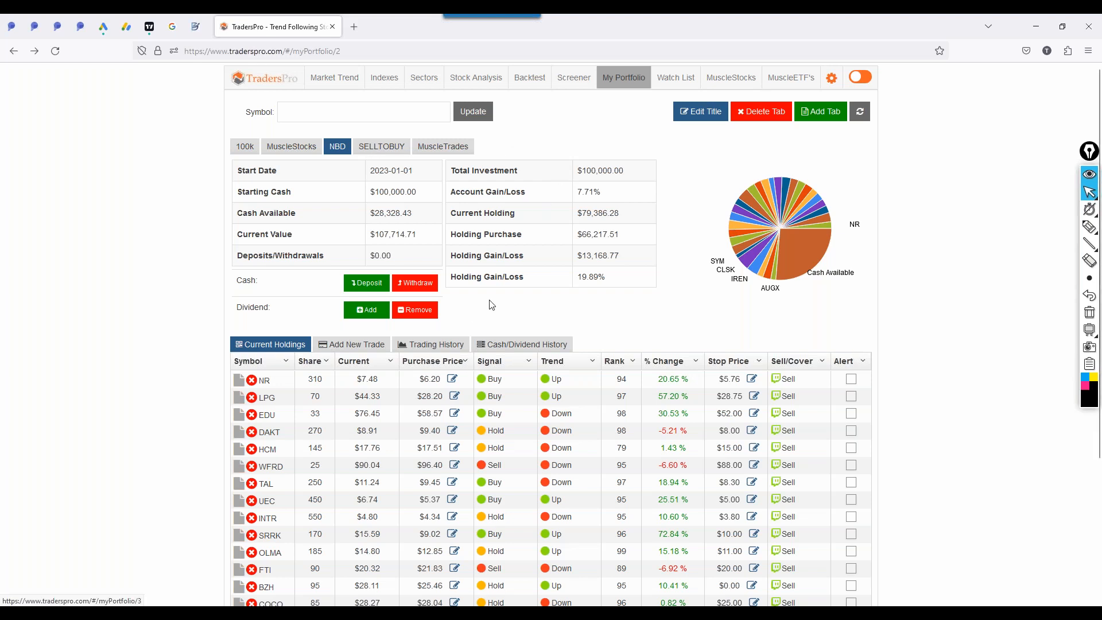
pyautogui.click(430, 345)
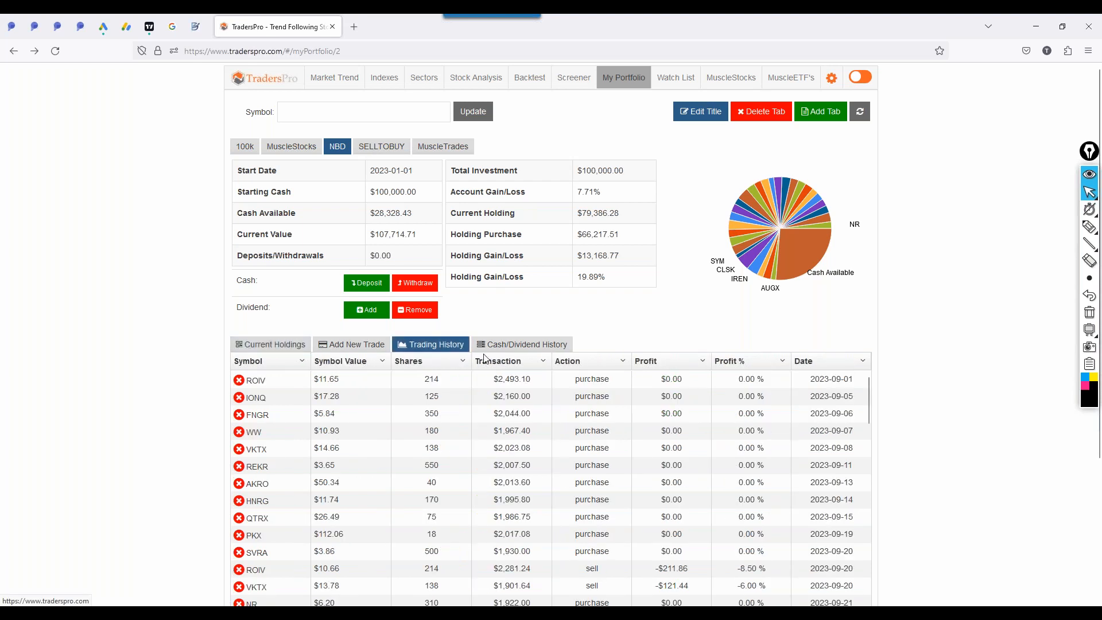
pyautogui.click(269, 344)
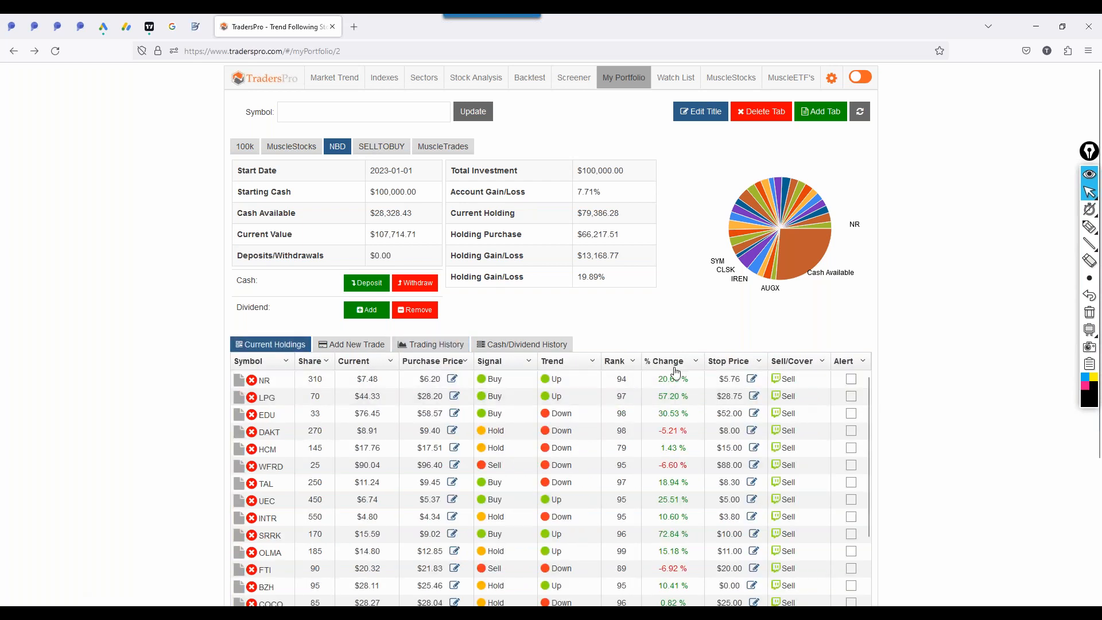
pyautogui.click(664, 360)
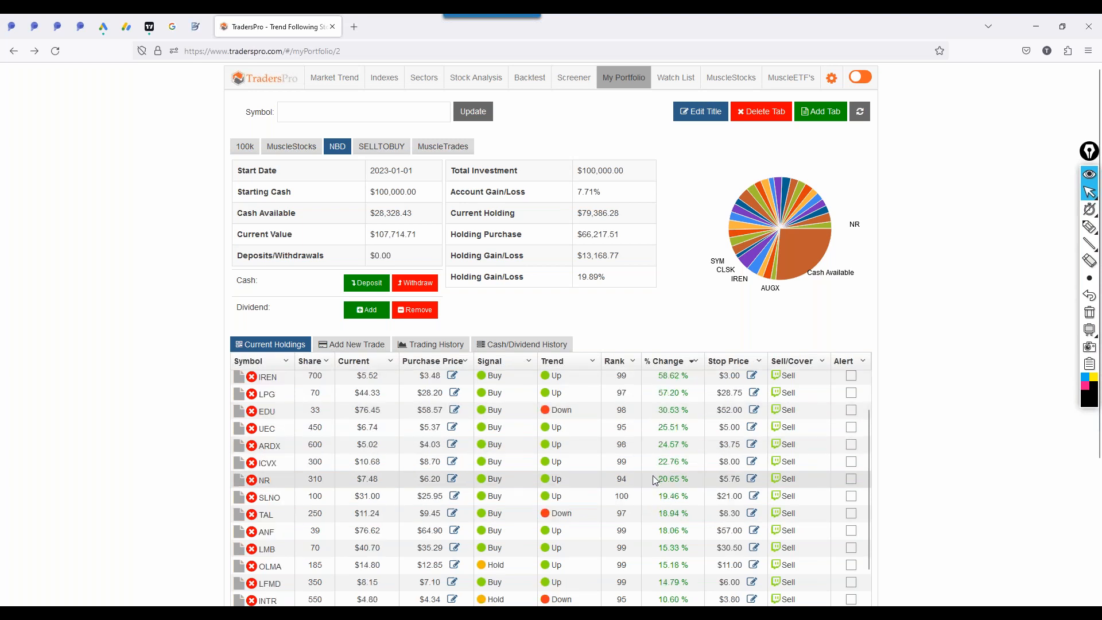
pyautogui.scroll(3)
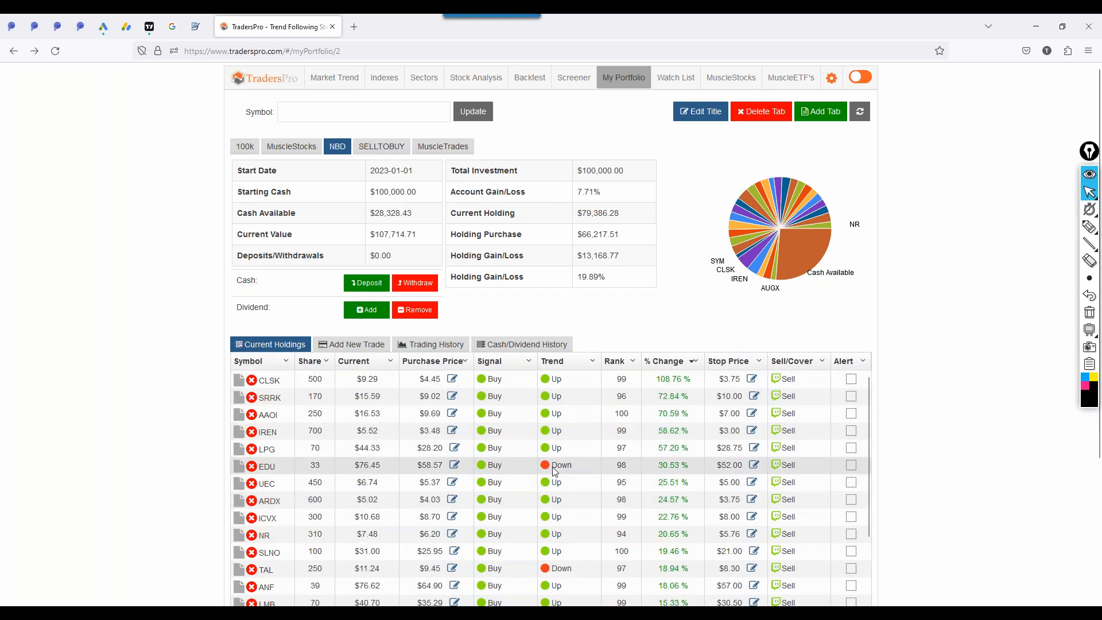
pyautogui.moveTo(322, 537)
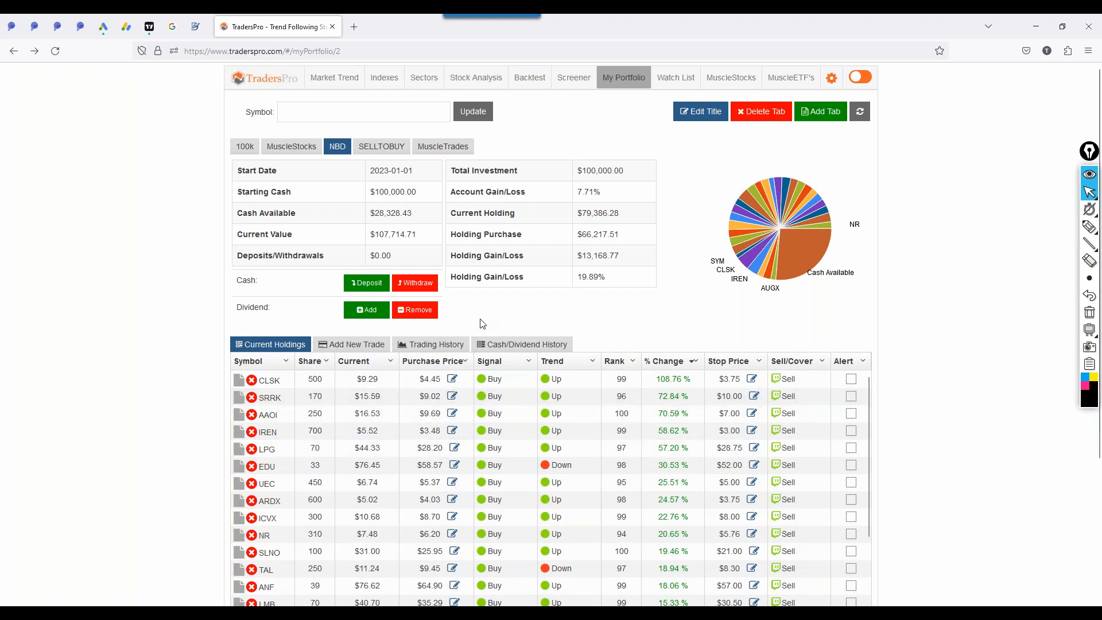
pyautogui.moveTo(731, 77)
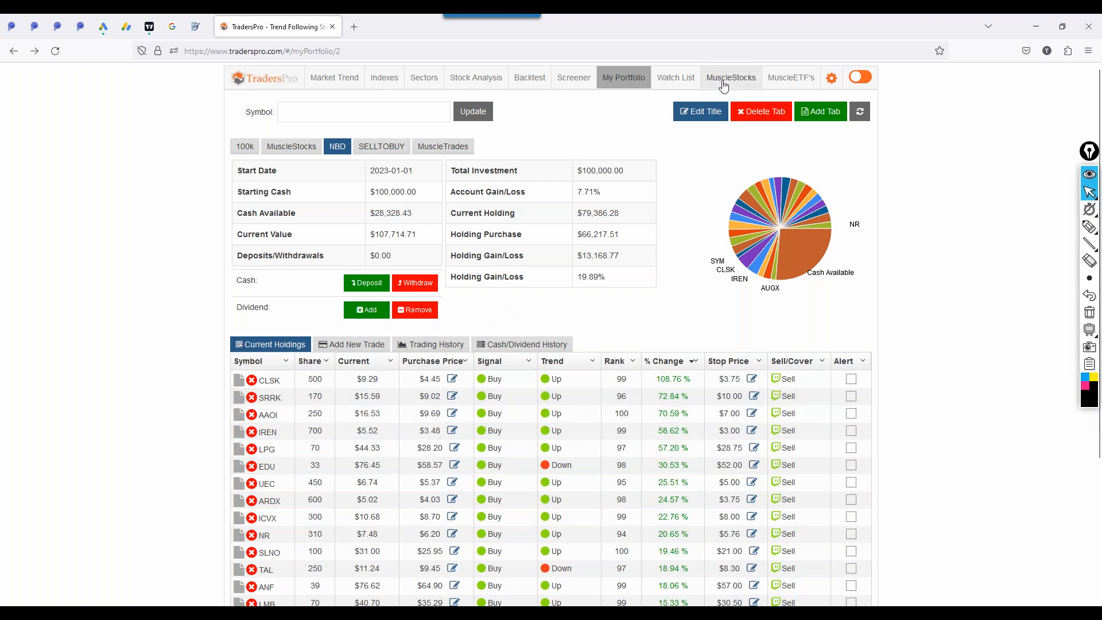
# - Open Powell Inds Inc (POWL) stock analysis from MuscleStocks, showing its Buy signal chart
pyautogui.click(475, 77)
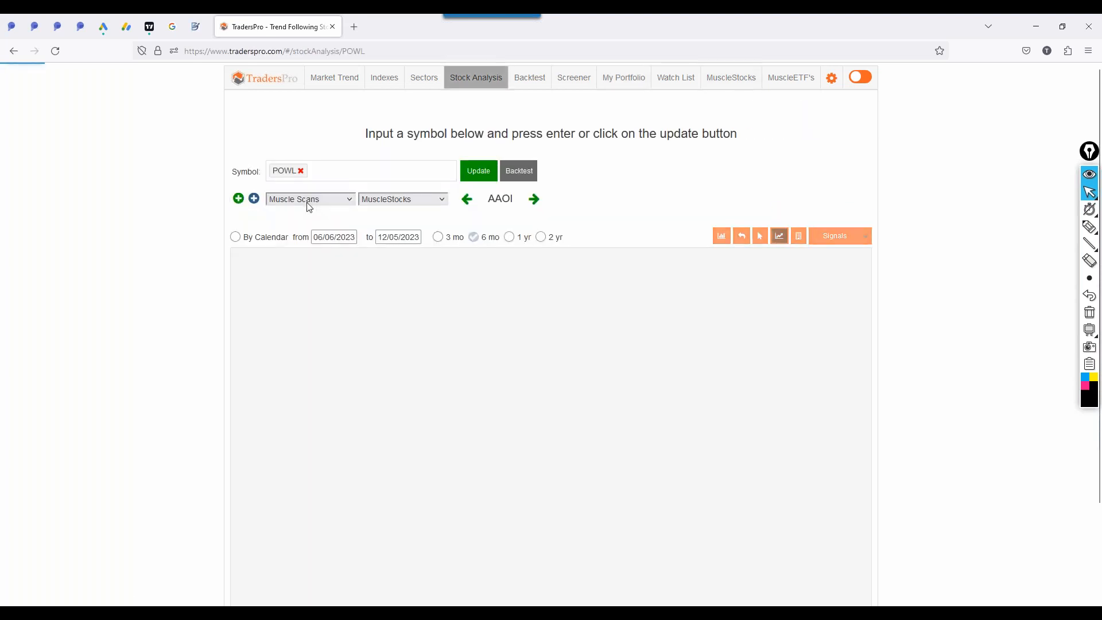
pyautogui.click(478, 171)
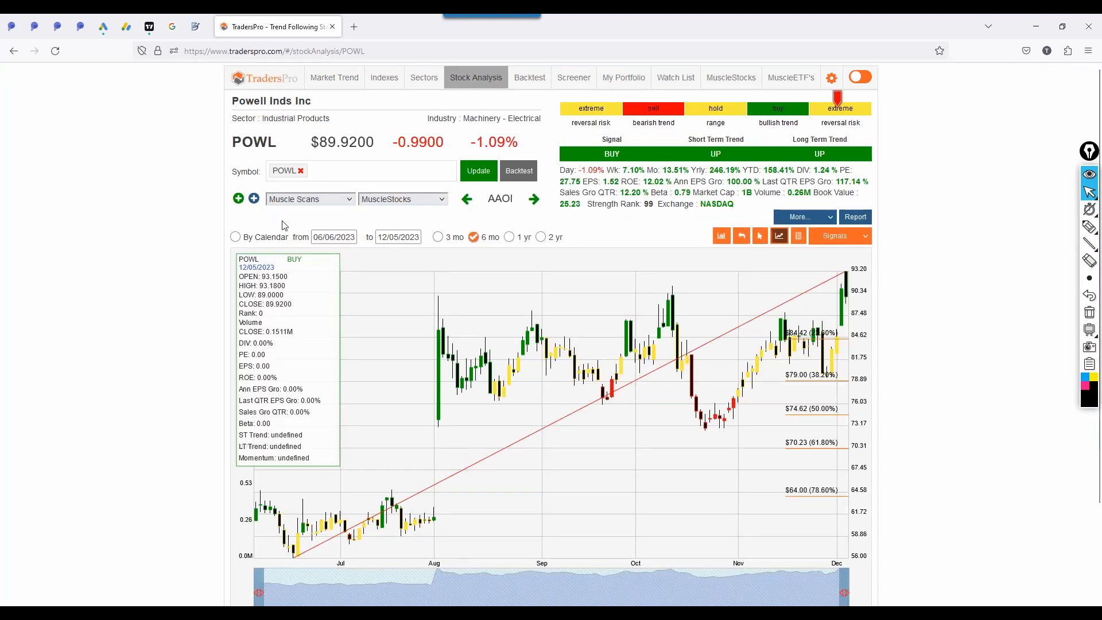
pyautogui.click(316, 170)
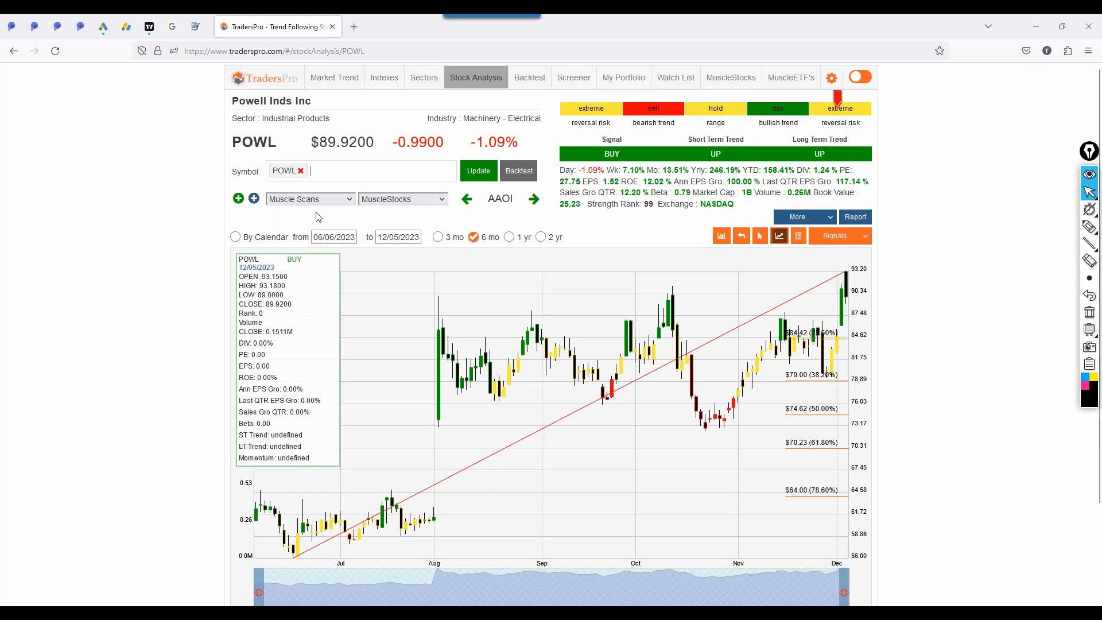
pyautogui.moveTo(355, 195)
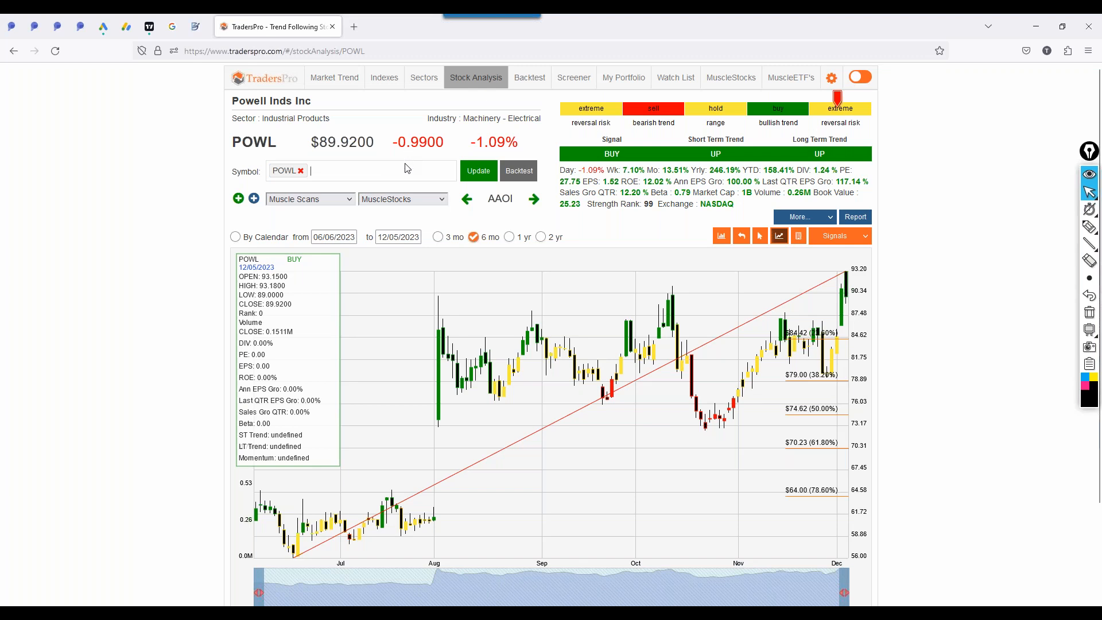
pyautogui.moveTo(16, 134)
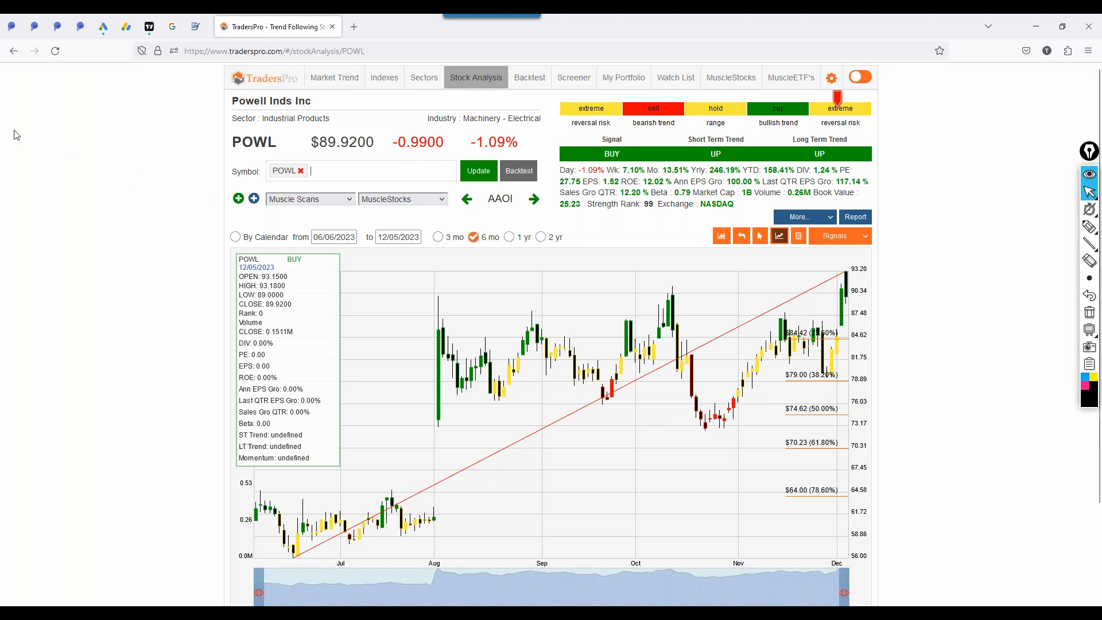